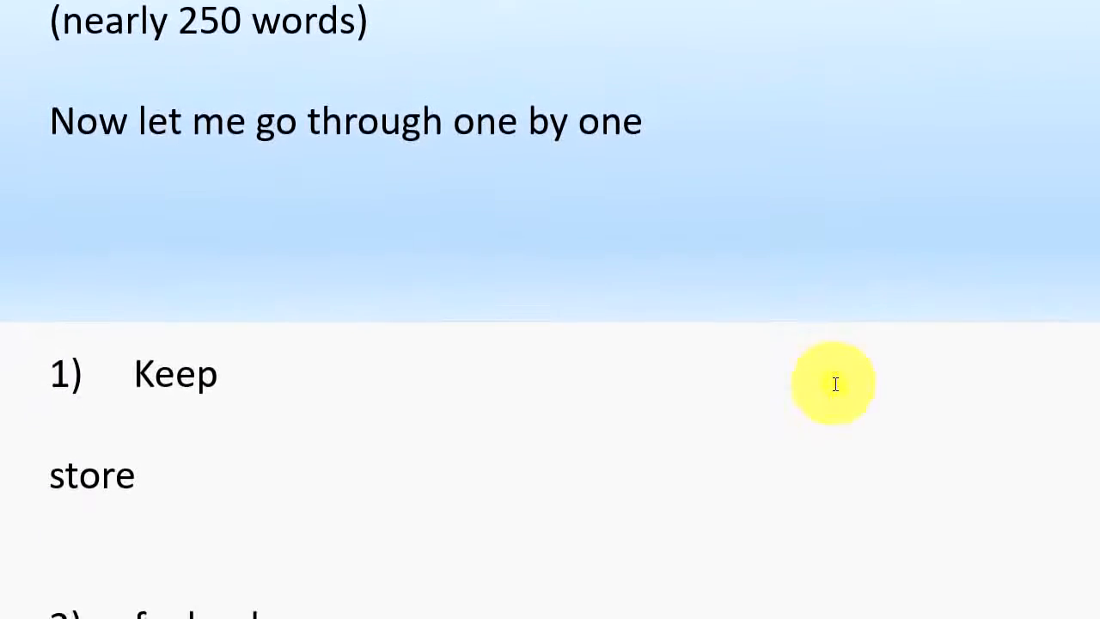
{"action": "scroll", "scroll_direction": "down", "scroll_amount": 3}
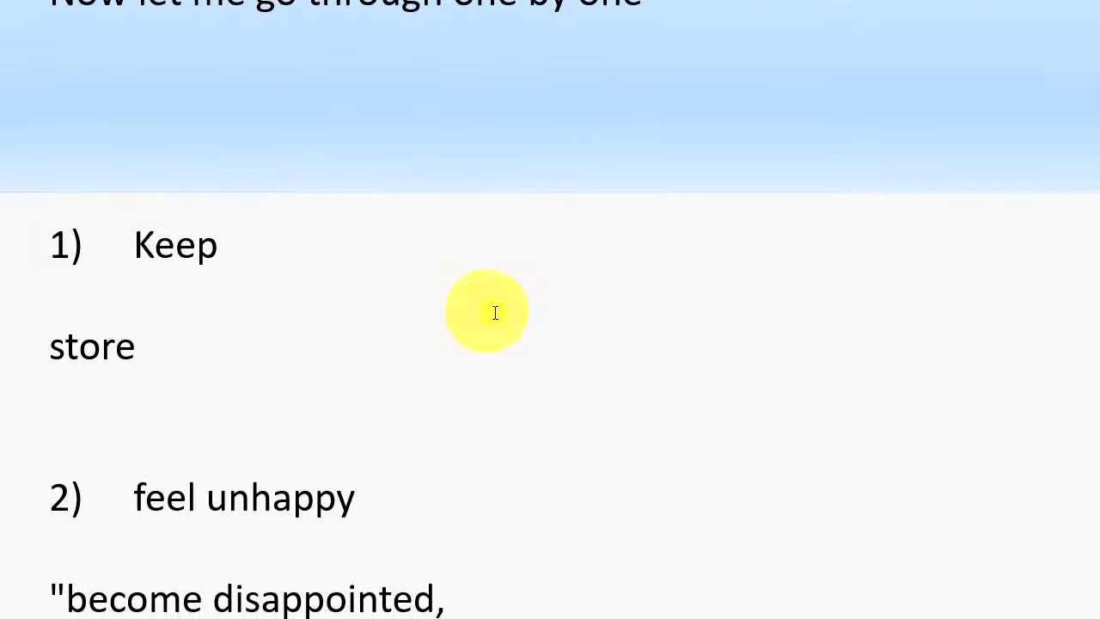
{"action": "scroll", "scroll_direction": "down", "scroll_amount": 3}
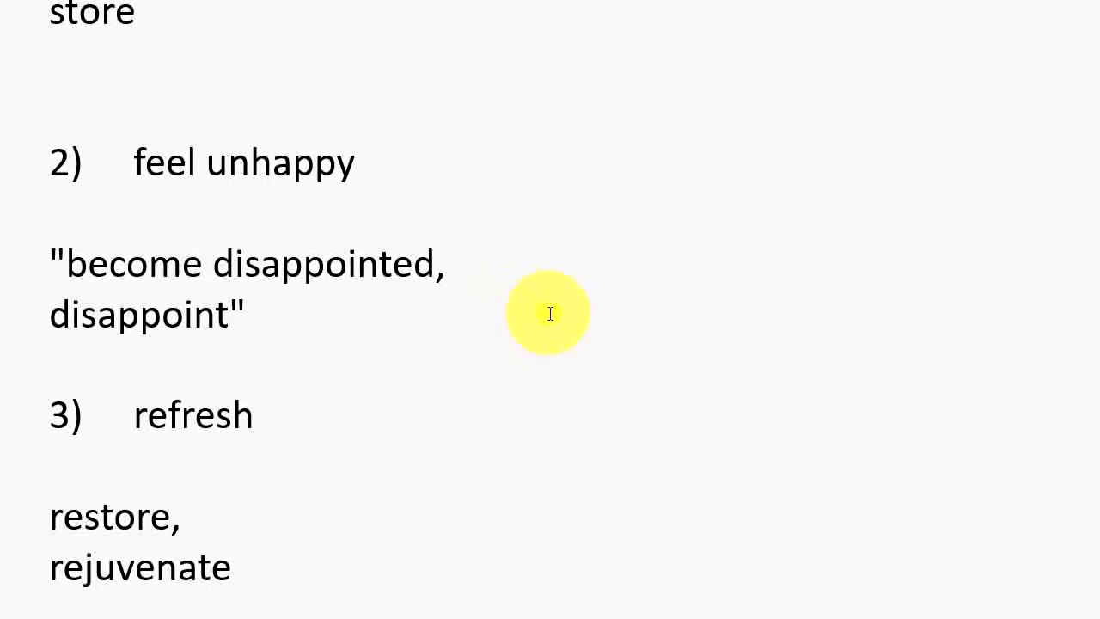
{"action": "scroll", "scroll_direction": "down", "scroll_amount": 3}
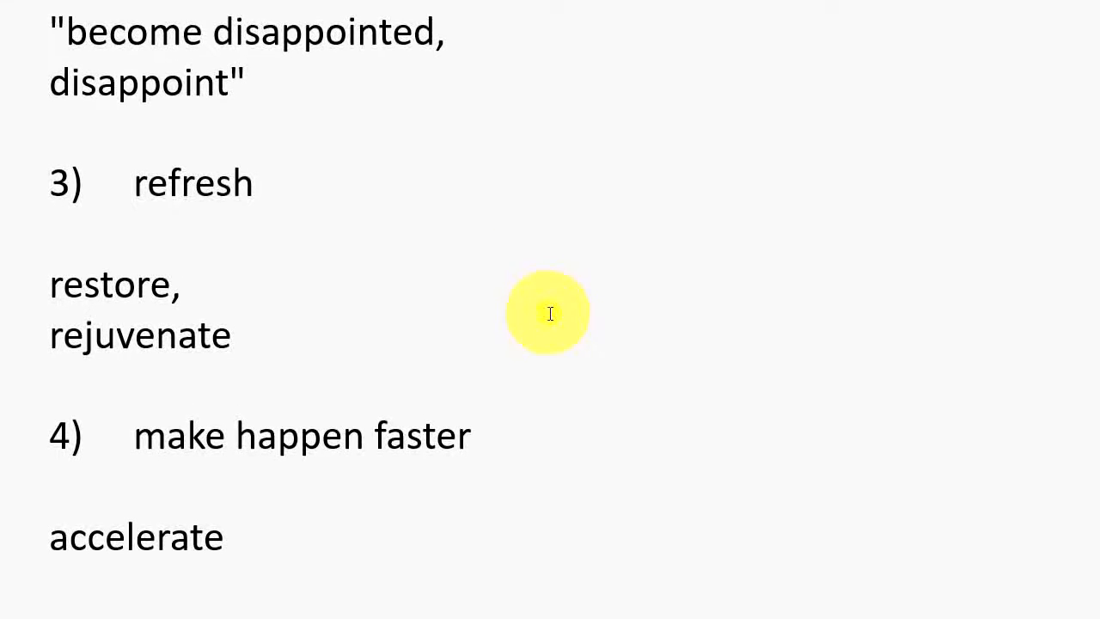
{"action": "scroll", "scroll_direction": "down", "scroll_amount": 3}
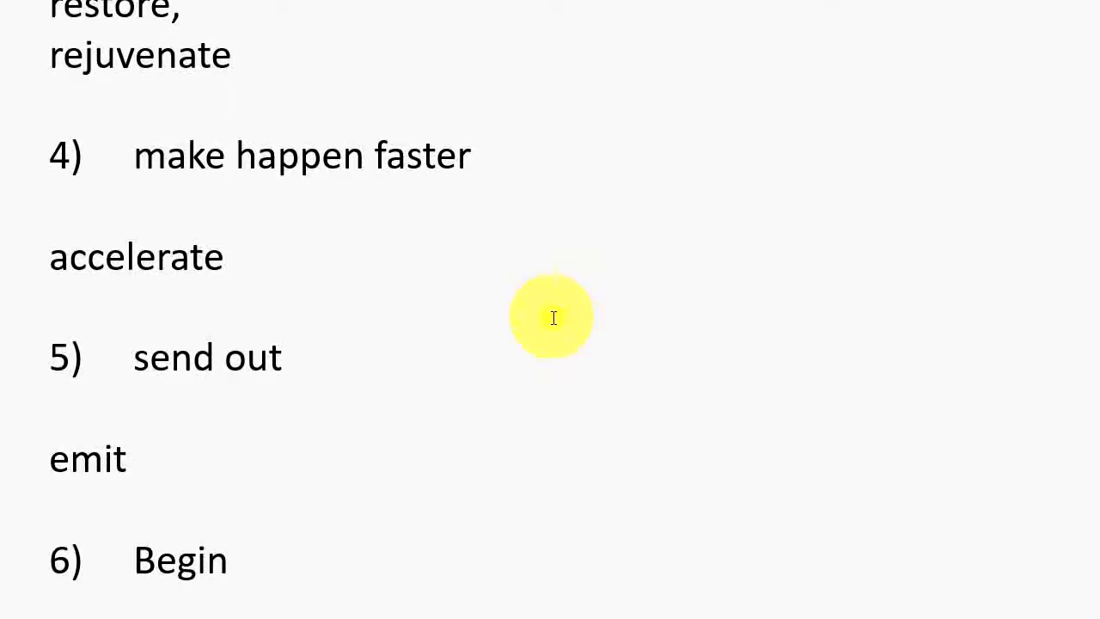
{"action": "scroll", "scroll_direction": "down", "scroll_amount": 3}
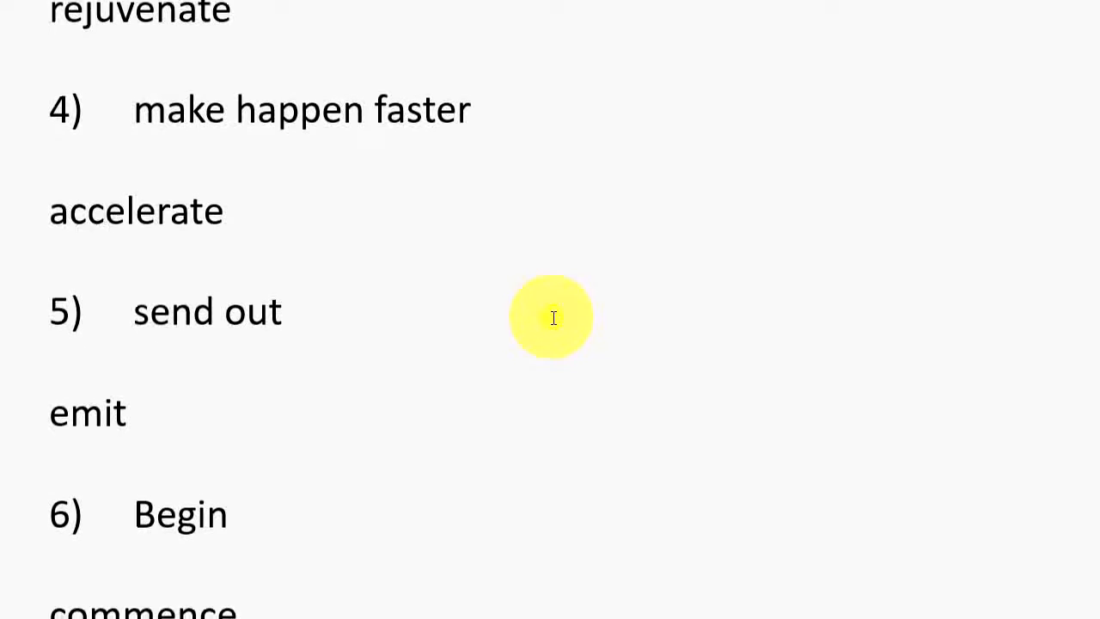
{"action": "scroll", "scroll_direction": "down", "scroll_amount": 3}
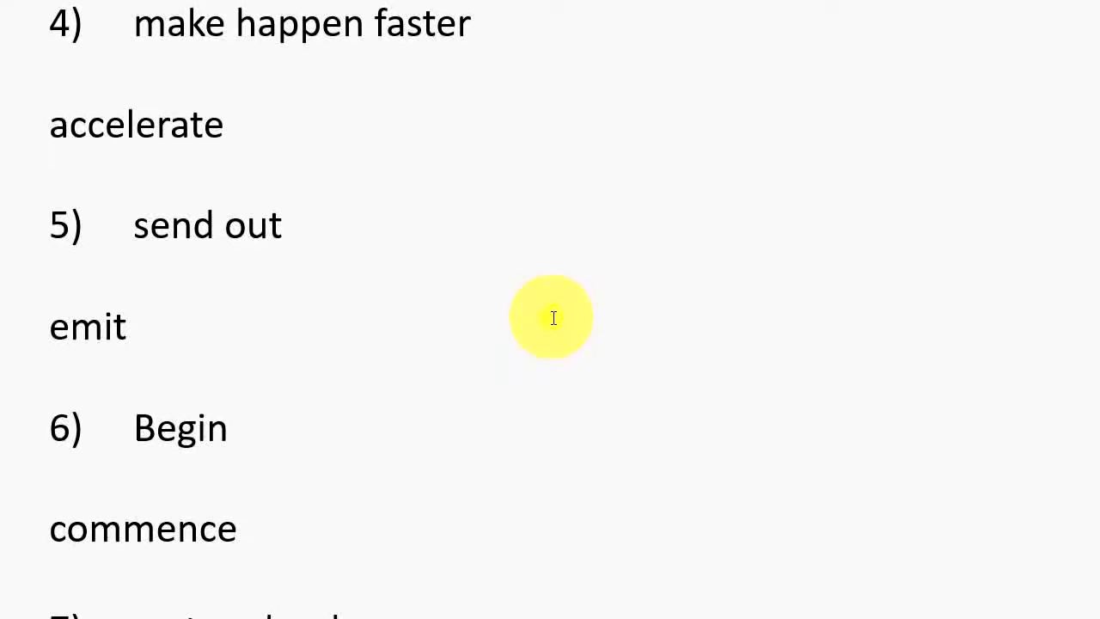
{"action": "scroll", "scroll_direction": "down", "scroll_amount": 3}
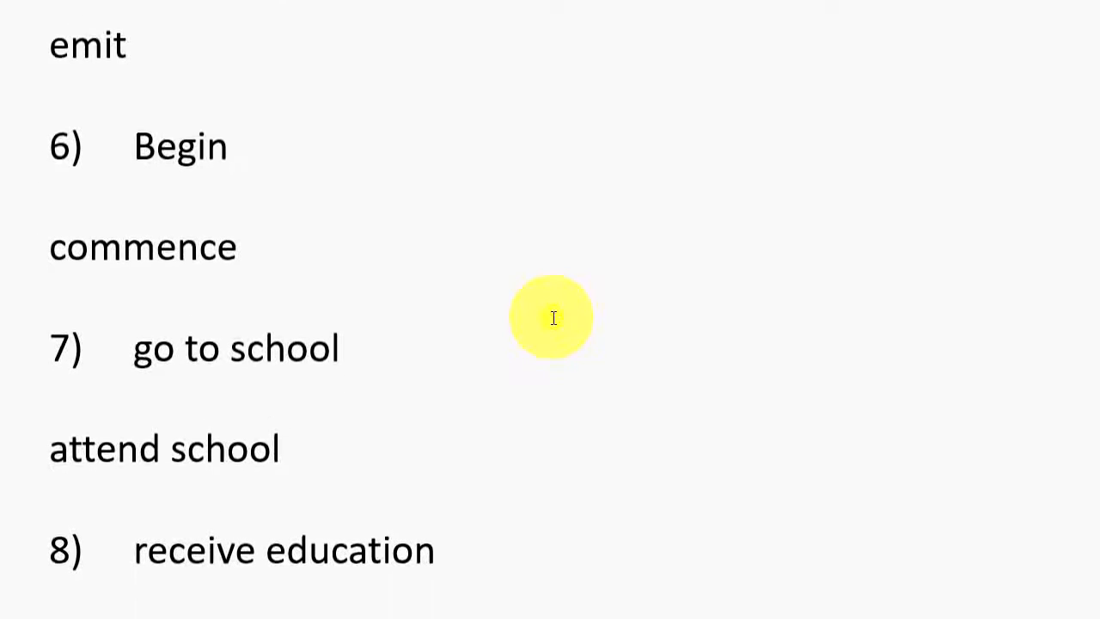
{"action": "scroll", "scroll_direction": "down", "scroll_amount": 3}
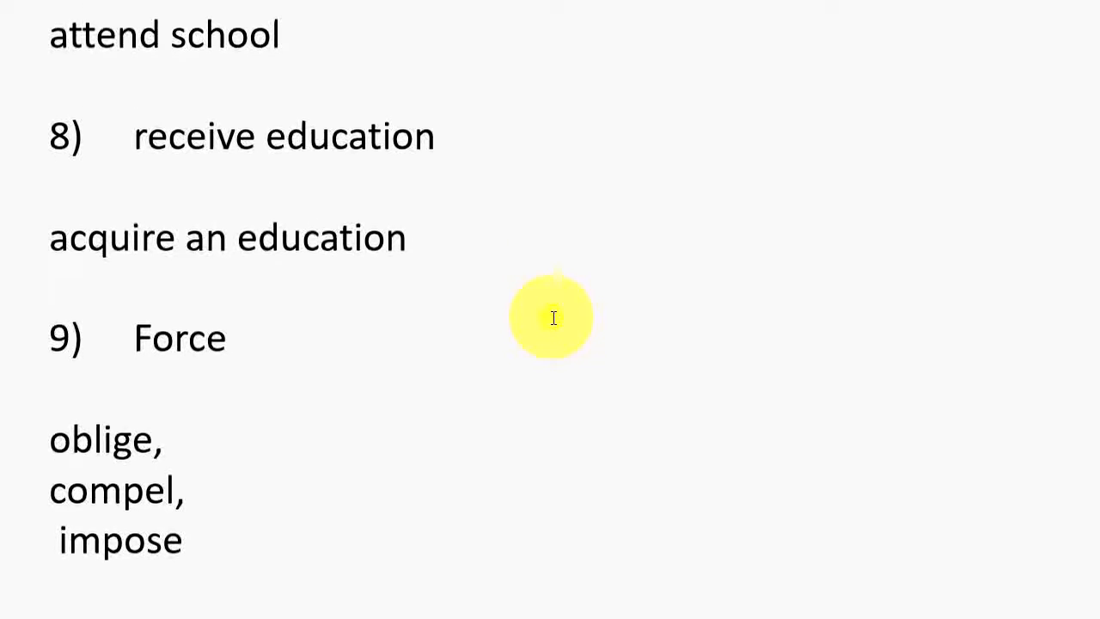
{"action": "scroll", "scroll_direction": "down", "scroll_amount": 3}
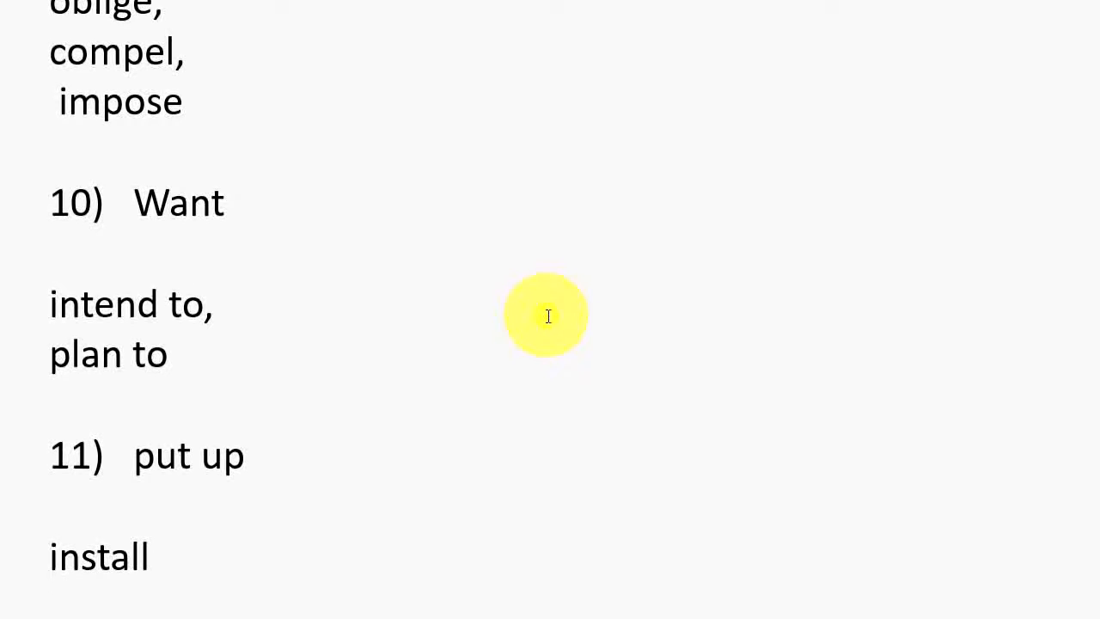
{"action": "scroll", "scroll_direction": "down", "scroll_amount": 3}
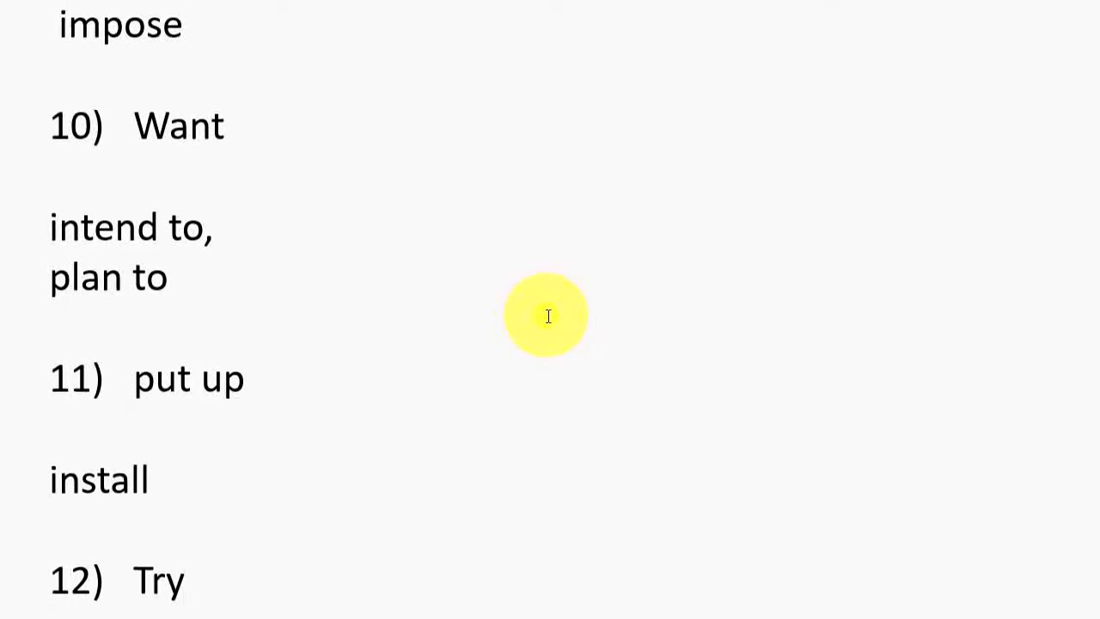
{"action": "scroll", "scroll_direction": "down", "scroll_amount": 3}
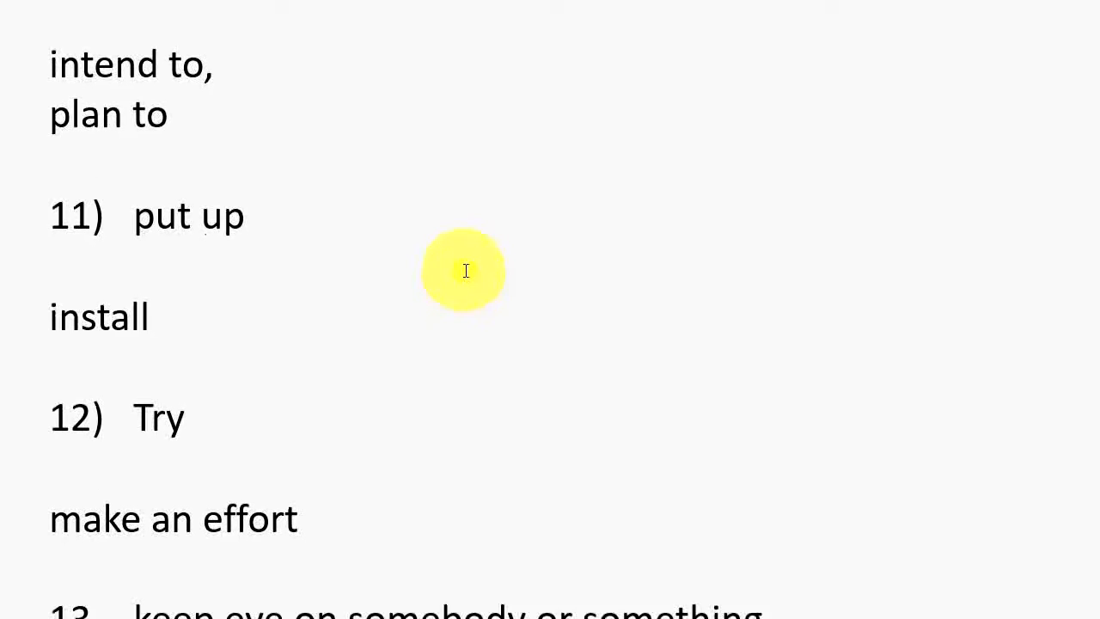
{"action": "scroll", "scroll_direction": "down", "scroll_amount": 3}
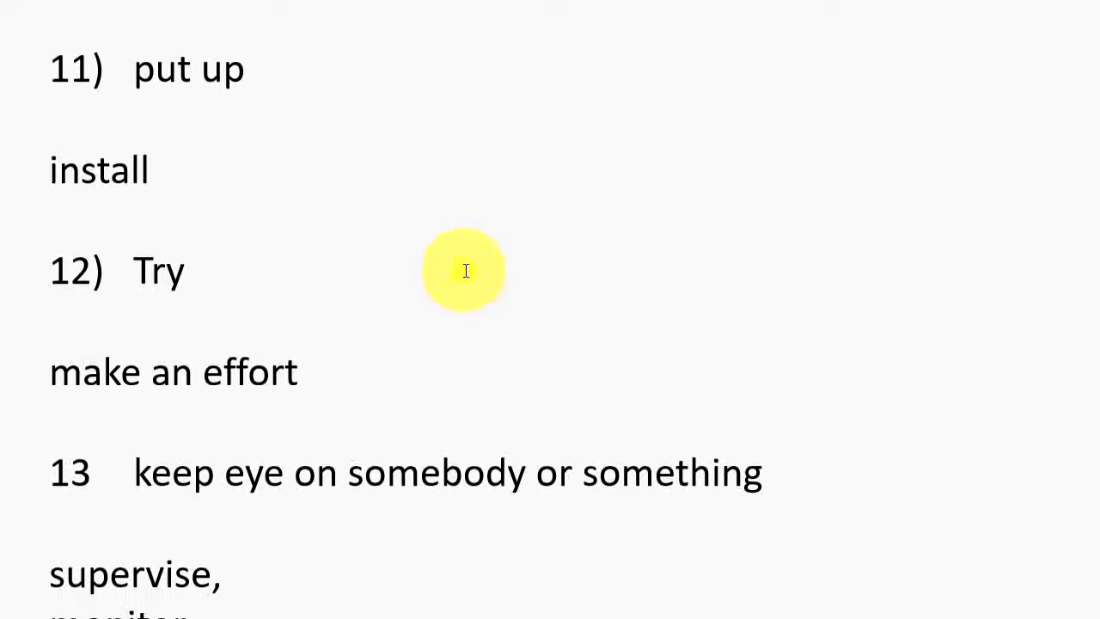
{"action": "scroll", "scroll_direction": "down", "scroll_amount": 3}
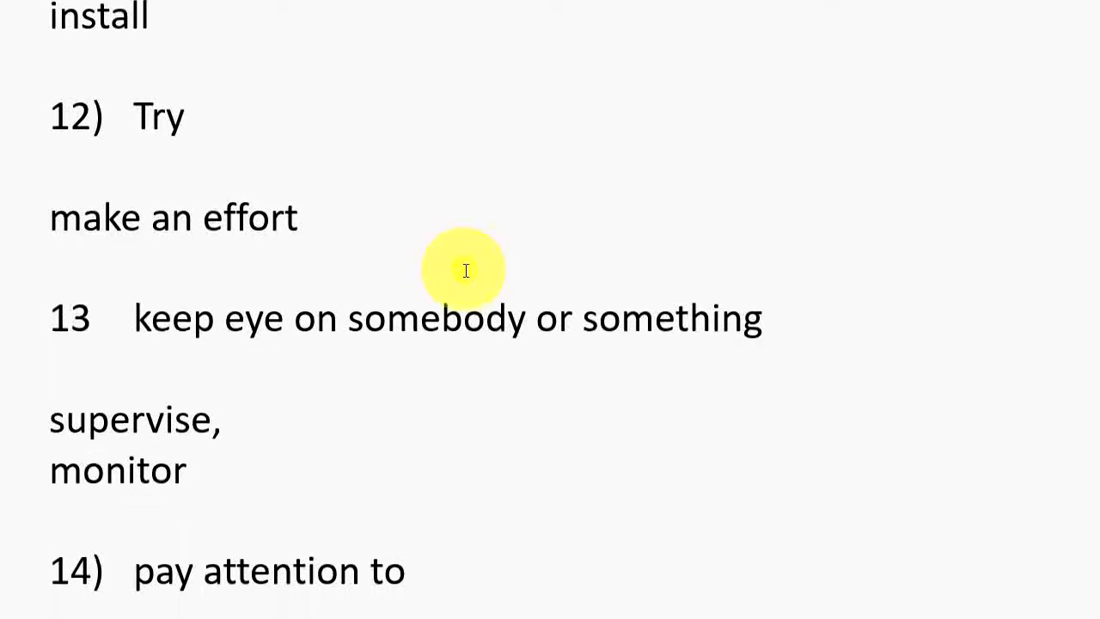
{"action": "mouse_move", "coordinate": [416, 247]}
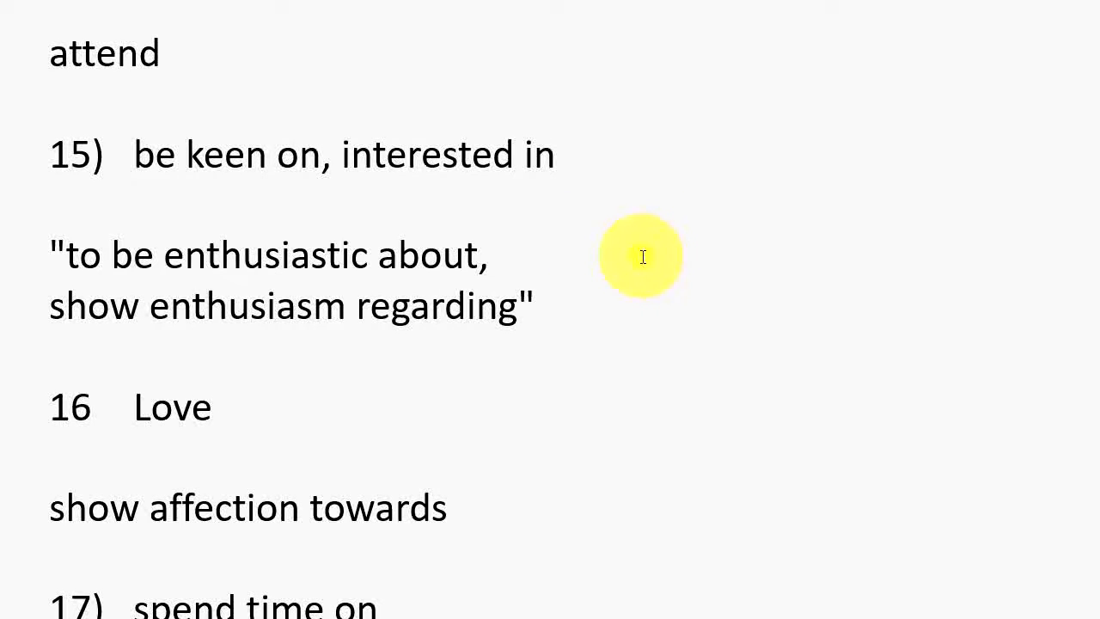
{"action": "scroll", "scroll_direction": "down", "scroll_amount": 3}
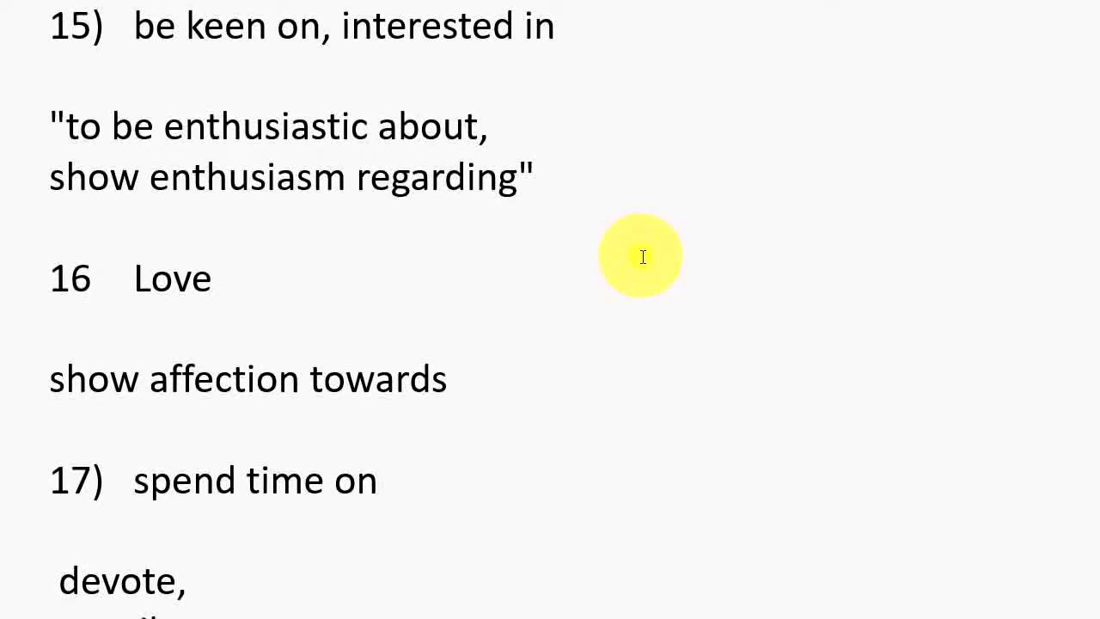
{"action": "mouse_move", "coordinate": [563, 282]}
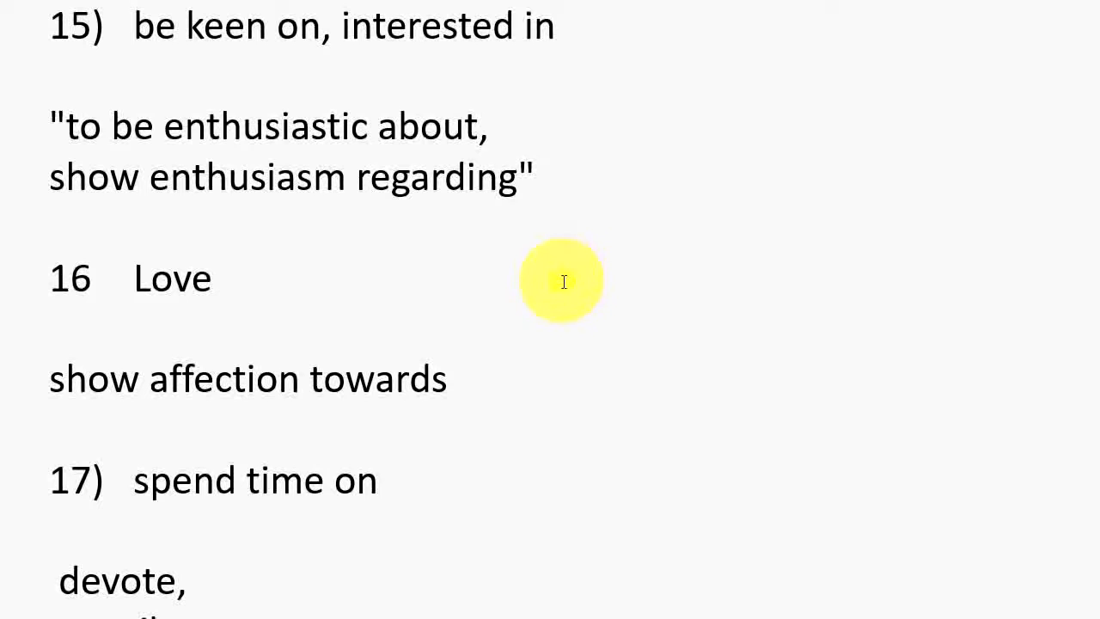
{"action": "scroll", "scroll_direction": "down", "scroll_amount": 3}
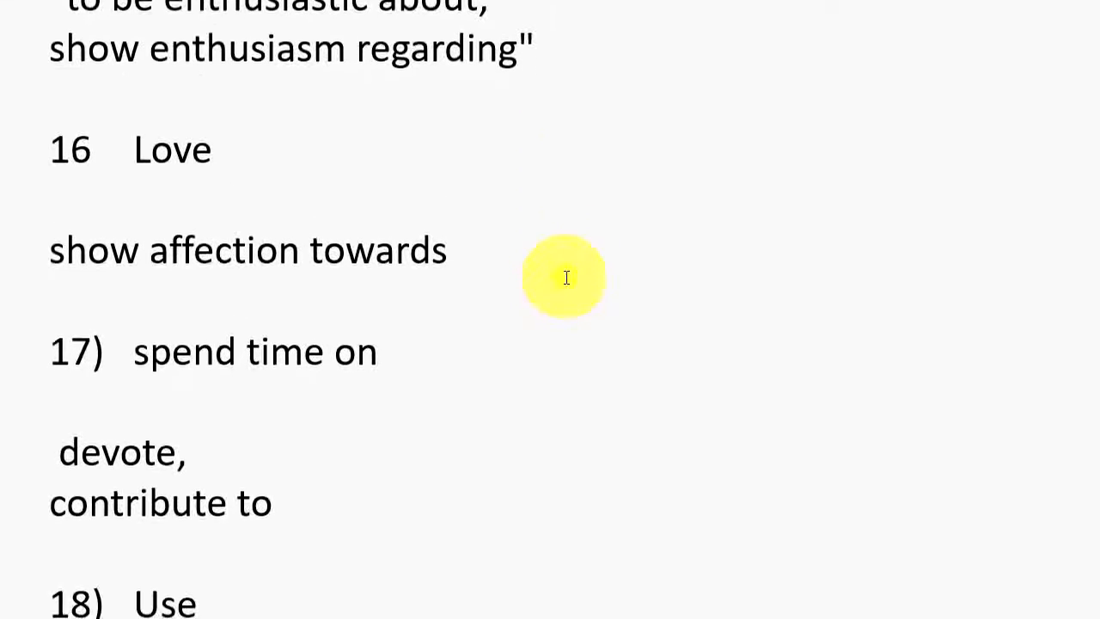
{"action": "scroll", "scroll_direction": "down", "scroll_amount": 3}
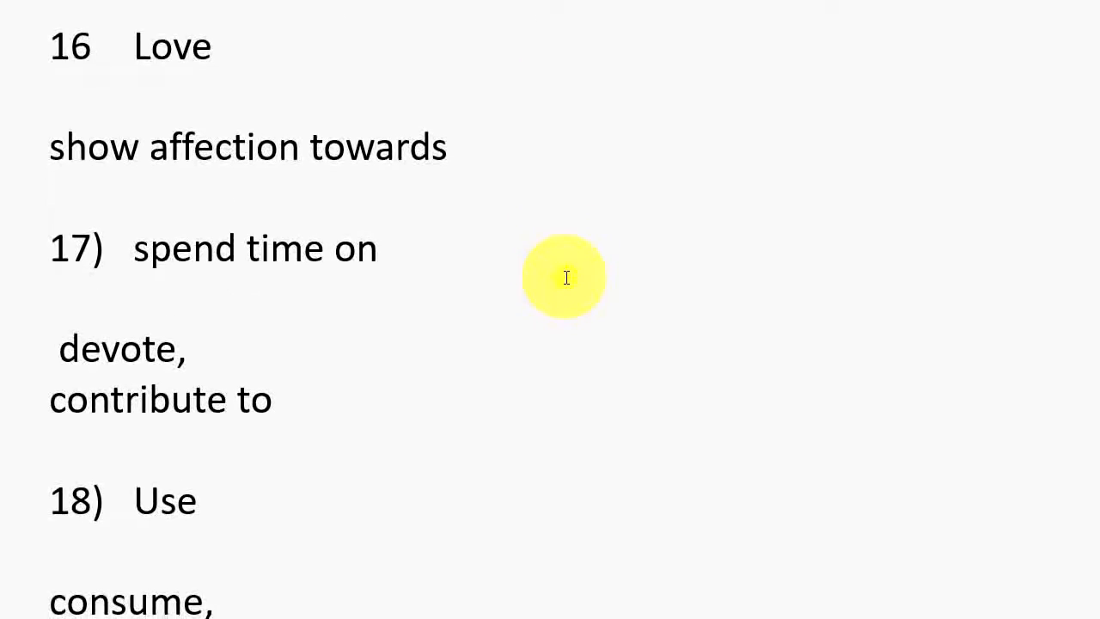
{"action": "mouse_move", "coordinate": [566, 268]}
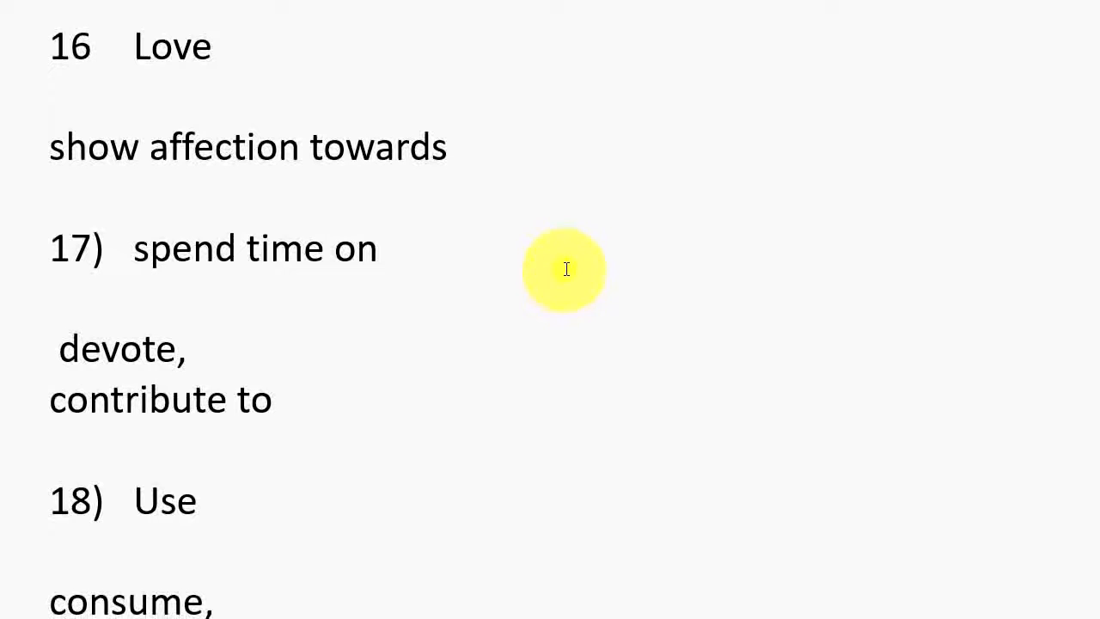
{"action": "mouse_move", "coordinate": [278, 392]}
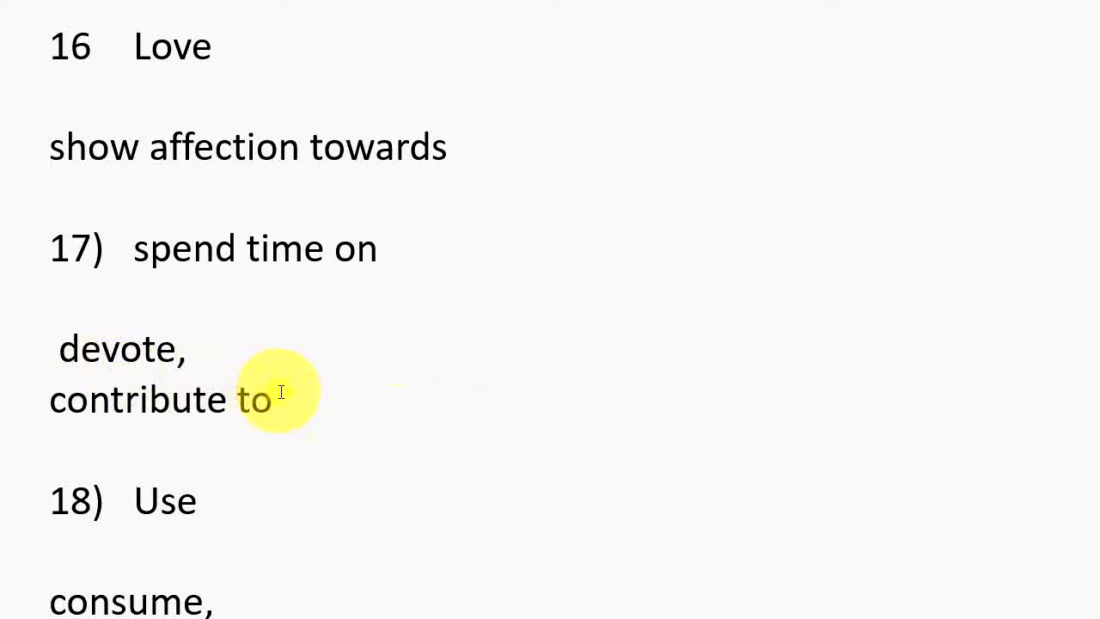
{"action": "scroll", "scroll_direction": "down", "scroll_amount": 3}
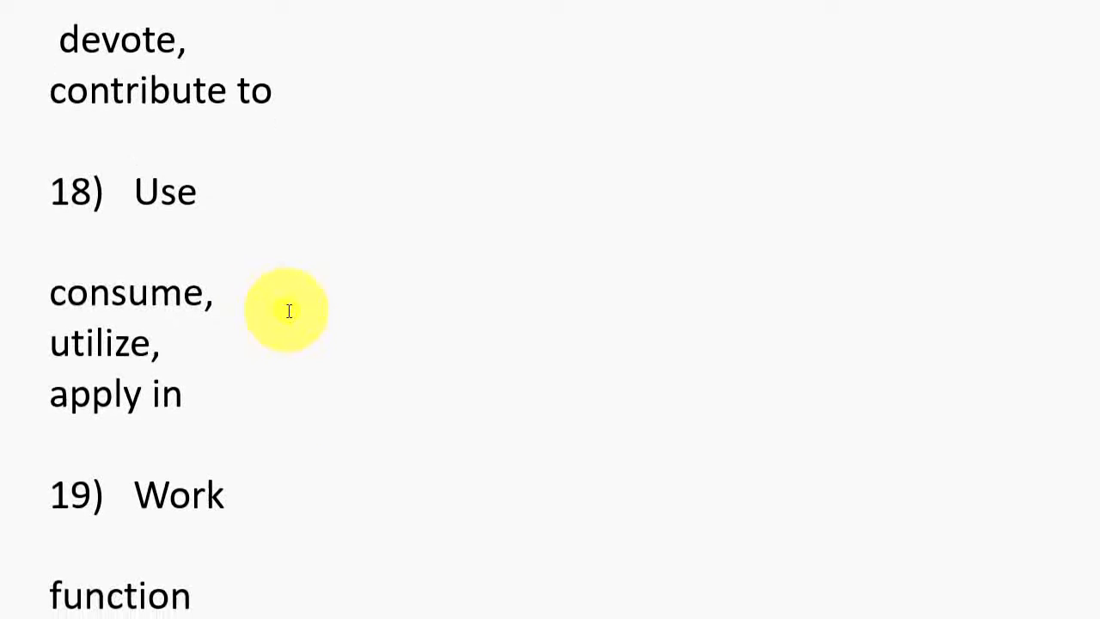
{"action": "scroll", "scroll_direction": "up", "scroll_amount": 3}
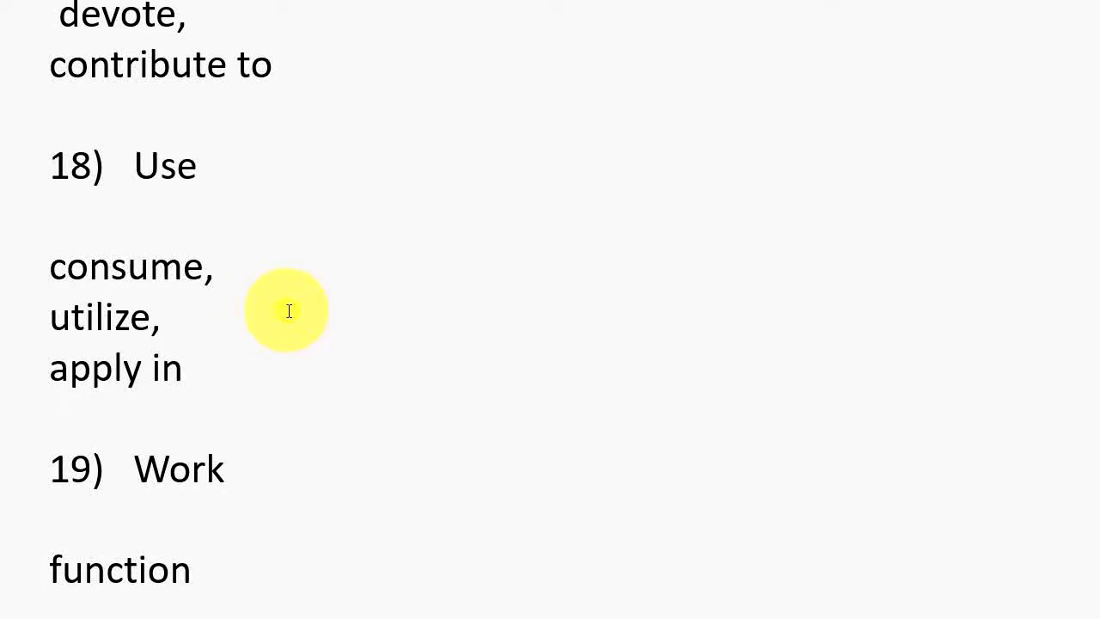
{"action": "scroll", "scroll_direction": "down", "scroll_amount": 3}
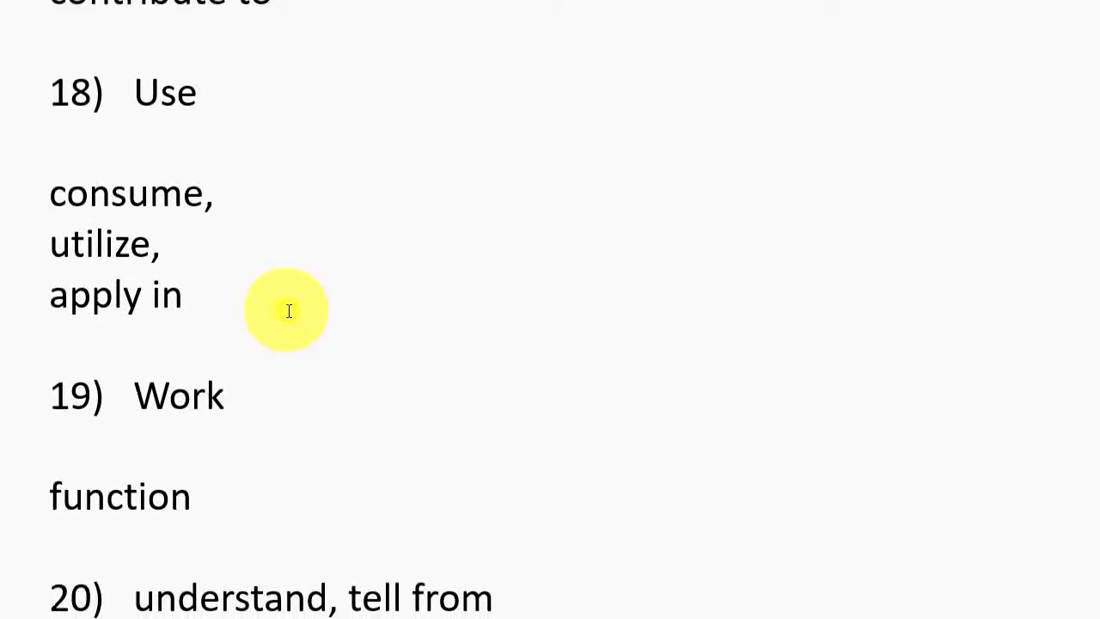
{"action": "scroll", "scroll_direction": "down", "scroll_amount": 3}
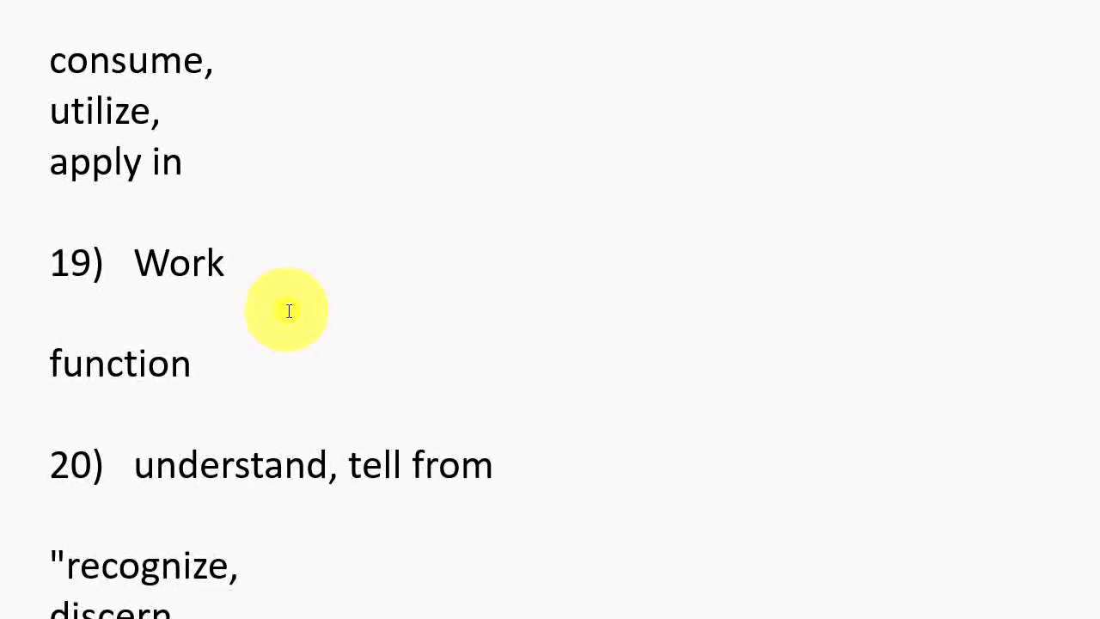
{"action": "scroll", "scroll_direction": "down", "scroll_amount": 3}
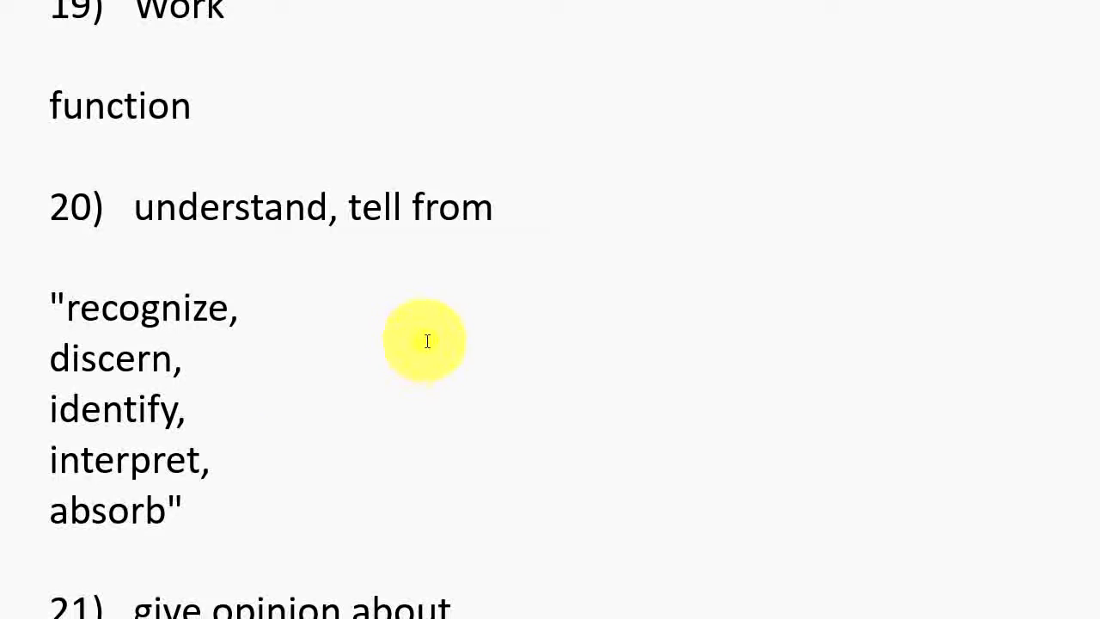
{"action": "mouse_move", "coordinate": [312, 323]}
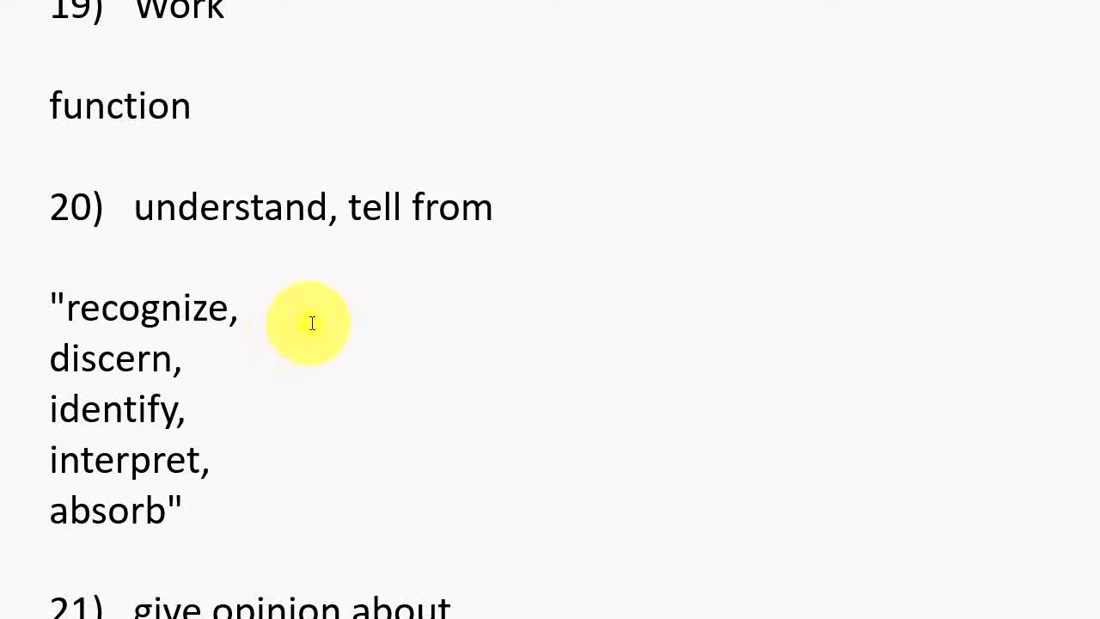
{"action": "mouse_move", "coordinate": [283, 377]}
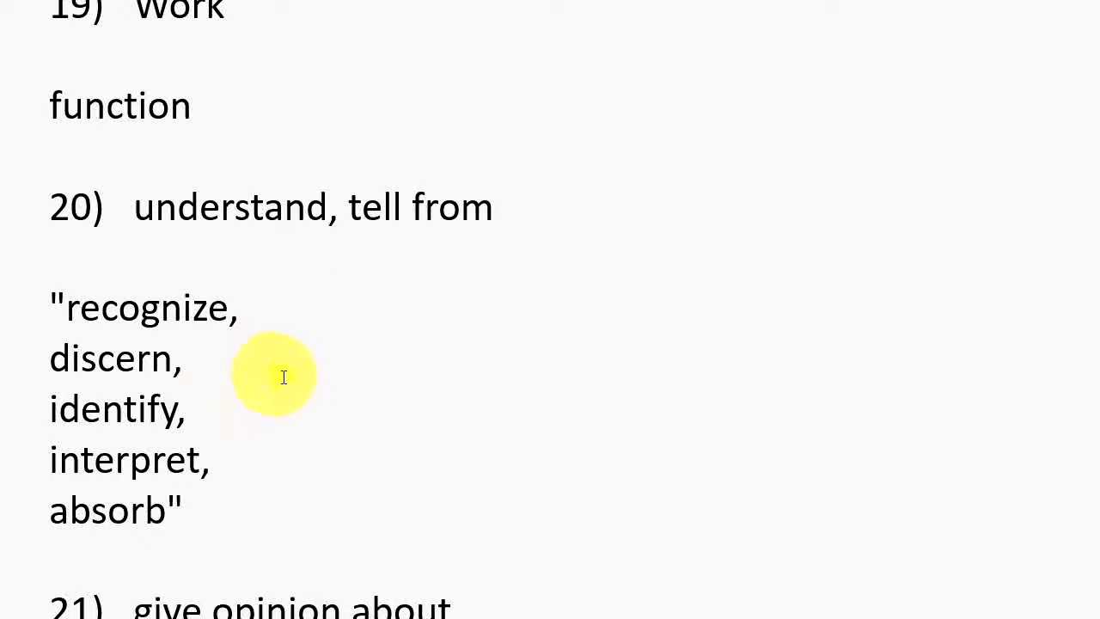
{"action": "mouse_move", "coordinate": [394, 440]}
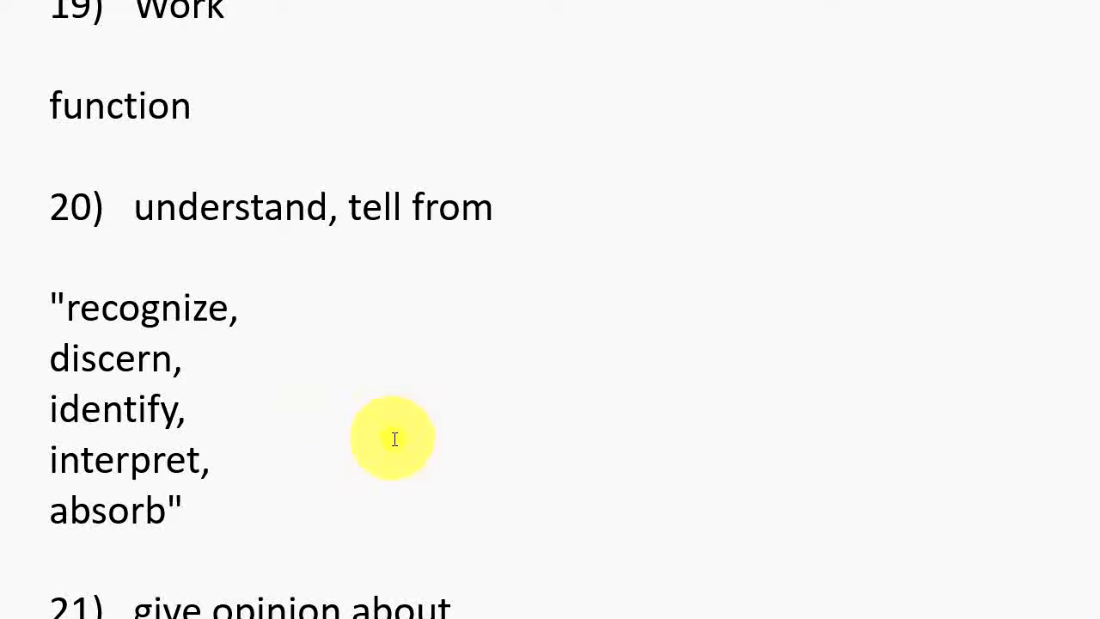
{"action": "mouse_move", "coordinate": [316, 478]}
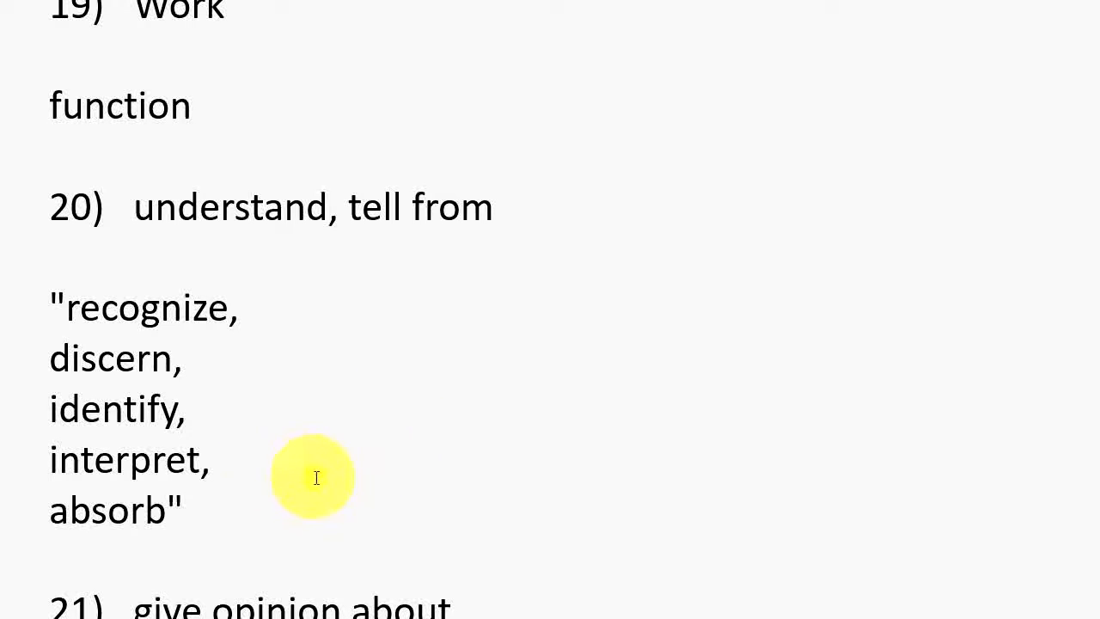
{"action": "scroll", "scroll_direction": "down", "scroll_amount": 3}
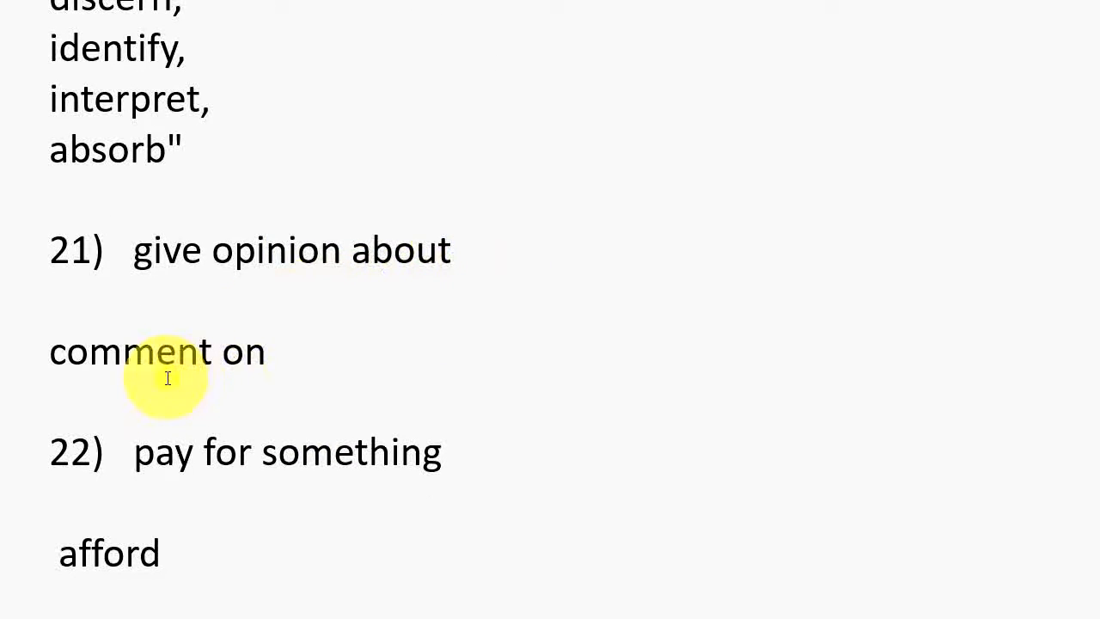
{"action": "mouse_move", "coordinate": [302, 422]}
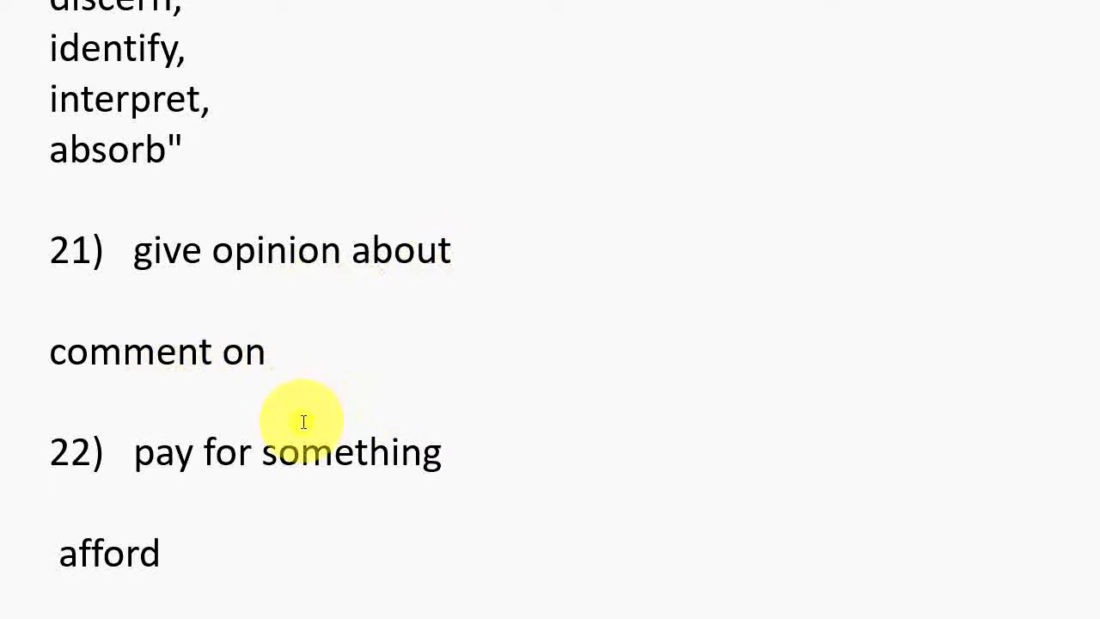
{"action": "scroll", "scroll_direction": "down", "scroll_amount": 3}
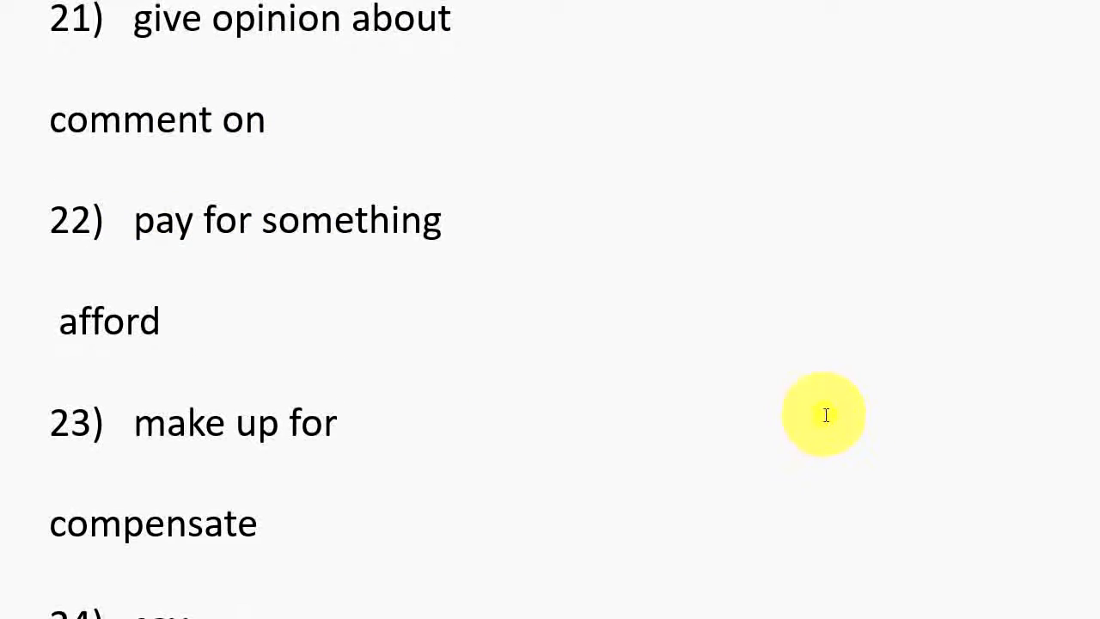
{"action": "scroll", "scroll_direction": "up", "scroll_amount": 3}
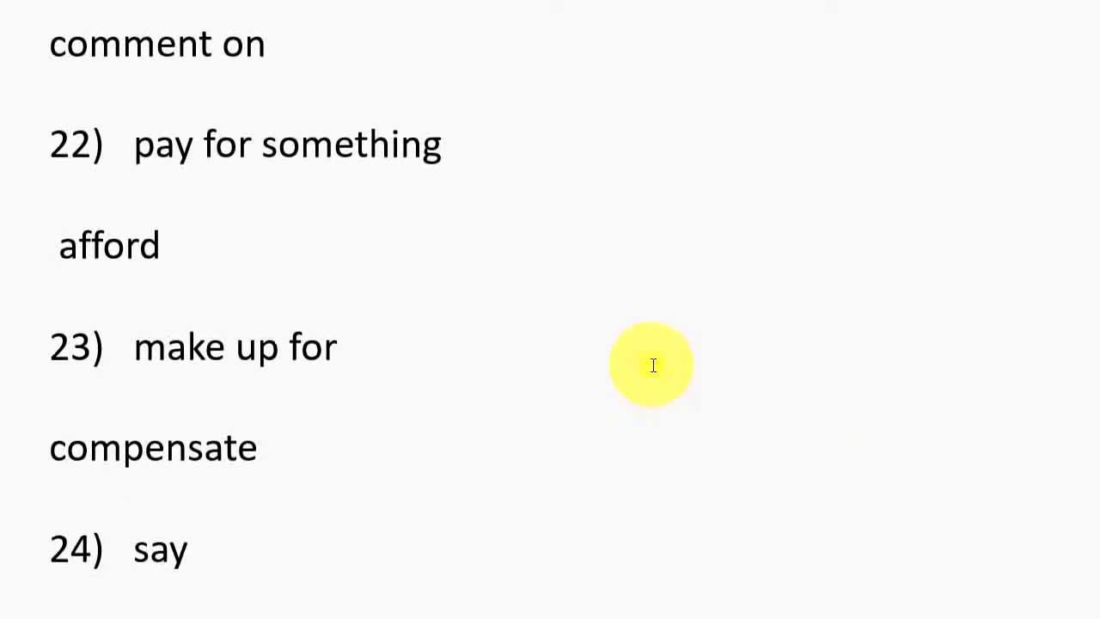
{"action": "scroll", "scroll_direction": "down", "scroll_amount": 3}
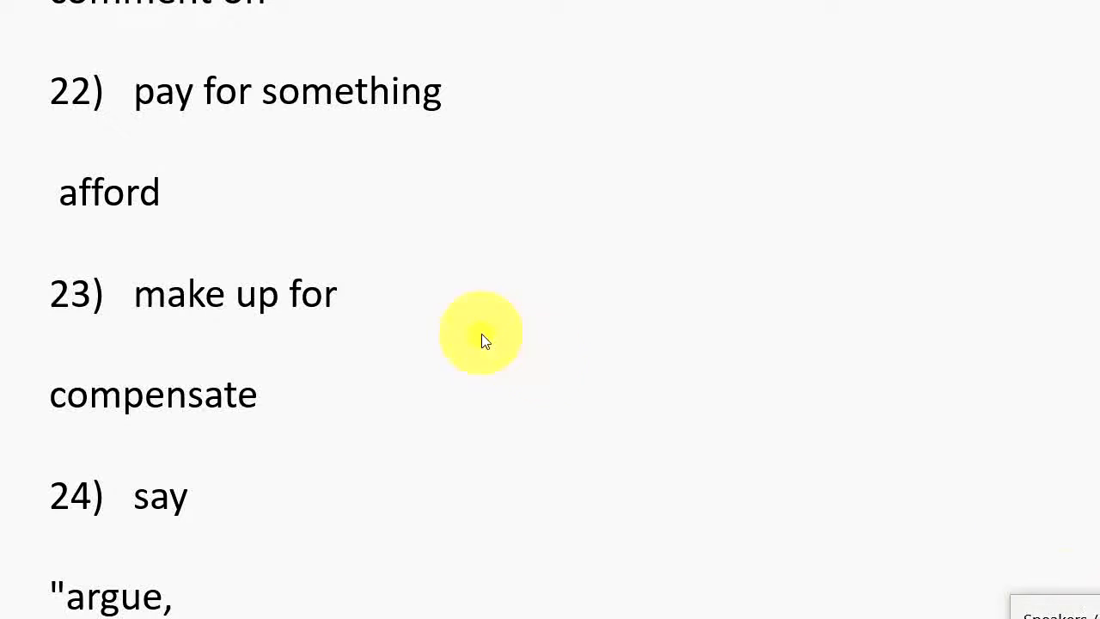
{"action": "scroll", "scroll_direction": "down", "scroll_amount": 3}
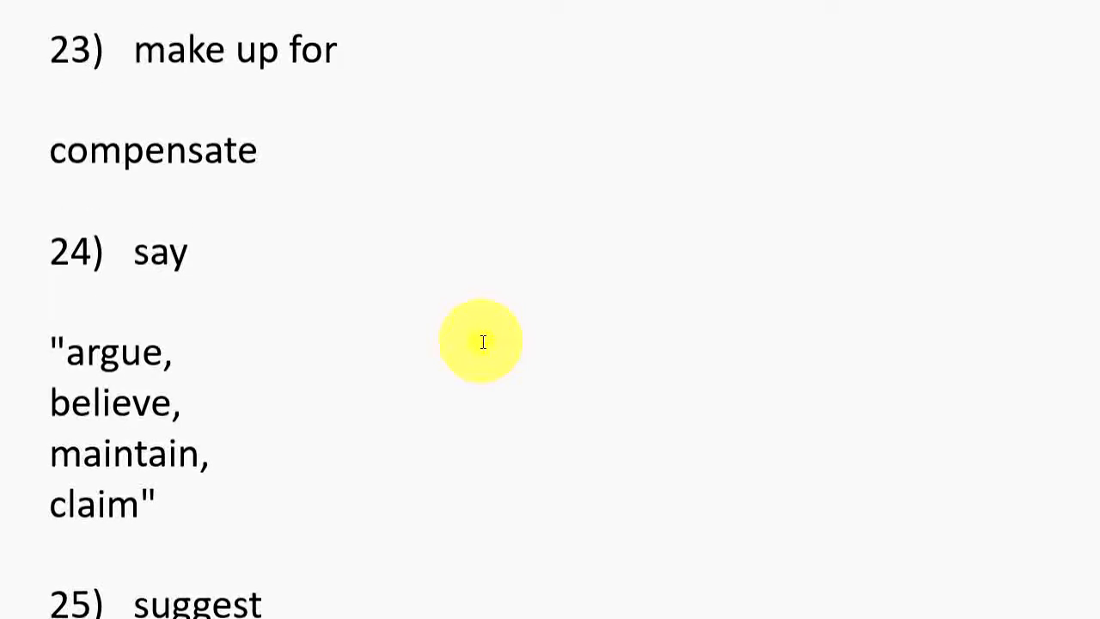
{"action": "scroll", "scroll_direction": "down", "scroll_amount": 3}
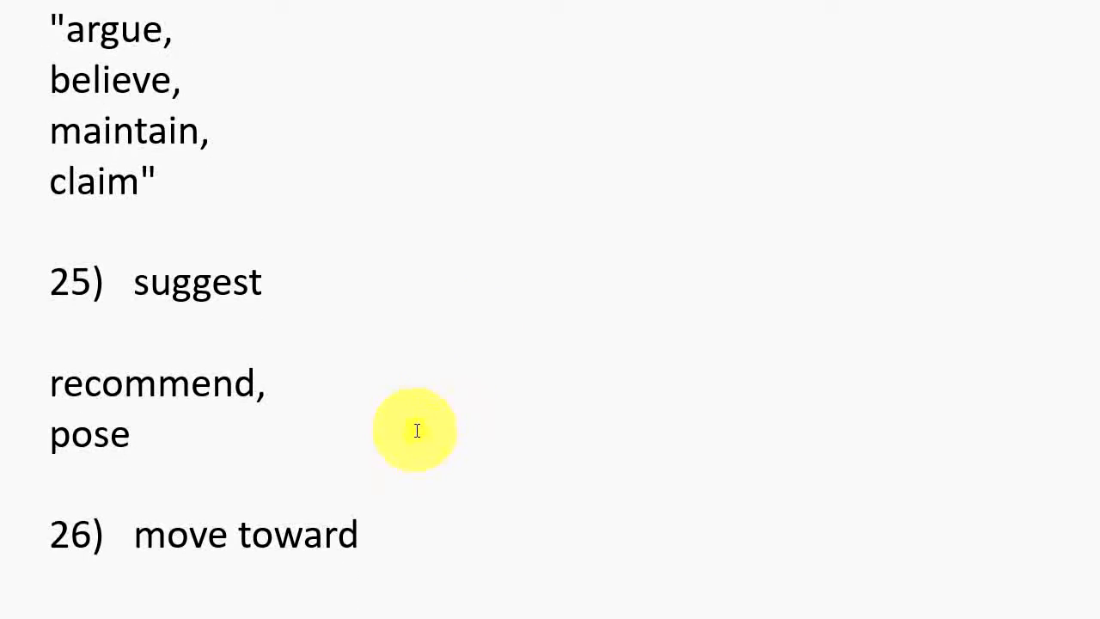
{"action": "scroll", "scroll_direction": "down", "scroll_amount": 3}
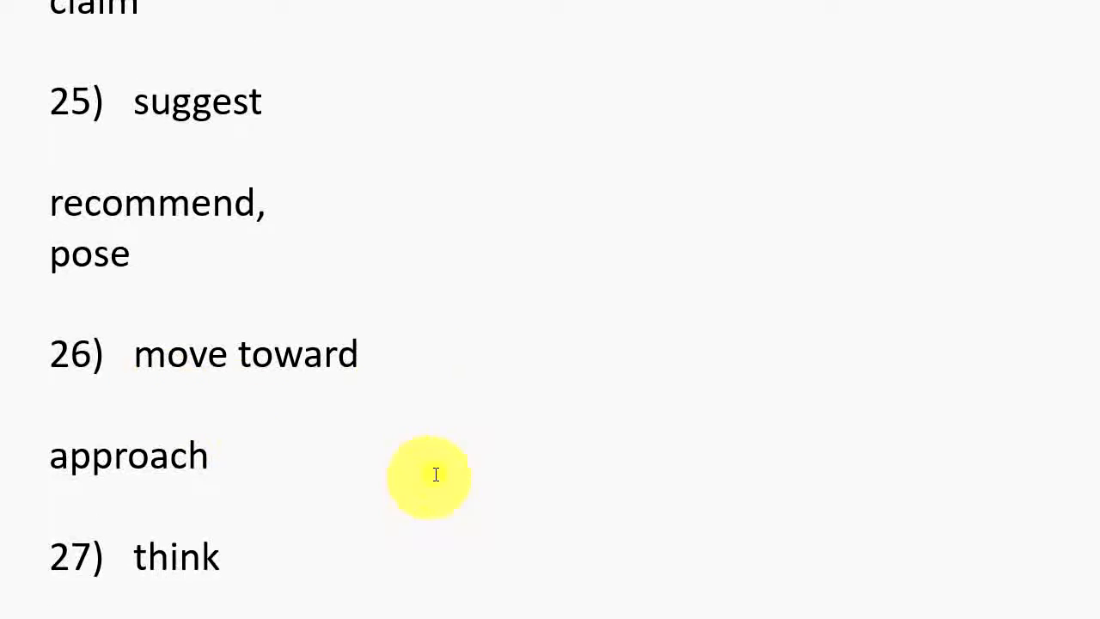
{"action": "scroll", "scroll_direction": "down", "scroll_amount": 3}
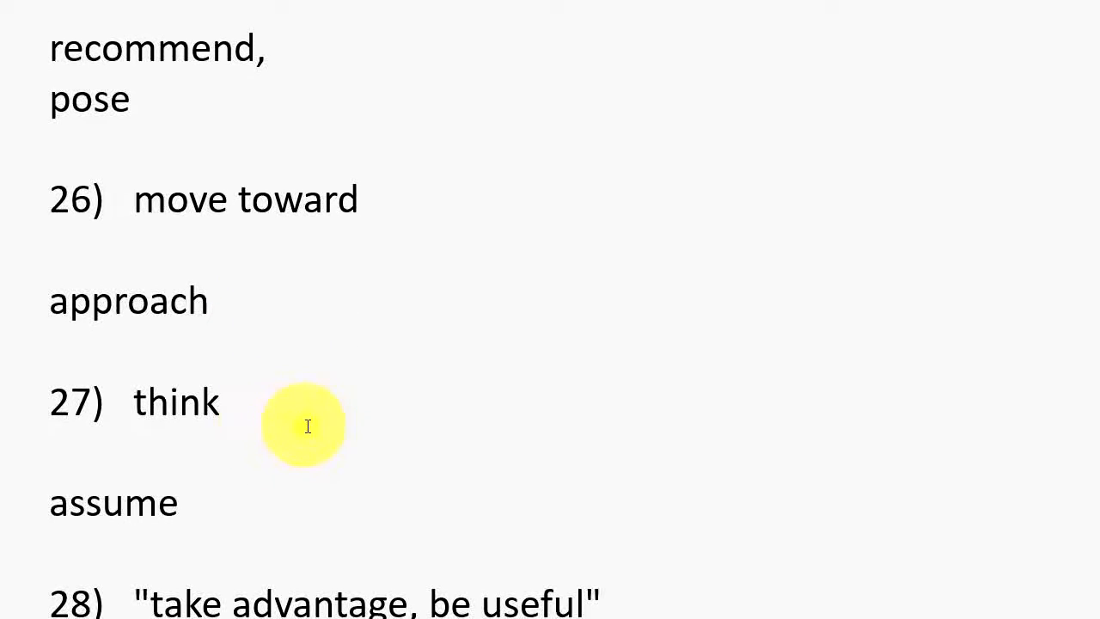
{"action": "mouse_move", "coordinate": [232, 508]}
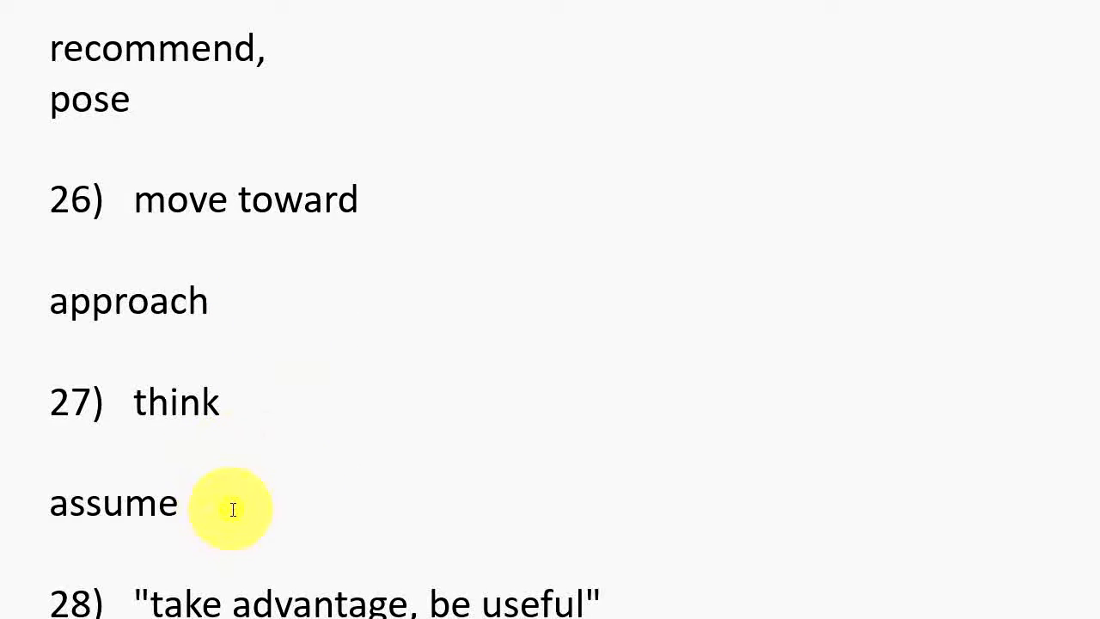
{"action": "scroll", "scroll_direction": "down", "scroll_amount": 3}
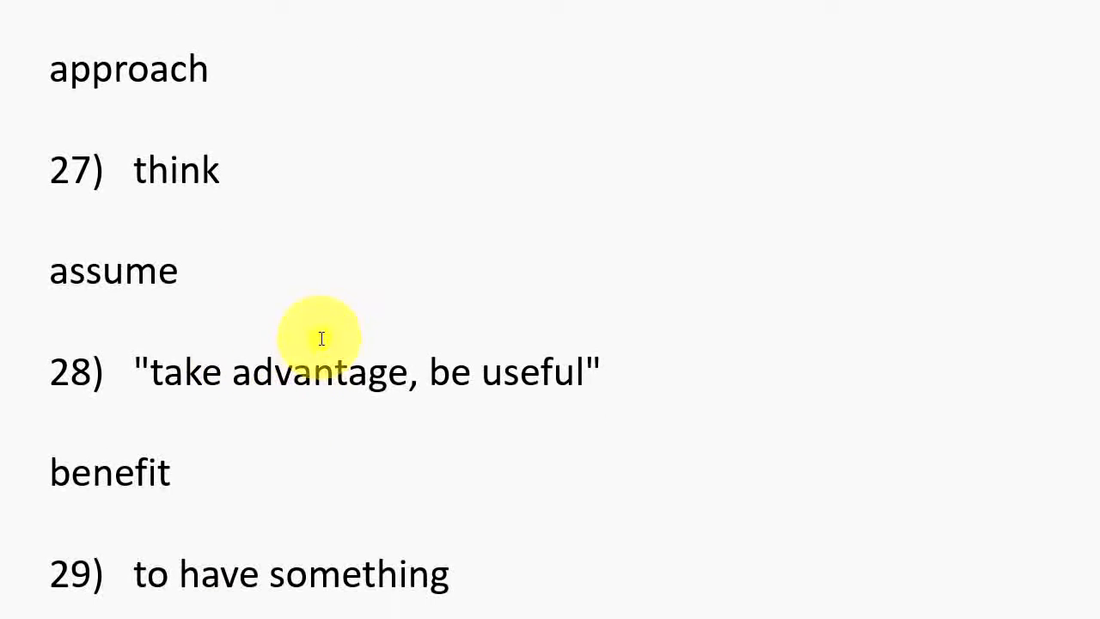
{"action": "mouse_move", "coordinate": [442, 421]}
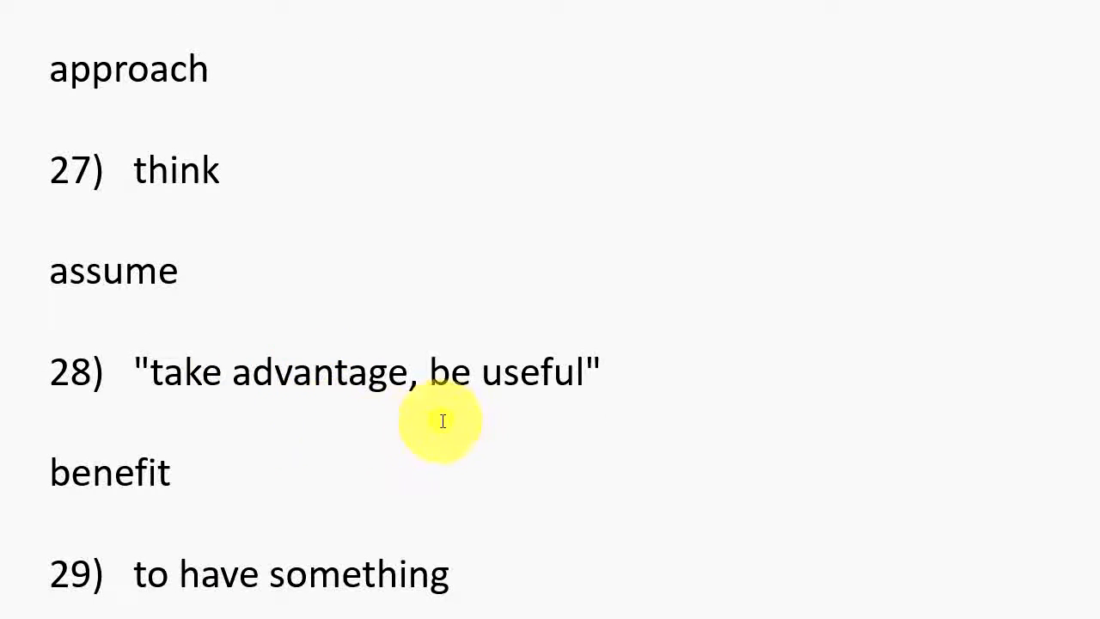
{"action": "mouse_move", "coordinate": [237, 481]}
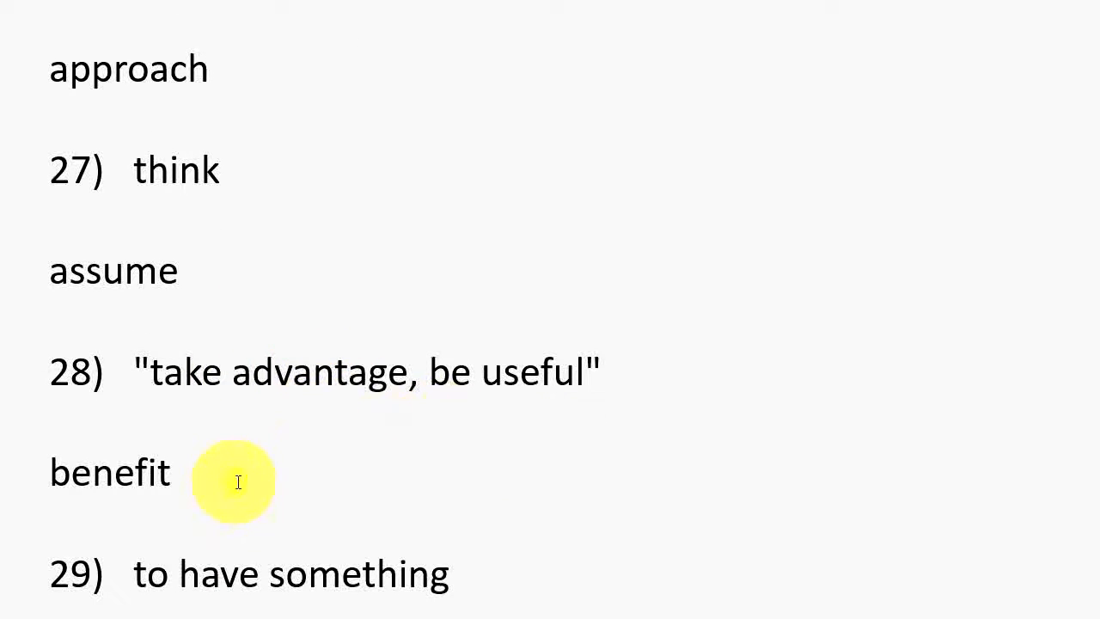
{"action": "scroll", "scroll_direction": "down", "scroll_amount": 3}
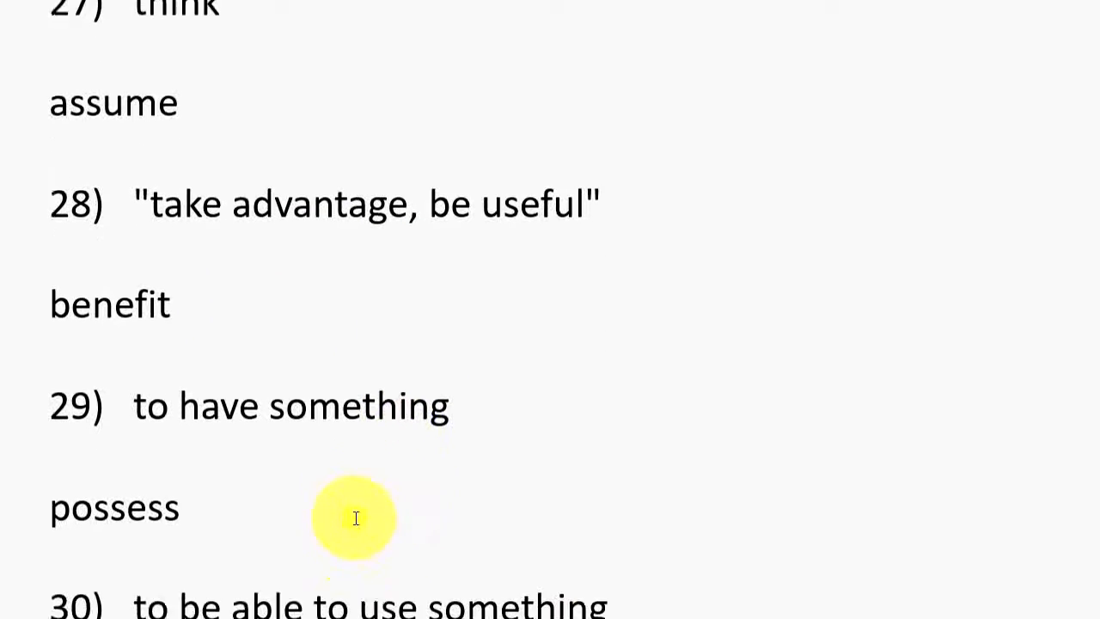
{"action": "scroll", "scroll_direction": "down", "scroll_amount": 3}
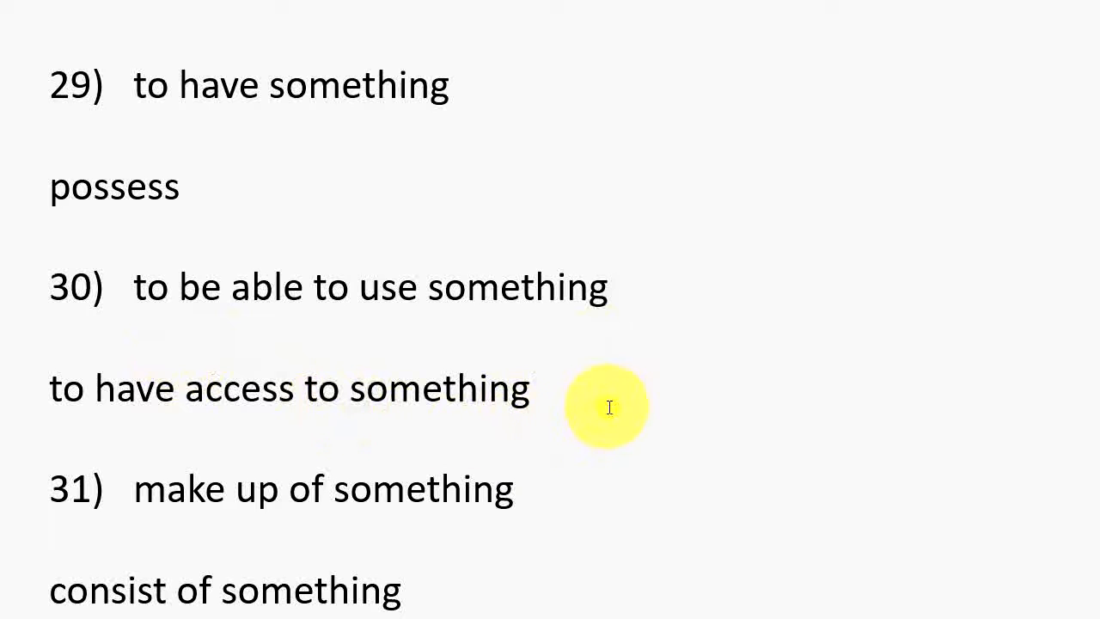
{"action": "scroll", "scroll_direction": "down", "scroll_amount": 3}
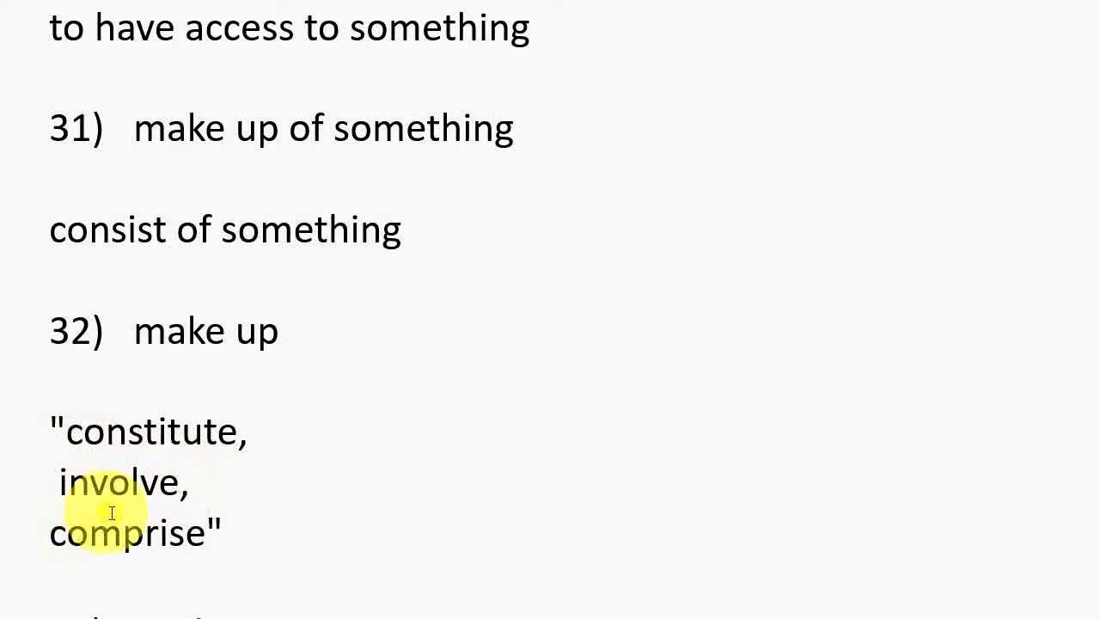
{"action": "scroll", "scroll_direction": "down", "scroll_amount": 3}
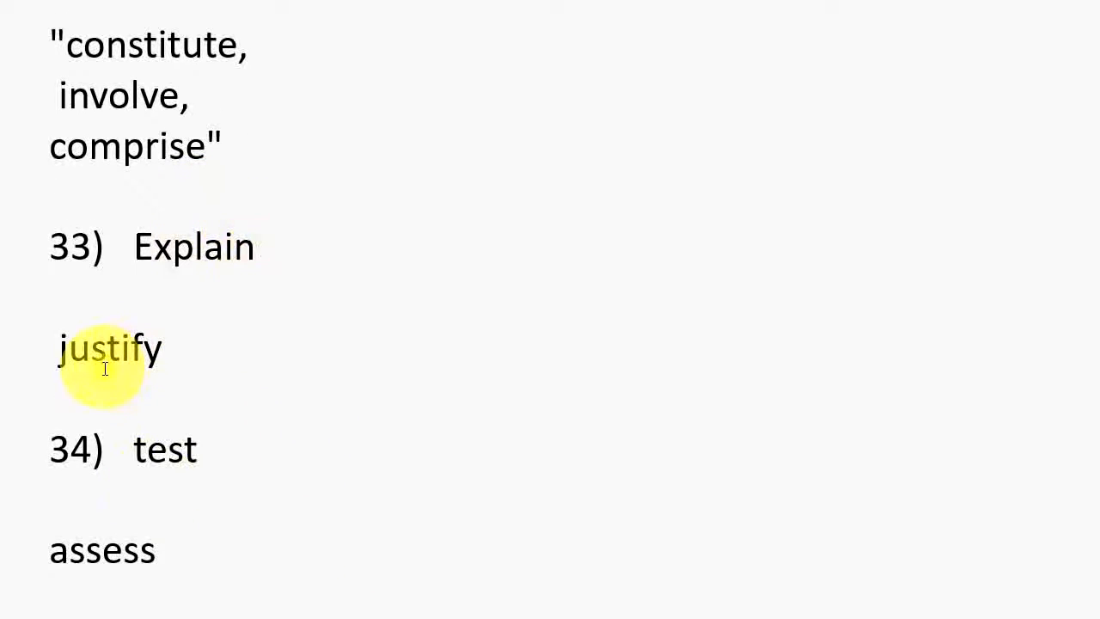
{"action": "scroll", "scroll_direction": "down", "scroll_amount": 3}
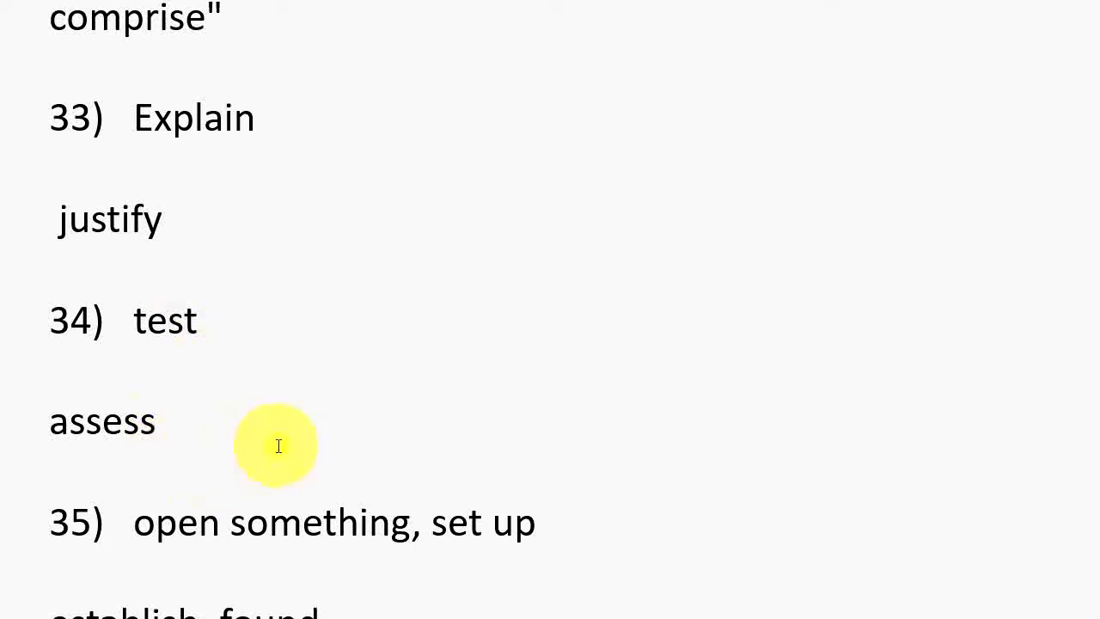
{"action": "scroll", "scroll_direction": "down", "scroll_amount": 3}
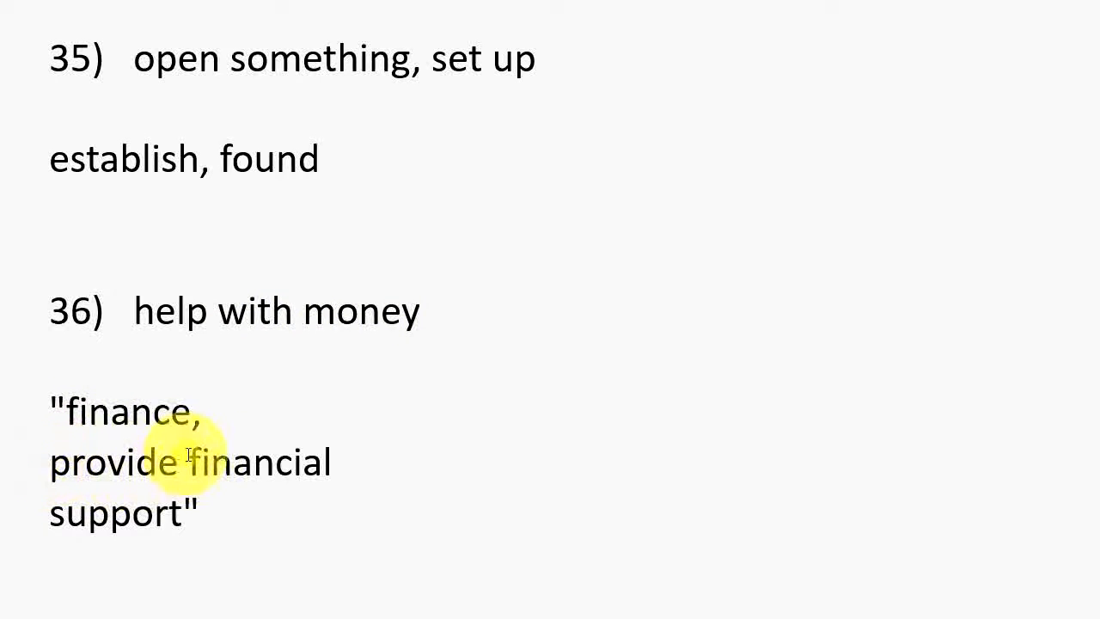
{"action": "scroll", "scroll_direction": "down", "scroll_amount": 3}
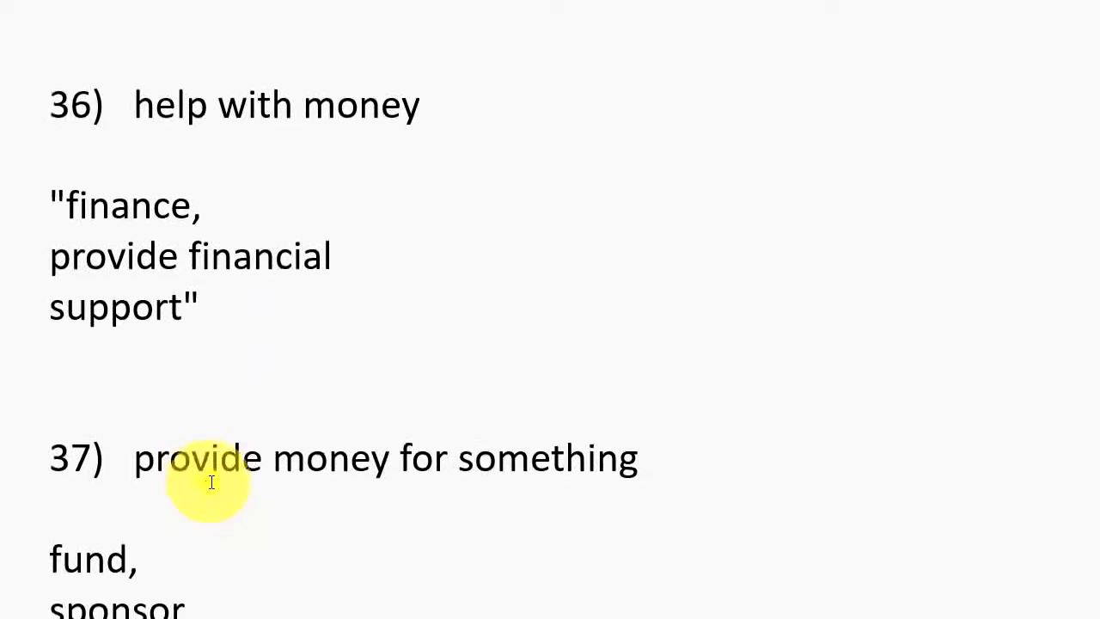
{"action": "scroll", "scroll_direction": "down", "scroll_amount": 3}
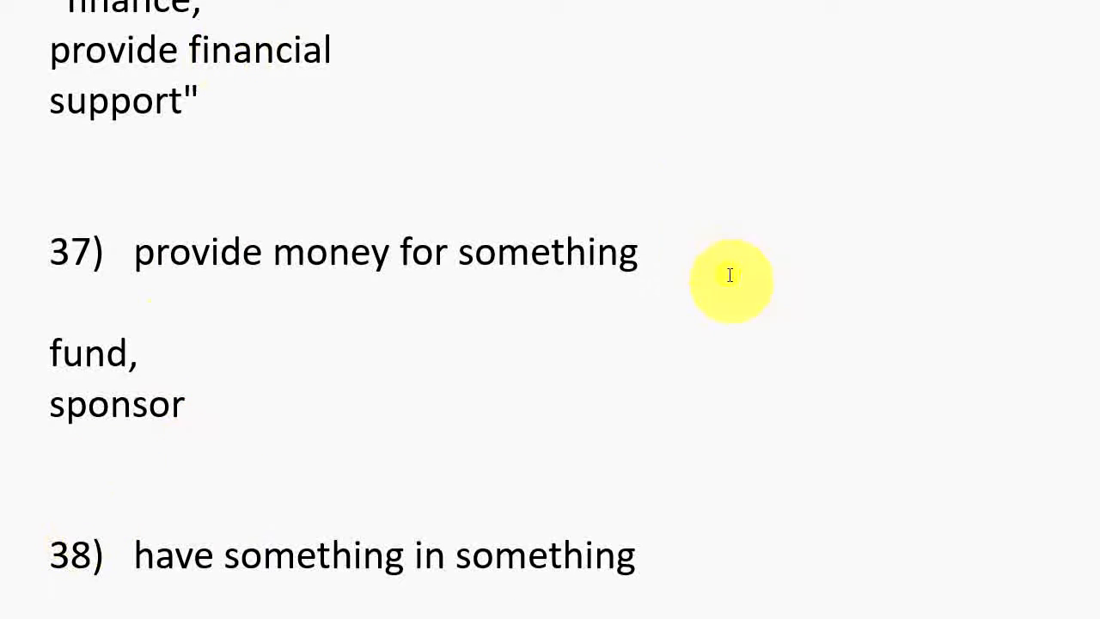
{"action": "mouse_move", "coordinate": [265, 361]}
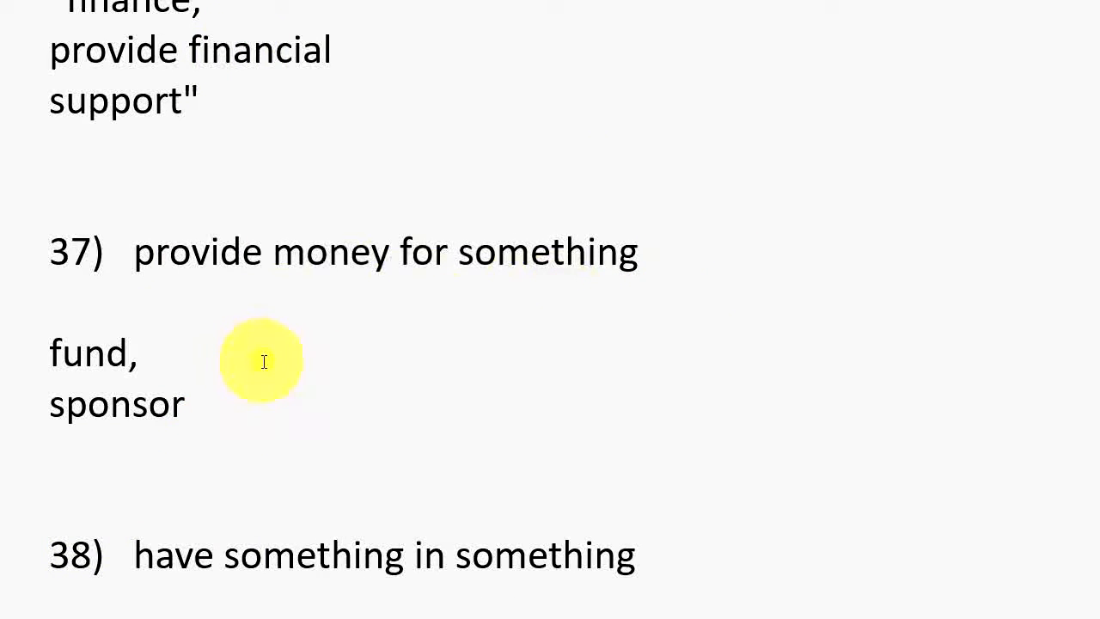
{"action": "scroll", "scroll_direction": "down", "scroll_amount": 3}
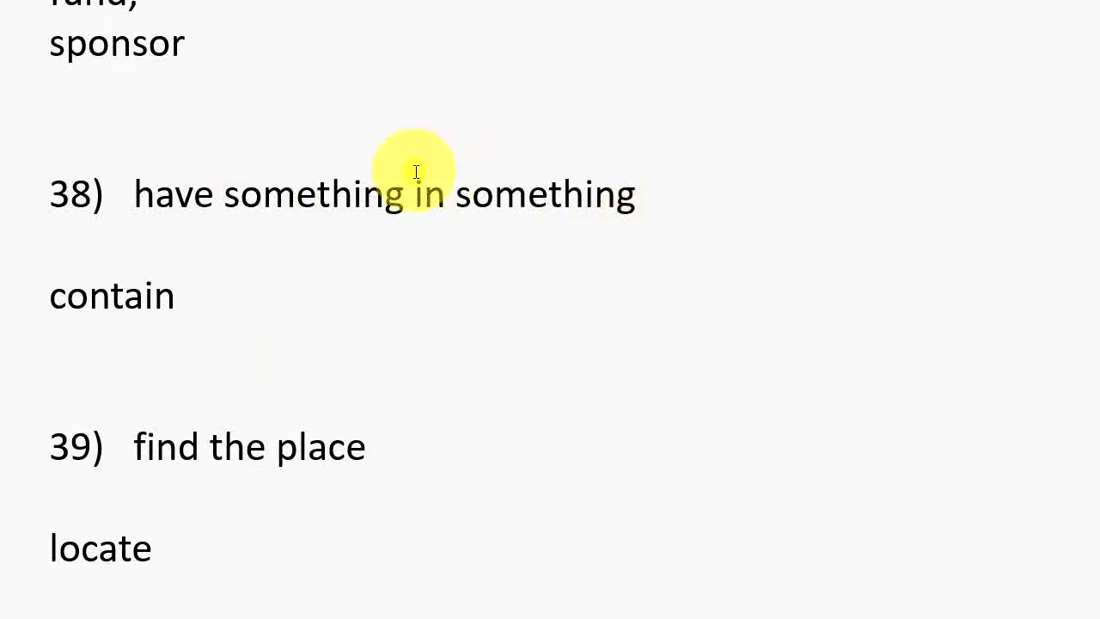
{"action": "mouse_move", "coordinate": [206, 333]}
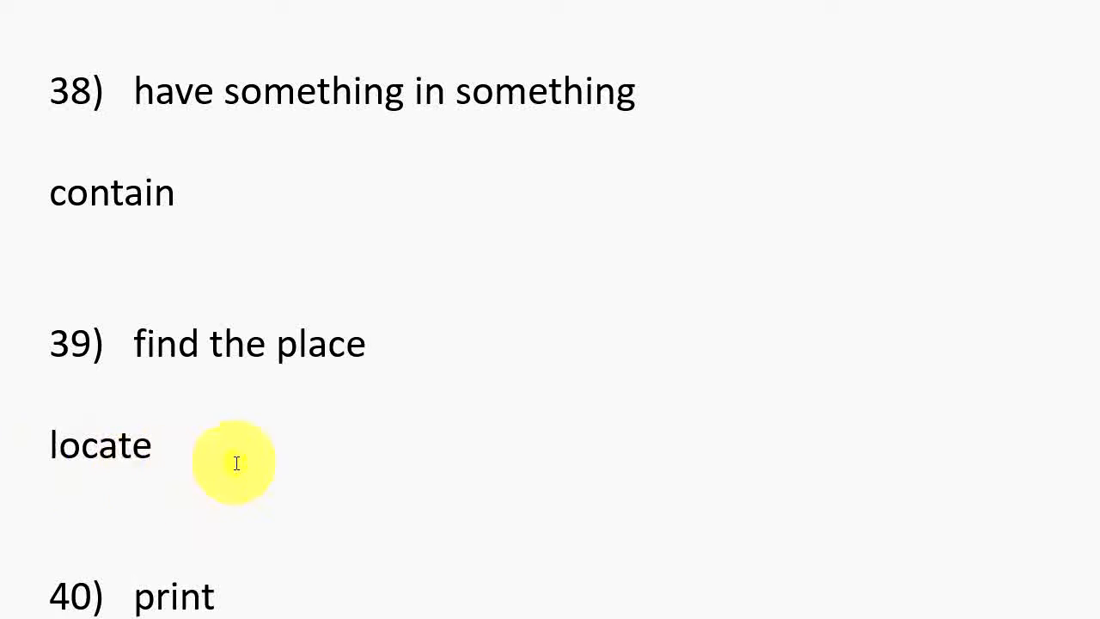
{"action": "scroll", "scroll_direction": "down", "scroll_amount": 3}
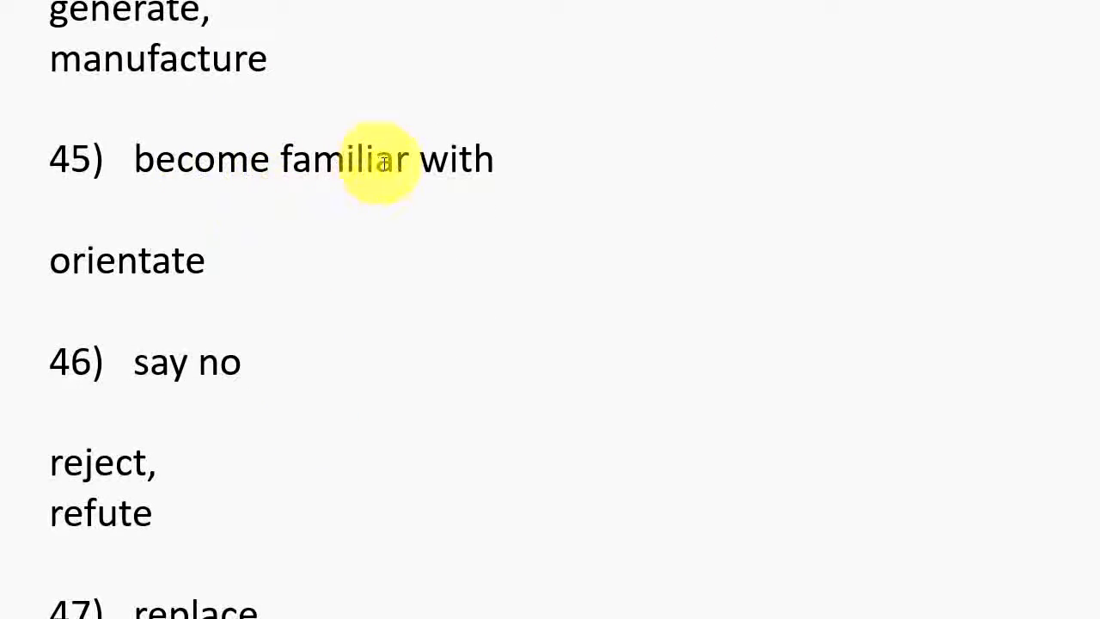
{"action": "mouse_move", "coordinate": [93, 284]}
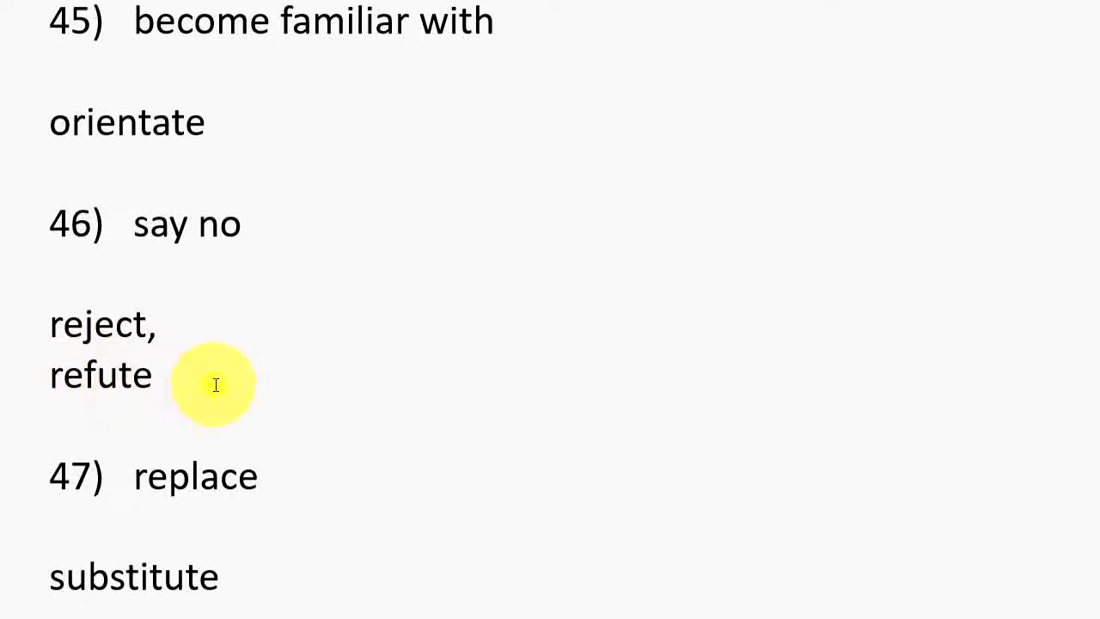
{"action": "scroll", "scroll_direction": "down", "scroll_amount": 3}
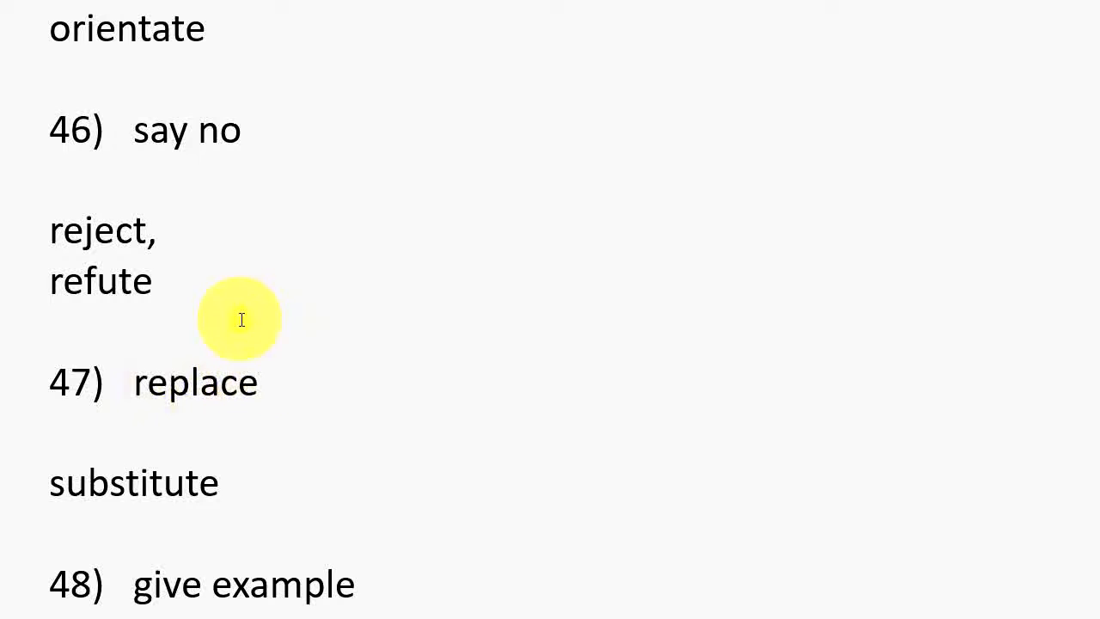
{"action": "scroll", "scroll_direction": "down", "scroll_amount": 3}
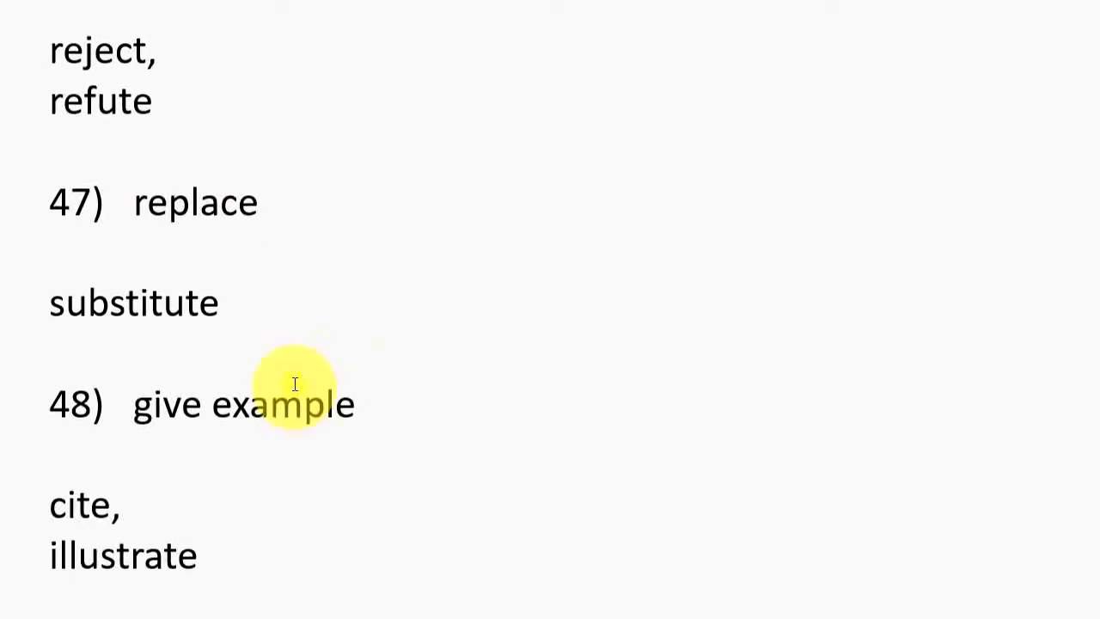
{"action": "scroll", "scroll_direction": "down", "scroll_amount": 3}
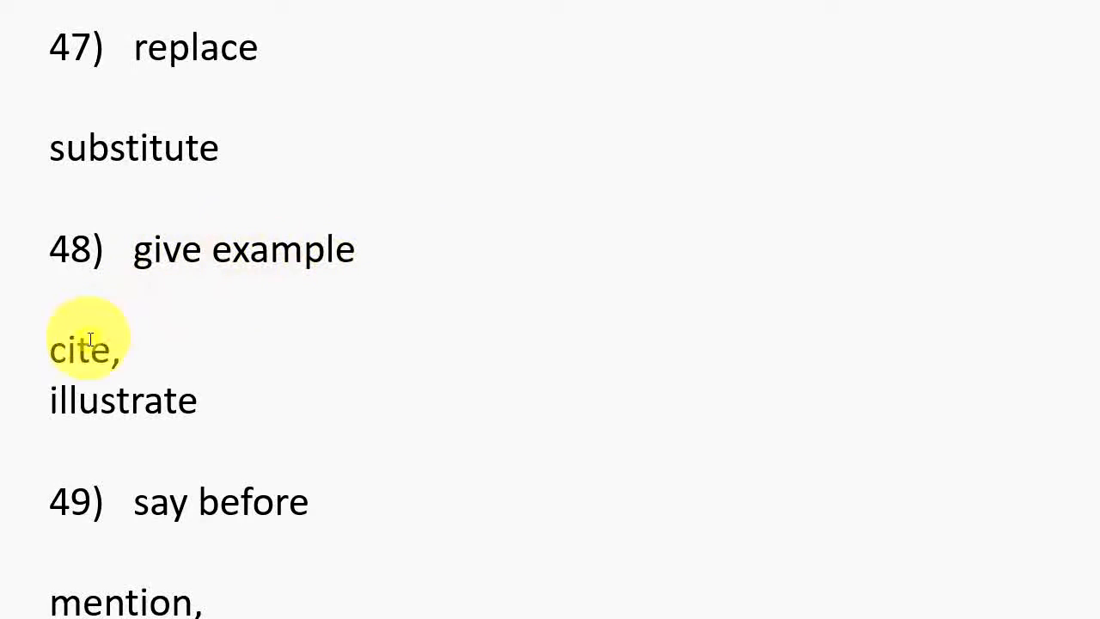
{"action": "mouse_move", "coordinate": [38, 418]}
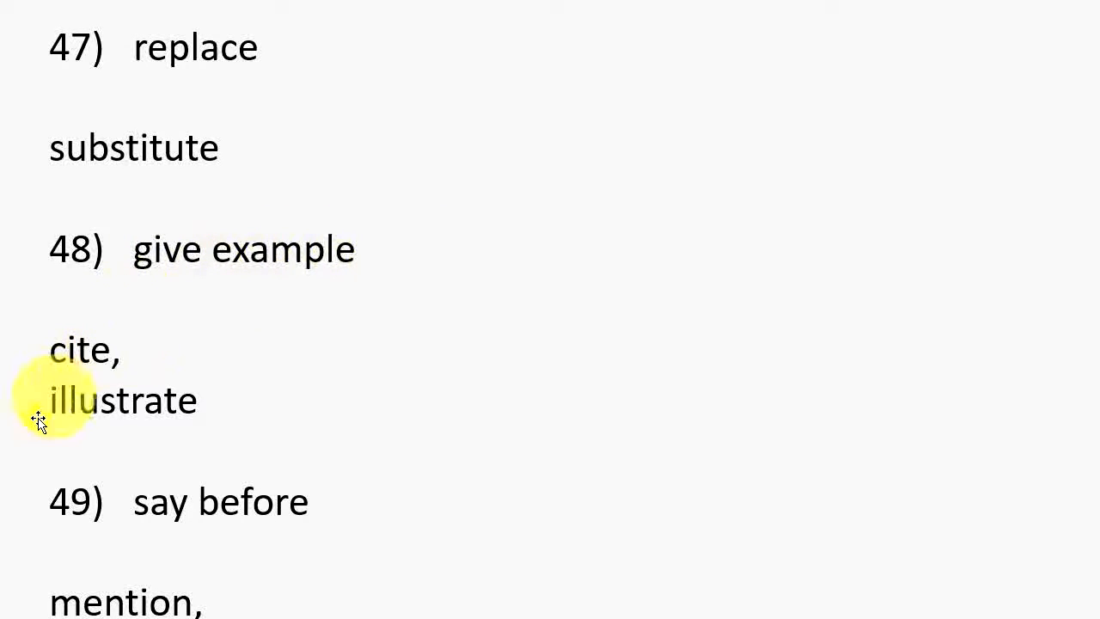
{"action": "scroll", "scroll_direction": "down", "scroll_amount": 3}
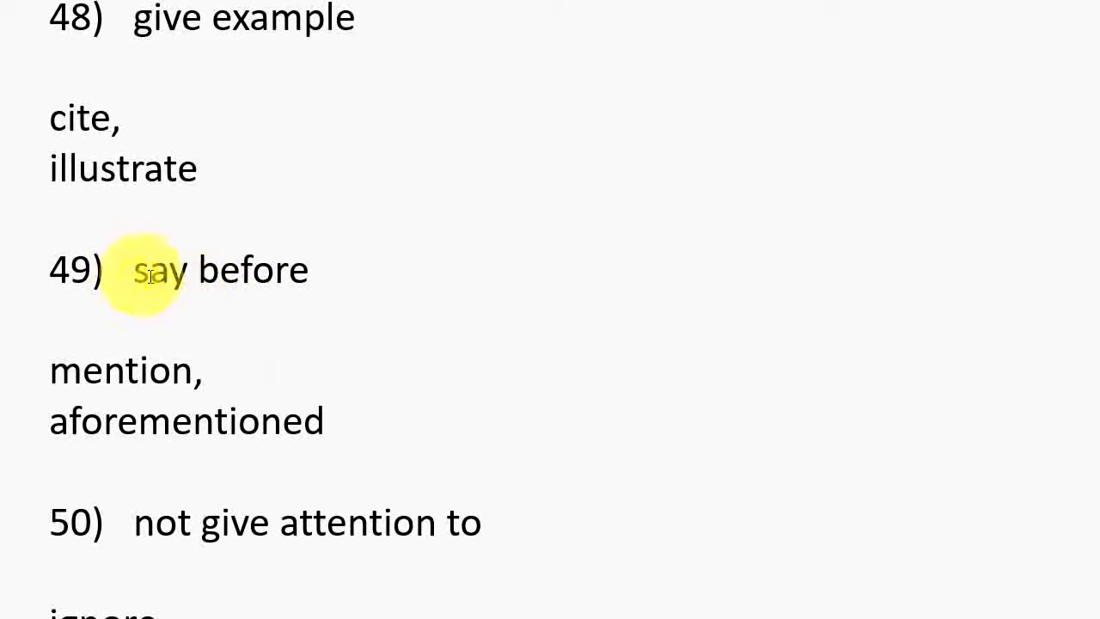
{"action": "mouse_move", "coordinate": [93, 369]}
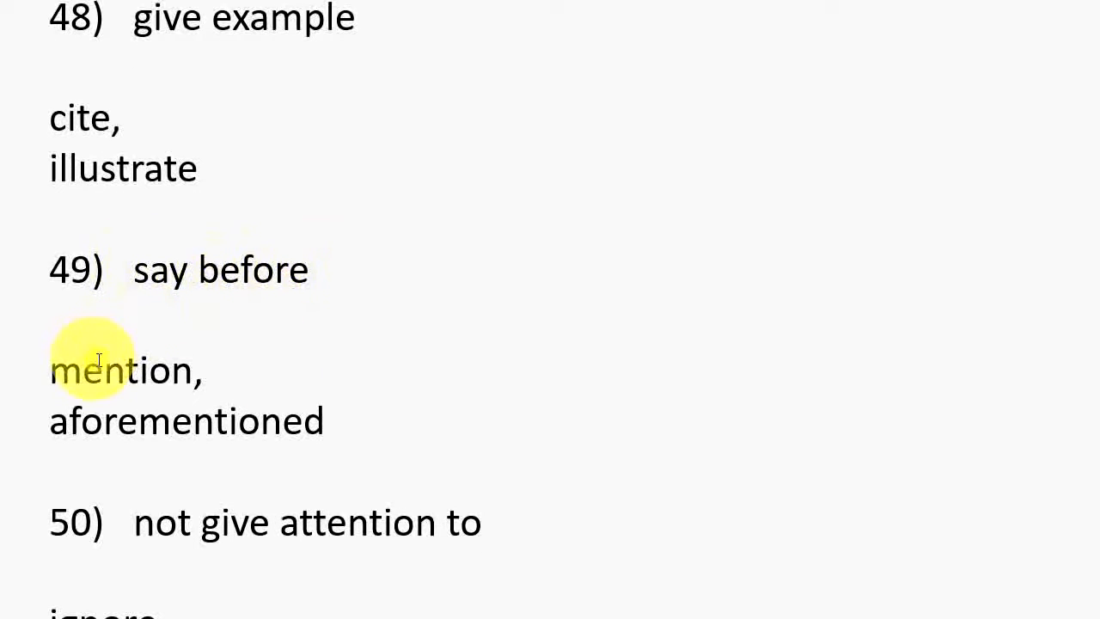
{"action": "mouse_move", "coordinate": [100, 409]}
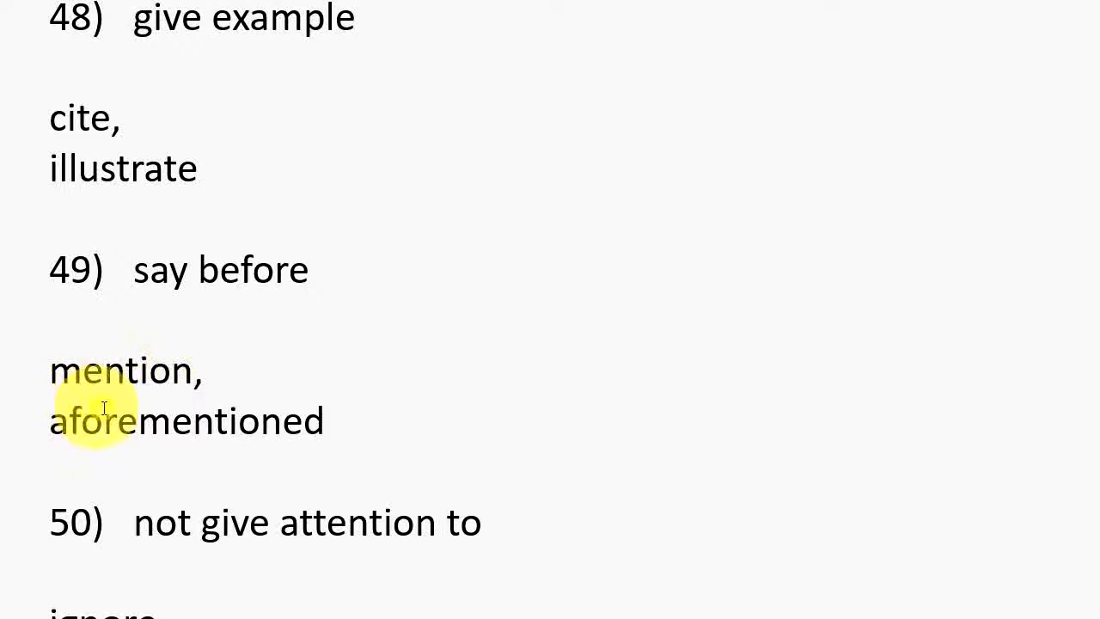
{"action": "scroll", "scroll_direction": "down", "scroll_amount": 3}
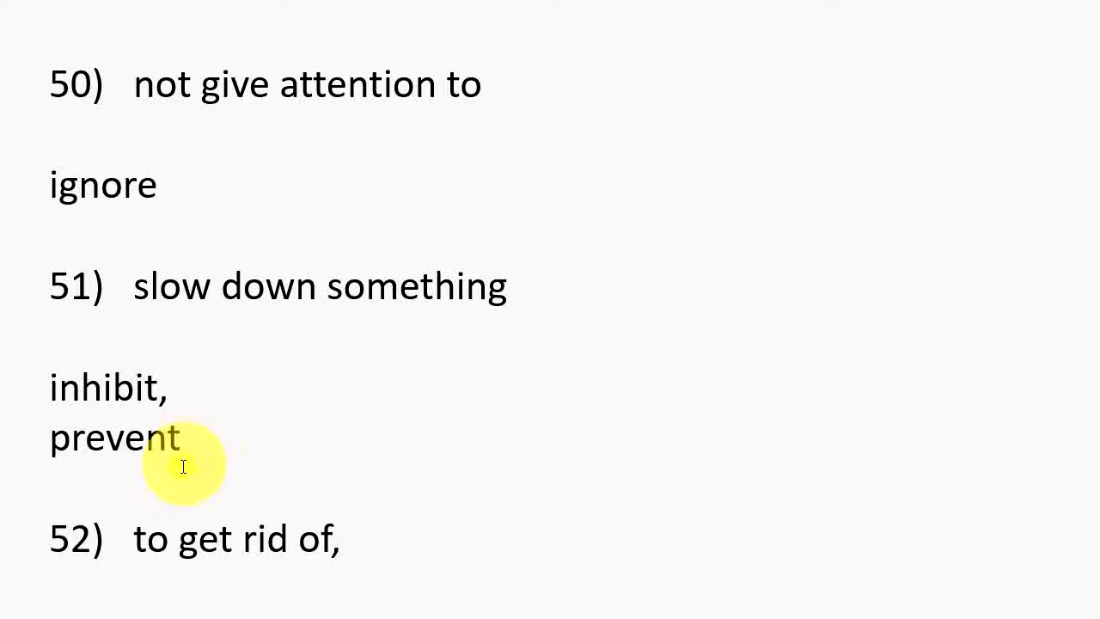
{"action": "scroll", "scroll_direction": "down", "scroll_amount": 3}
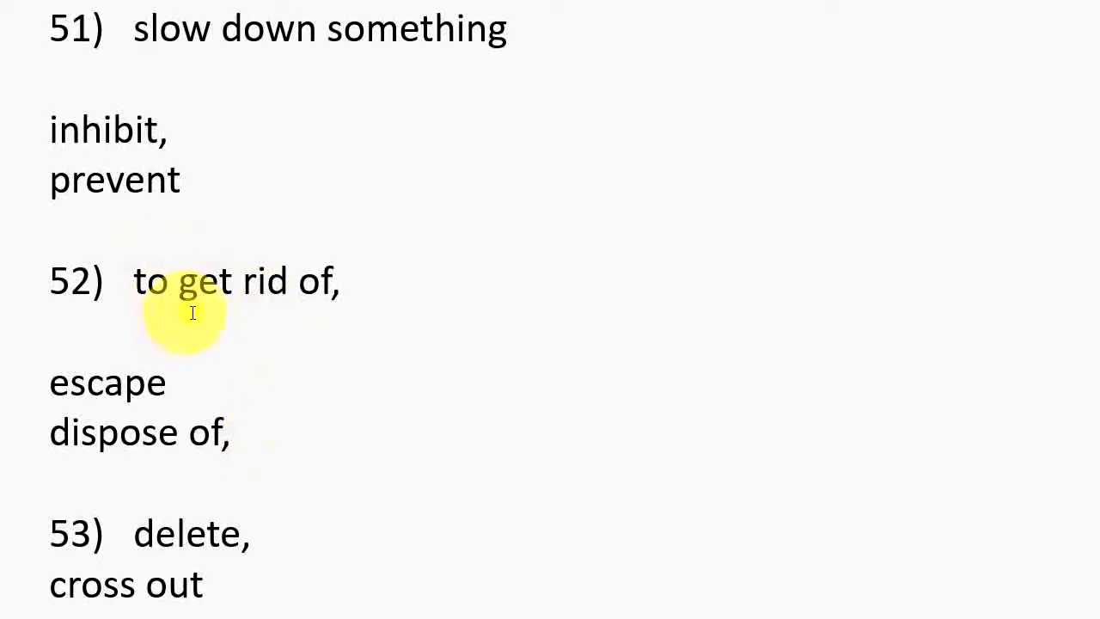
{"action": "mouse_move", "coordinate": [203, 378]}
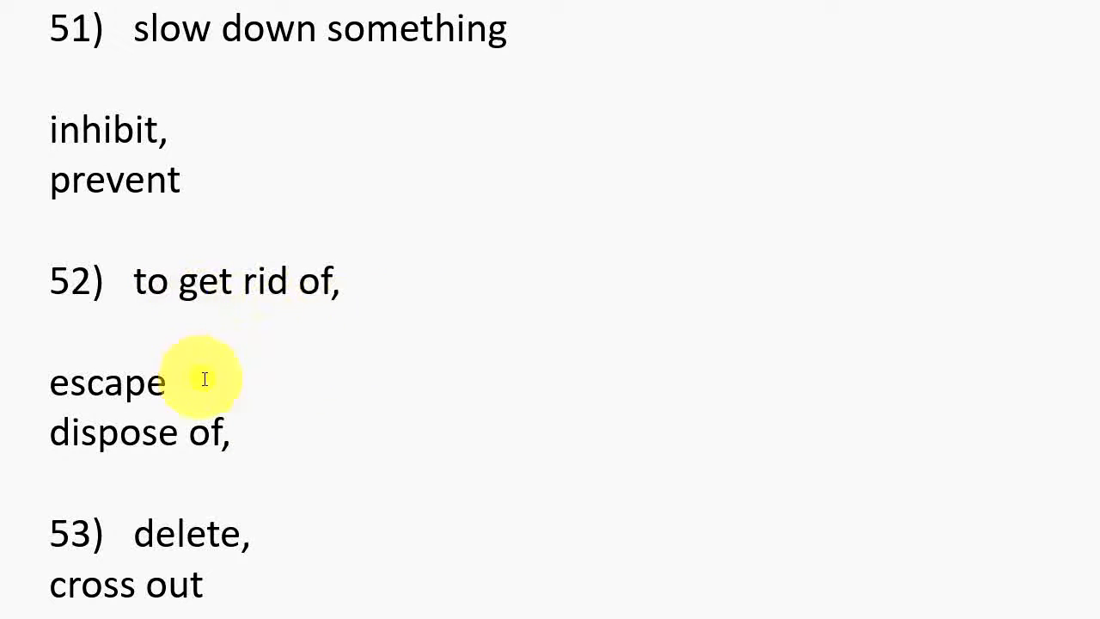
{"action": "mouse_move", "coordinate": [382, 430]}
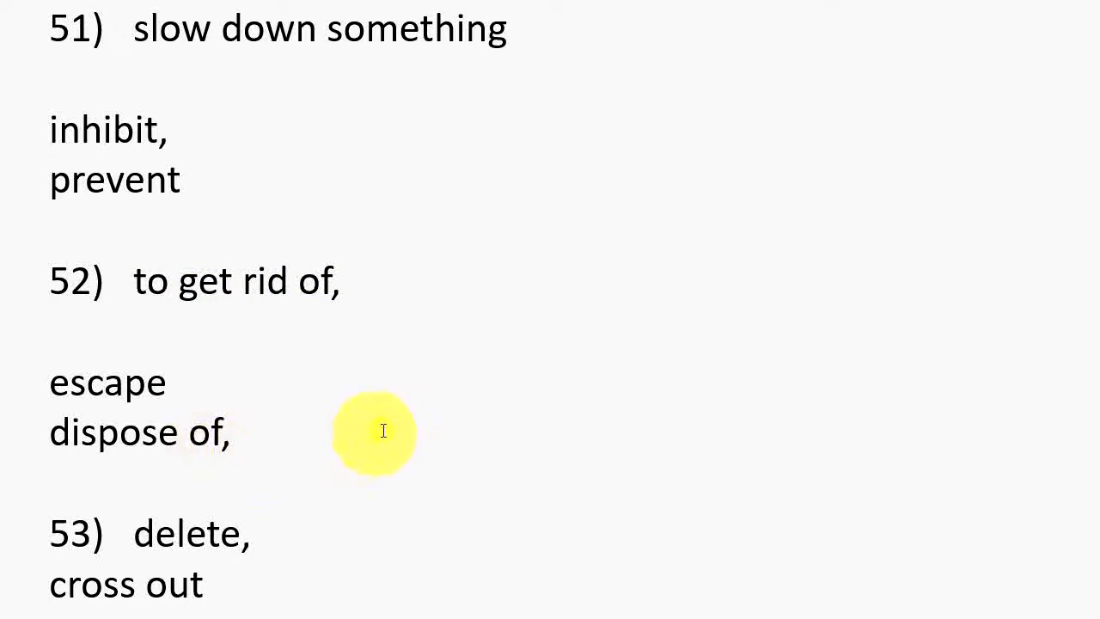
{"action": "scroll", "scroll_direction": "down", "scroll_amount": 3}
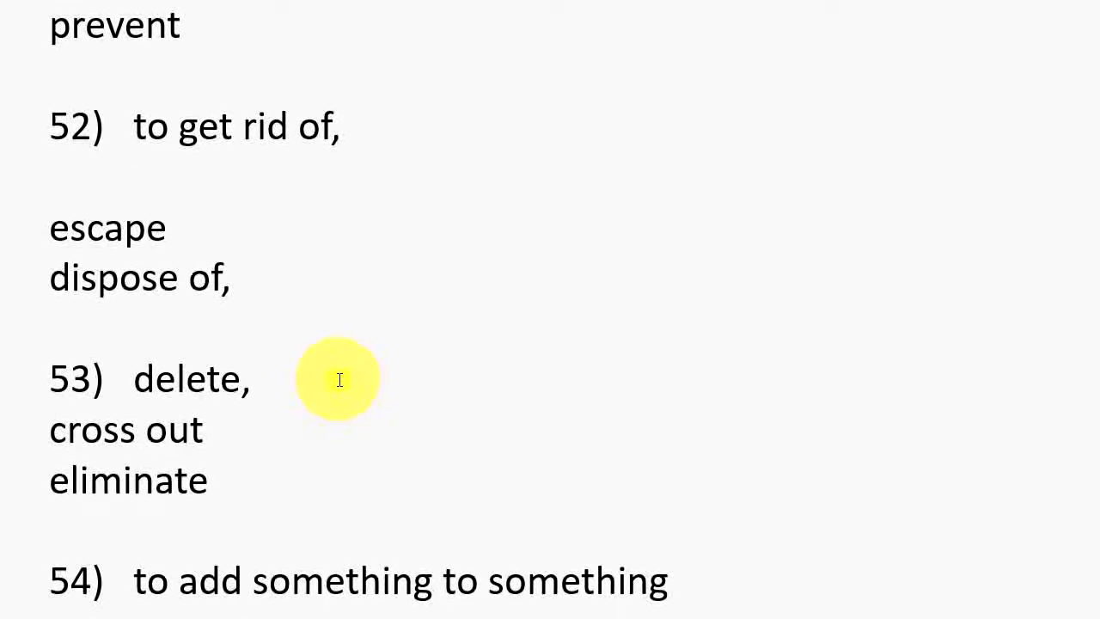
{"action": "mouse_move", "coordinate": [207, 451]}
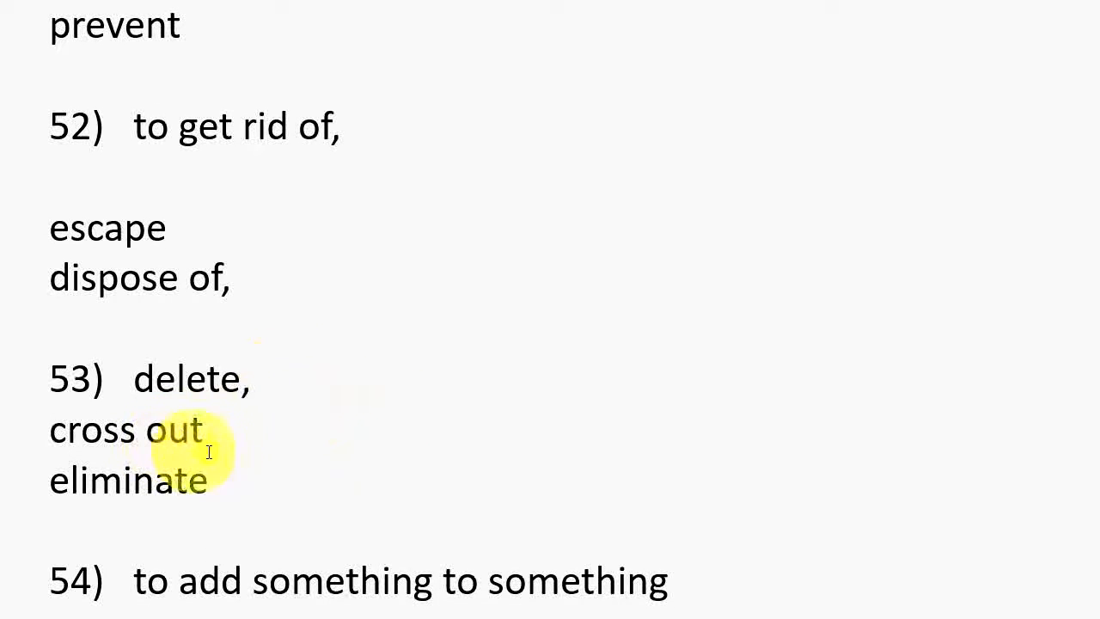
{"action": "scroll", "scroll_direction": "down", "scroll_amount": 3}
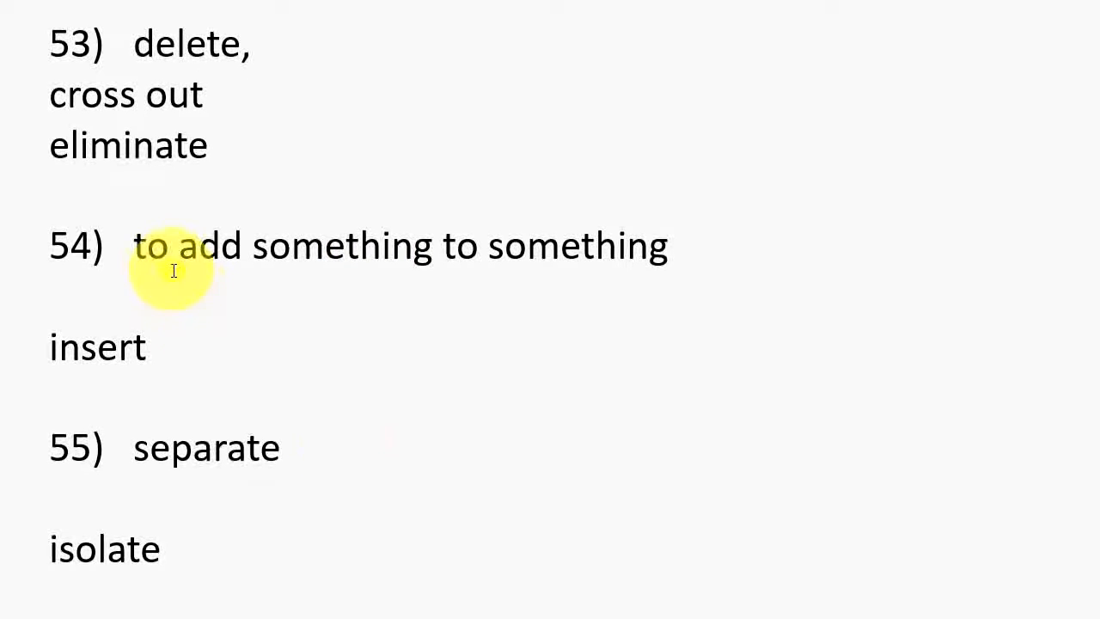
{"action": "mouse_move", "coordinate": [241, 292]}
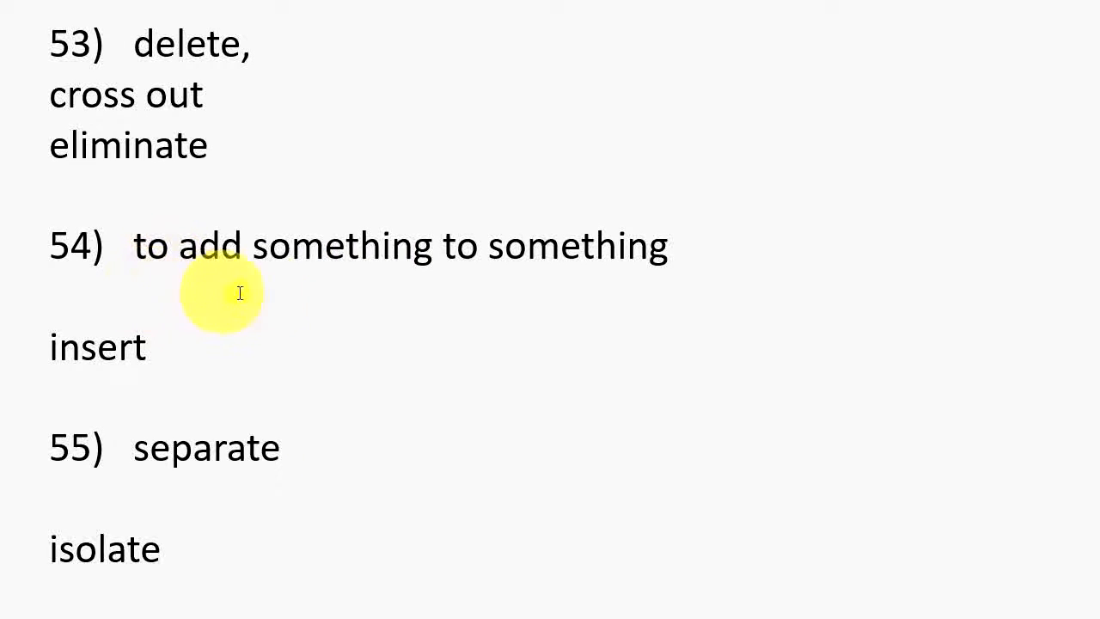
{"action": "mouse_move", "coordinate": [139, 396]}
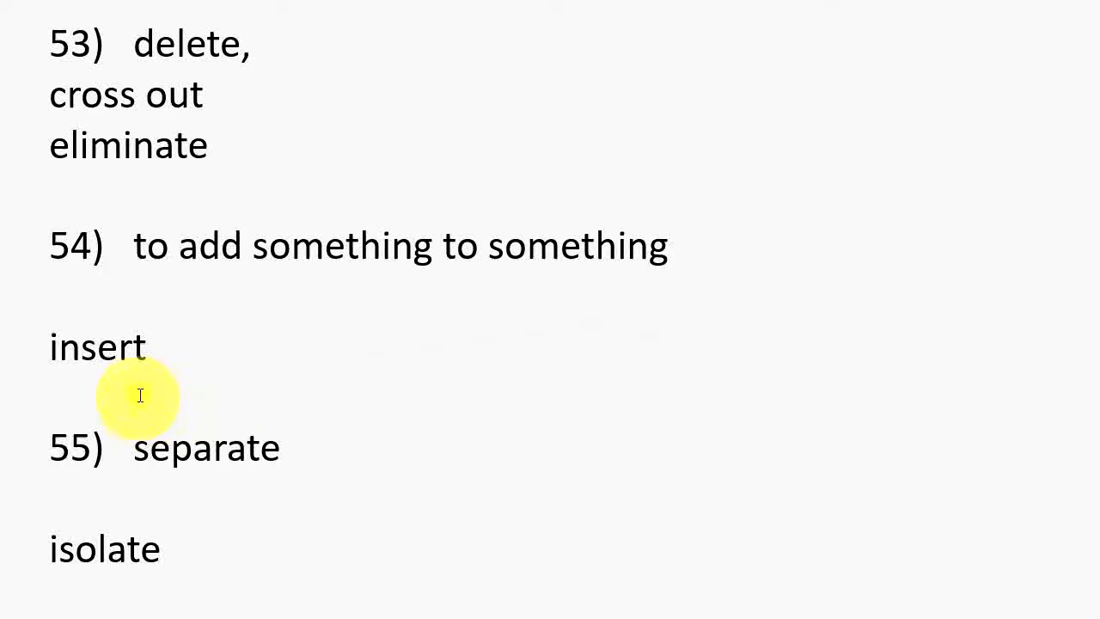
{"action": "scroll", "scroll_direction": "down", "scroll_amount": 3}
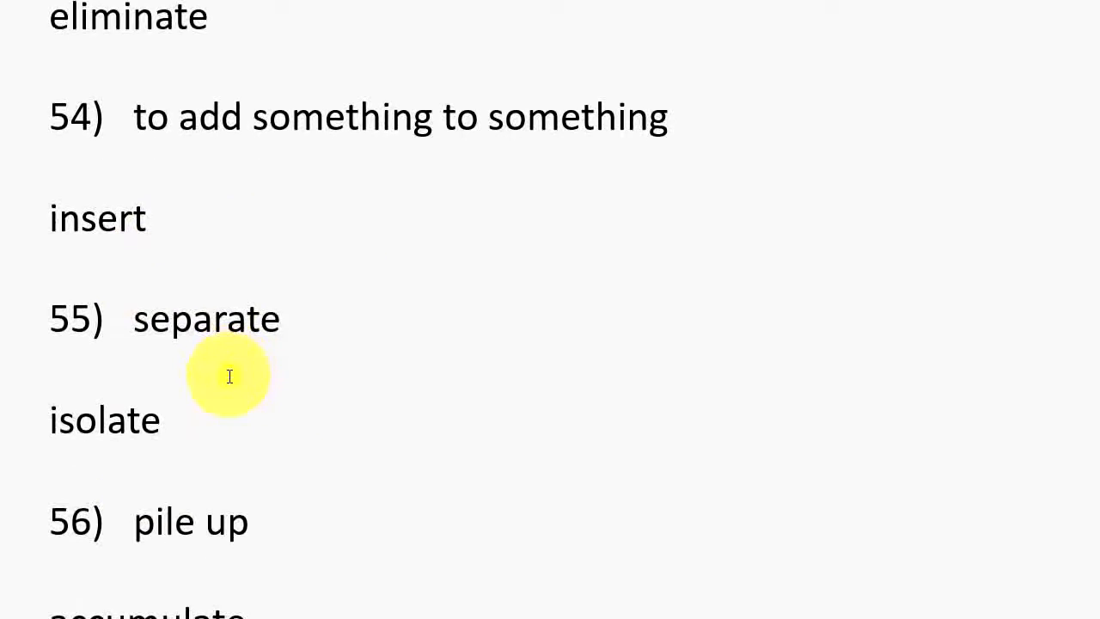
{"action": "scroll", "scroll_direction": "up", "scroll_amount": 3}
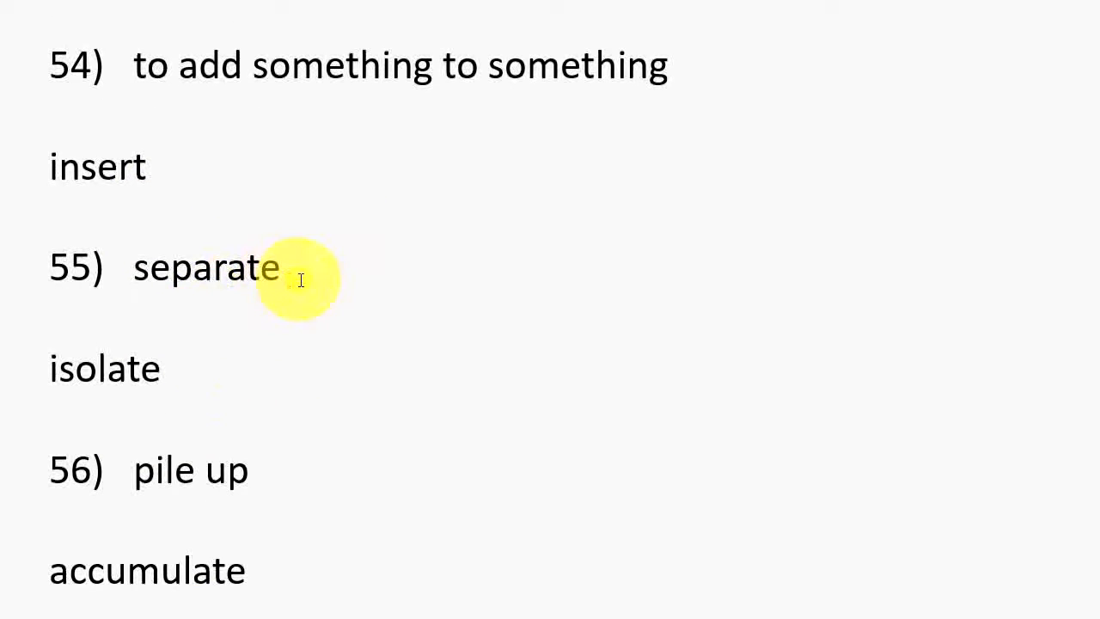
{"action": "mouse_move", "coordinate": [220, 398]}
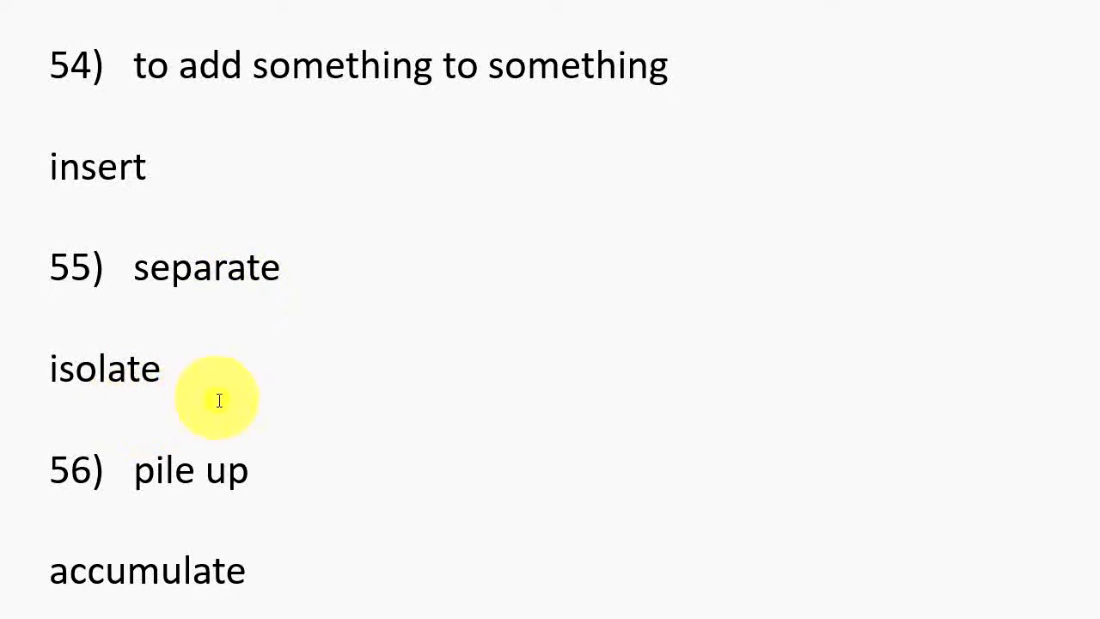
{"action": "scroll", "scroll_direction": "down", "scroll_amount": 3}
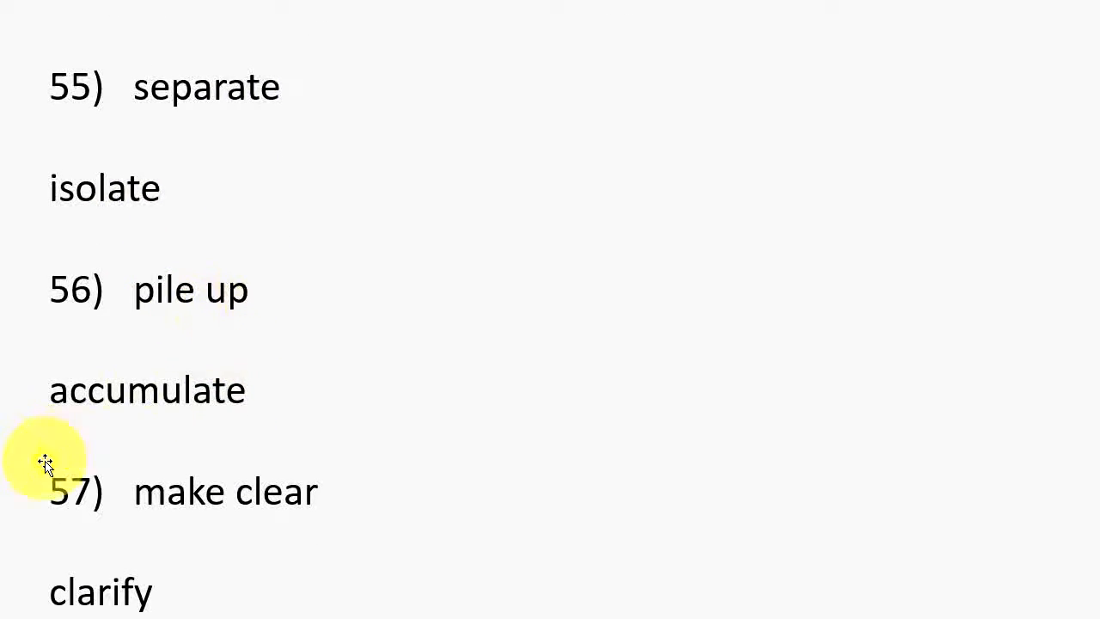
{"action": "scroll", "scroll_direction": "down", "scroll_amount": 3}
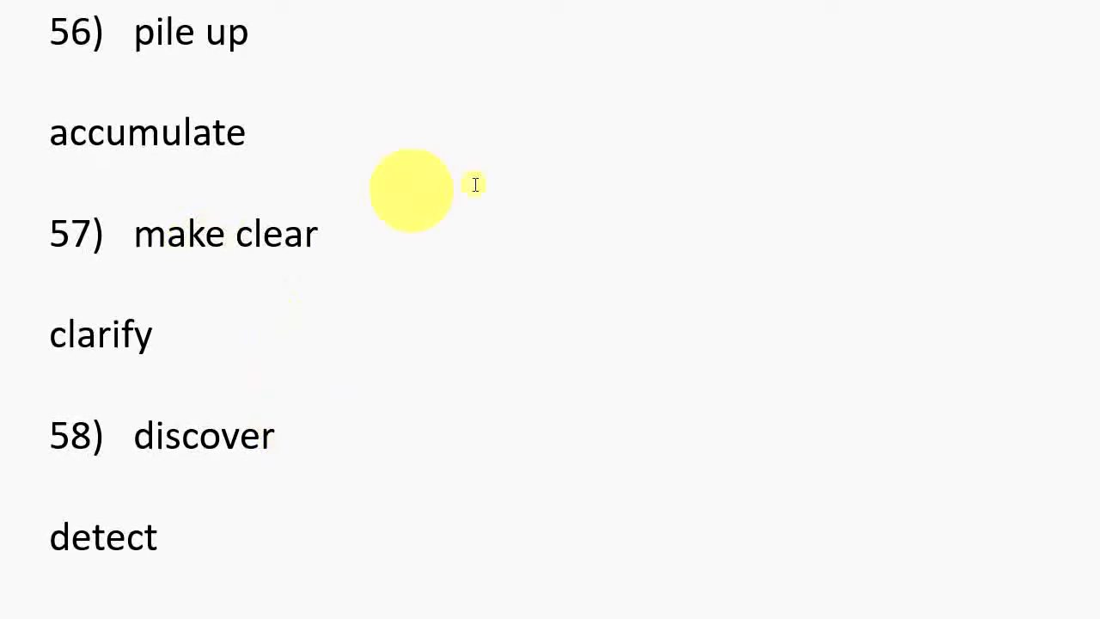
{"action": "mouse_move", "coordinate": [227, 365]}
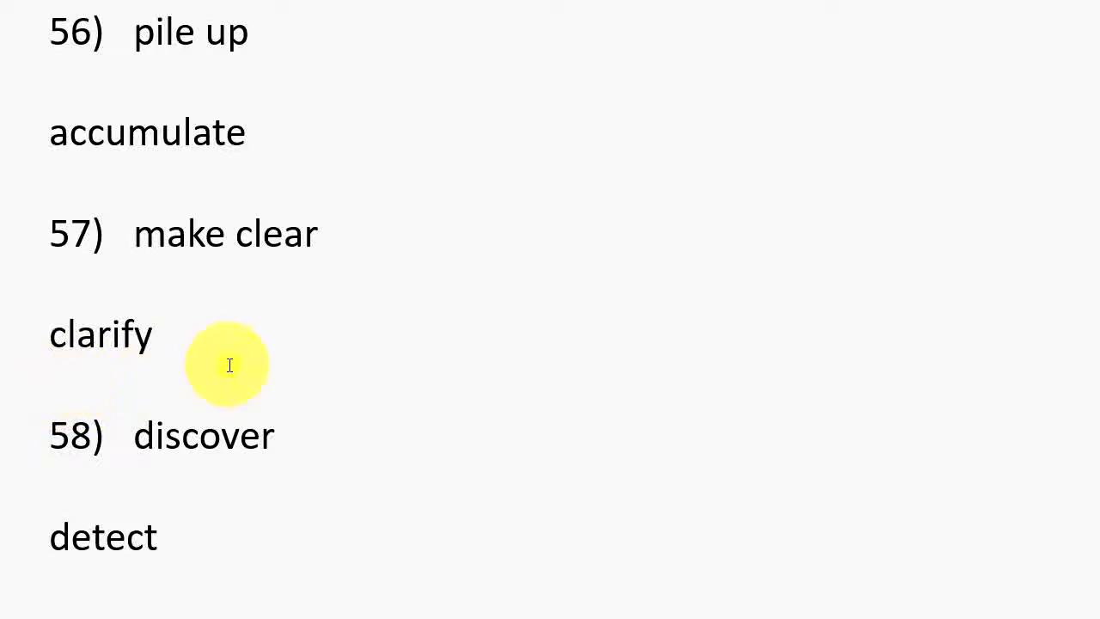
{"action": "scroll", "scroll_direction": "down", "scroll_amount": 3}
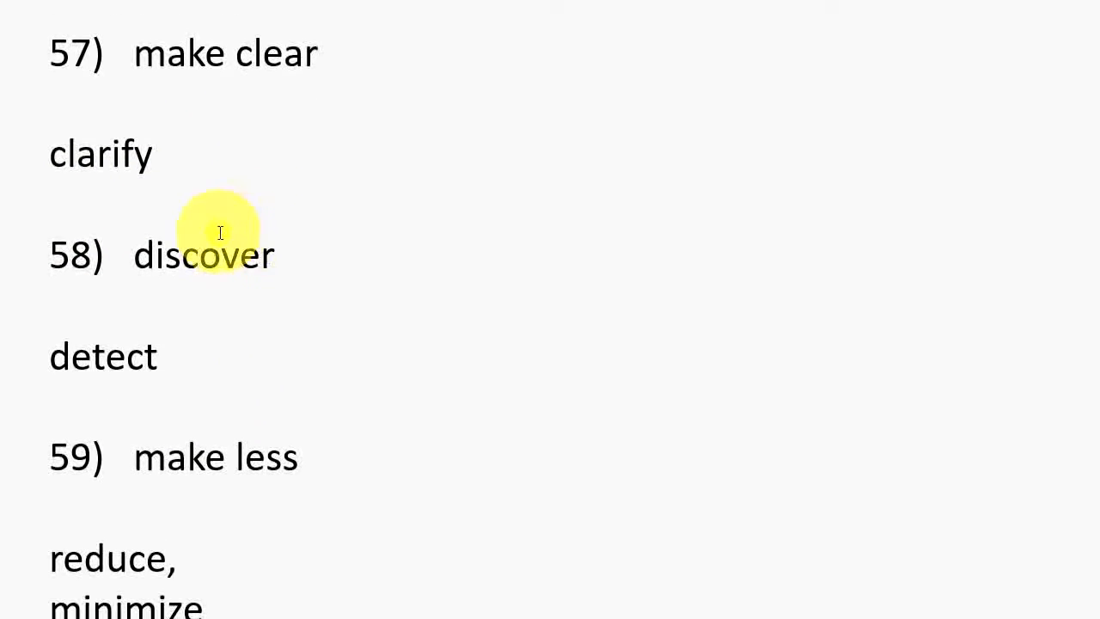
{"action": "mouse_move", "coordinate": [31, 404]}
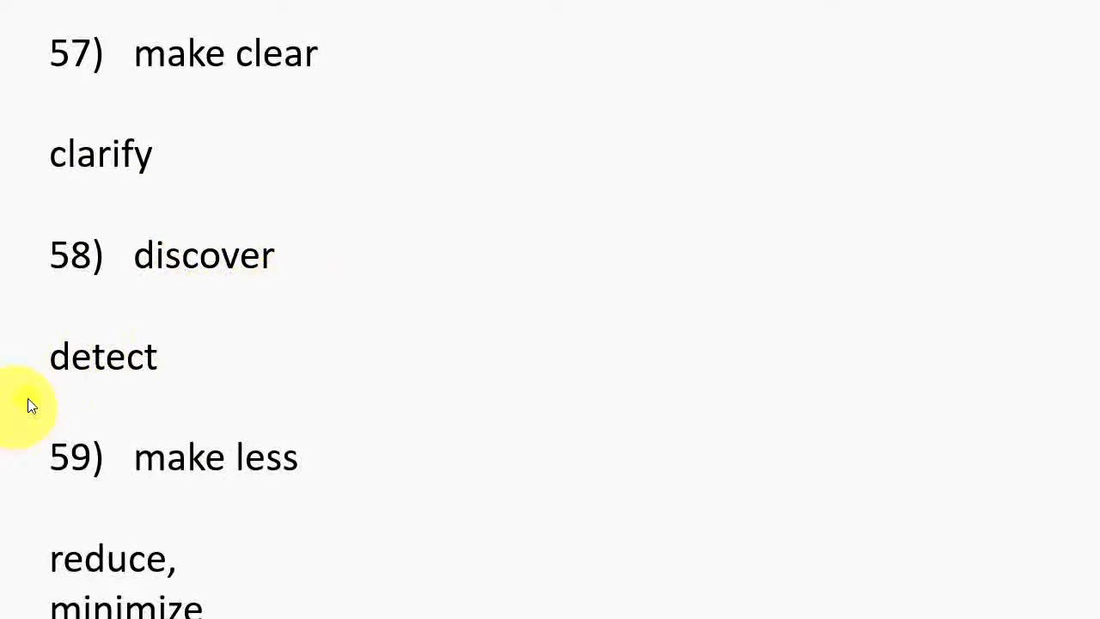
{"action": "scroll", "scroll_direction": "down", "scroll_amount": 3}
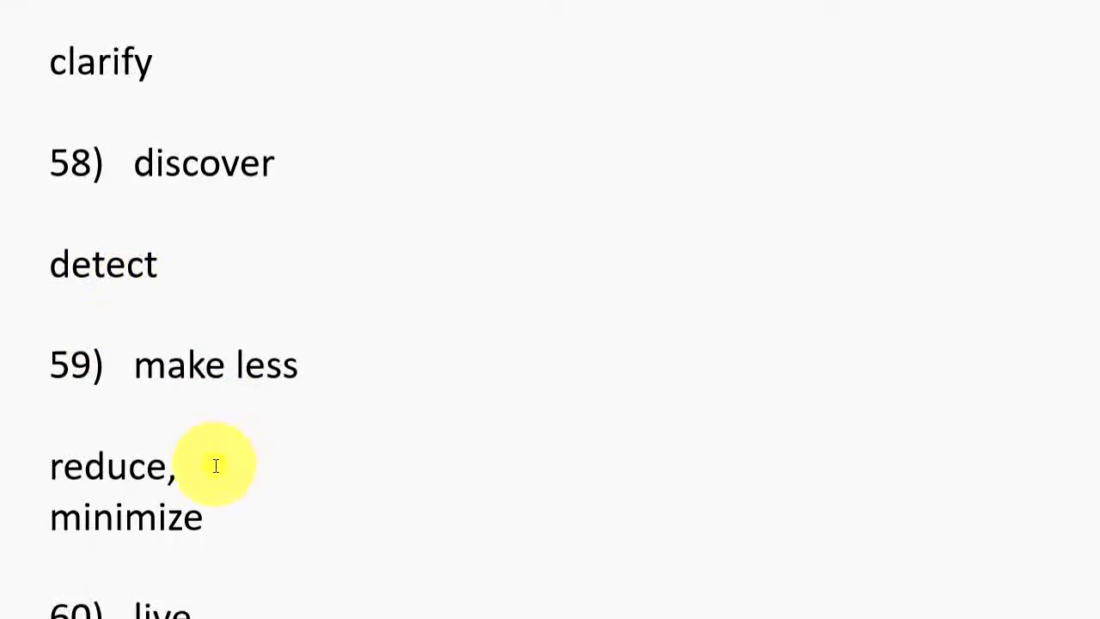
{"action": "scroll", "scroll_direction": "up", "scroll_amount": 3}
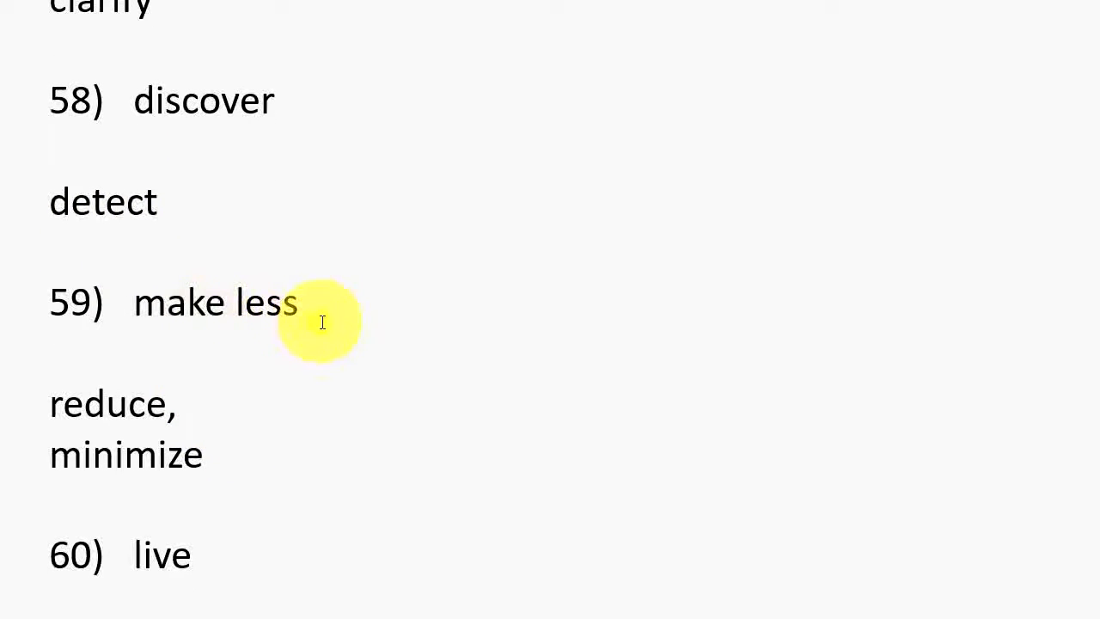
{"action": "mouse_move", "coordinate": [192, 399]}
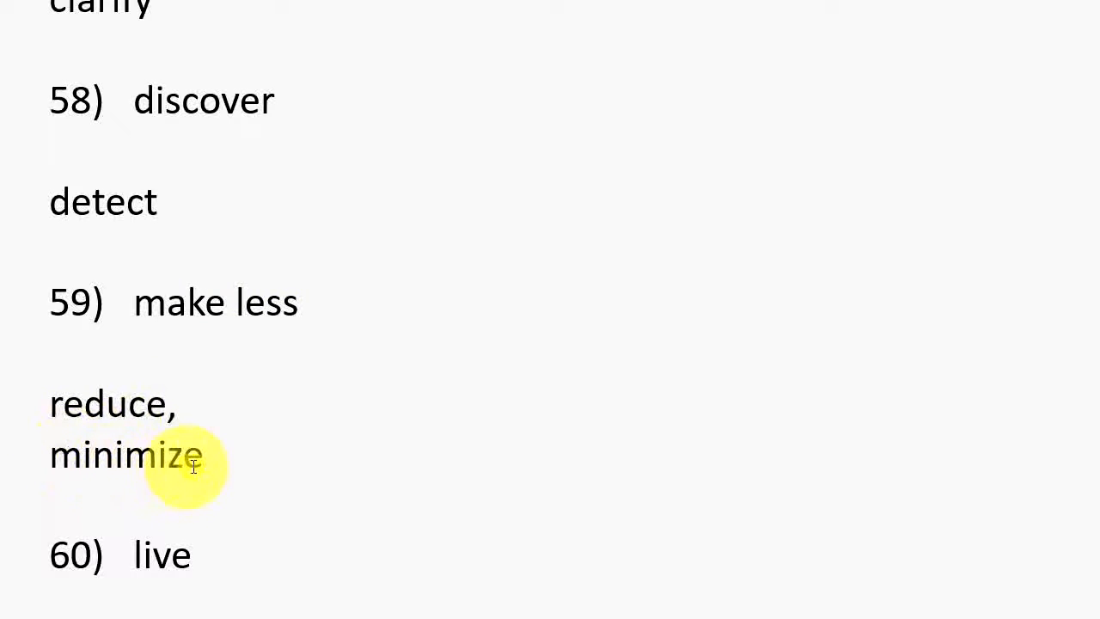
{"action": "scroll", "scroll_direction": "down", "scroll_amount": 3}
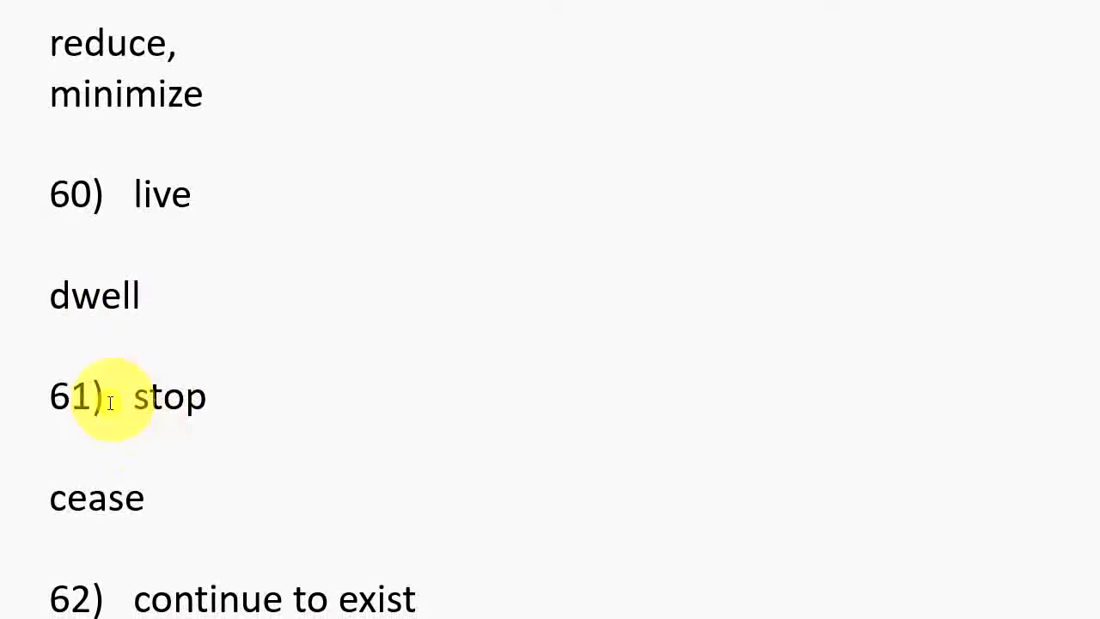
{"action": "mouse_move", "coordinate": [75, 479]}
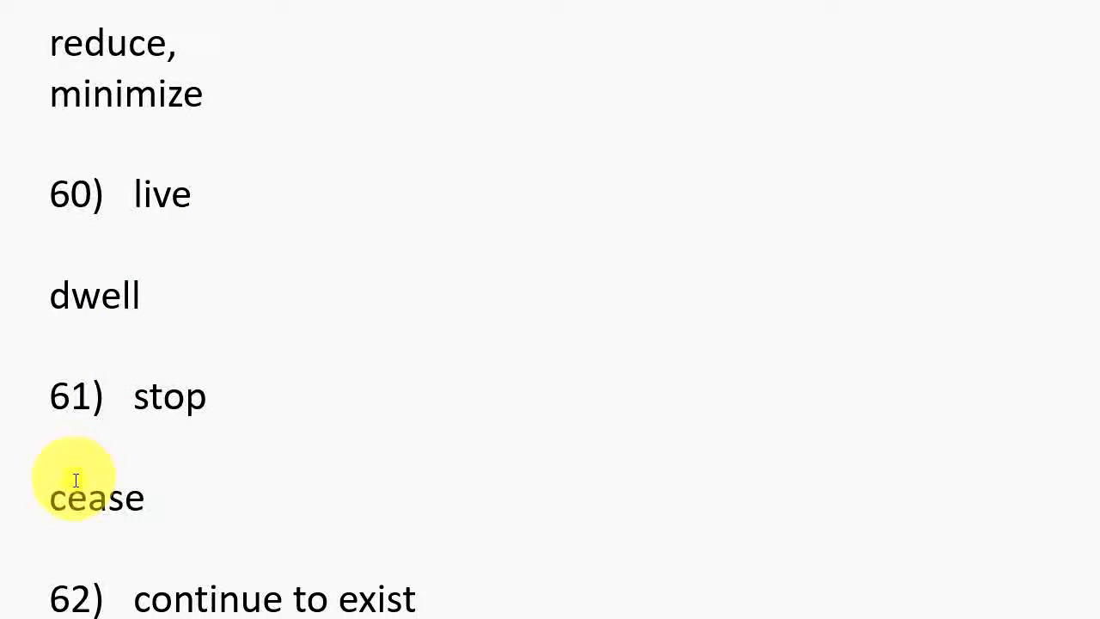
{"action": "scroll", "scroll_direction": "down", "scroll_amount": 3}
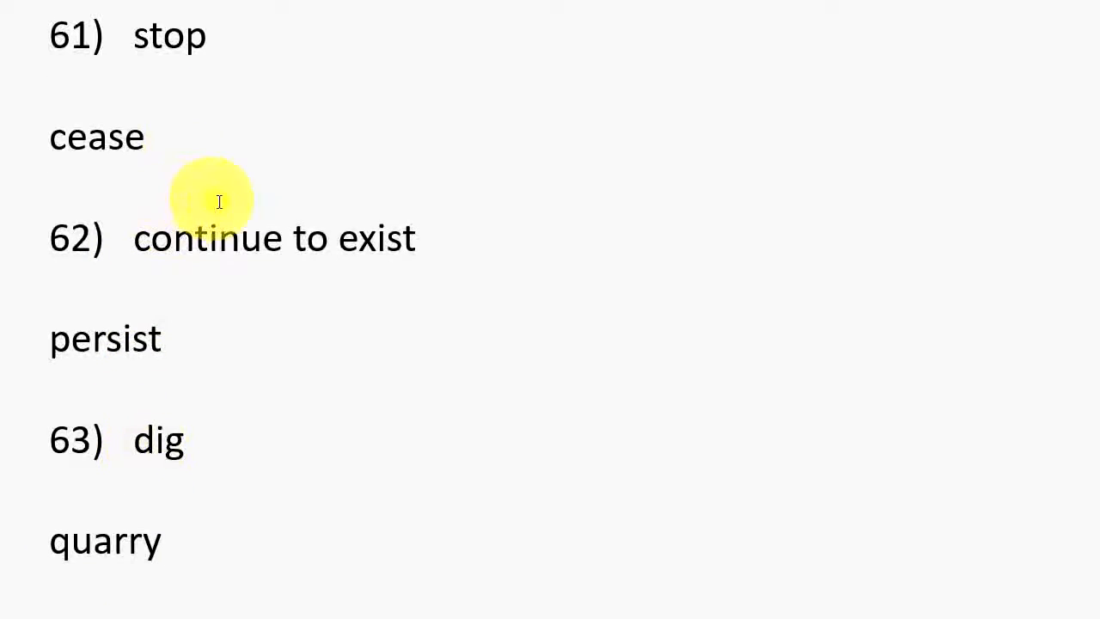
{"action": "mouse_move", "coordinate": [116, 341]}
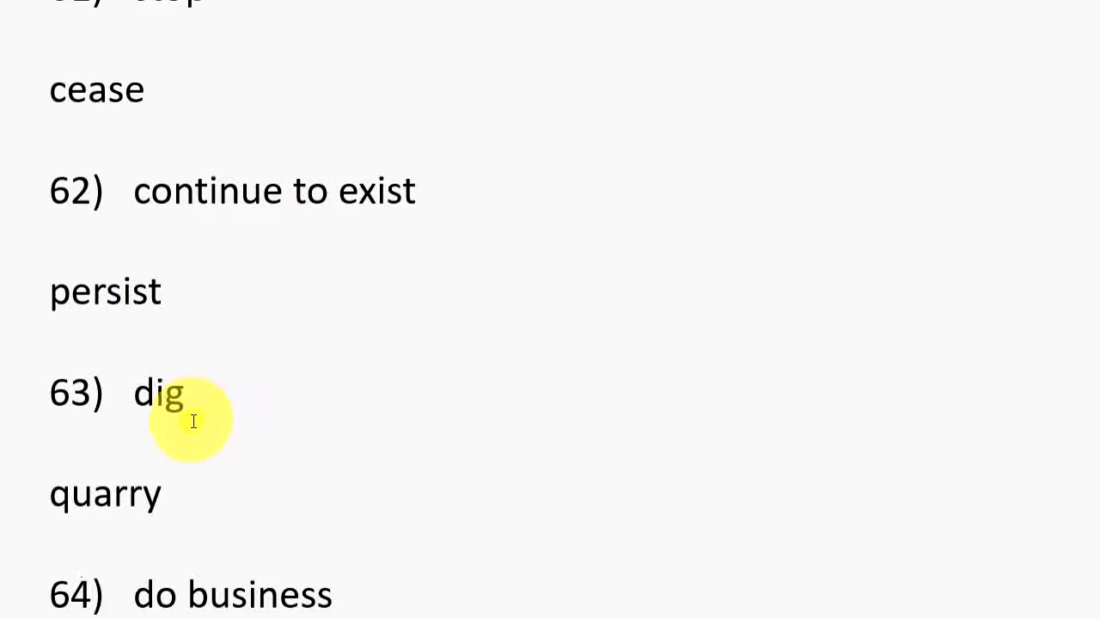
{"action": "scroll", "scroll_direction": "up", "scroll_amount": 3}
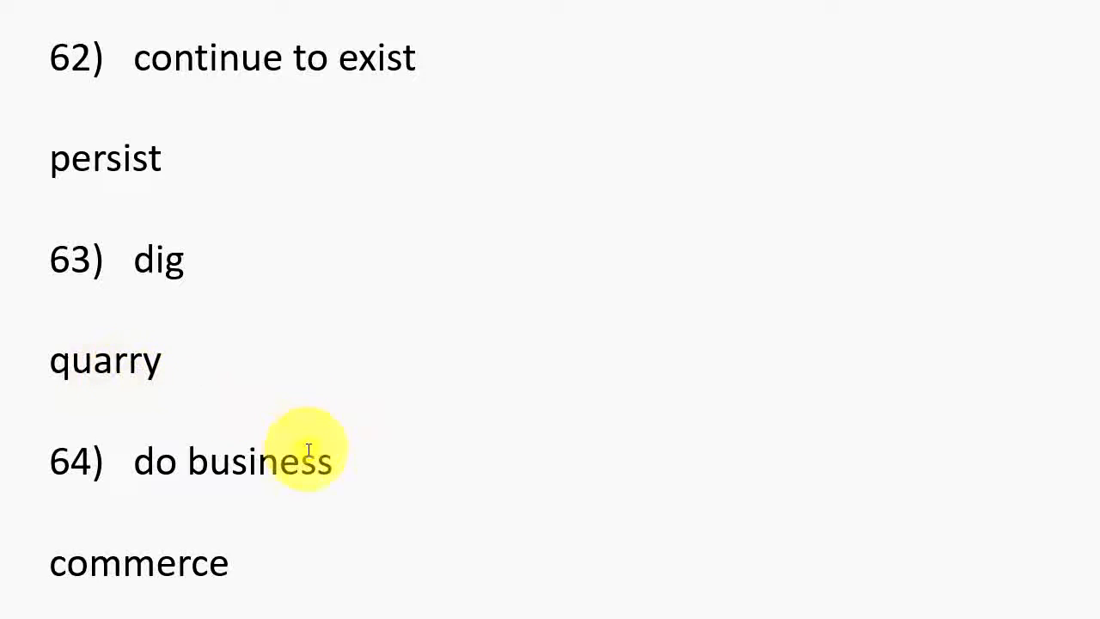
{"action": "scroll", "scroll_direction": "down", "scroll_amount": 3}
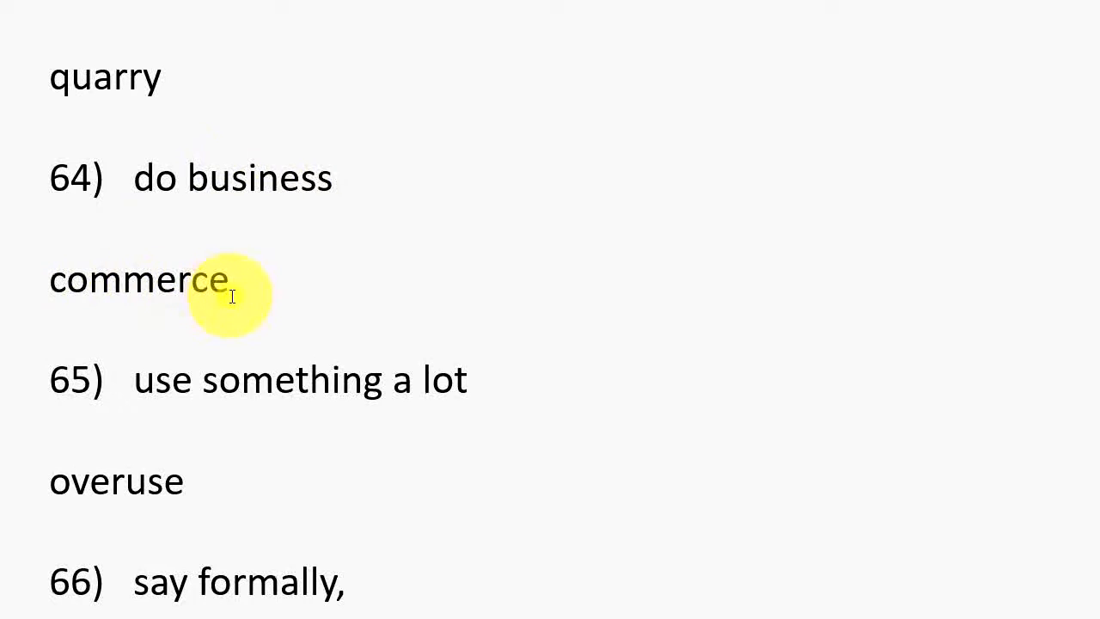
{"action": "mouse_move", "coordinate": [254, 386]}
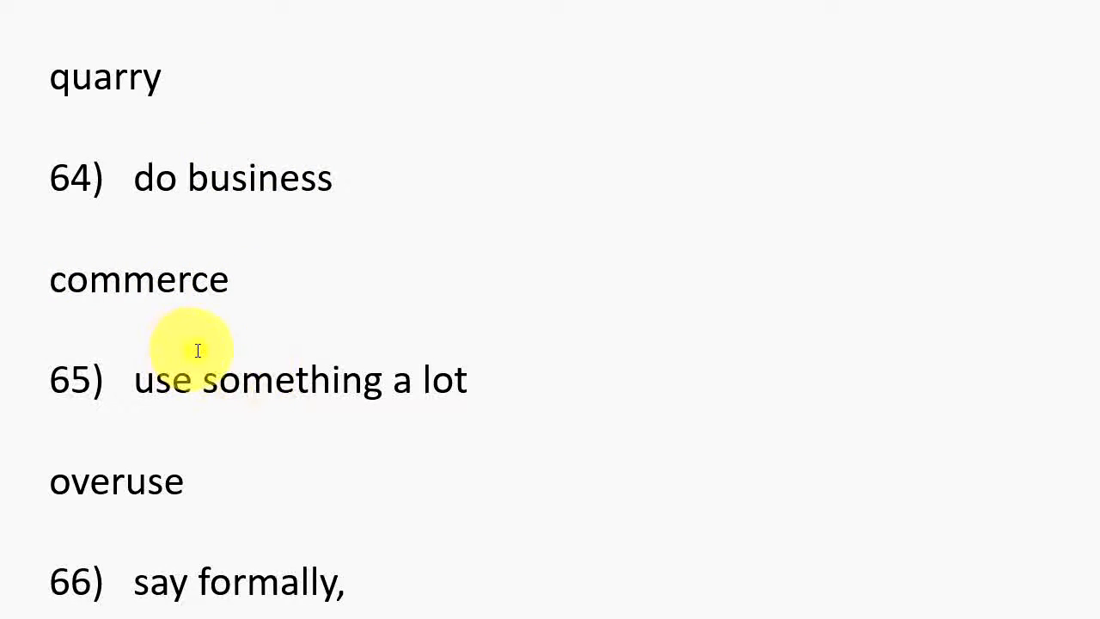
{"action": "scroll", "scroll_direction": "up", "scroll_amount": 3}
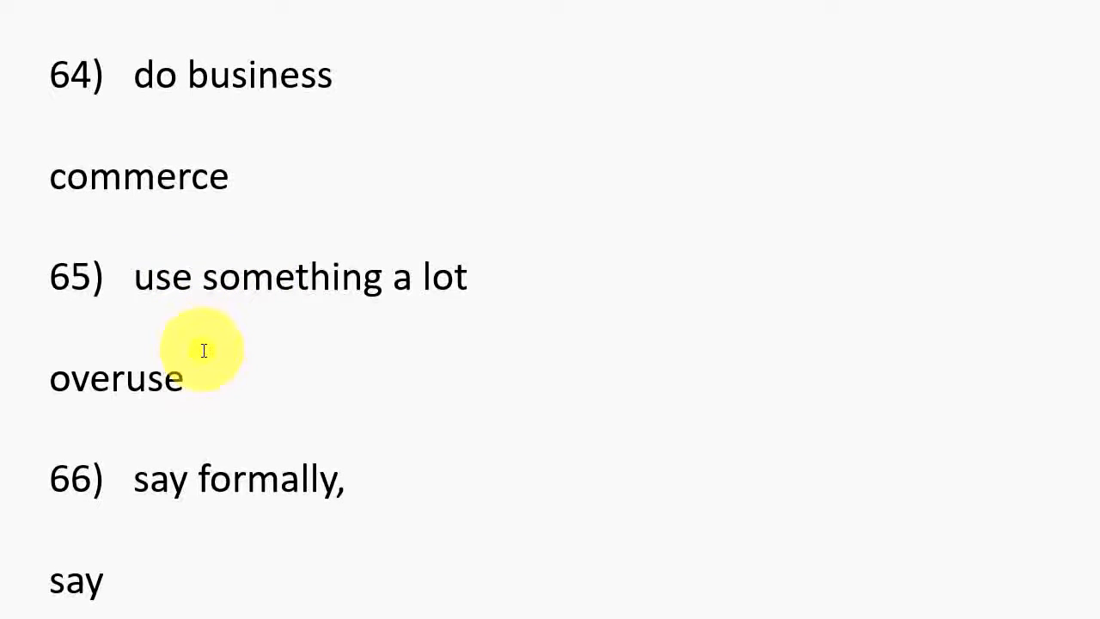
{"action": "scroll", "scroll_direction": "down", "scroll_amount": 3}
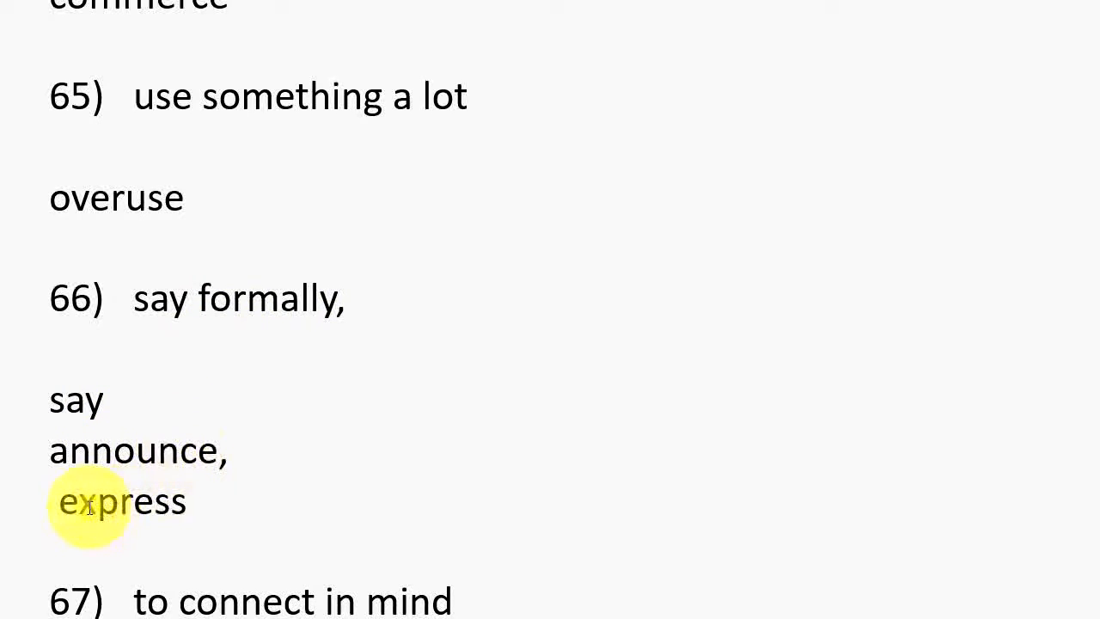
{"action": "scroll", "scroll_direction": "down", "scroll_amount": 3}
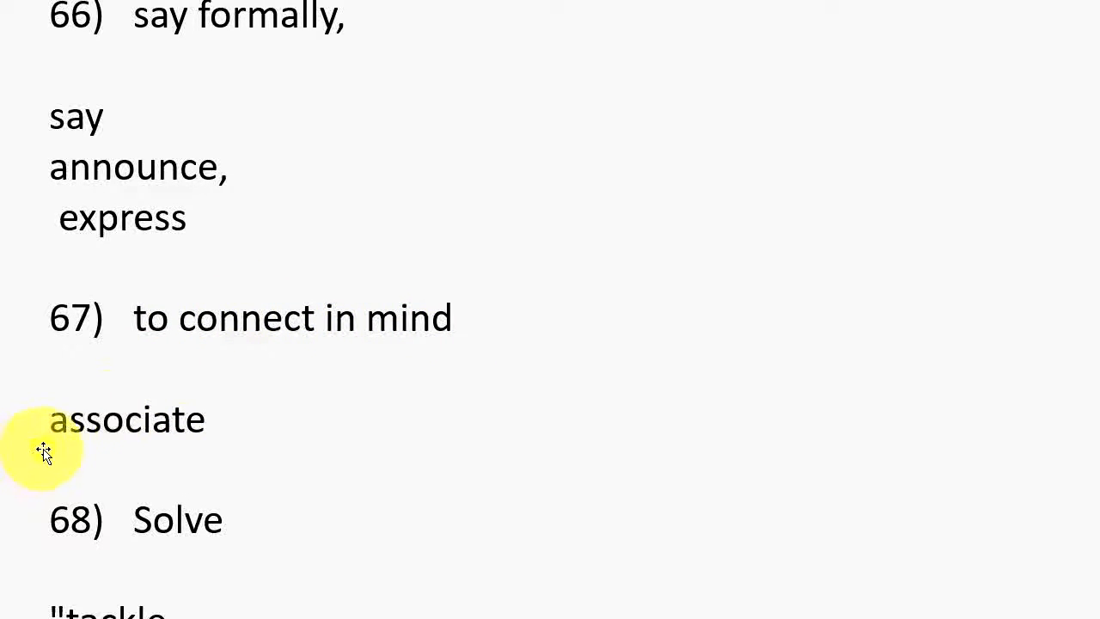
{"action": "scroll", "scroll_direction": "down", "scroll_amount": 3}
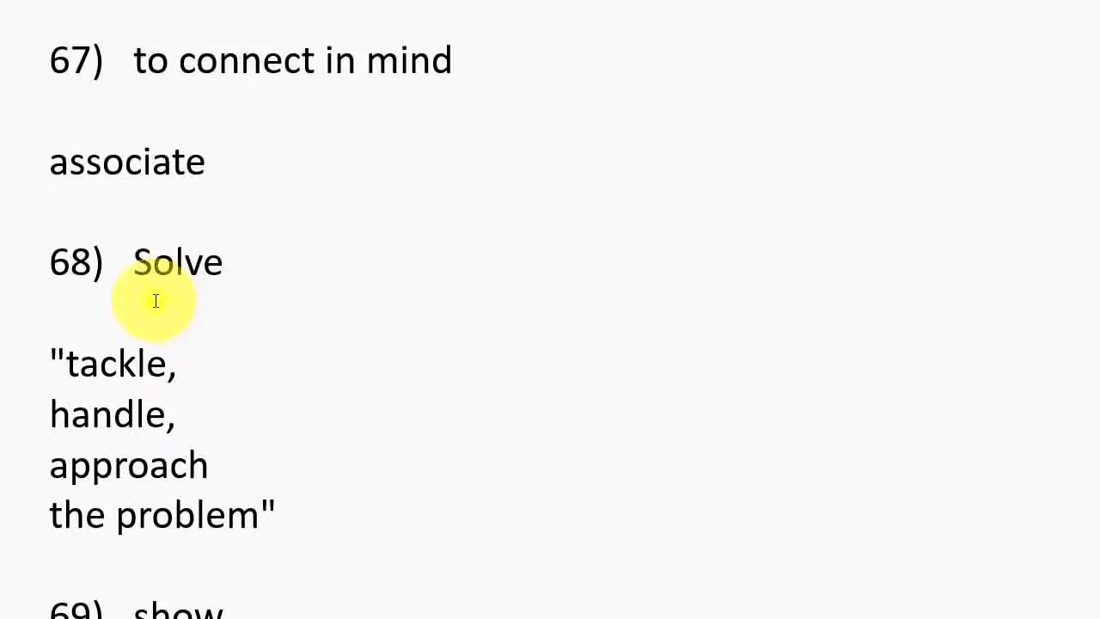
{"action": "mouse_move", "coordinate": [155, 293]}
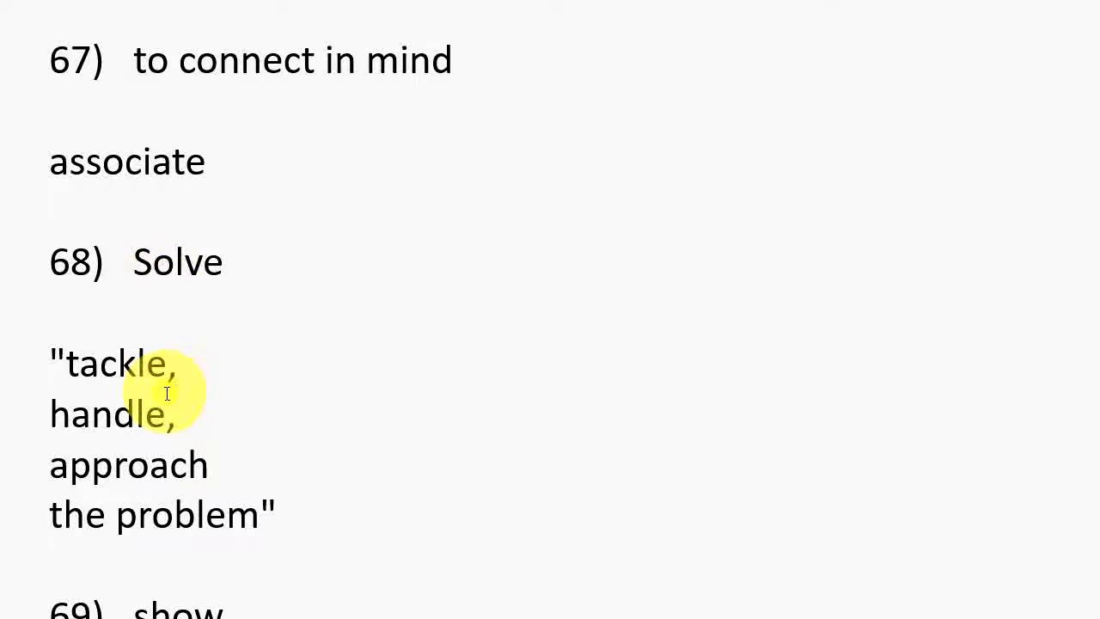
{"action": "mouse_move", "coordinate": [358, 481]}
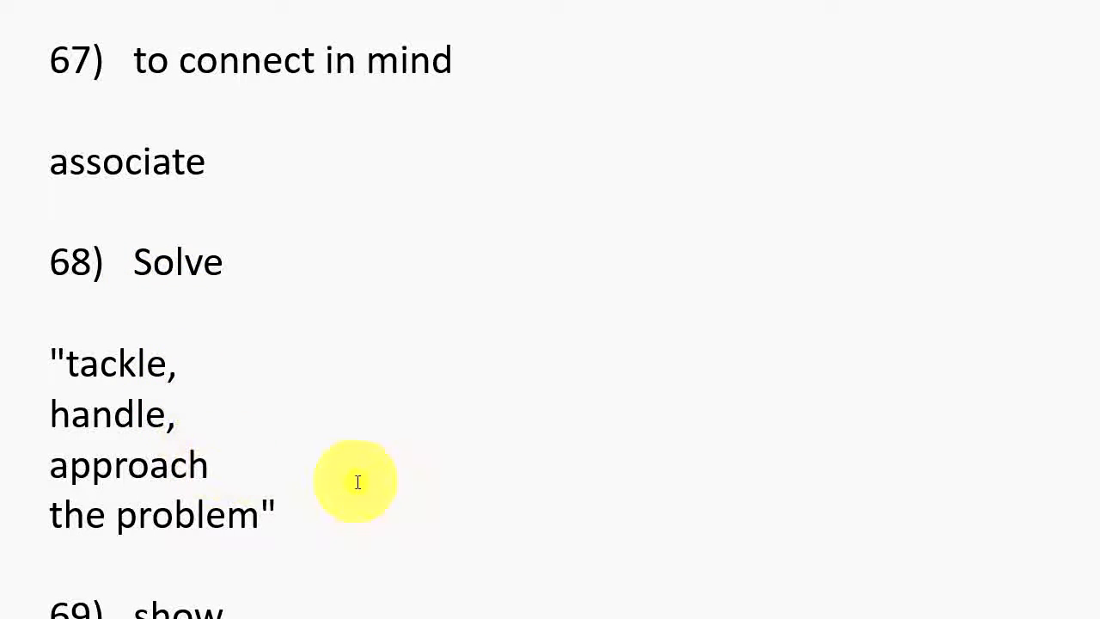
{"action": "scroll", "scroll_direction": "down", "scroll_amount": 3}
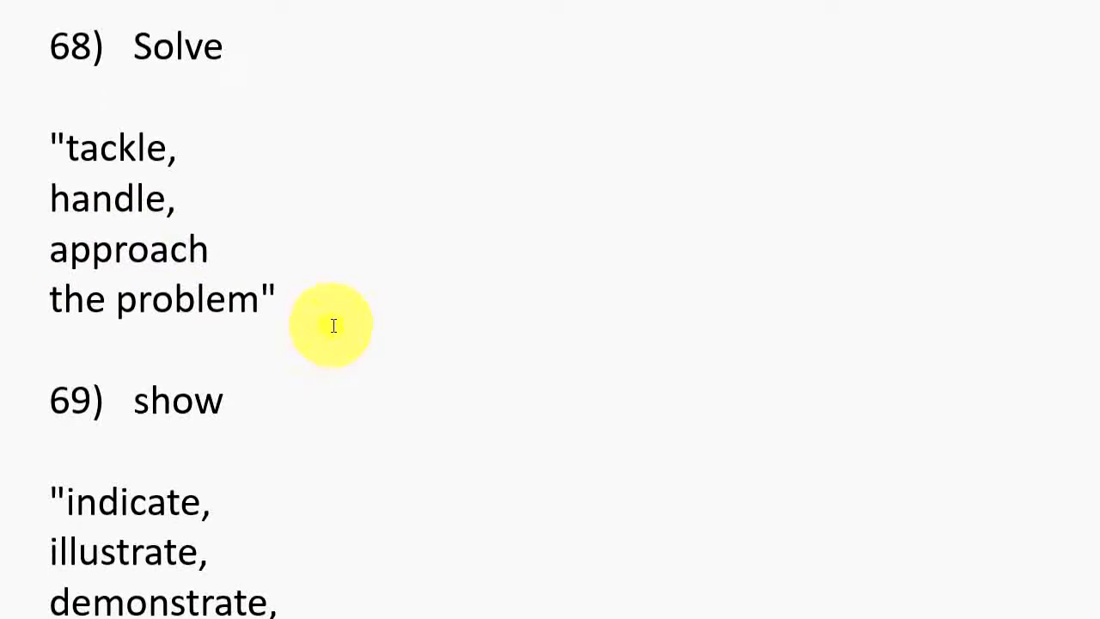
{"action": "scroll", "scroll_direction": "down", "scroll_amount": 3}
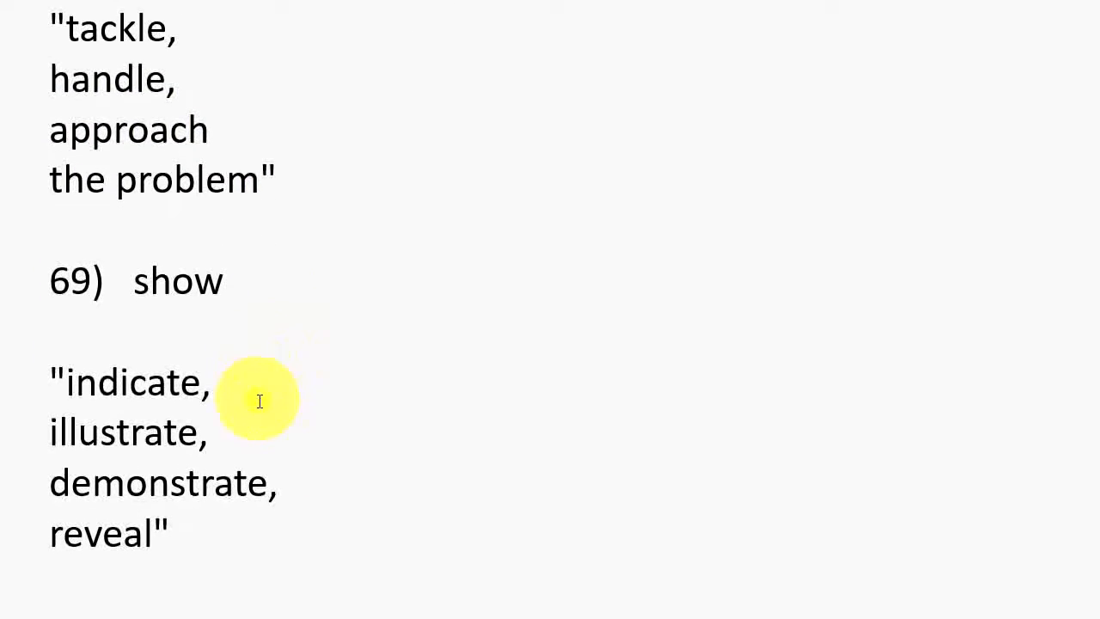
{"action": "scroll", "scroll_direction": "down", "scroll_amount": 3}
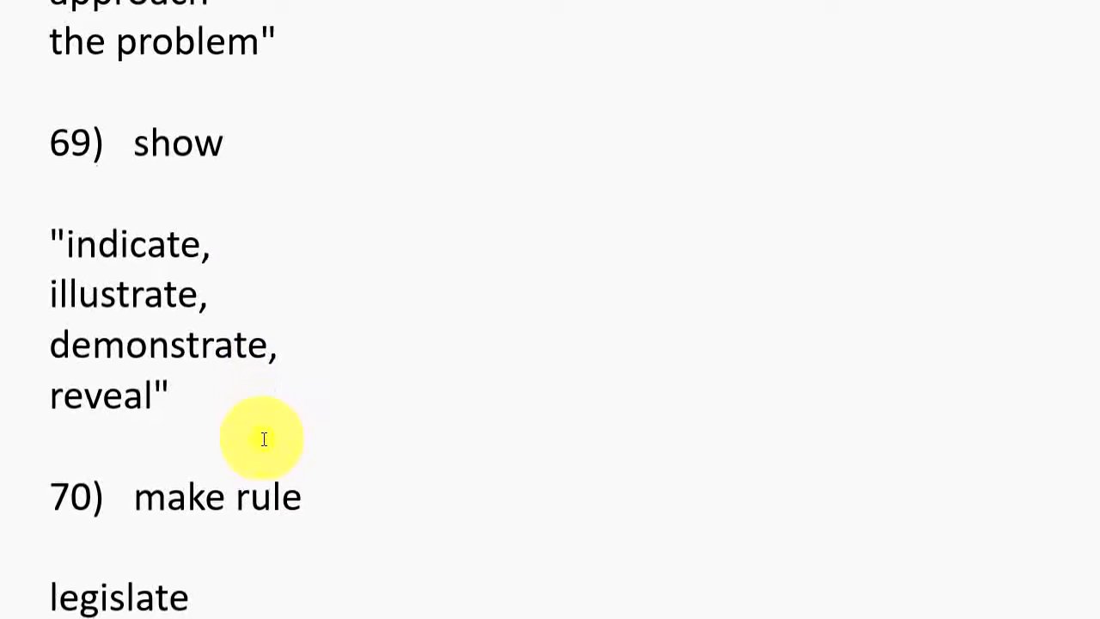
{"action": "scroll", "scroll_direction": "down", "scroll_amount": 3}
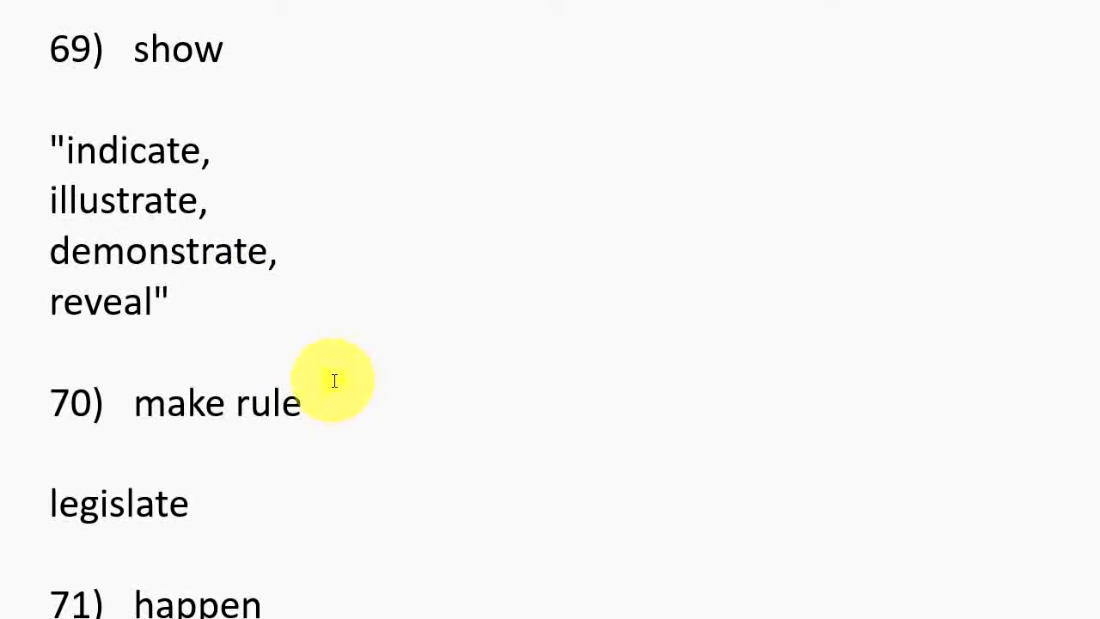
{"action": "mouse_move", "coordinate": [240, 375]}
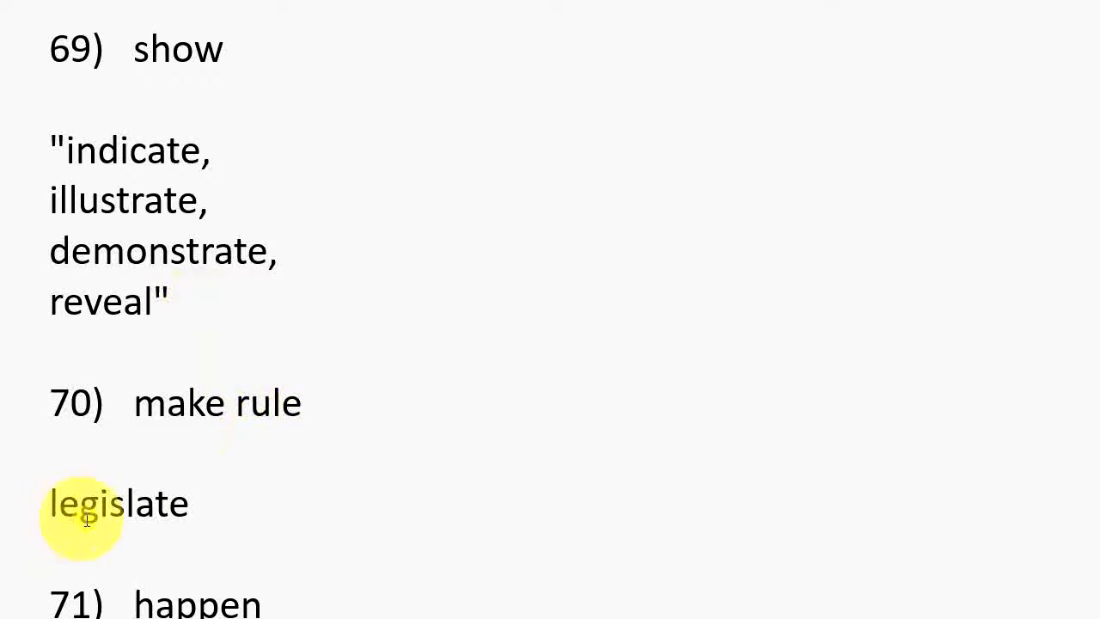
{"action": "scroll", "scroll_direction": "down", "scroll_amount": 3}
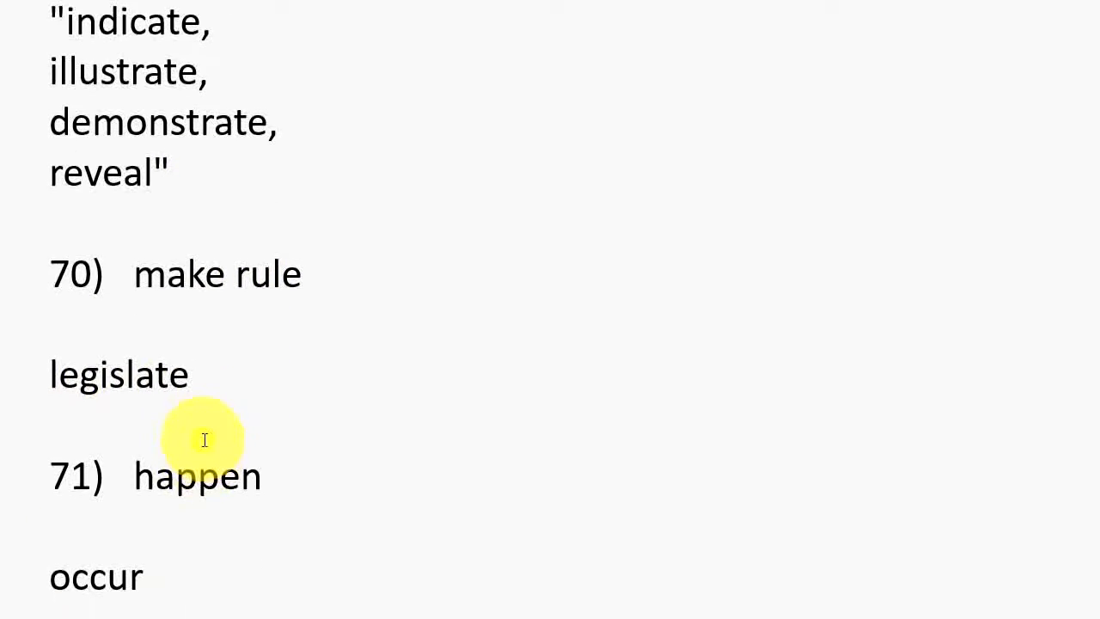
{"action": "scroll", "scroll_direction": "down", "scroll_amount": 3}
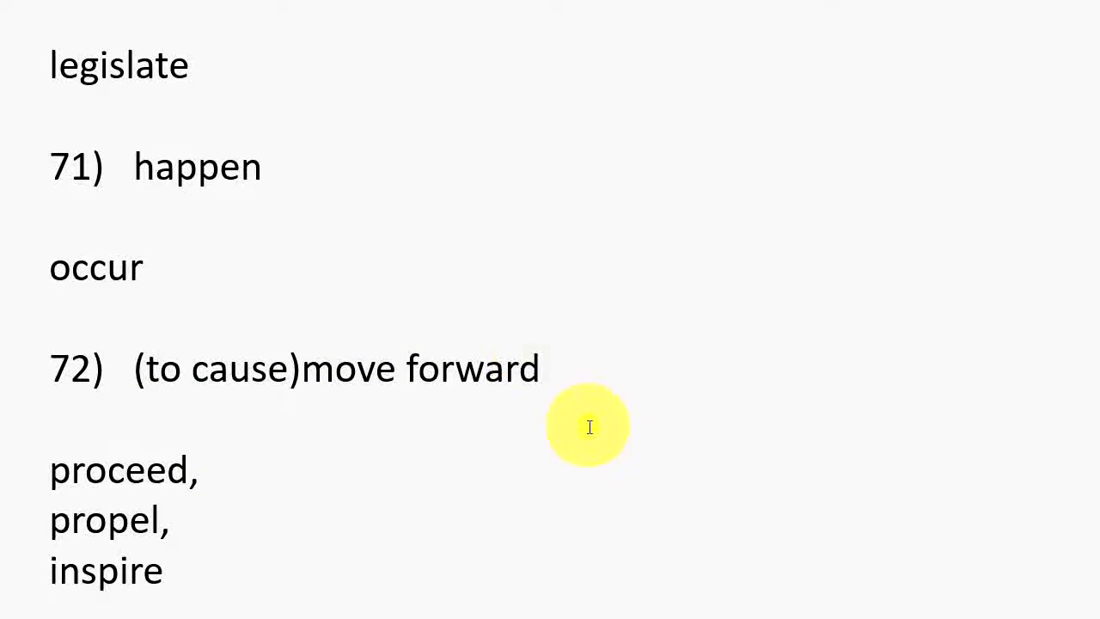
{"action": "scroll", "scroll_direction": "down", "scroll_amount": 3}
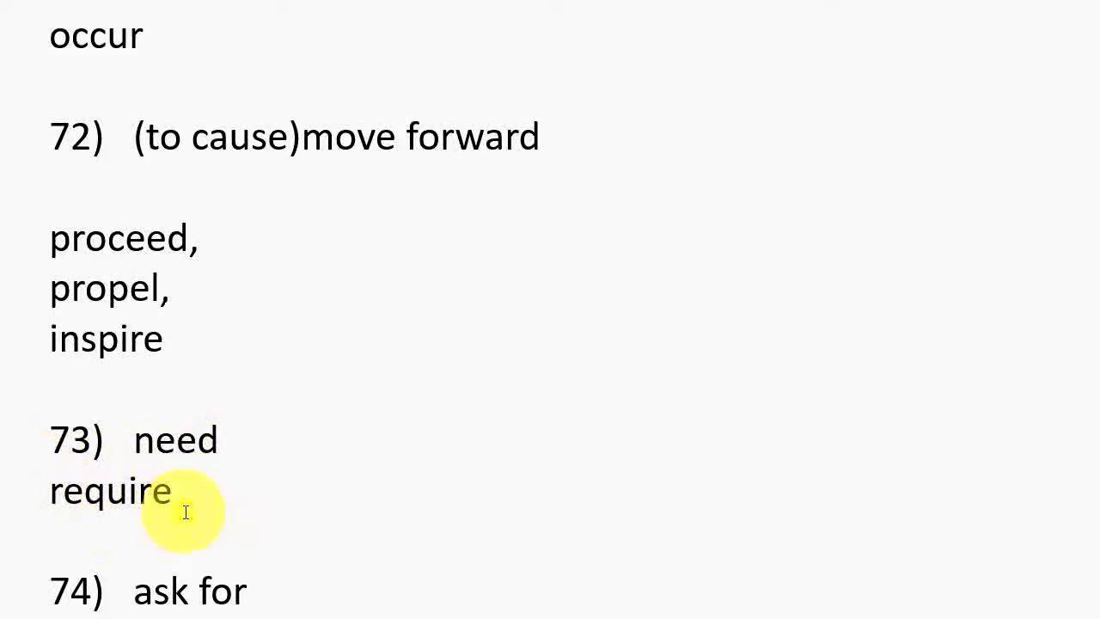
{"action": "scroll", "scroll_direction": "down", "scroll_amount": 3}
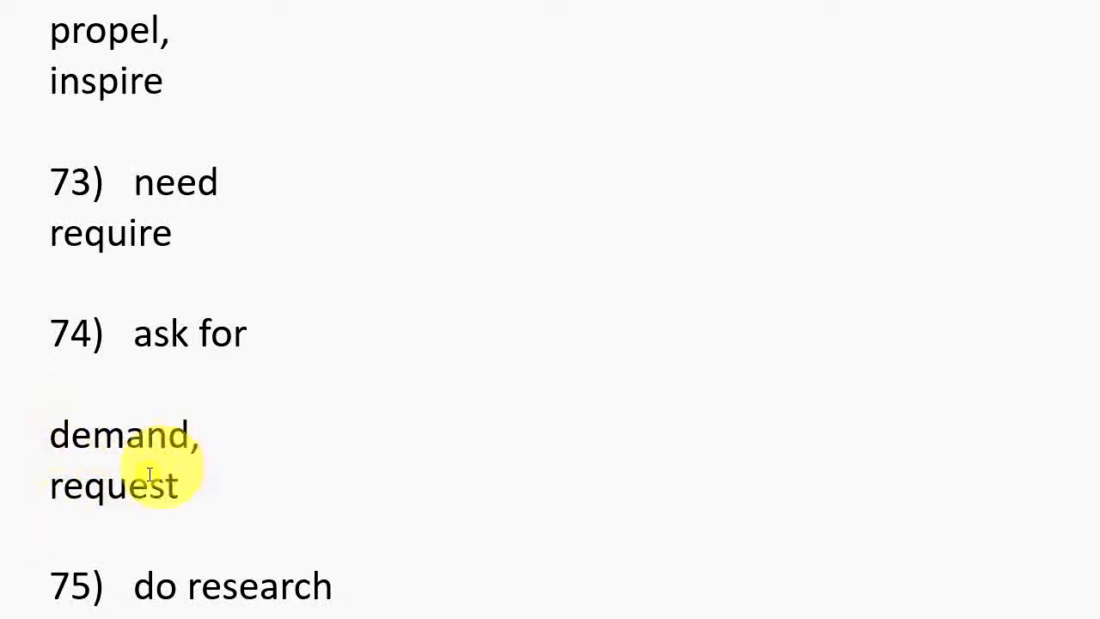
{"action": "mouse_move", "coordinate": [237, 507]}
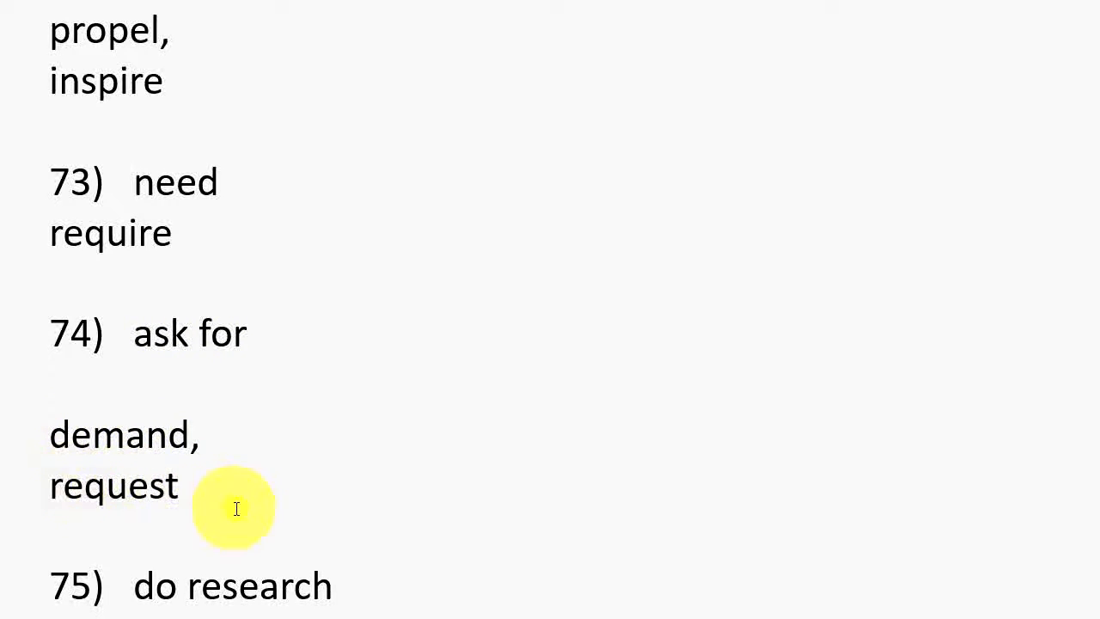
{"action": "scroll", "scroll_direction": "down", "scroll_amount": 3}
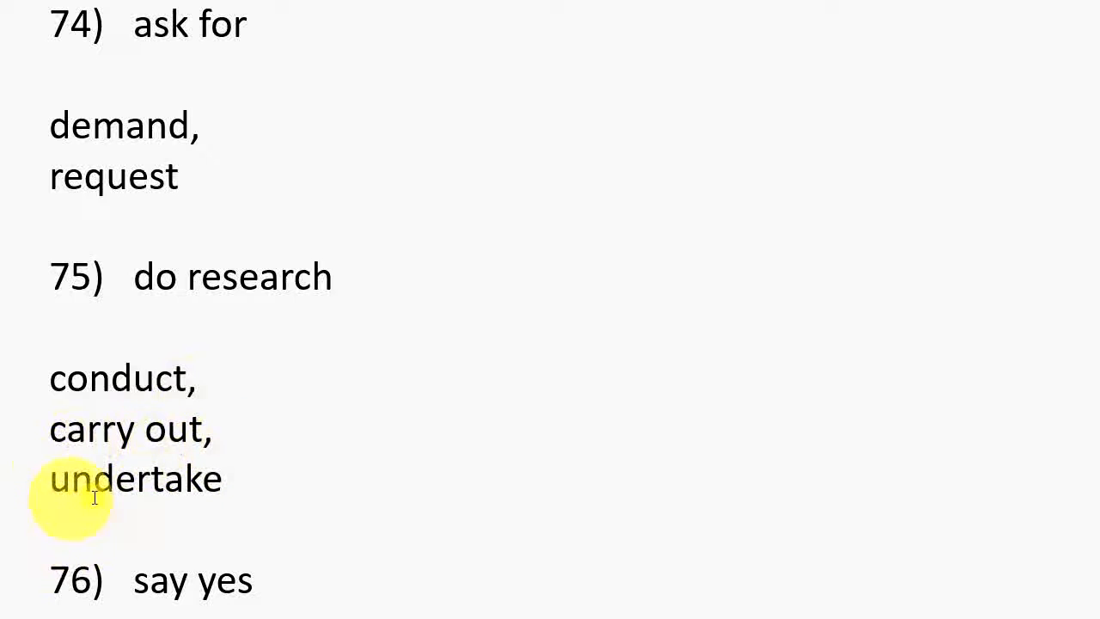
{"action": "scroll", "scroll_direction": "down", "scroll_amount": 3}
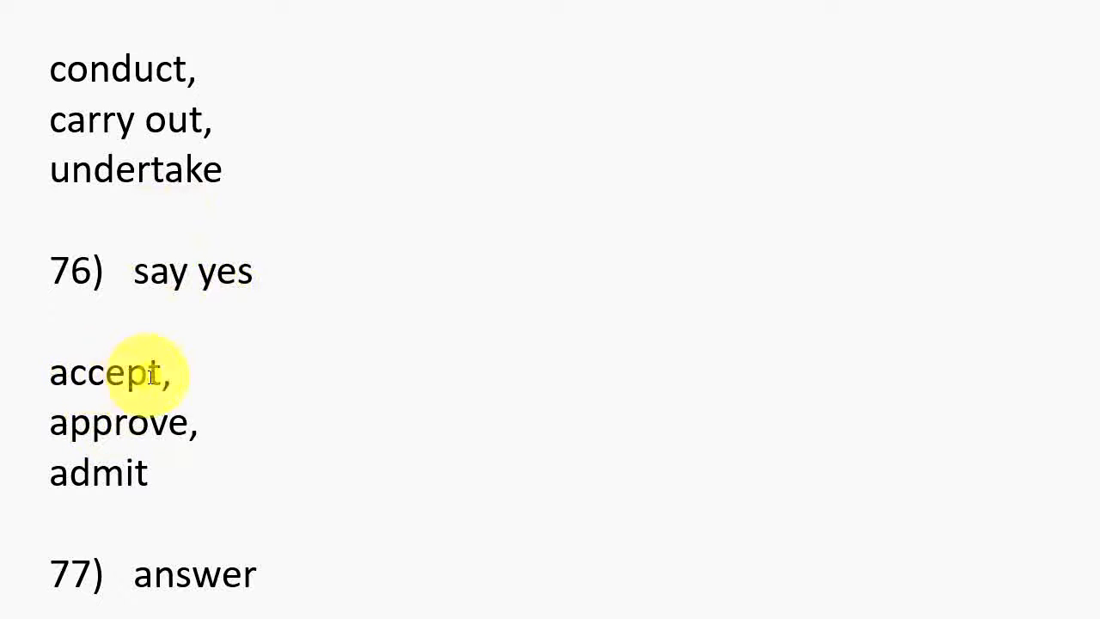
{"action": "mouse_move", "coordinate": [164, 423]}
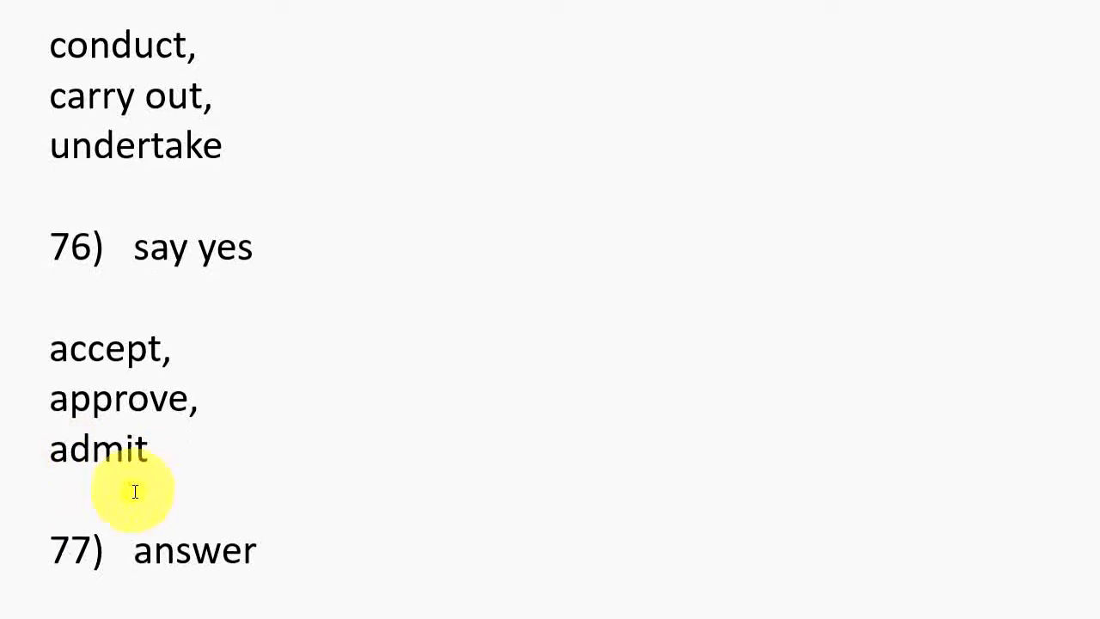
{"action": "scroll", "scroll_direction": "down", "scroll_amount": 3}
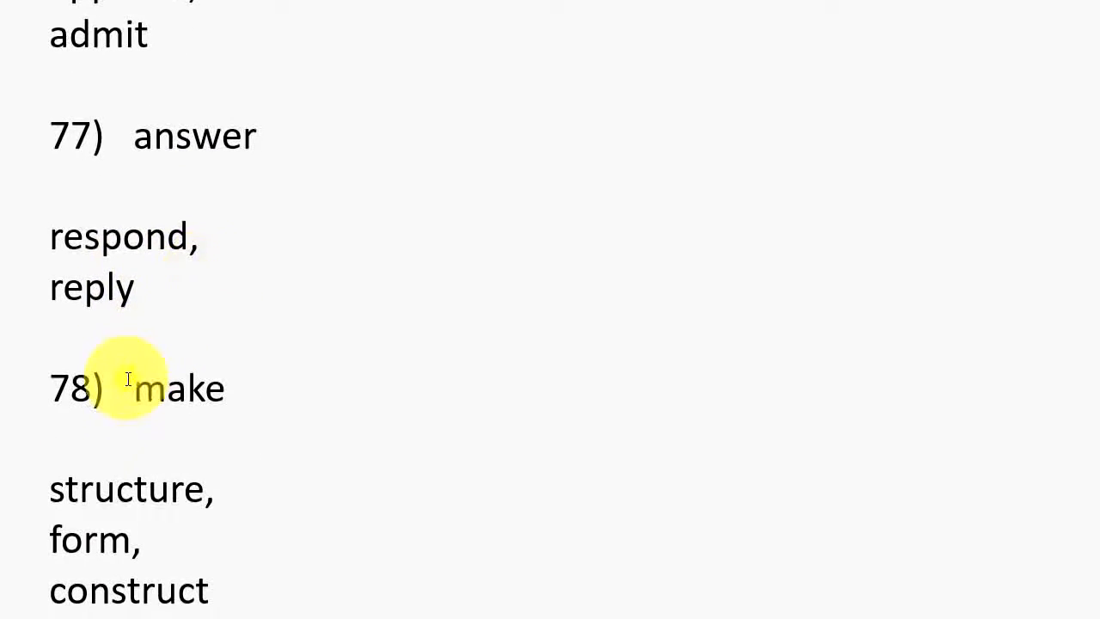
{"action": "mouse_move", "coordinate": [72, 237]}
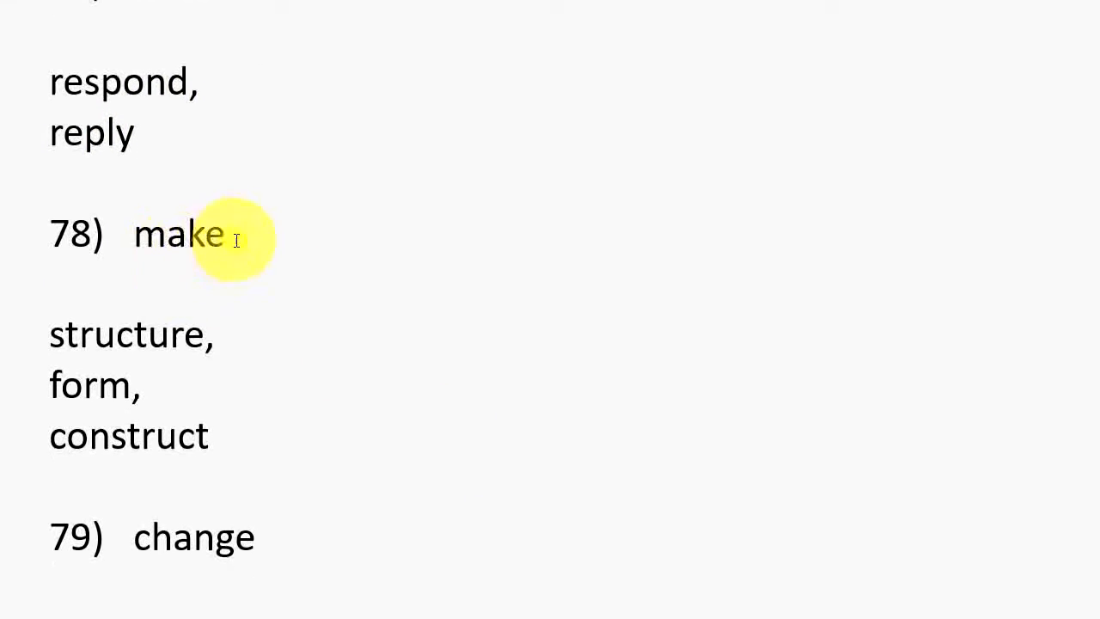
{"action": "mouse_move", "coordinate": [134, 385]}
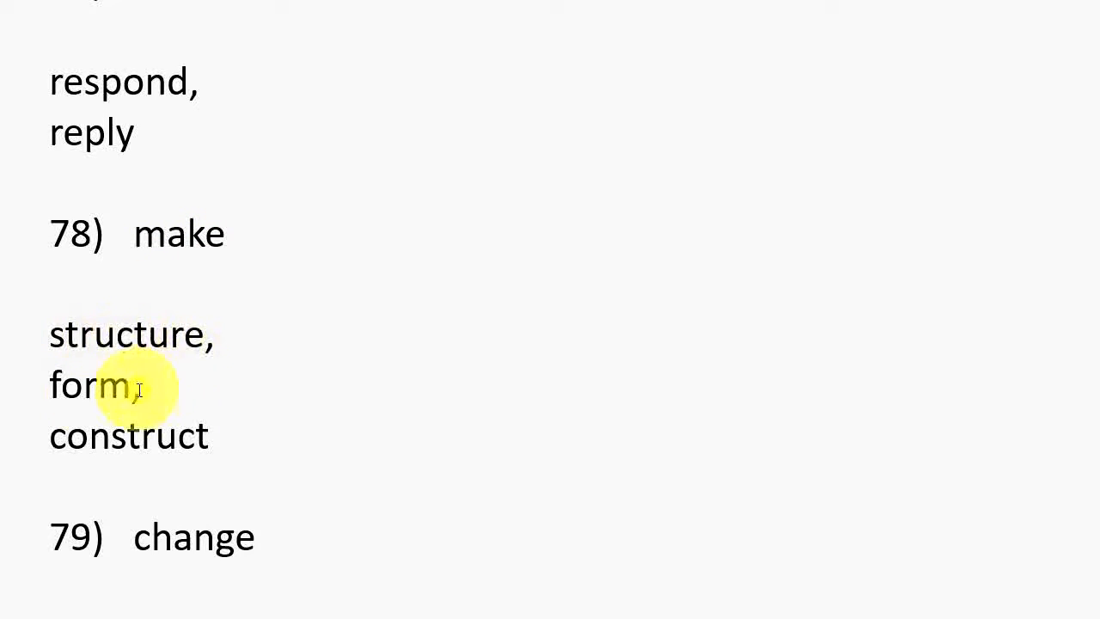
{"action": "mouse_move", "coordinate": [60, 441]}
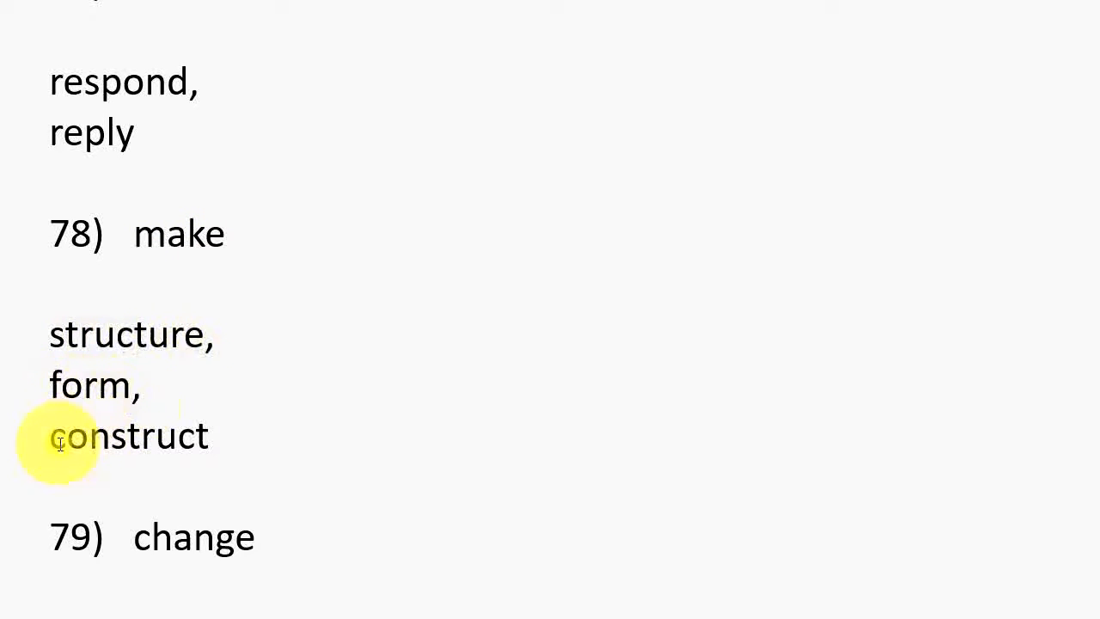
{"action": "scroll", "scroll_direction": "down", "scroll_amount": 3}
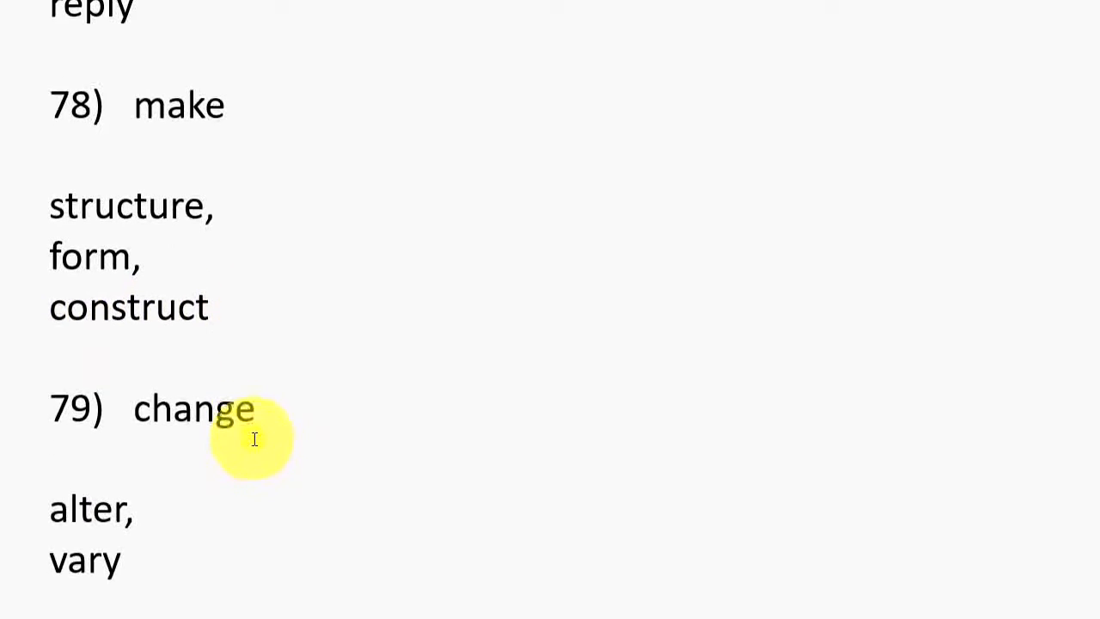
{"action": "scroll", "scroll_direction": "down", "scroll_amount": 3}
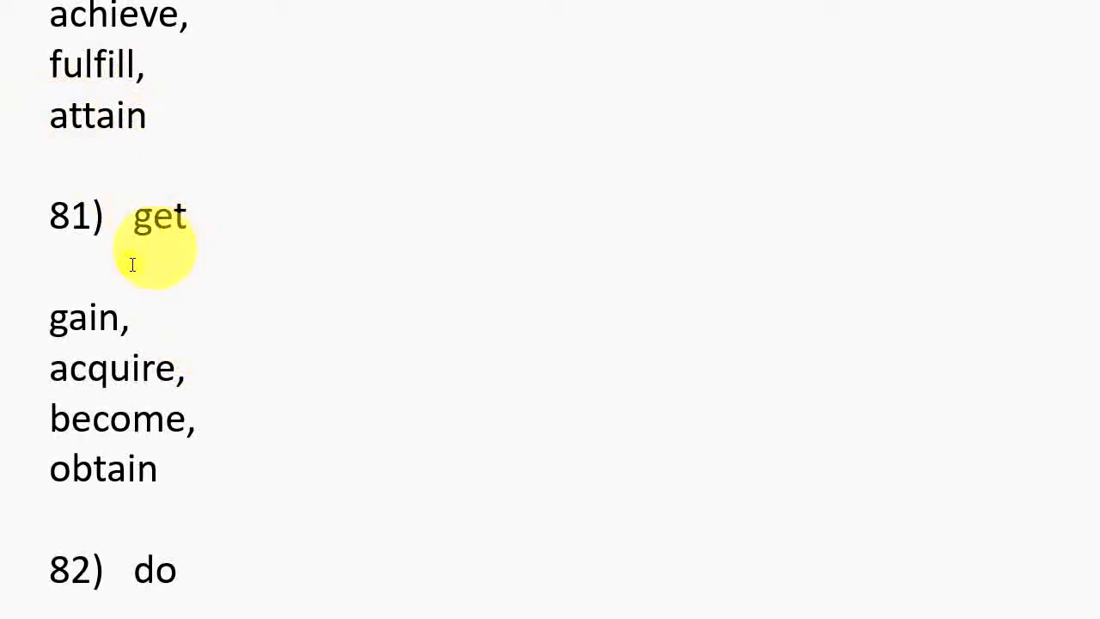
{"action": "scroll", "scroll_direction": "down", "scroll_amount": 3}
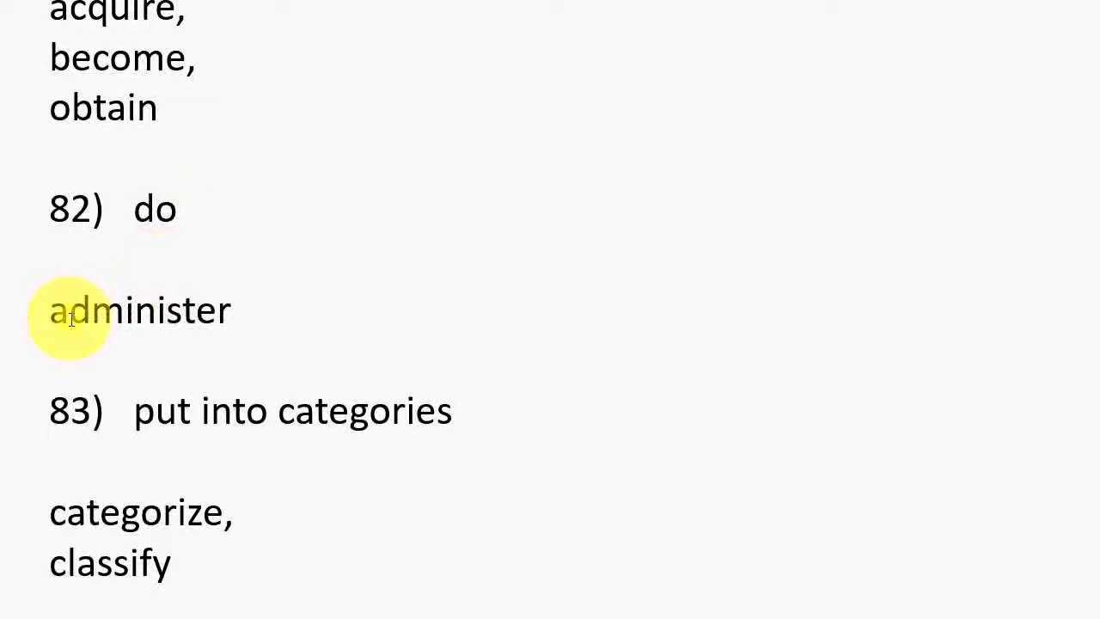
{"action": "mouse_move", "coordinate": [189, 499]}
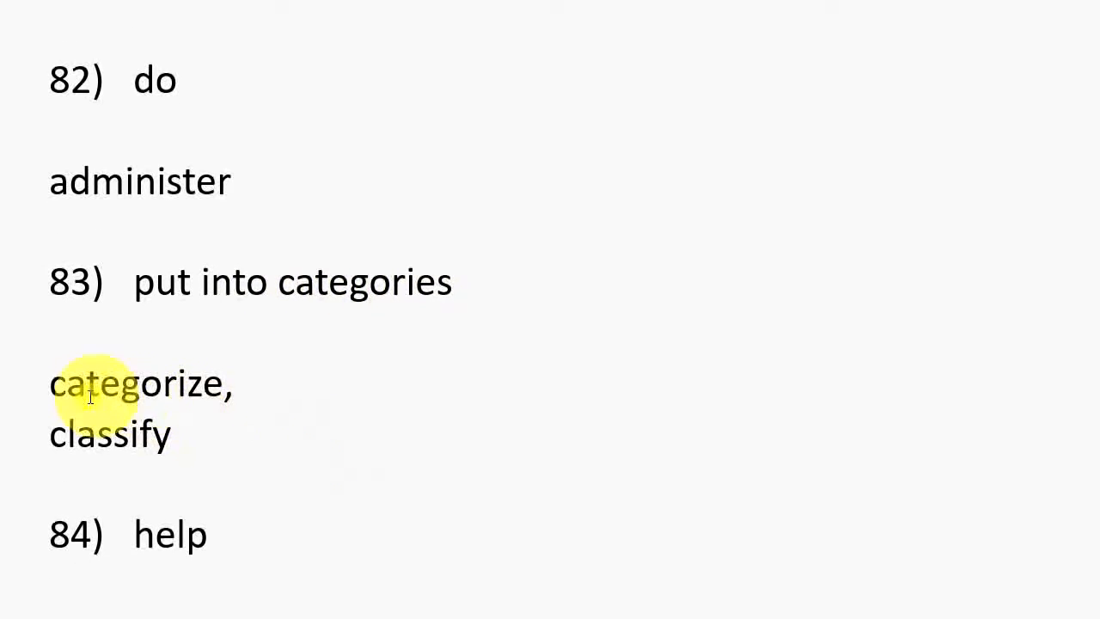
{"action": "mouse_move", "coordinate": [72, 450]}
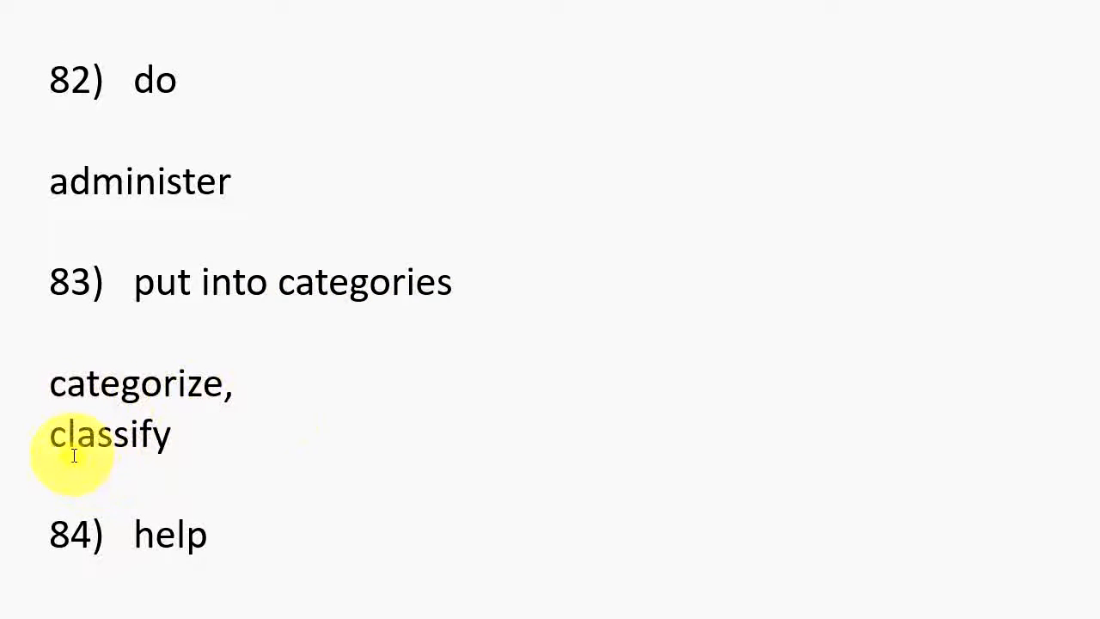
{"action": "scroll", "scroll_direction": "down", "scroll_amount": 3}
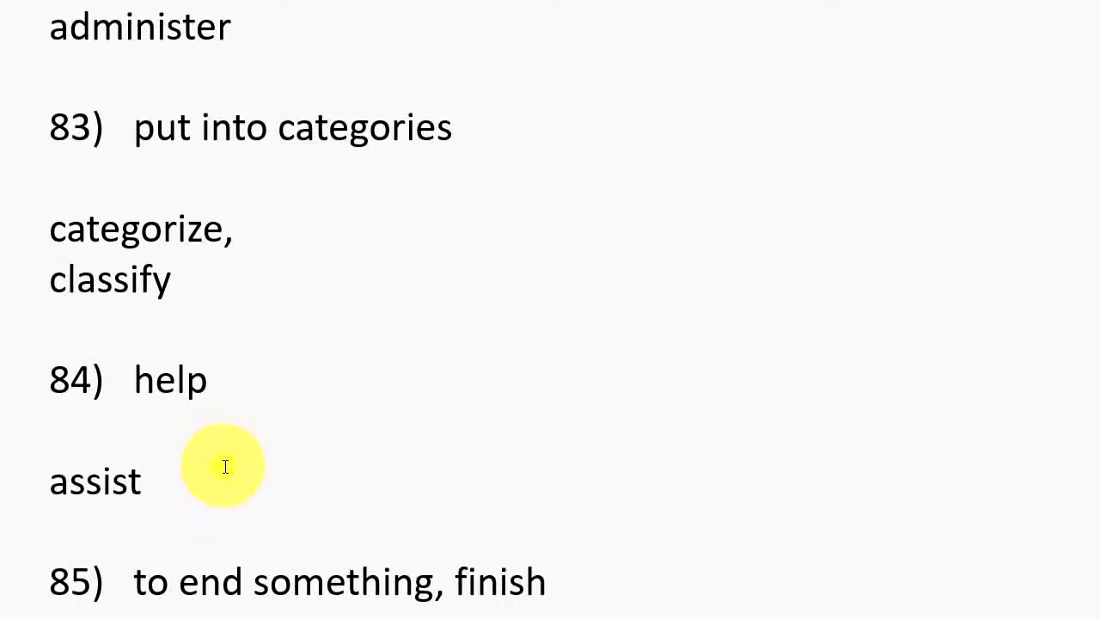
{"action": "scroll", "scroll_direction": "down", "scroll_amount": 3}
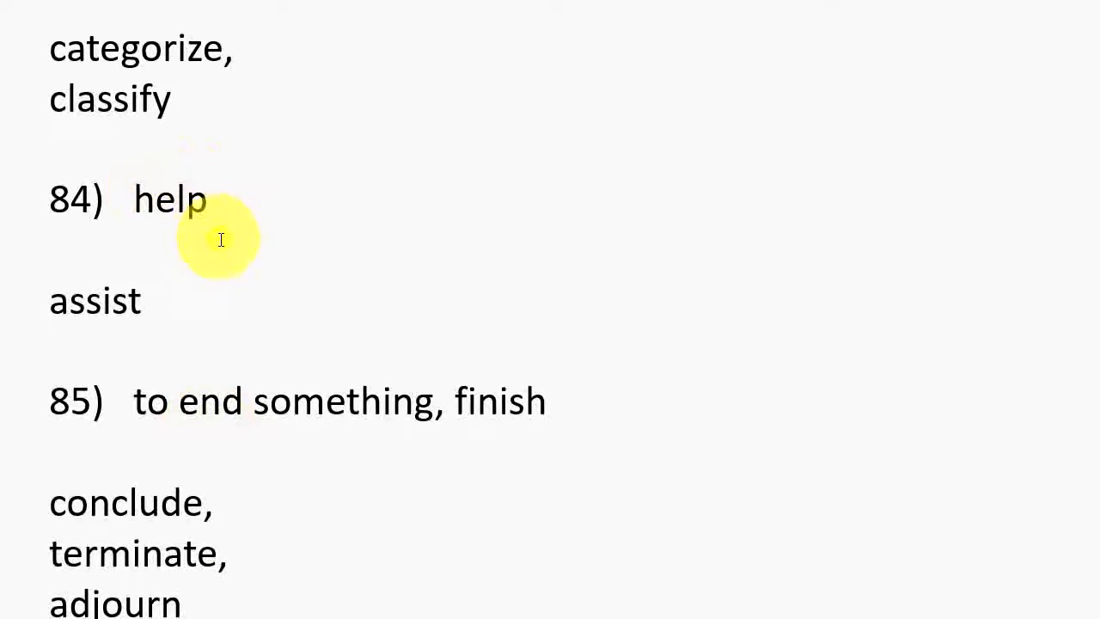
{"action": "mouse_move", "coordinate": [165, 360]}
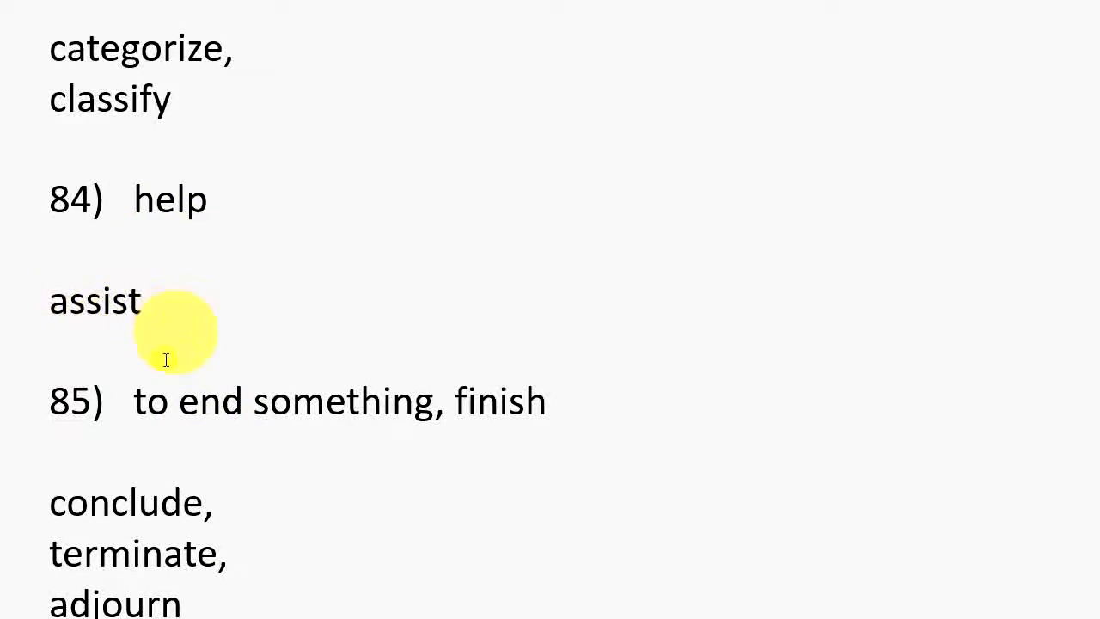
{"action": "mouse_move", "coordinate": [249, 418]}
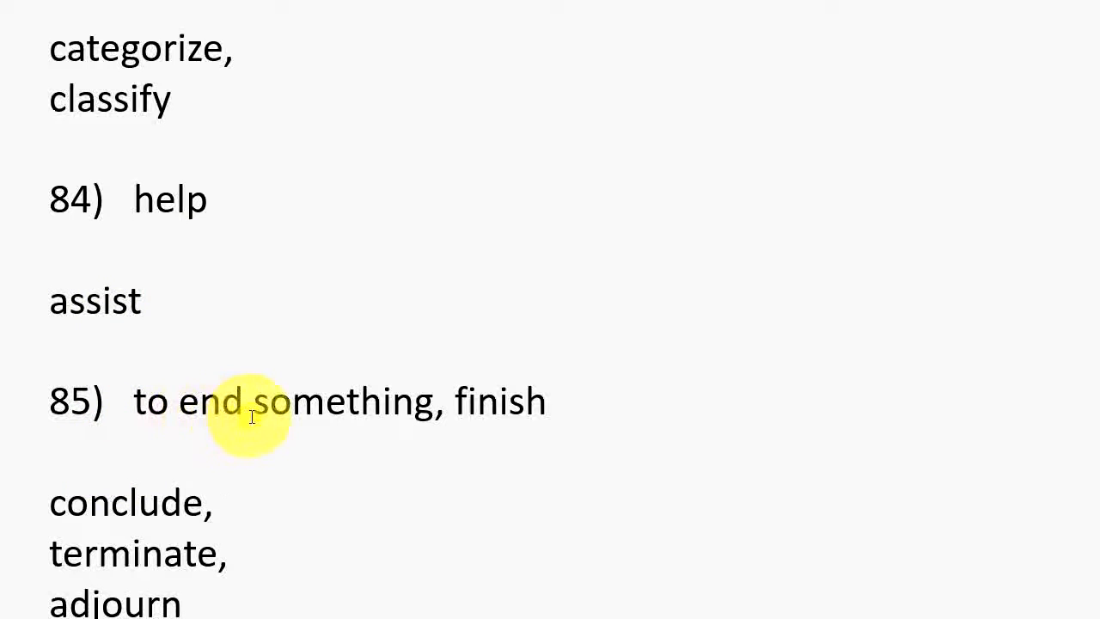
{"action": "mouse_move", "coordinate": [459, 423]}
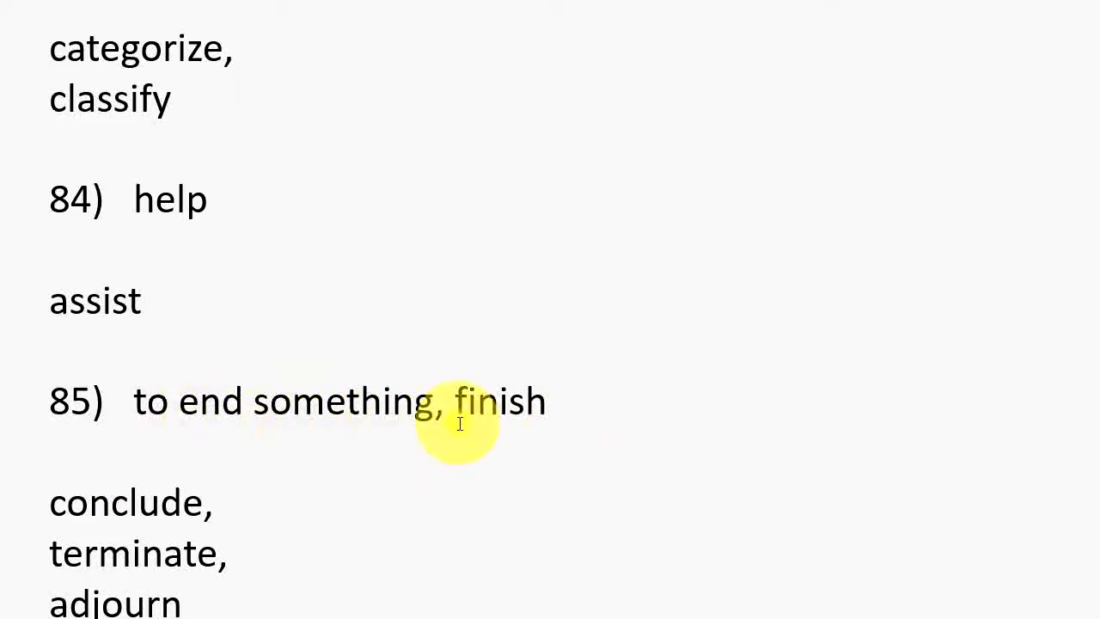
{"action": "scroll", "scroll_direction": "down", "scroll_amount": 3}
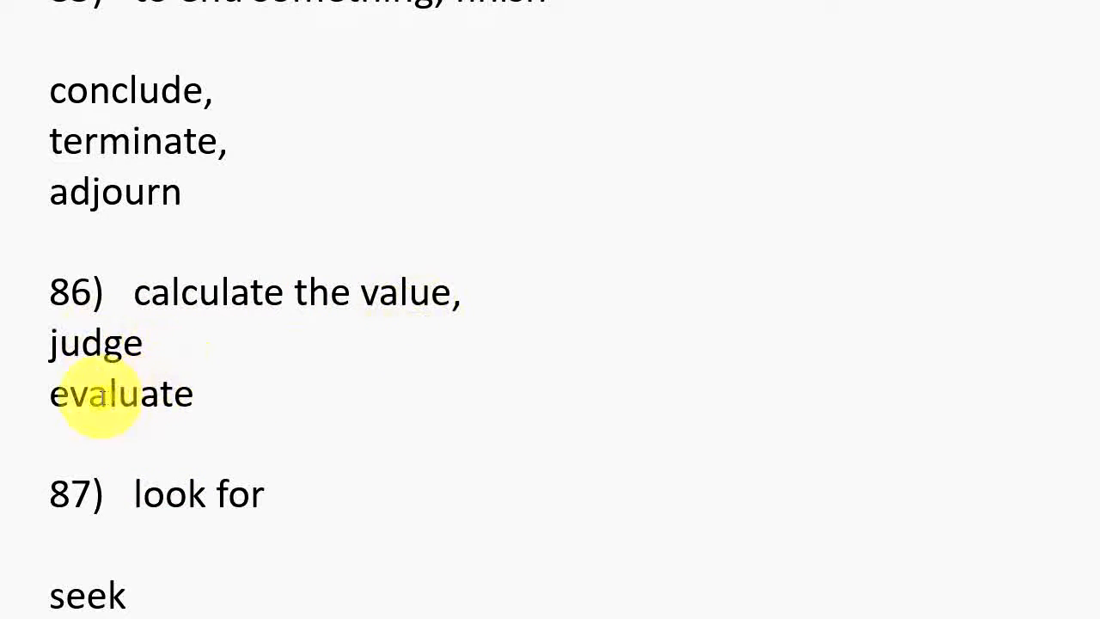
{"action": "scroll", "scroll_direction": "down", "scroll_amount": 3}
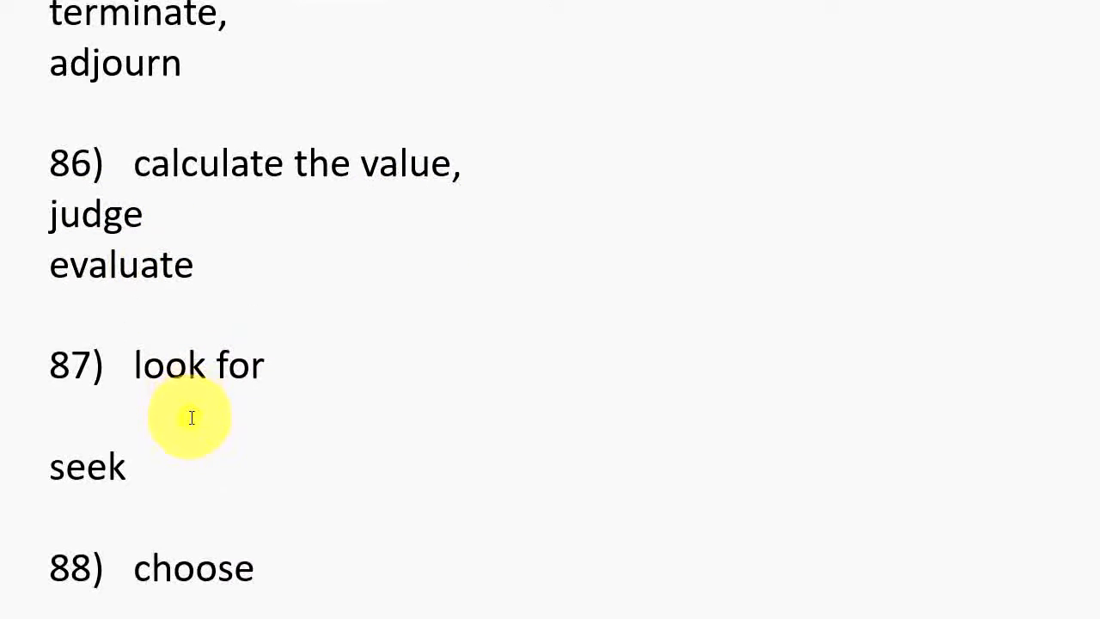
{"action": "mouse_move", "coordinate": [271, 381]}
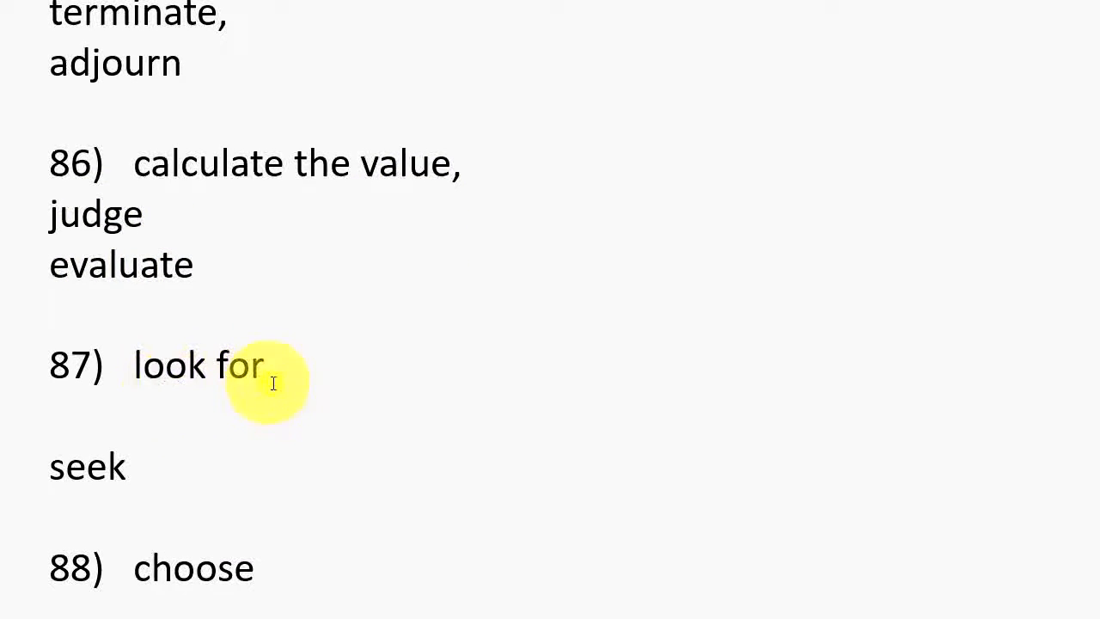
{"action": "mouse_move", "coordinate": [117, 482]}
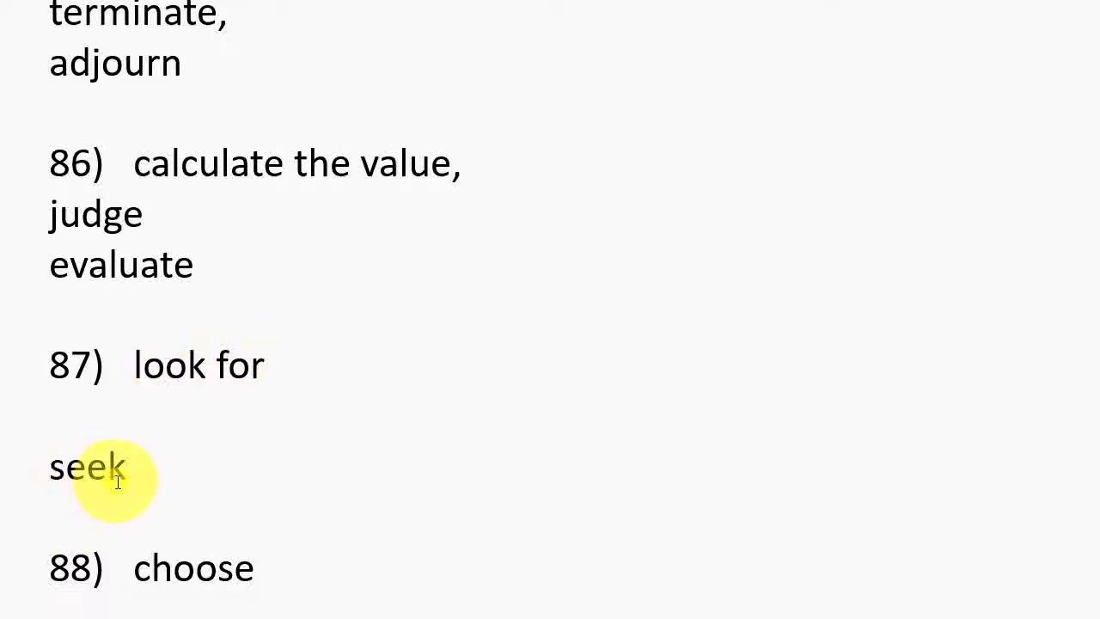
{"action": "scroll", "scroll_direction": "down", "scroll_amount": 3}
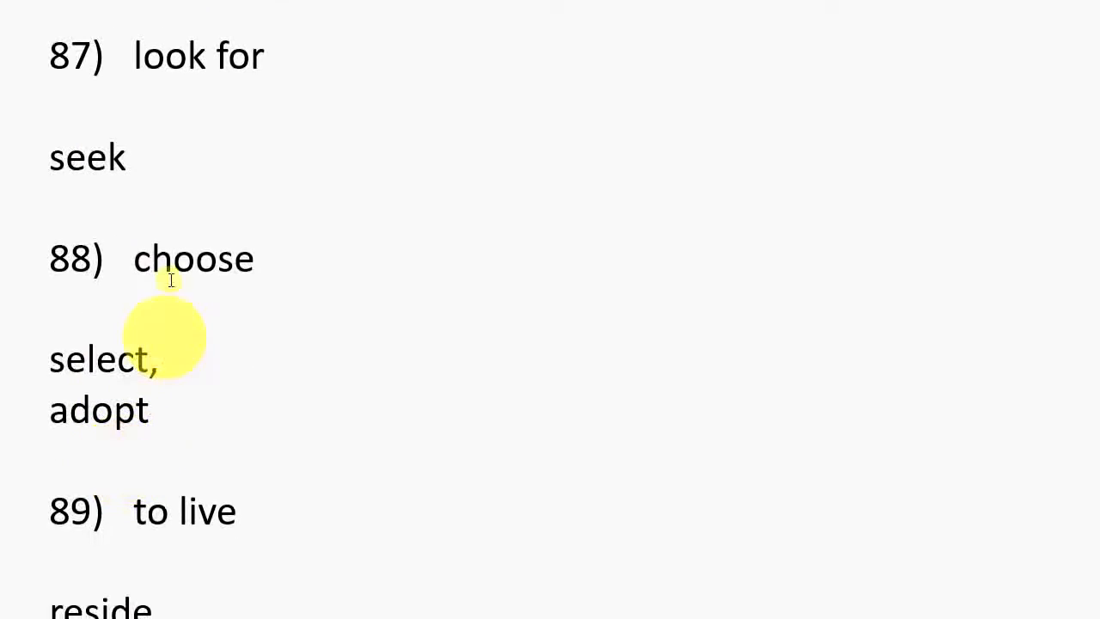
{"action": "mouse_move", "coordinate": [48, 382]}
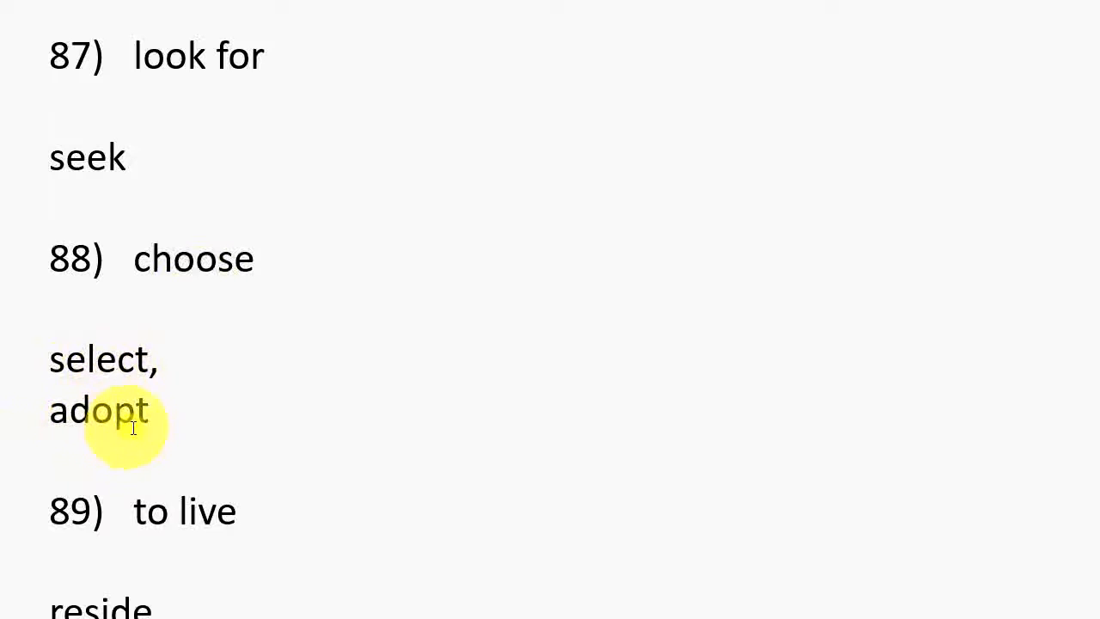
{"action": "scroll", "scroll_direction": "down", "scroll_amount": 3}
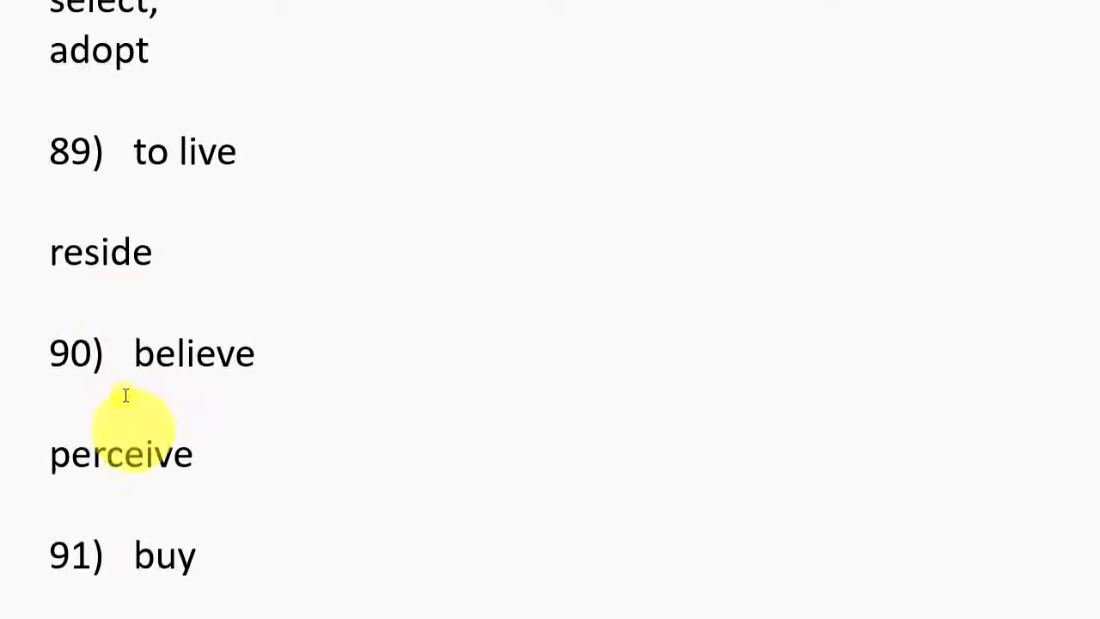
{"action": "mouse_move", "coordinate": [52, 271]}
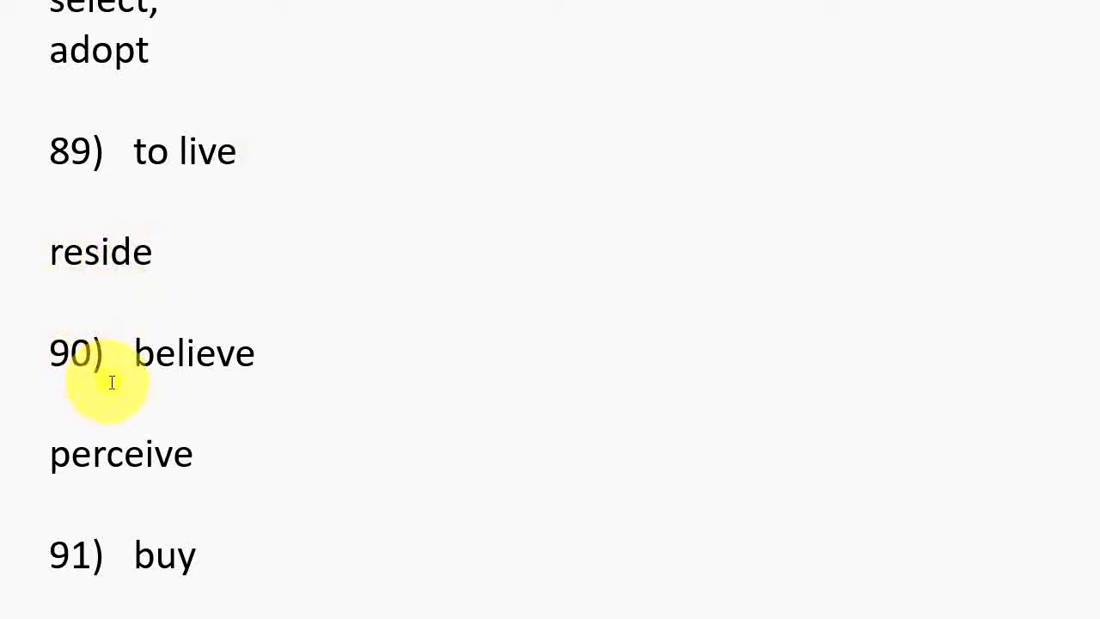
{"action": "scroll", "scroll_direction": "down", "scroll_amount": 3}
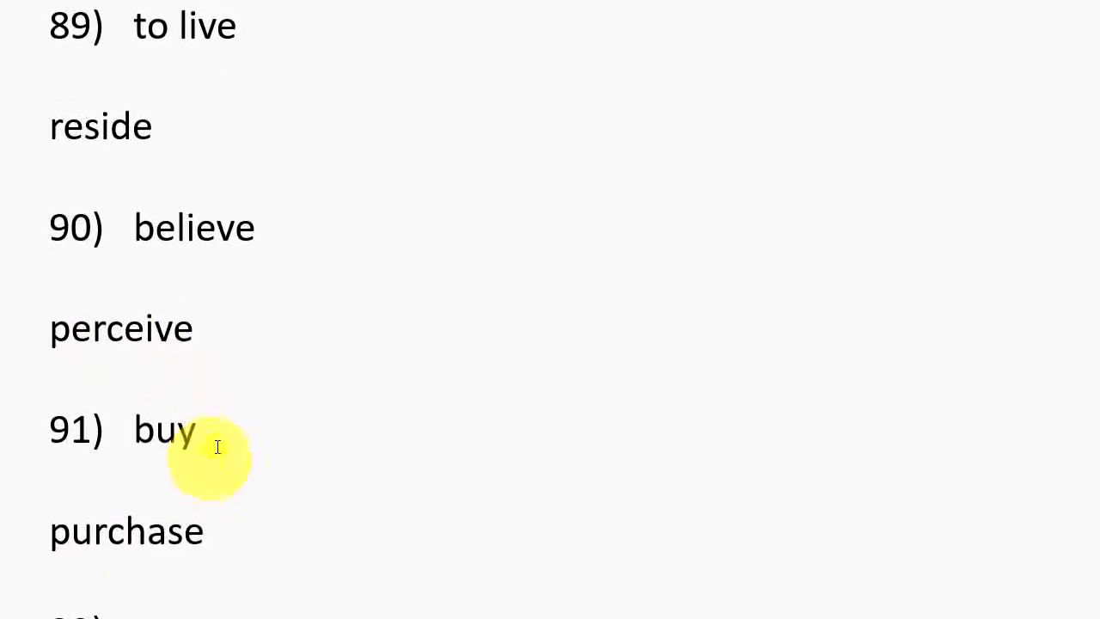
{"action": "scroll", "scroll_direction": "down", "scroll_amount": 3}
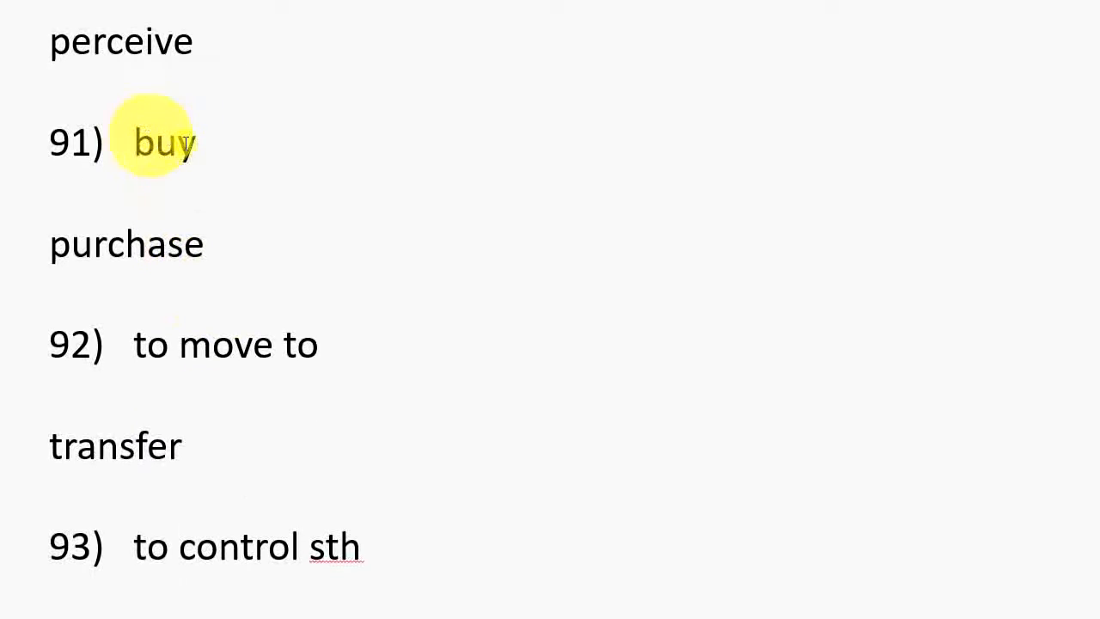
{"action": "mouse_move", "coordinate": [248, 279]}
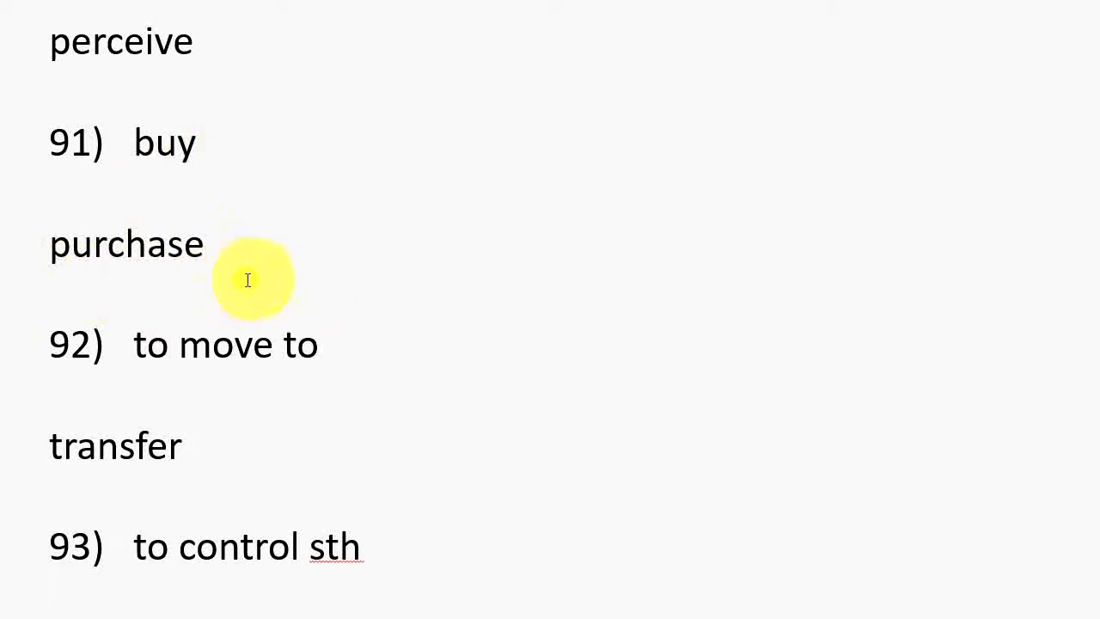
{"action": "mouse_move", "coordinate": [258, 385]}
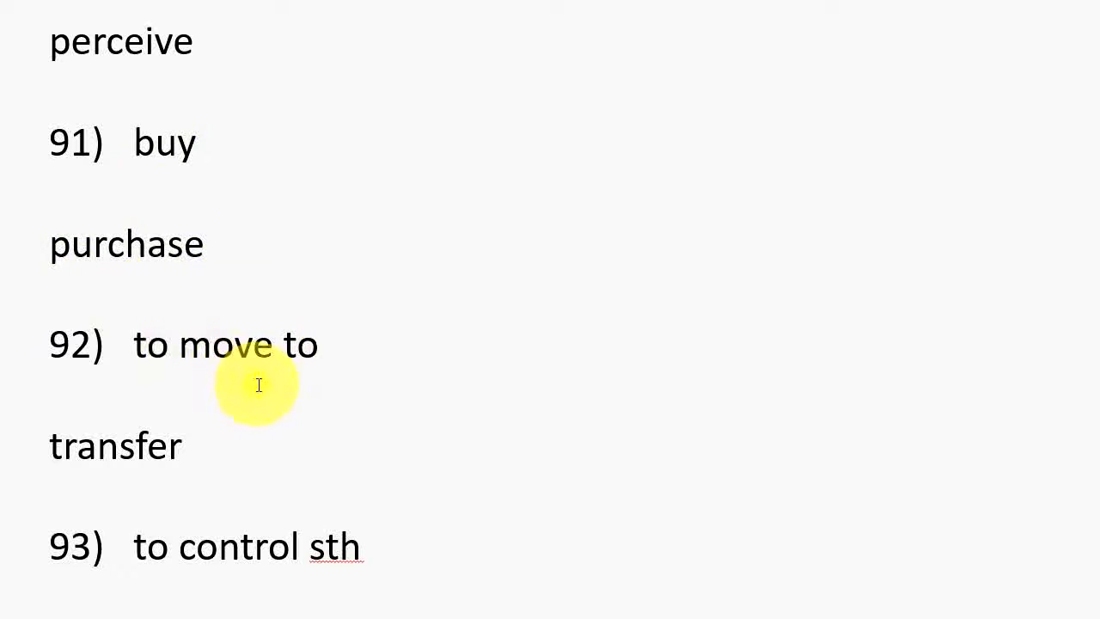
{"action": "mouse_move", "coordinate": [186, 454]}
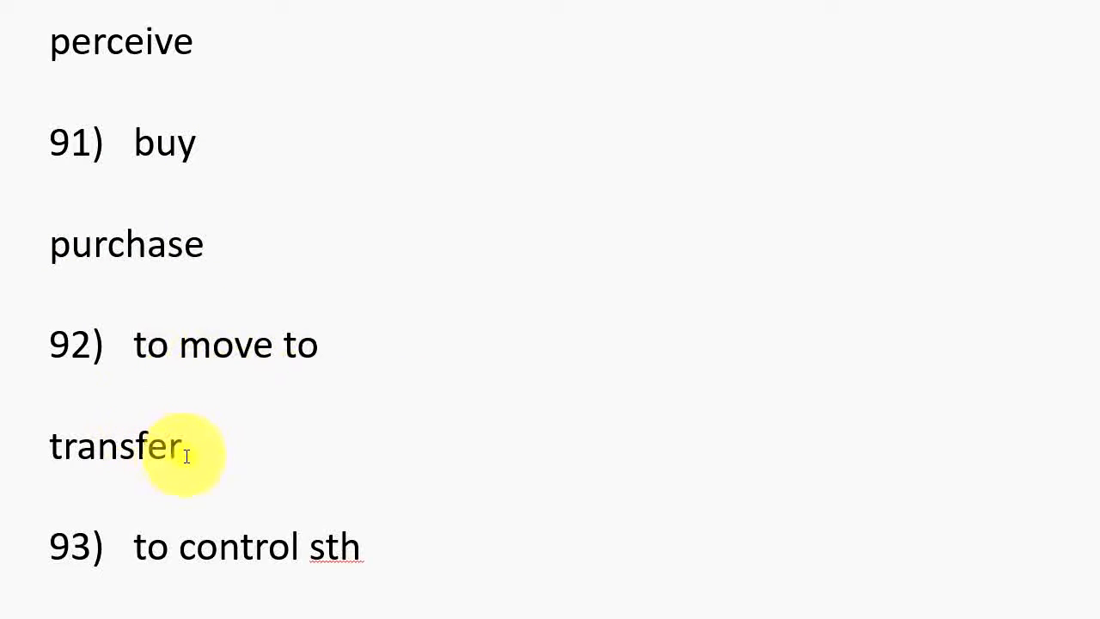
{"action": "scroll", "scroll_direction": "down", "scroll_amount": 3}
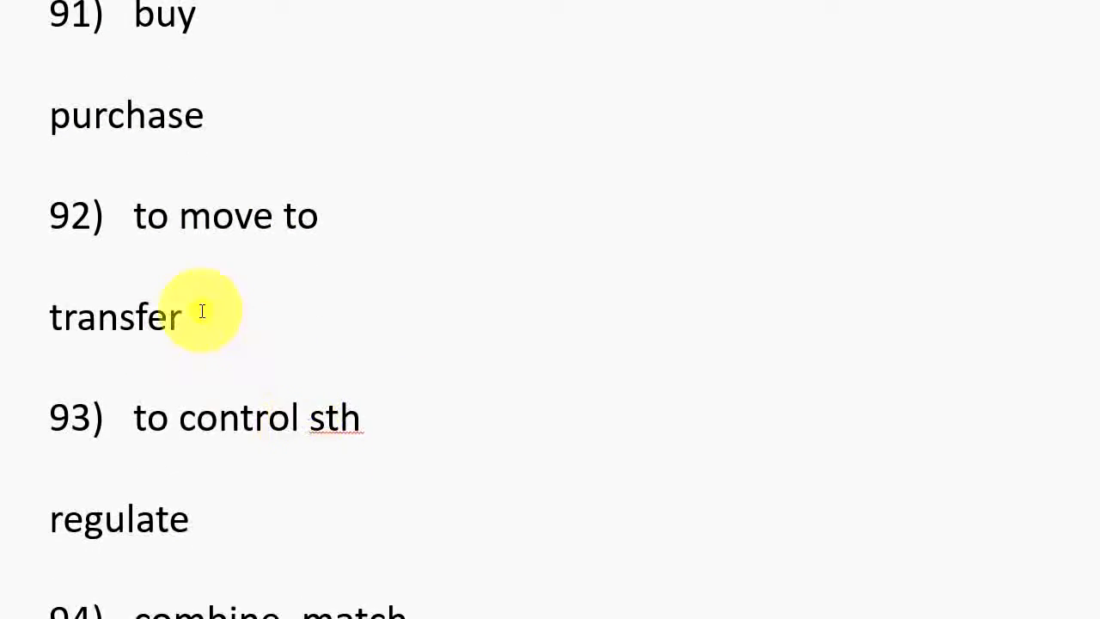
{"action": "scroll", "scroll_direction": "down", "scroll_amount": 3}
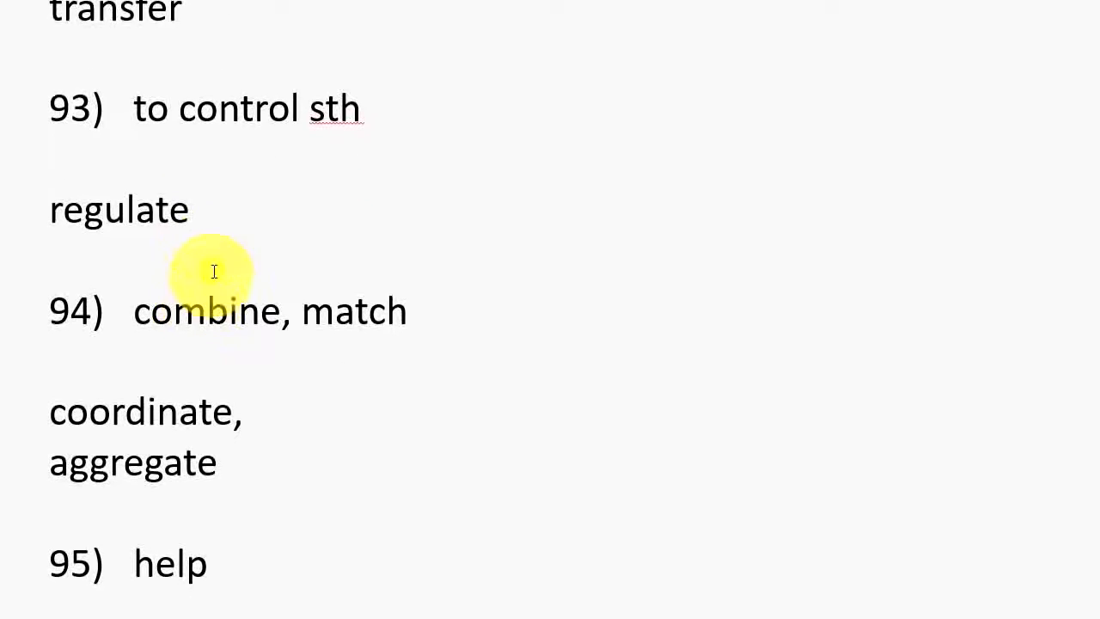
{"action": "scroll", "scroll_direction": "up", "scroll_amount": 3}
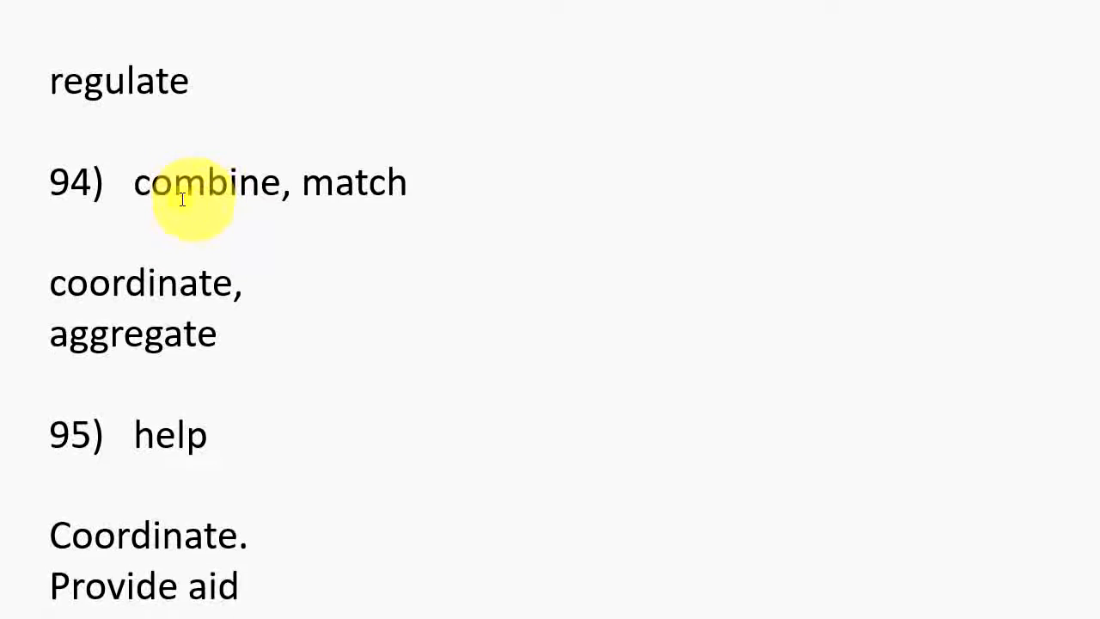
{"action": "mouse_move", "coordinate": [306, 181]}
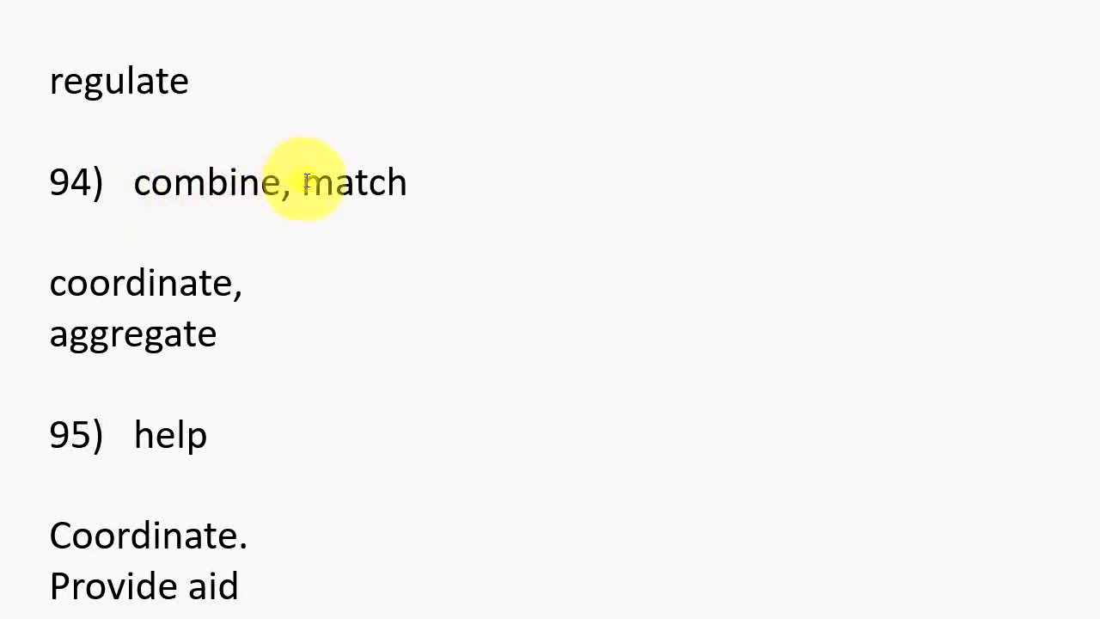
{"action": "mouse_move", "coordinate": [227, 282]}
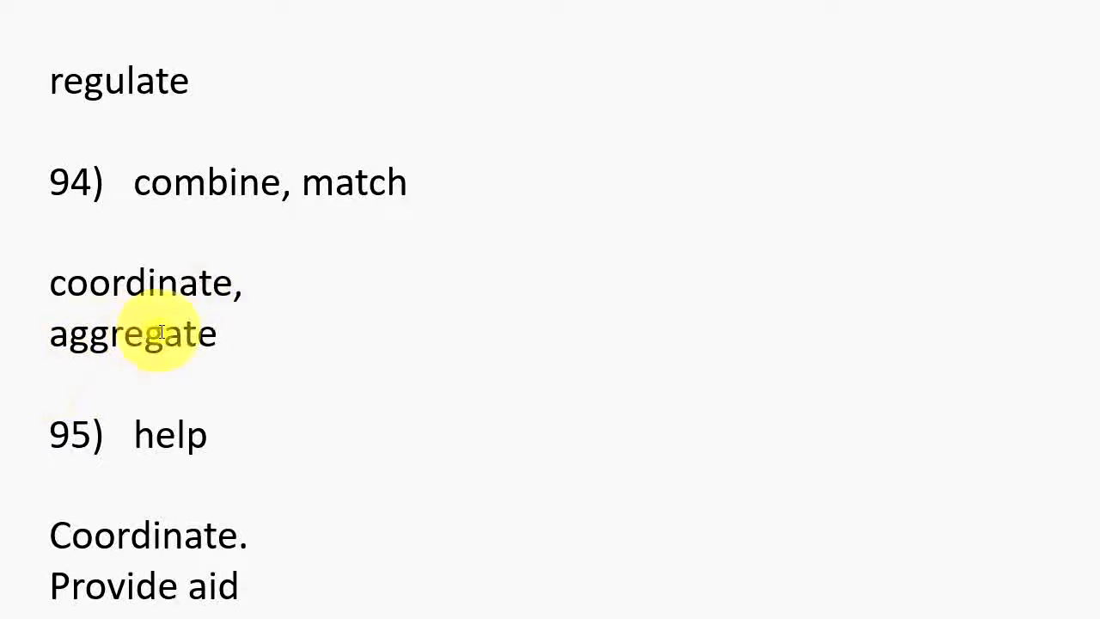
{"action": "scroll", "scroll_direction": "down", "scroll_amount": 3}
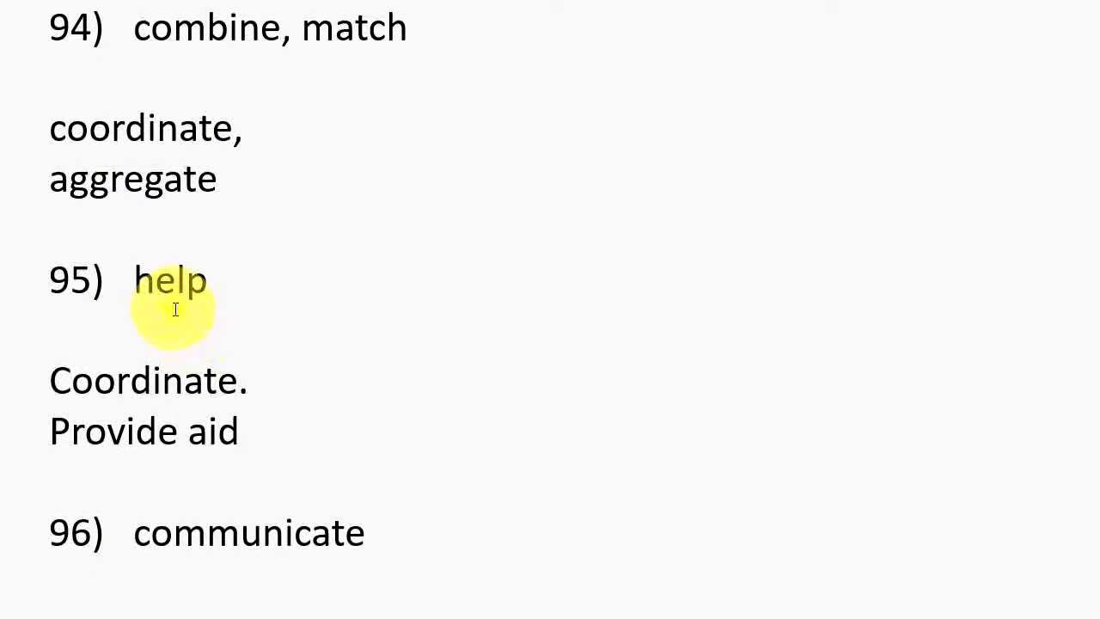
{"action": "mouse_move", "coordinate": [138, 382]}
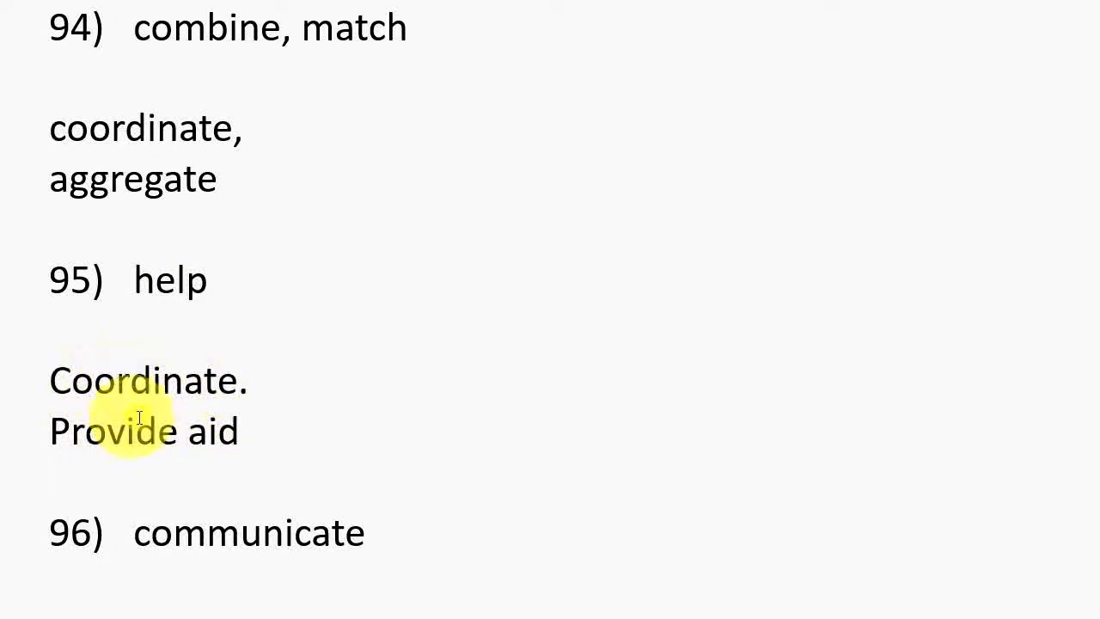
{"action": "scroll", "scroll_direction": "down", "scroll_amount": 3}
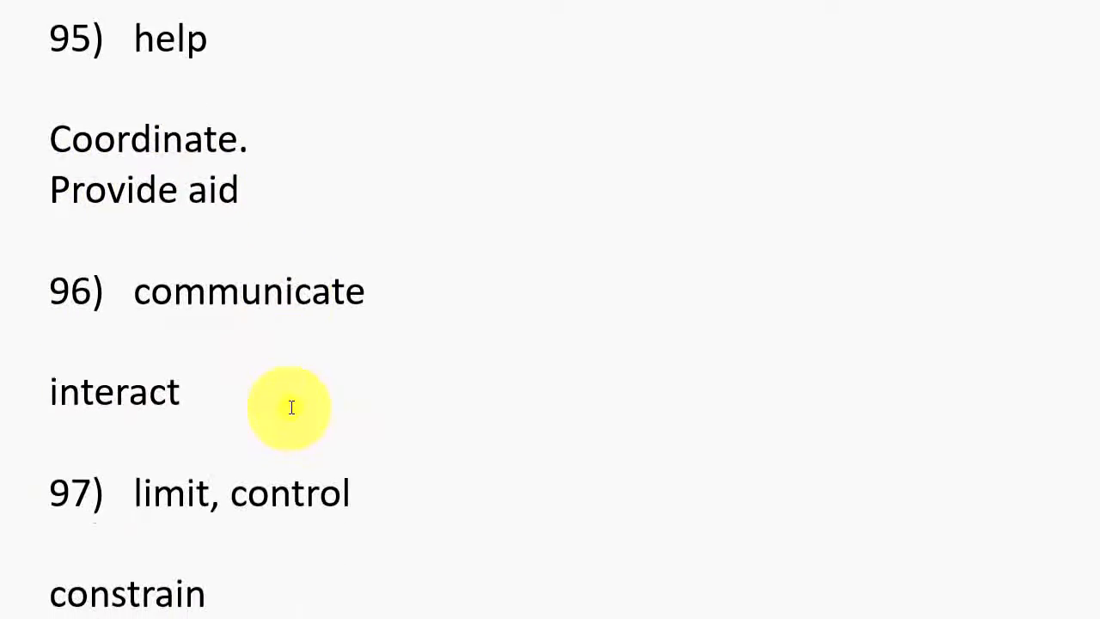
{"action": "scroll", "scroll_direction": "down", "scroll_amount": 3}
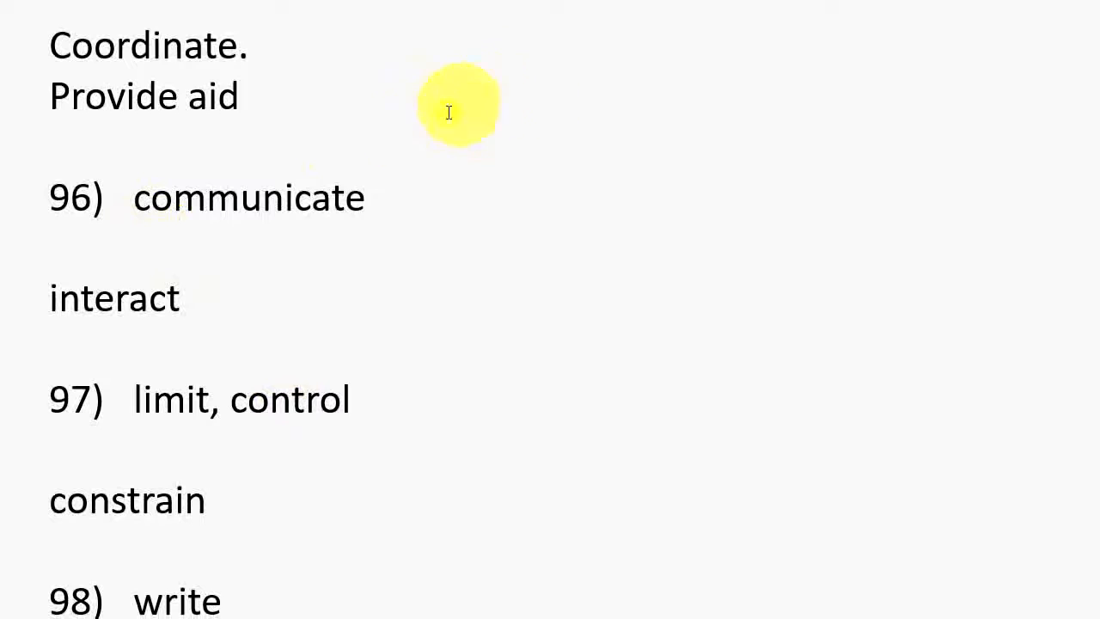
{"action": "mouse_move", "coordinate": [232, 308]}
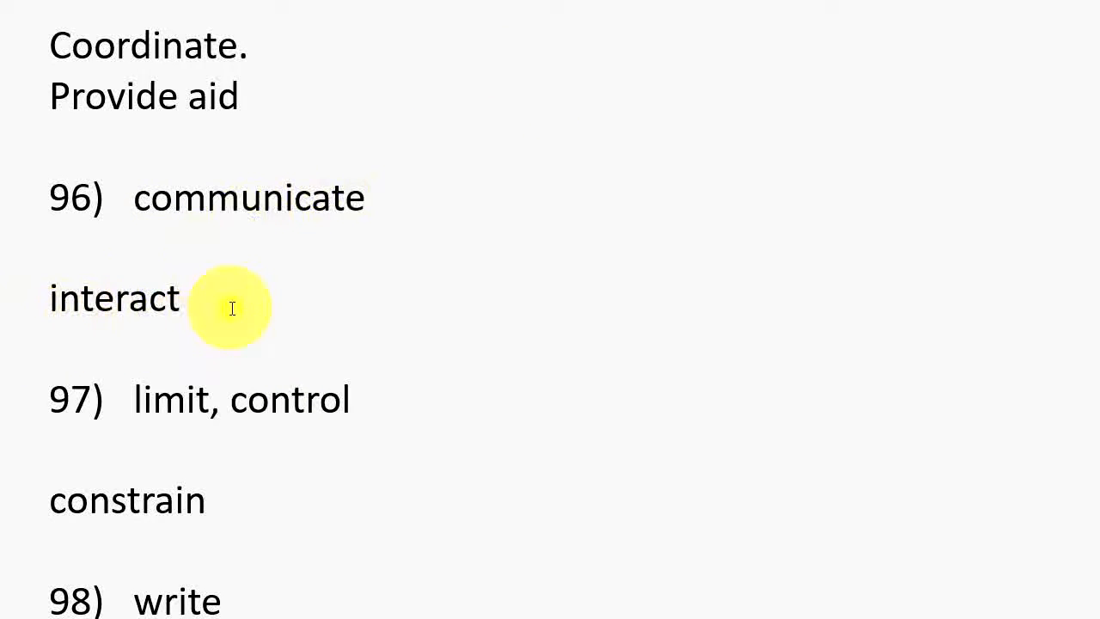
{"action": "scroll", "scroll_direction": "down", "scroll_amount": 3}
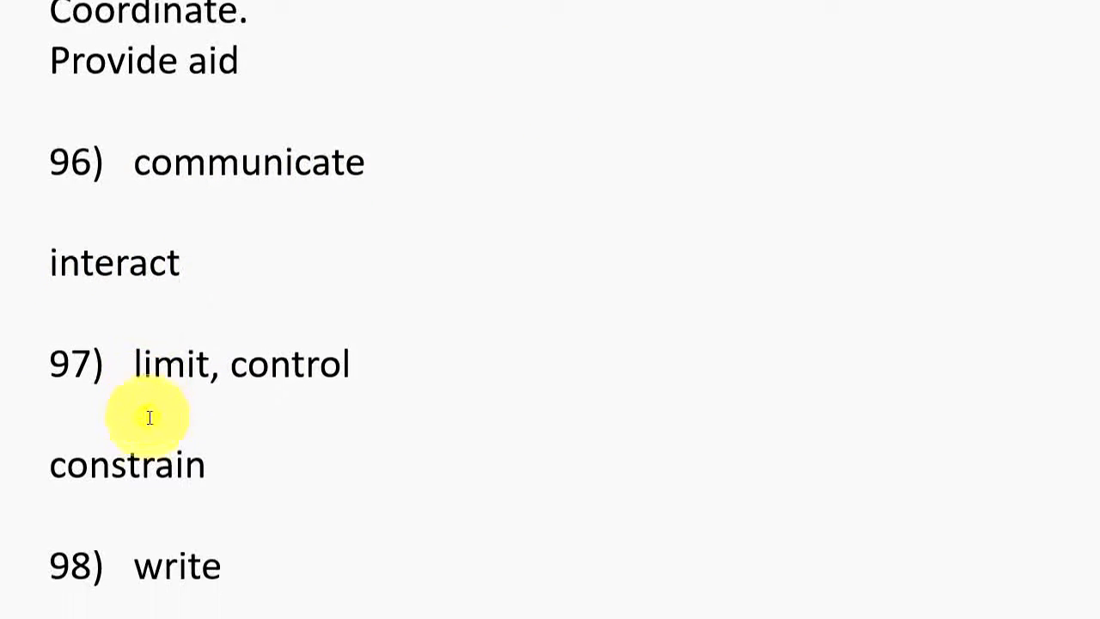
{"action": "scroll", "scroll_direction": "up", "scroll_amount": 3}
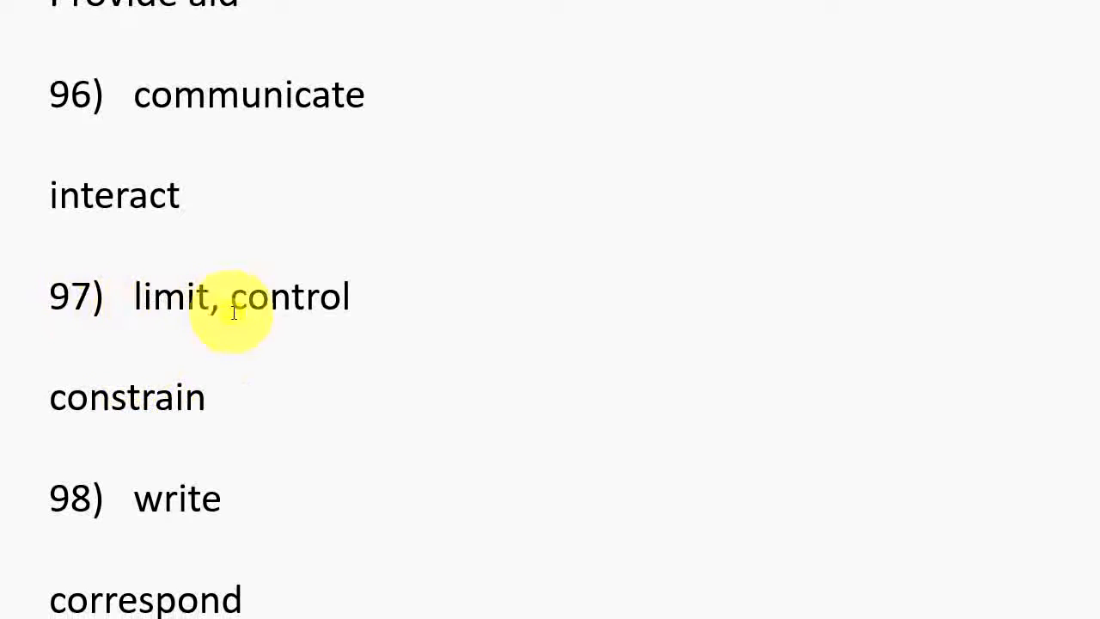
{"action": "scroll", "scroll_direction": "down", "scroll_amount": 3}
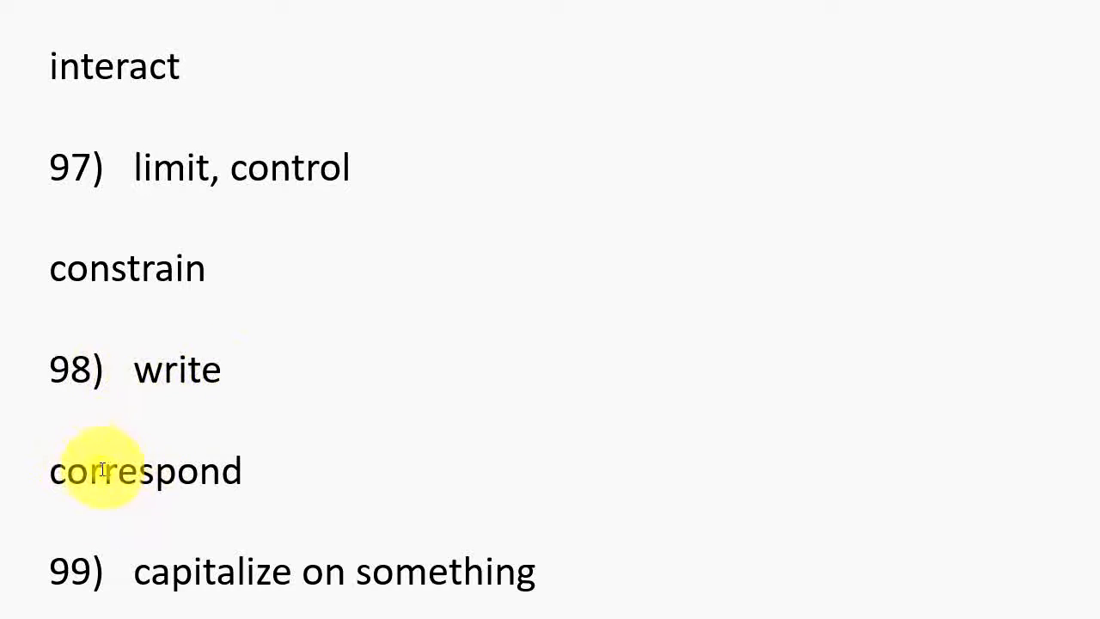
{"action": "scroll", "scroll_direction": "down", "scroll_amount": 3}
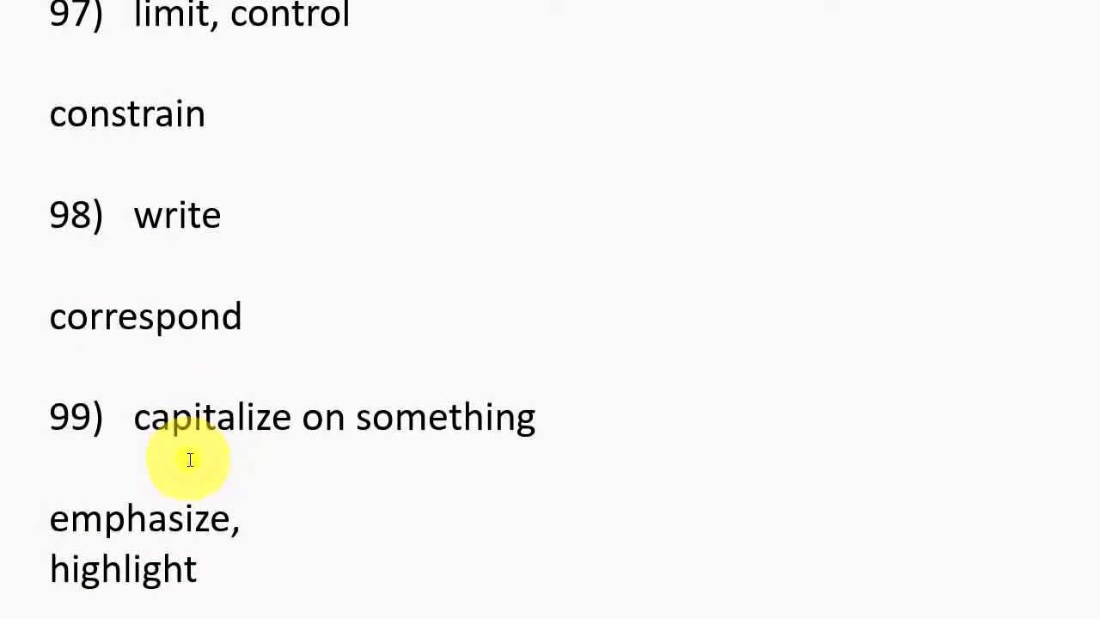
{"action": "scroll", "scroll_direction": "down", "scroll_amount": 3}
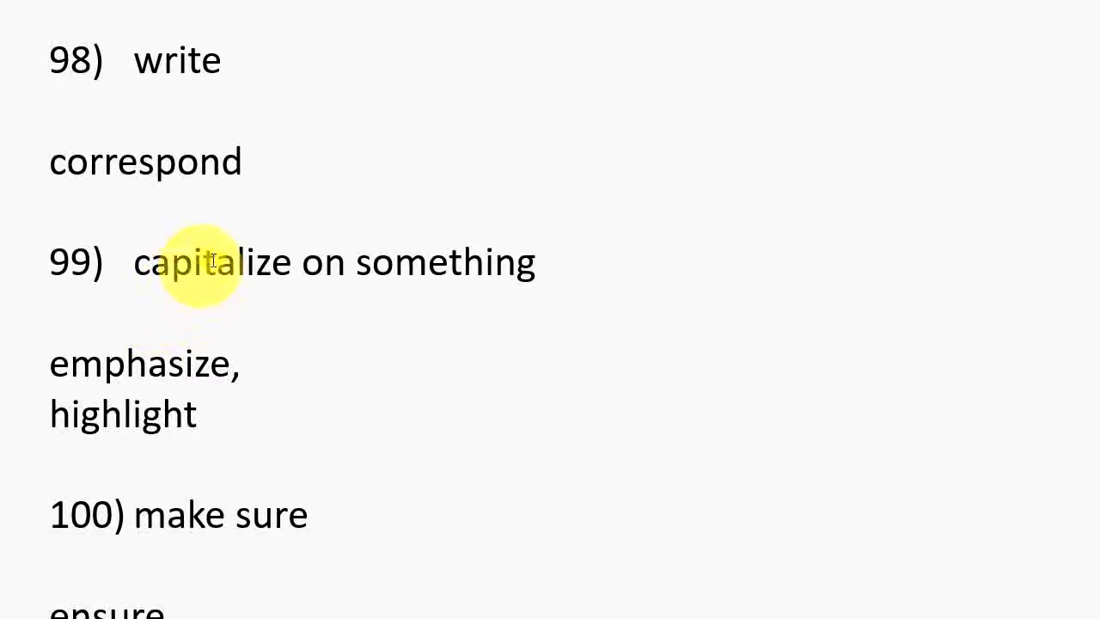
{"action": "mouse_move", "coordinate": [100, 380]}
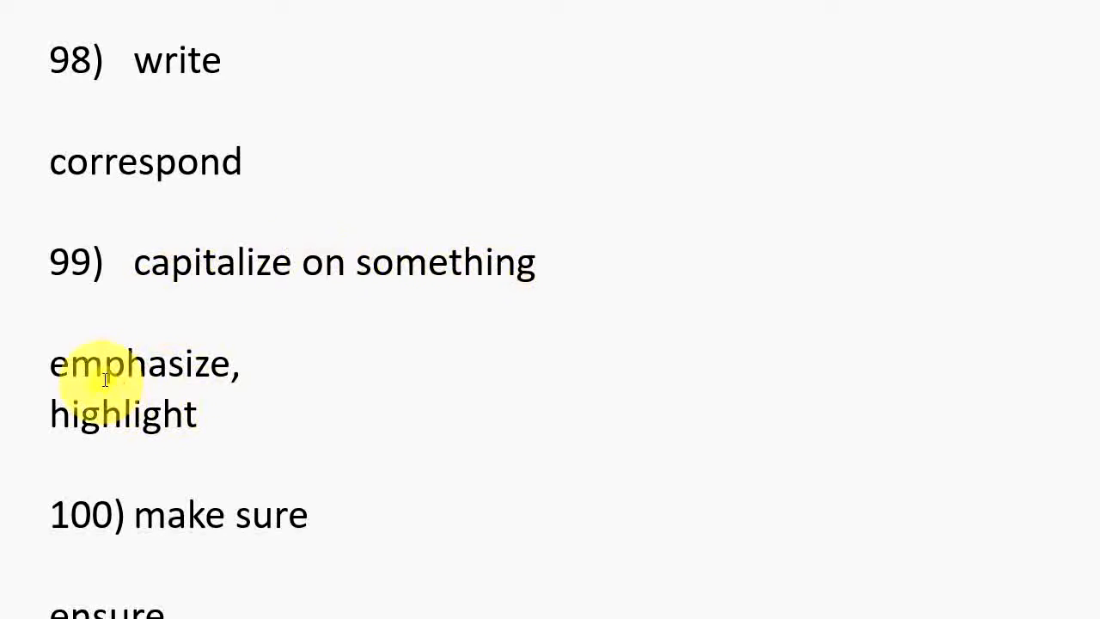
{"action": "mouse_move", "coordinate": [159, 409]}
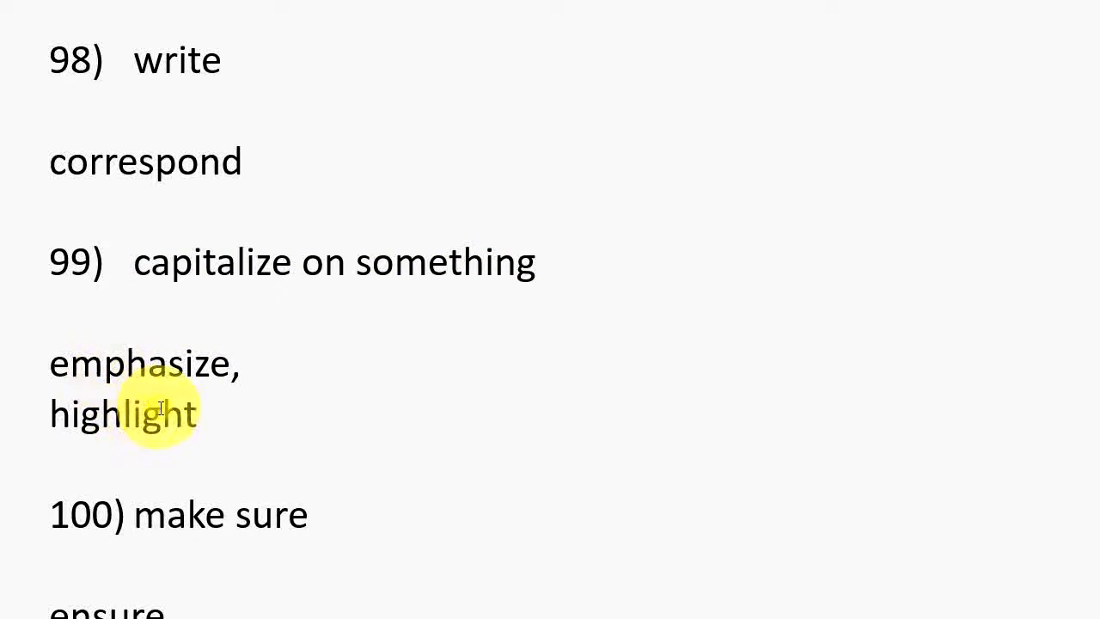
{"action": "scroll", "scroll_direction": "down", "scroll_amount": 3}
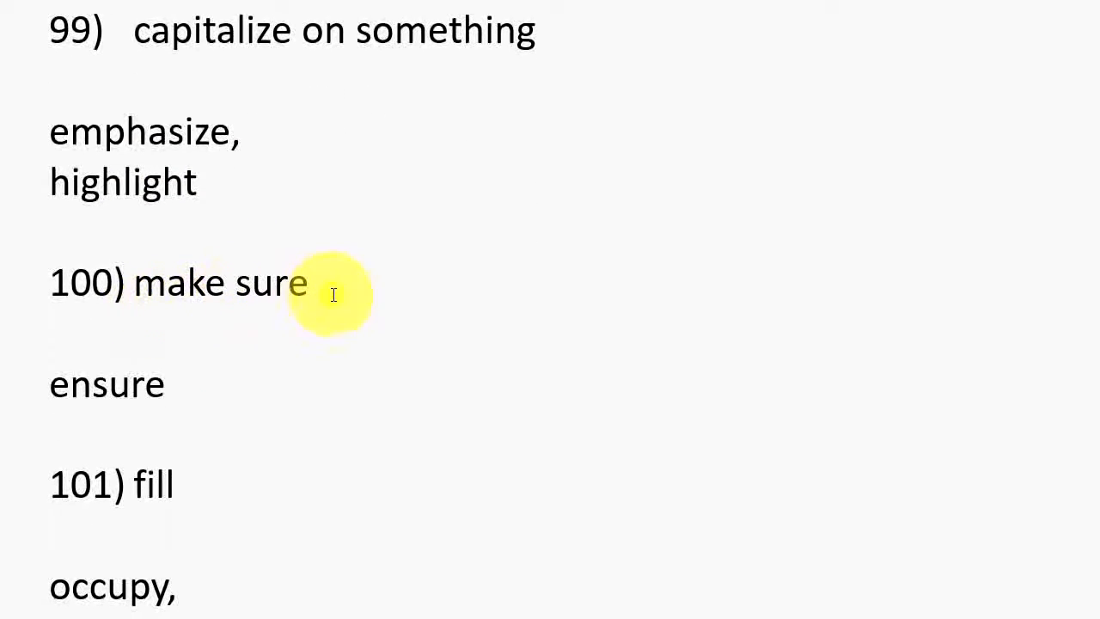
{"action": "mouse_move", "coordinate": [141, 429]}
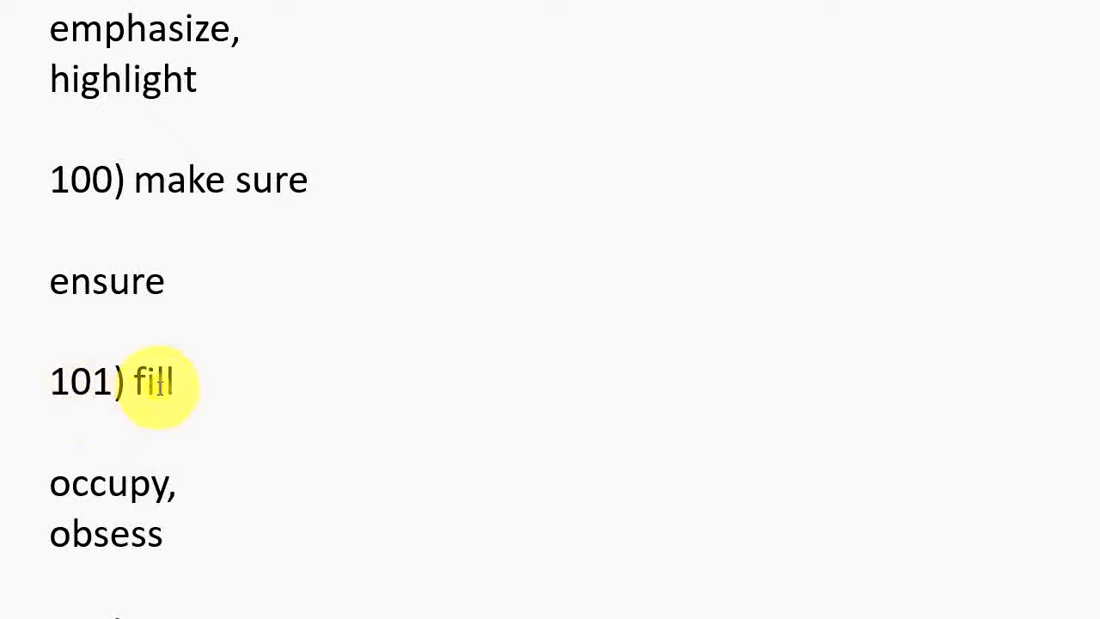
{"action": "scroll", "scroll_direction": "down", "scroll_amount": 3}
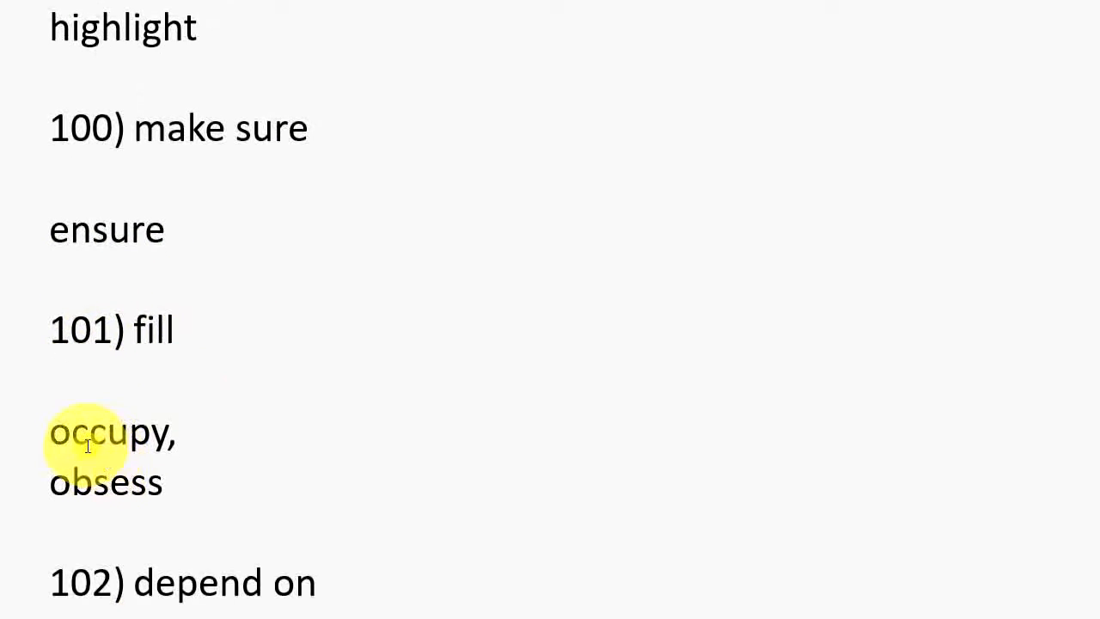
{"action": "scroll", "scroll_direction": "down", "scroll_amount": 3}
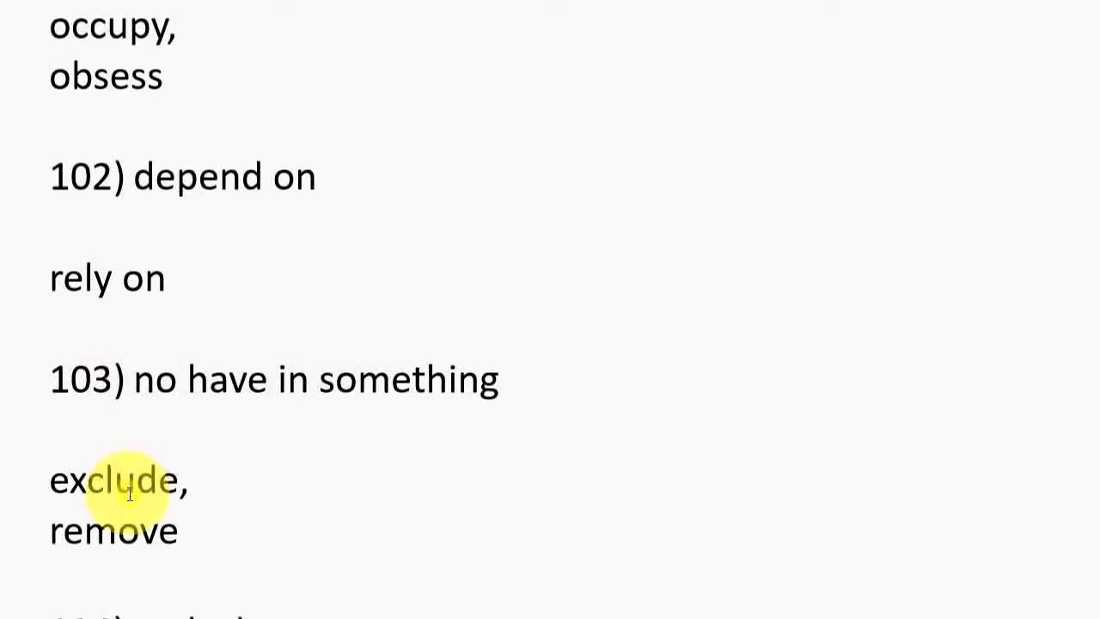
{"action": "scroll", "scroll_direction": "down", "scroll_amount": 3}
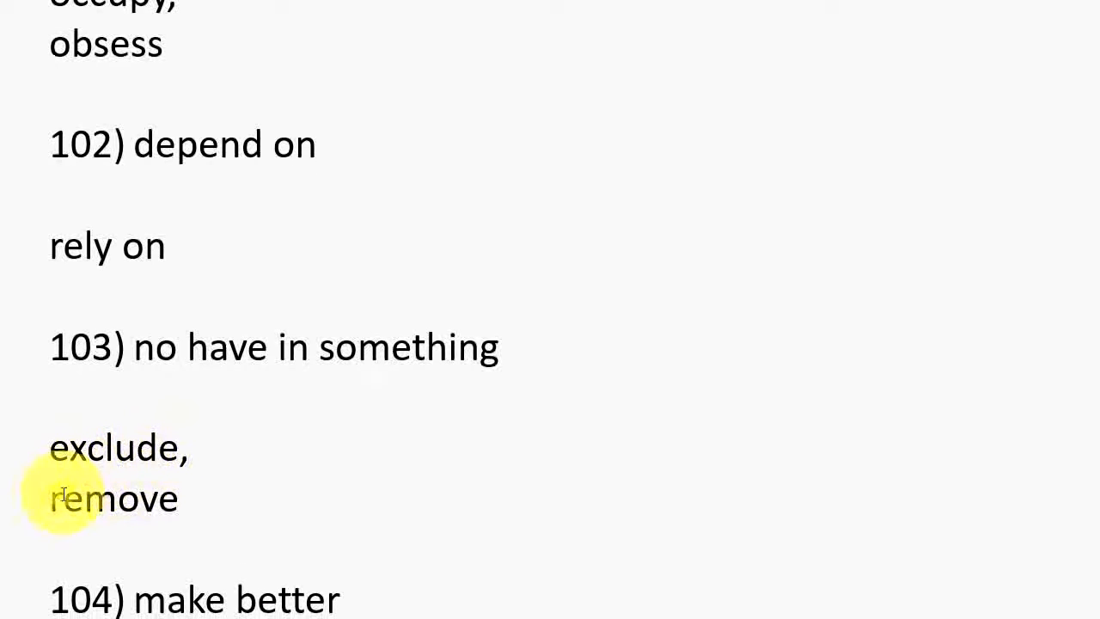
{"action": "scroll", "scroll_direction": "down", "scroll_amount": 3}
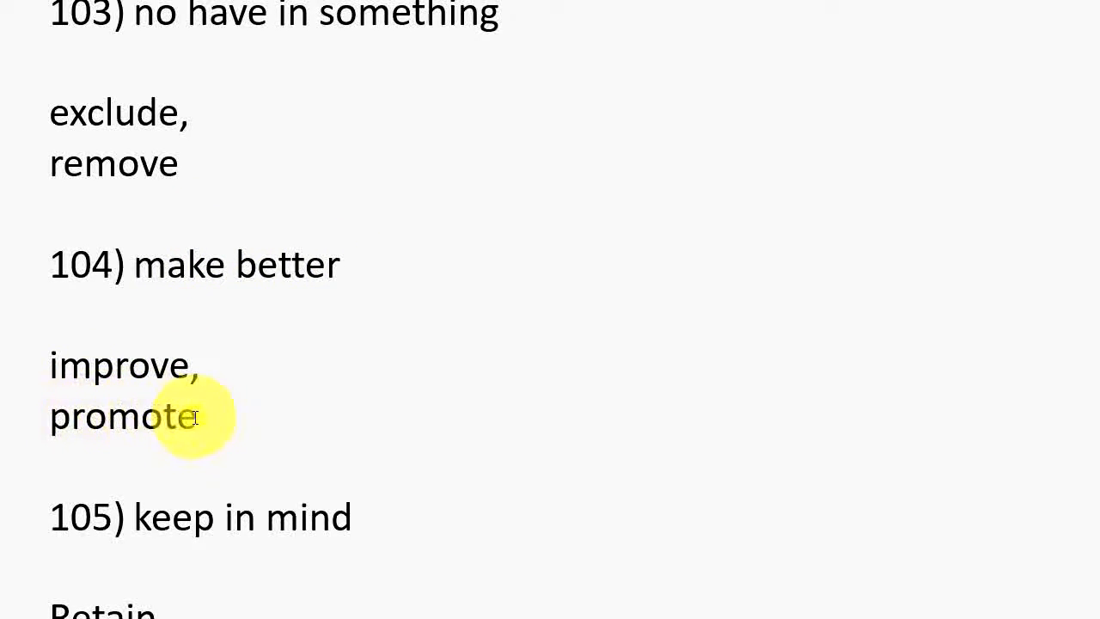
{"action": "scroll", "scroll_direction": "down", "scroll_amount": 3}
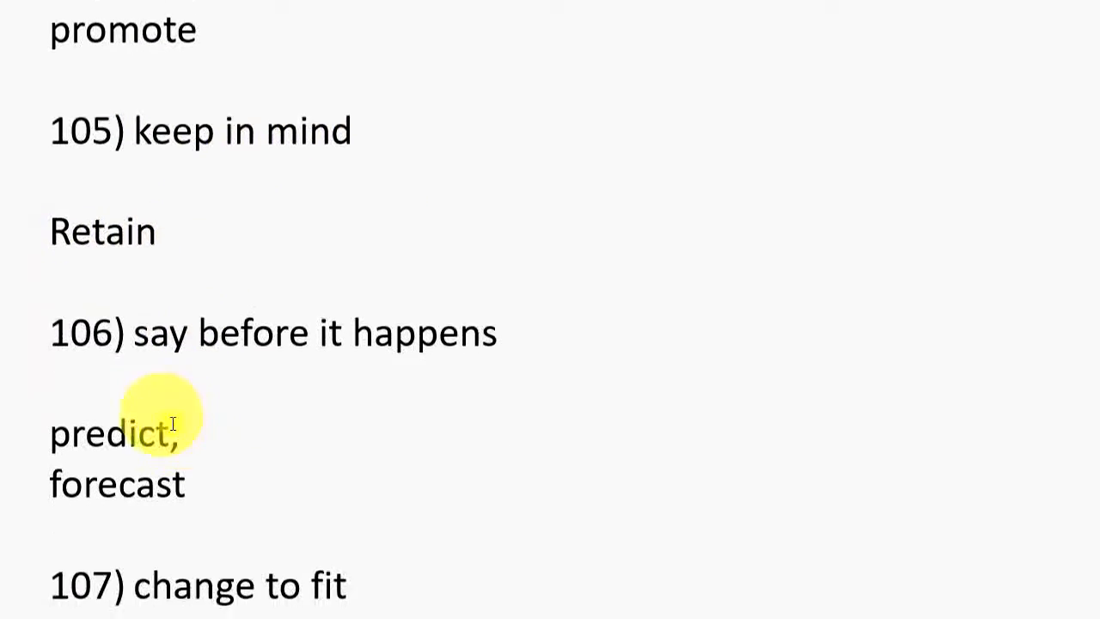
{"action": "scroll", "scroll_direction": "up", "scroll_amount": 3}
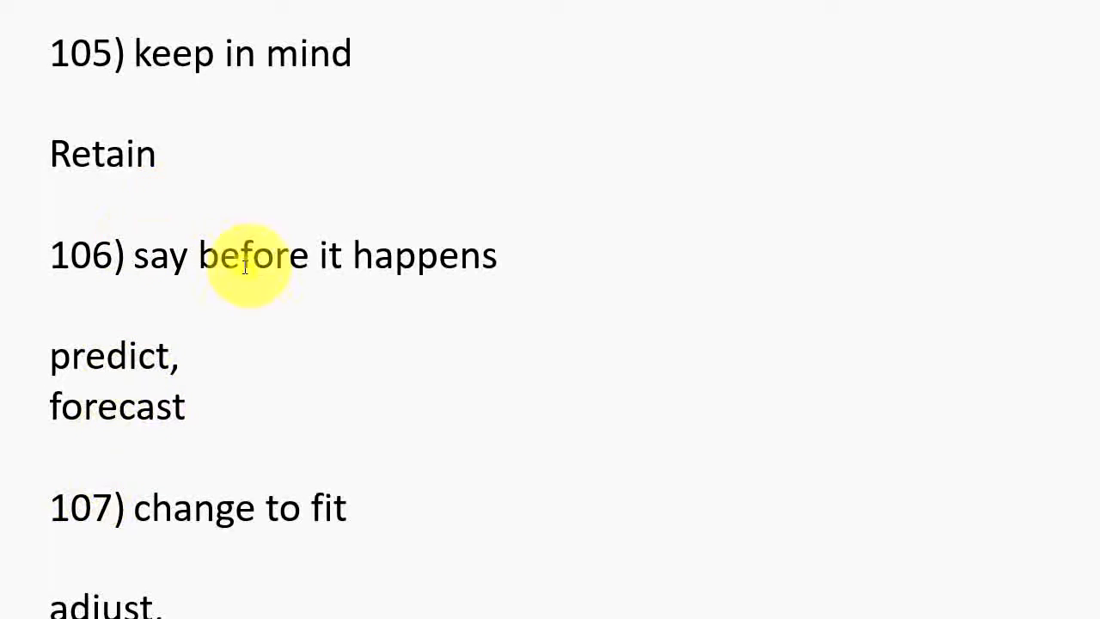
{"action": "mouse_move", "coordinate": [124, 356]}
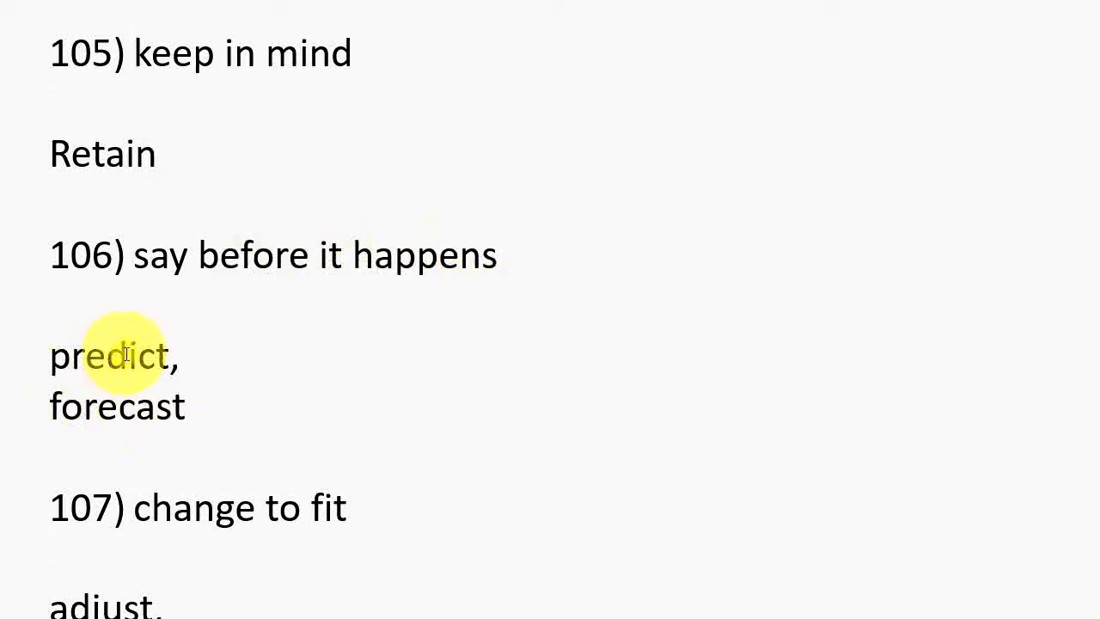
{"action": "scroll", "scroll_direction": "down", "scroll_amount": 3}
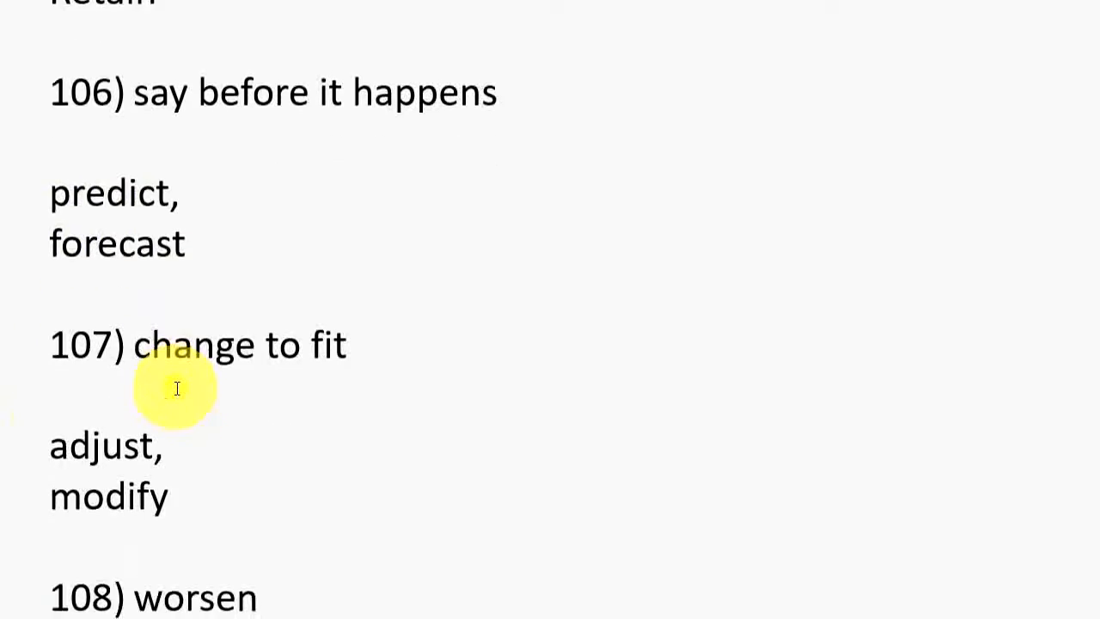
{"action": "scroll", "scroll_direction": "up", "scroll_amount": 3}
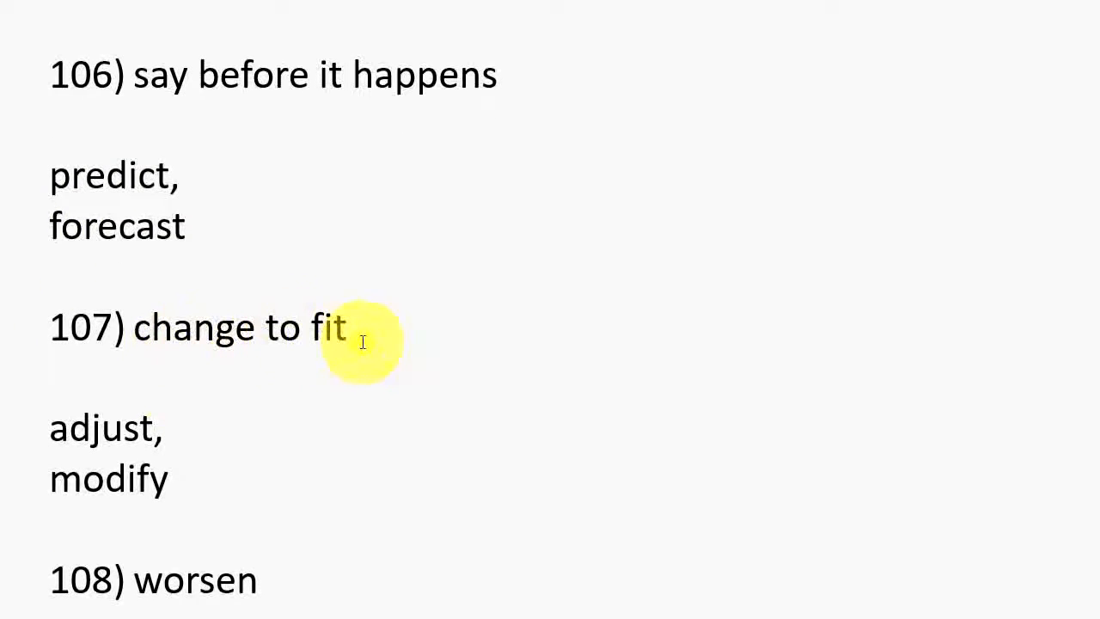
{"action": "mouse_move", "coordinate": [124, 454]}
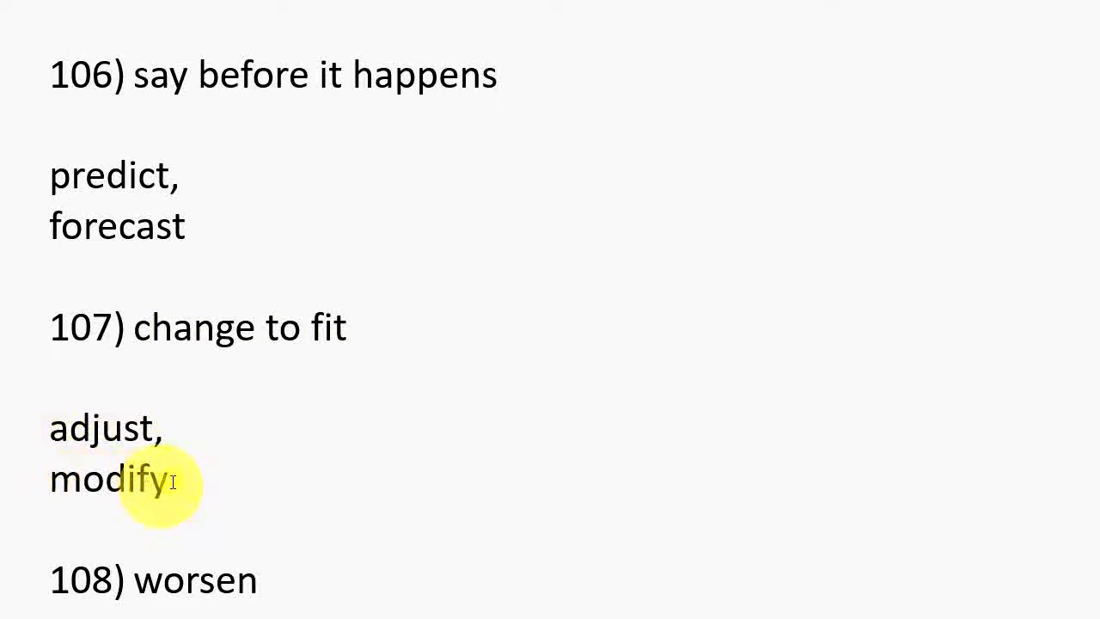
{"action": "scroll", "scroll_direction": "down", "scroll_amount": 3}
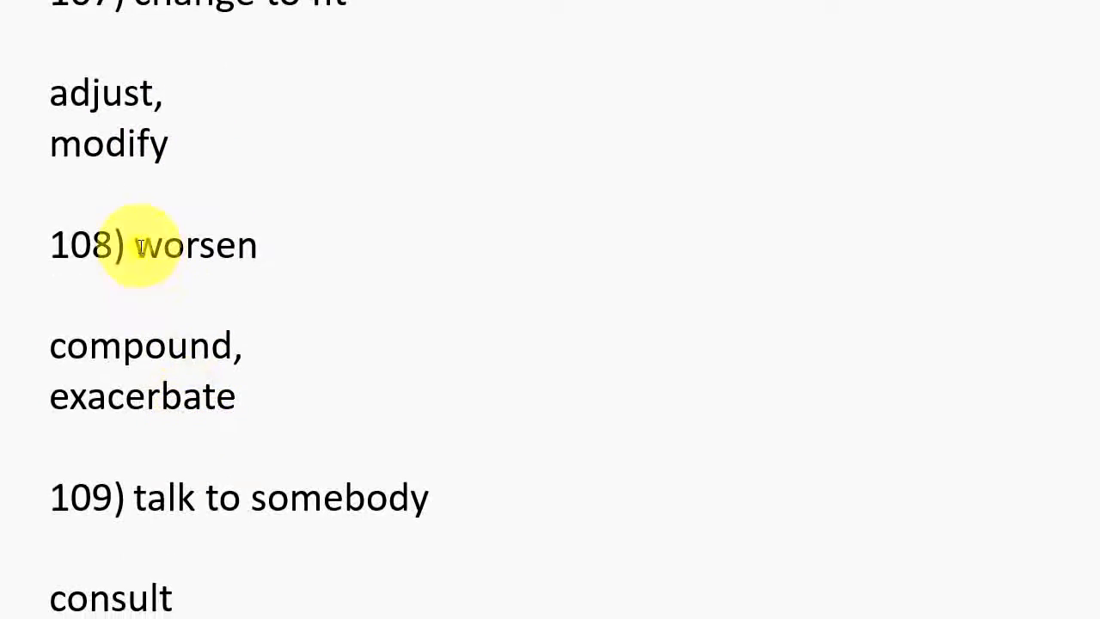
{"action": "mouse_move", "coordinate": [239, 289]}
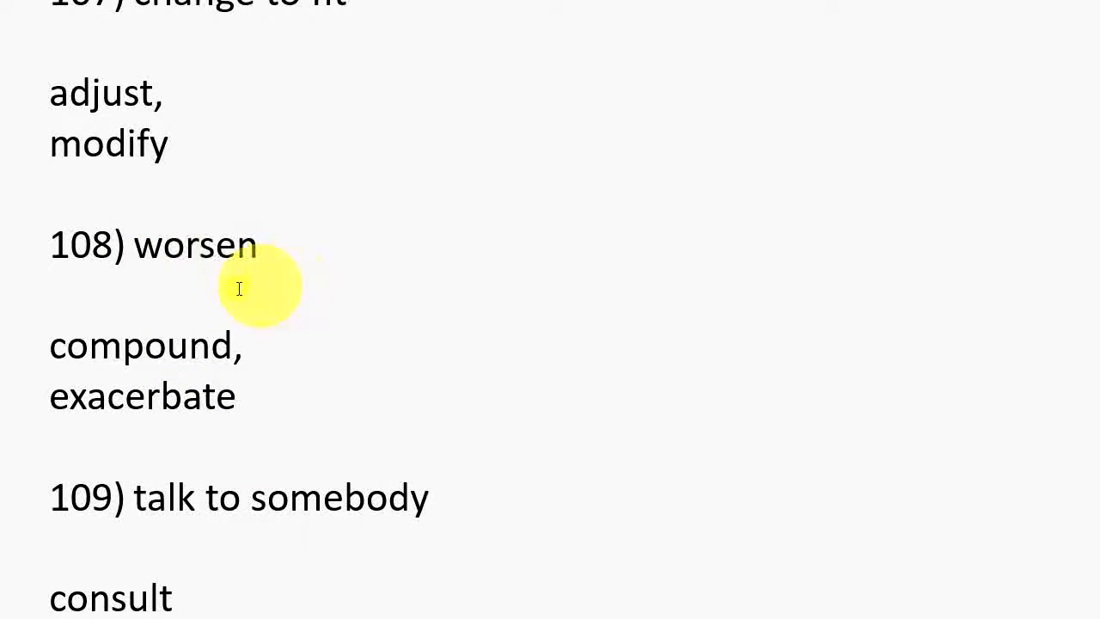
{"action": "mouse_move", "coordinate": [69, 396]}
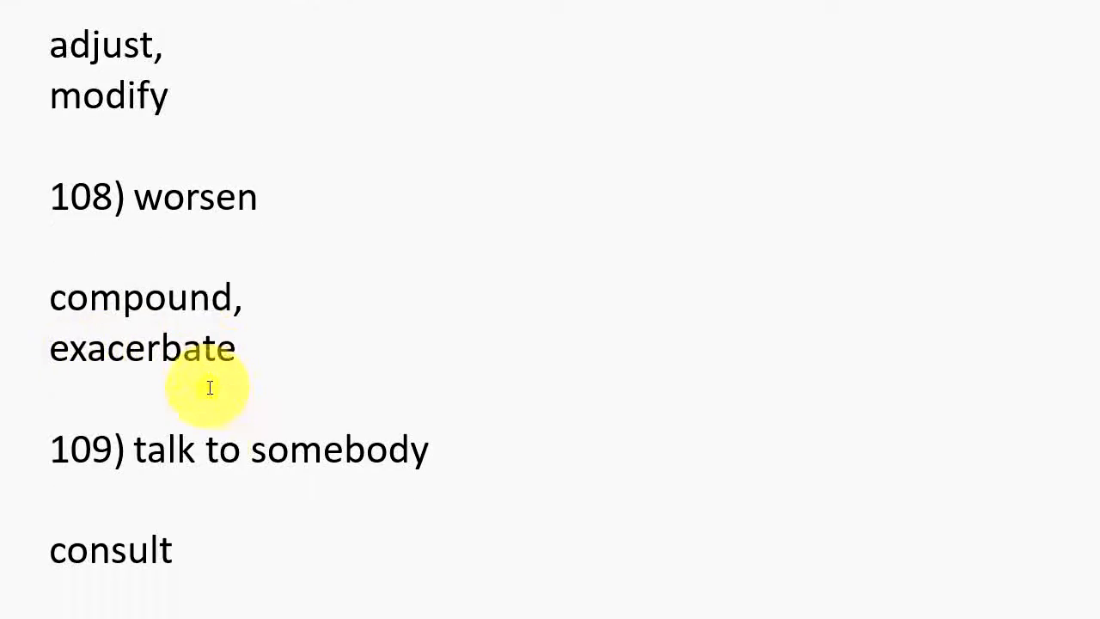
{"action": "scroll", "scroll_direction": "down", "scroll_amount": 3}
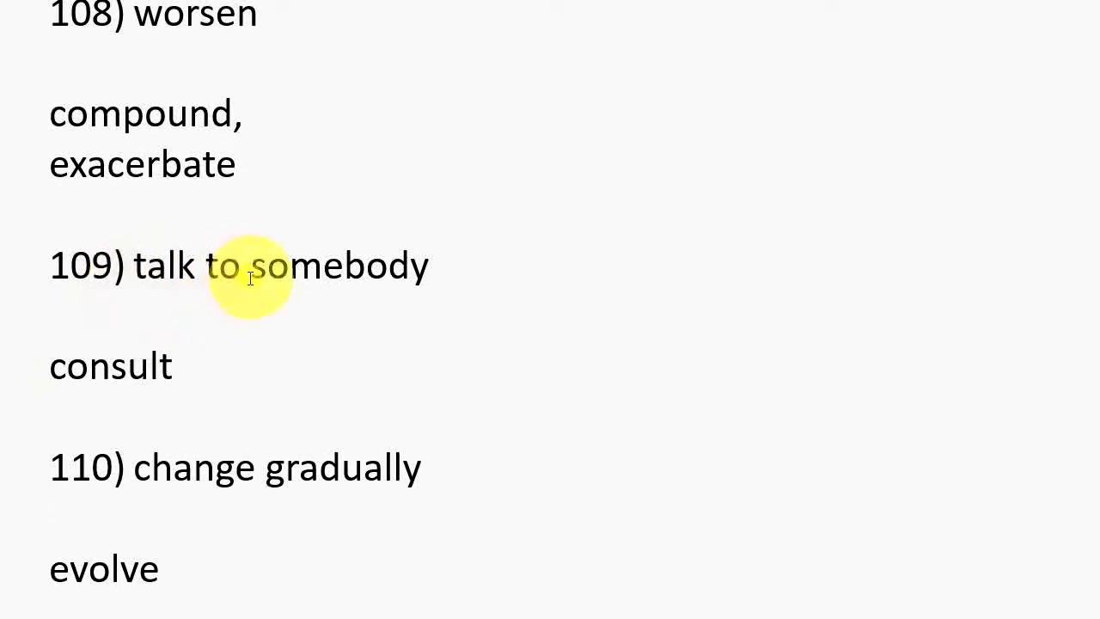
{"action": "mouse_move", "coordinate": [4, 356]}
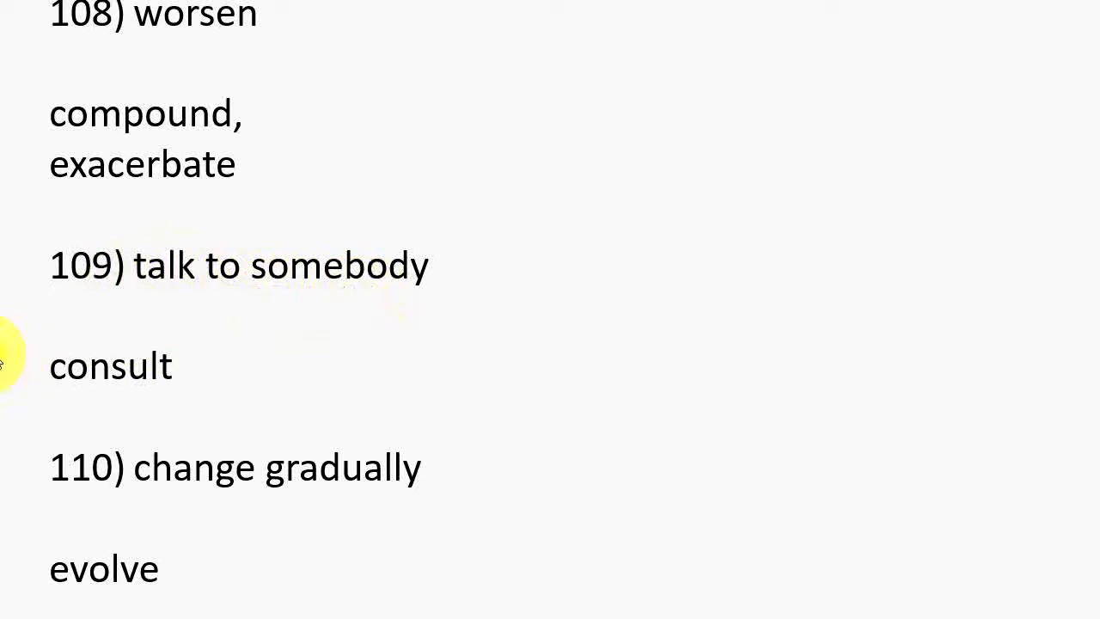
{"action": "scroll", "scroll_direction": "down", "scroll_amount": 3}
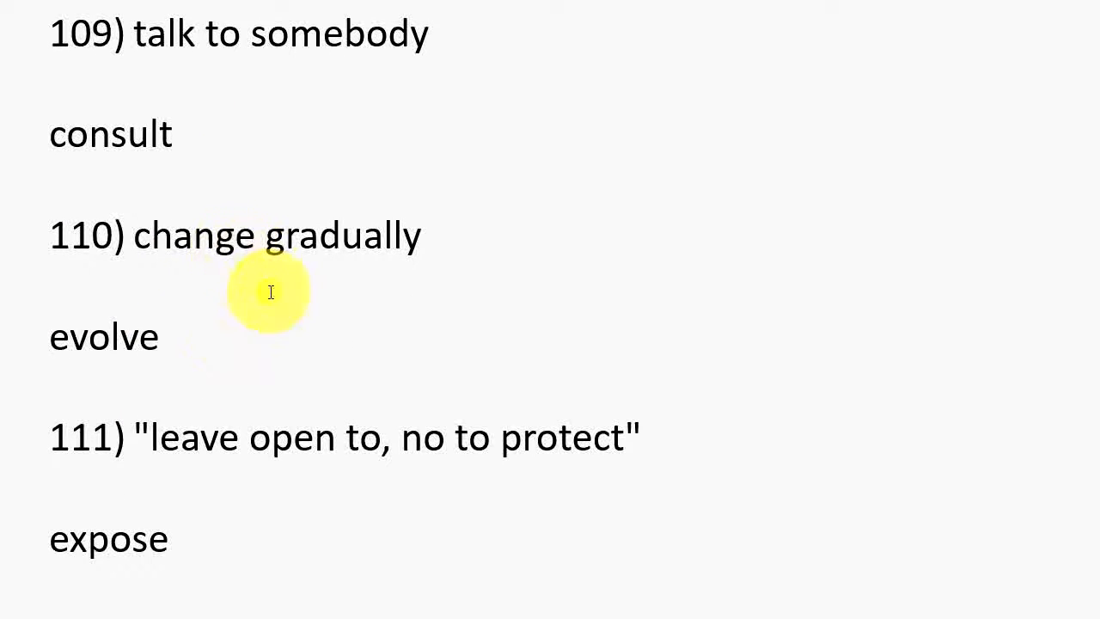
{"action": "mouse_move", "coordinate": [100, 348]}
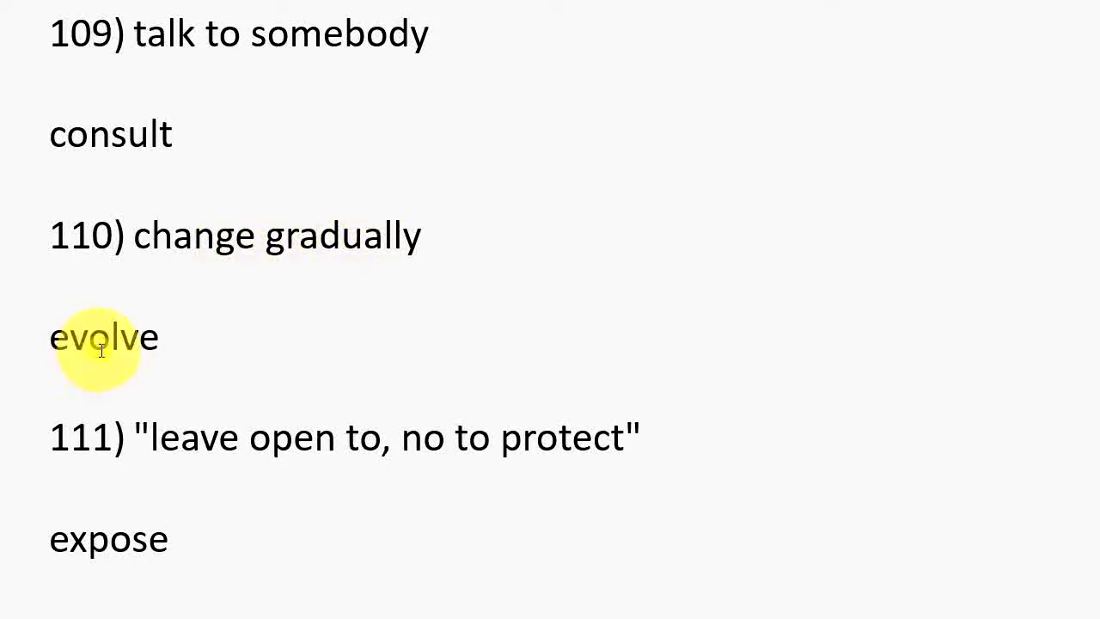
{"action": "scroll", "scroll_direction": "down", "scroll_amount": 3}
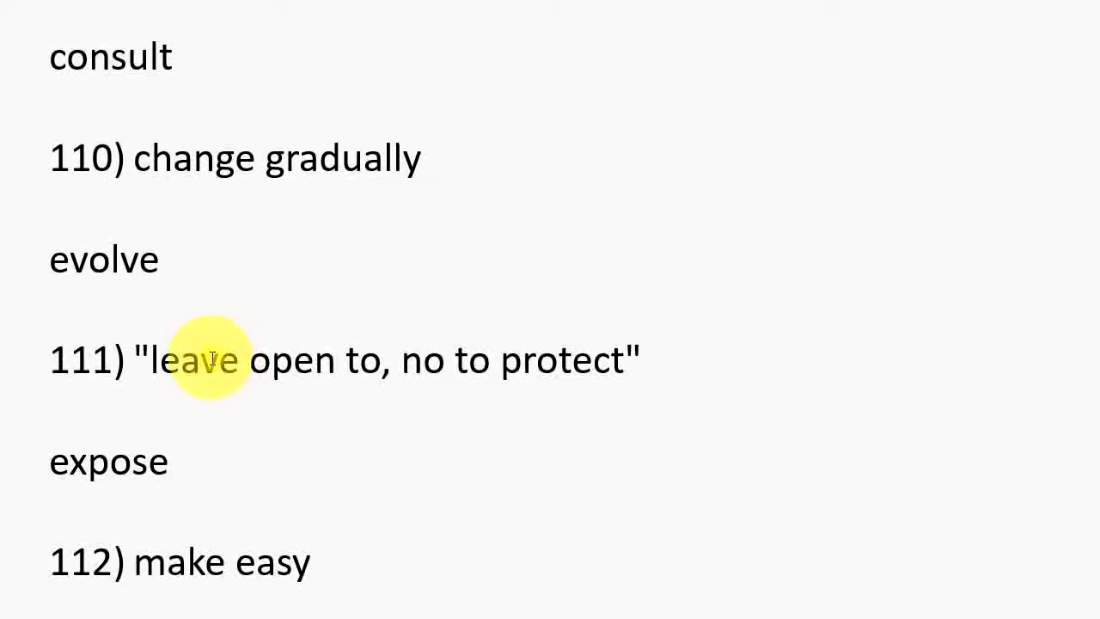
{"action": "mouse_move", "coordinate": [547, 356]}
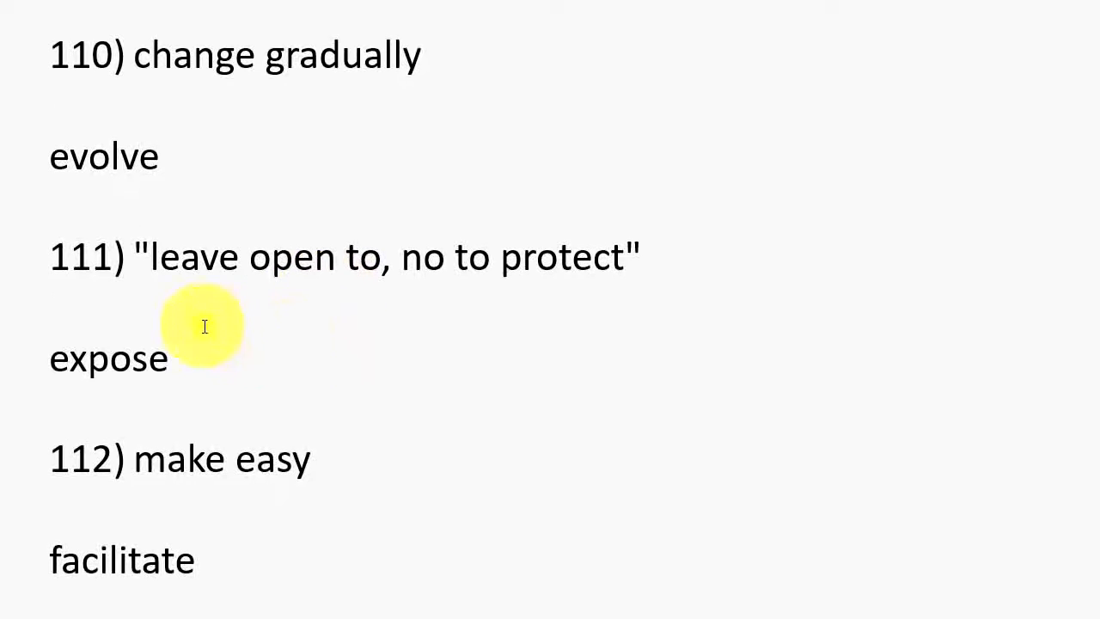
{"action": "scroll", "scroll_direction": "down", "scroll_amount": 3}
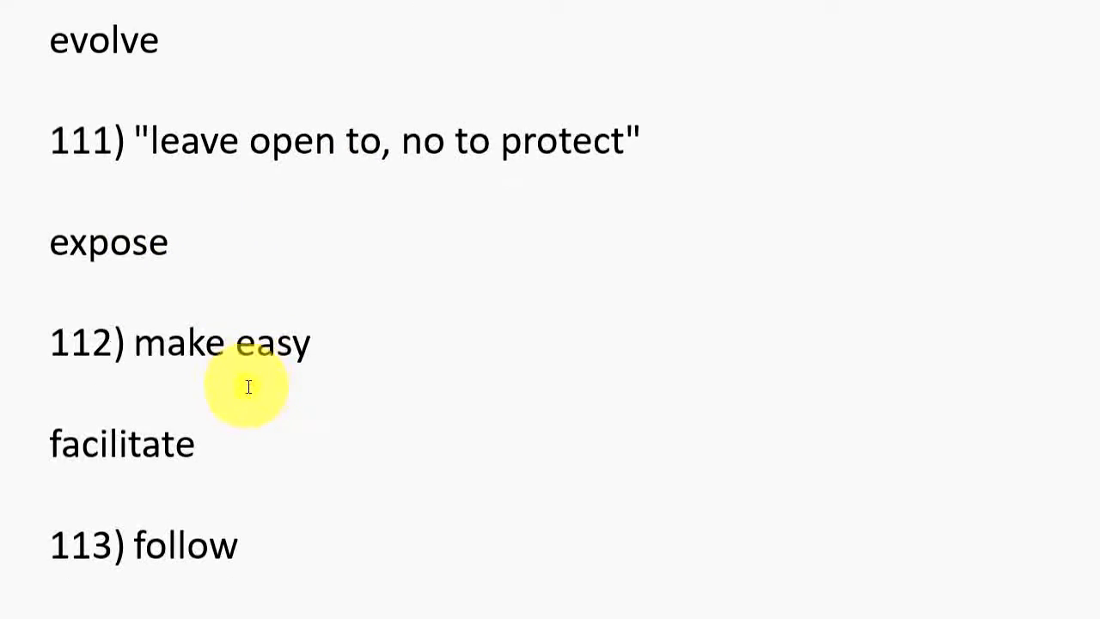
{"action": "scroll", "scroll_direction": "down", "scroll_amount": 3}
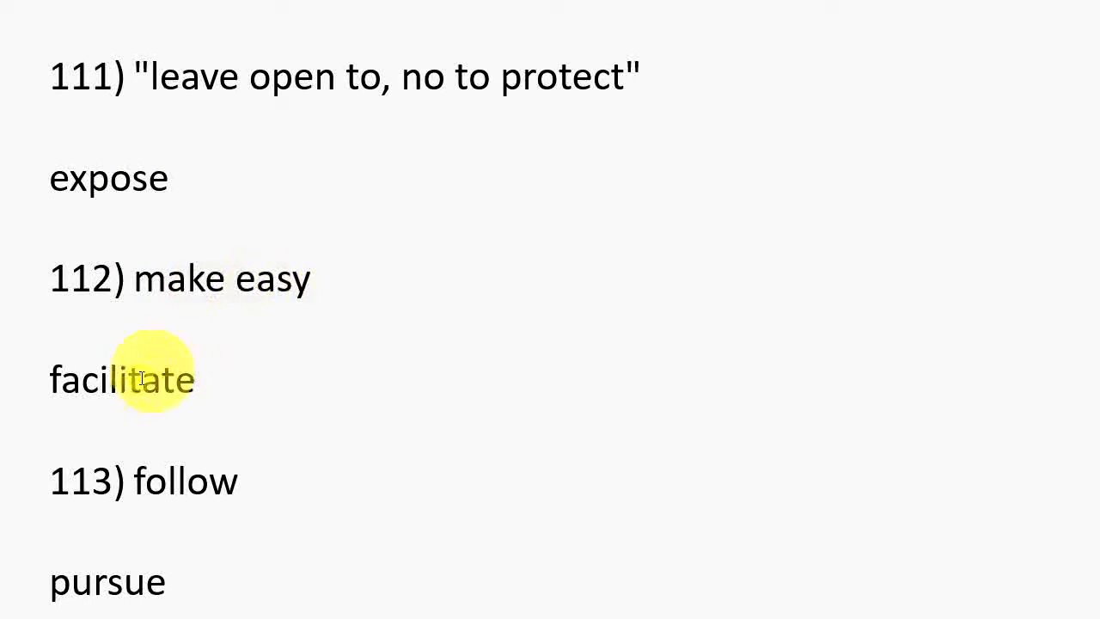
{"action": "mouse_move", "coordinate": [251, 409]}
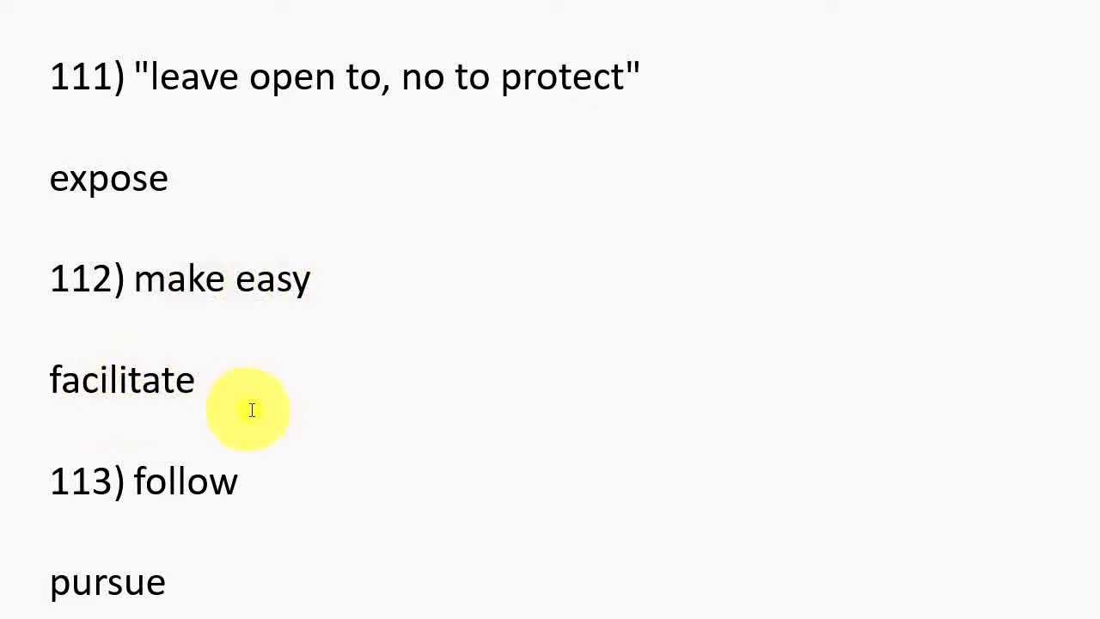
{"action": "scroll", "scroll_direction": "down", "scroll_amount": 3}
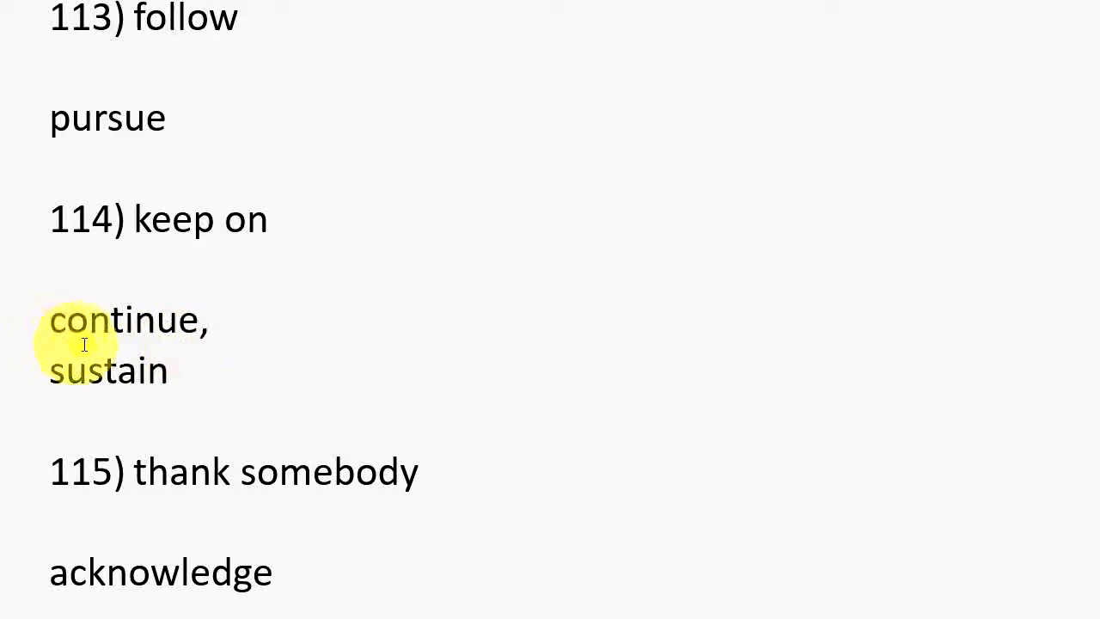
{"action": "mouse_move", "coordinate": [158, 386]}
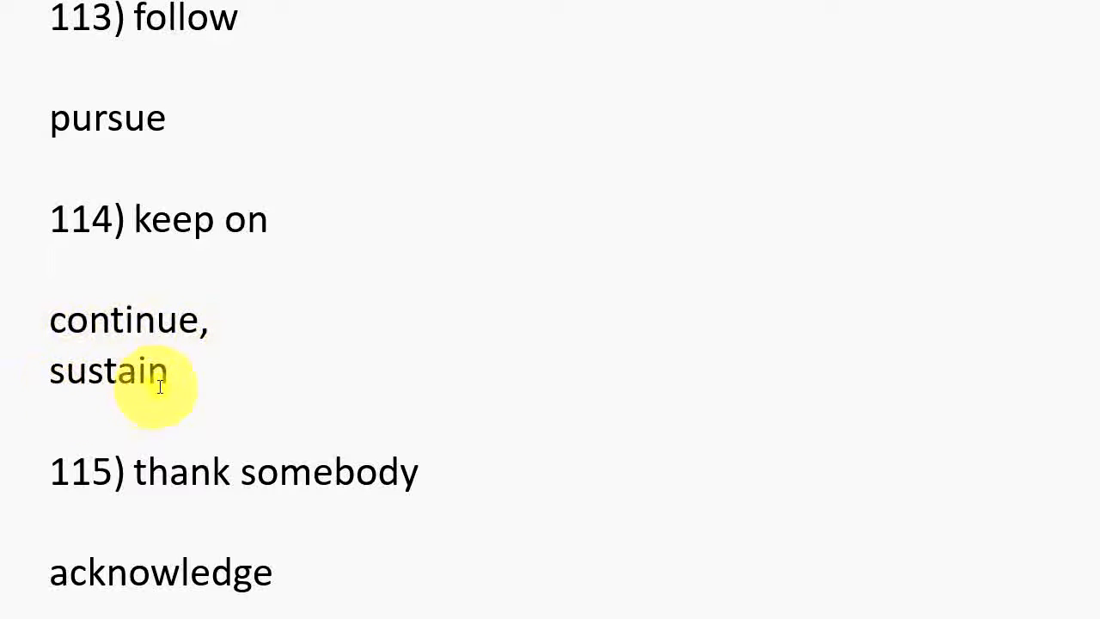
{"action": "scroll", "scroll_direction": "down", "scroll_amount": 3}
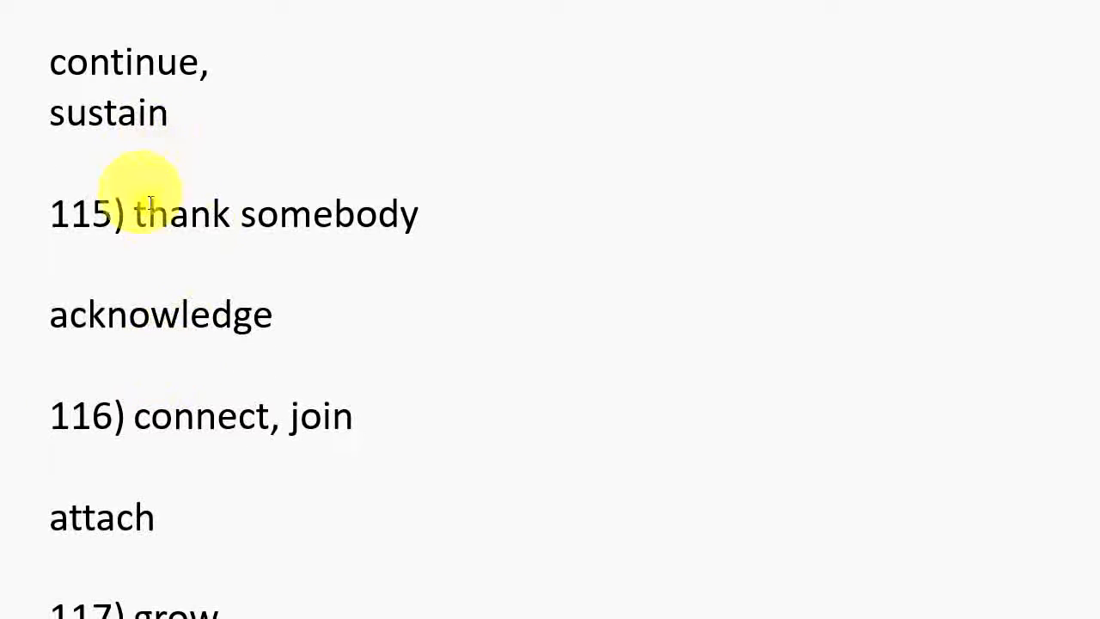
{"action": "mouse_move", "coordinate": [309, 220]}
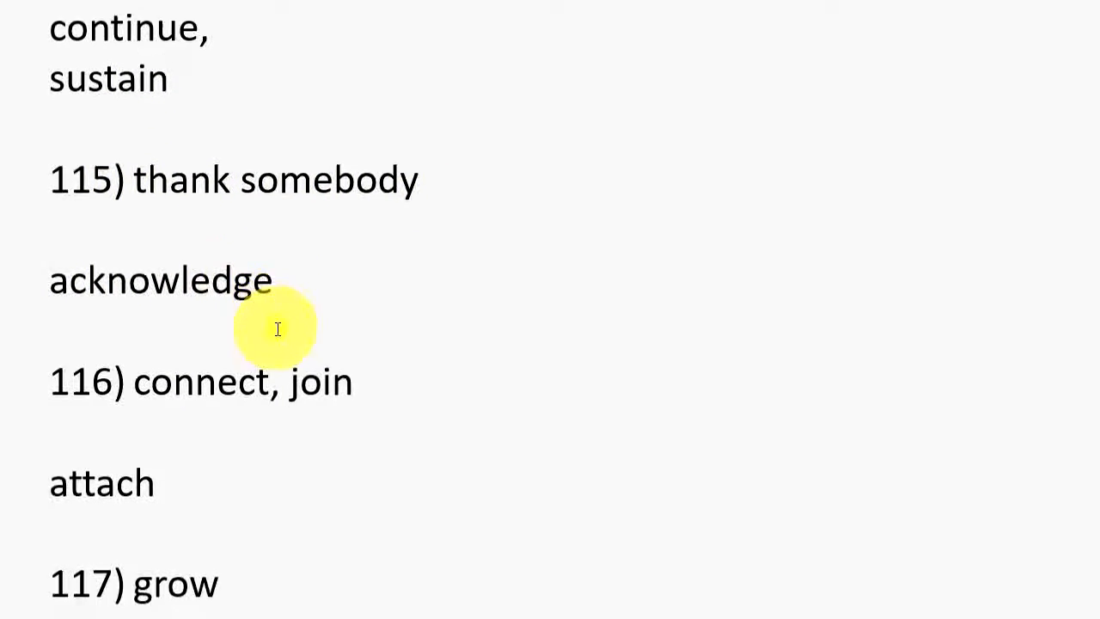
{"action": "scroll", "scroll_direction": "down", "scroll_amount": 3}
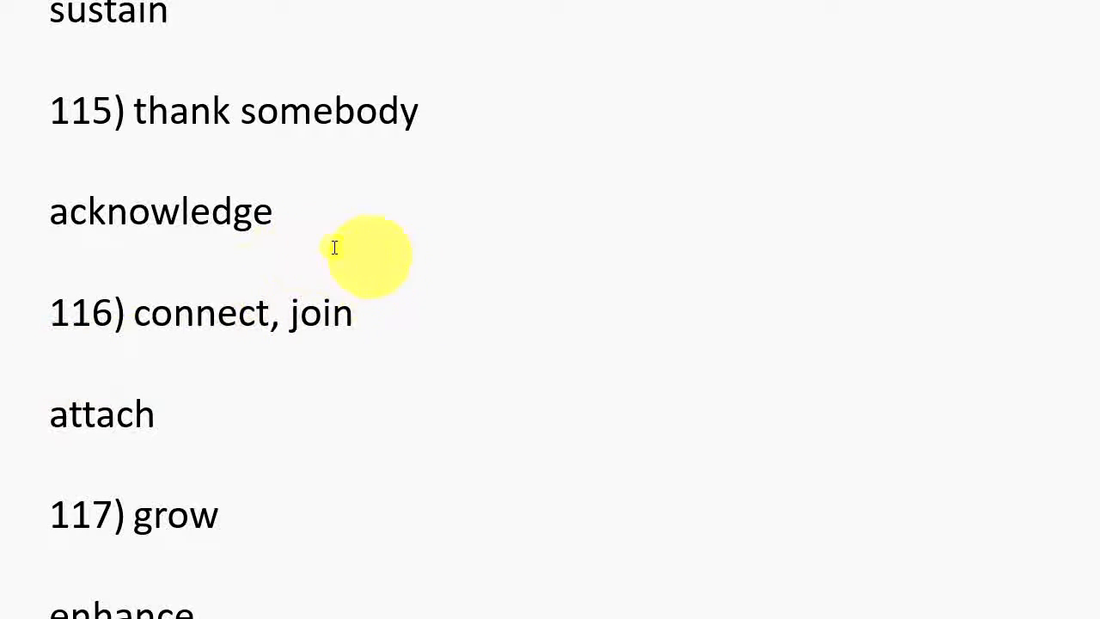
{"action": "mouse_move", "coordinate": [178, 397]}
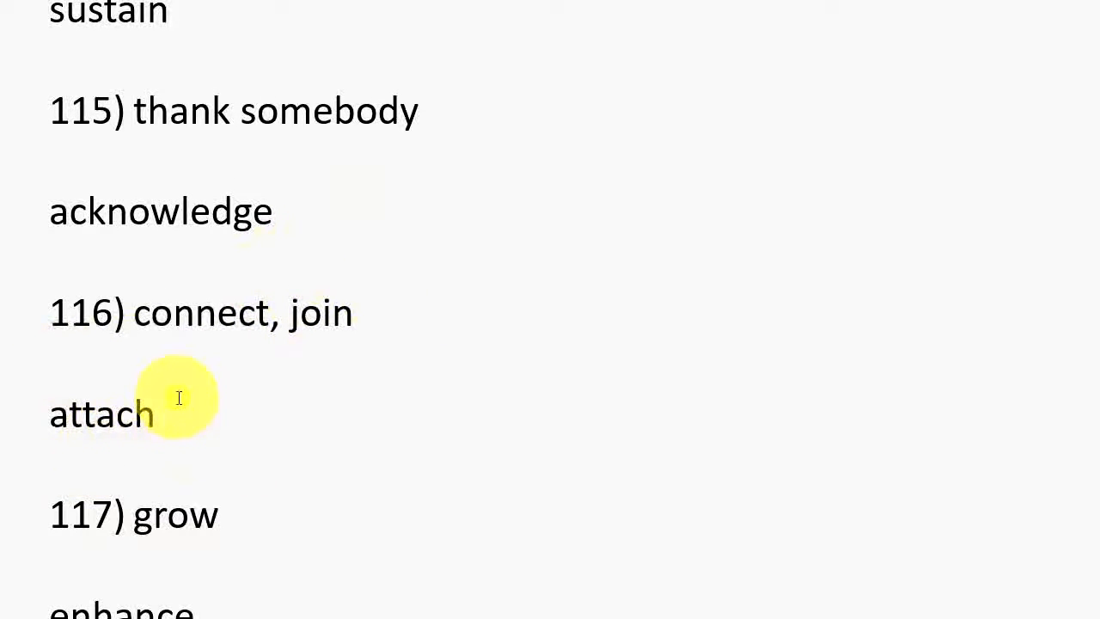
{"action": "scroll", "scroll_direction": "down", "scroll_amount": 3}
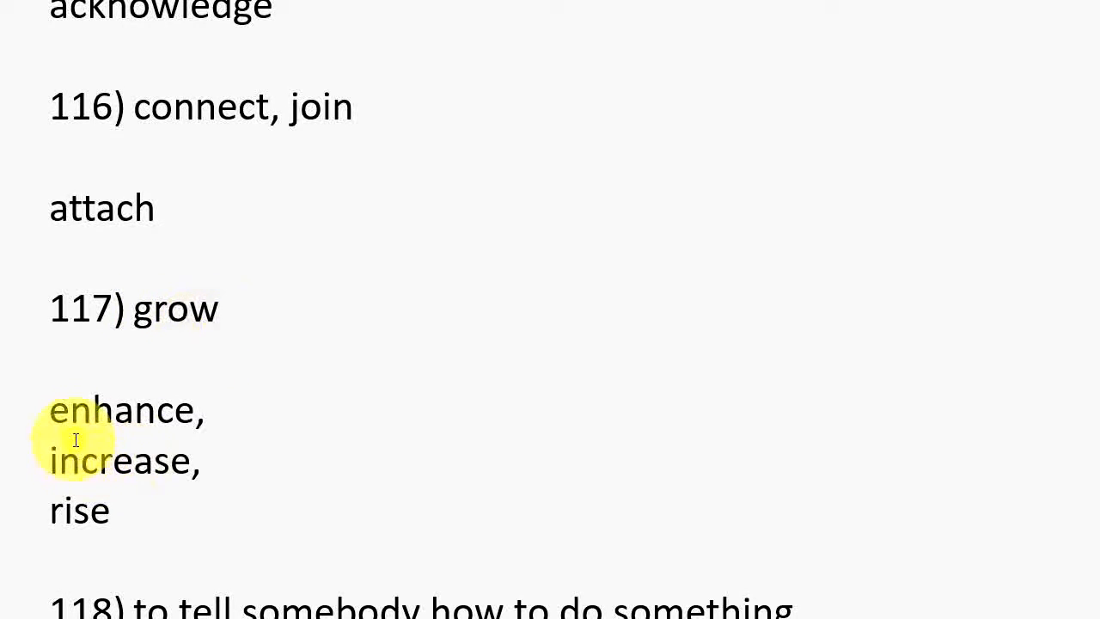
{"action": "mouse_move", "coordinate": [120, 471]}
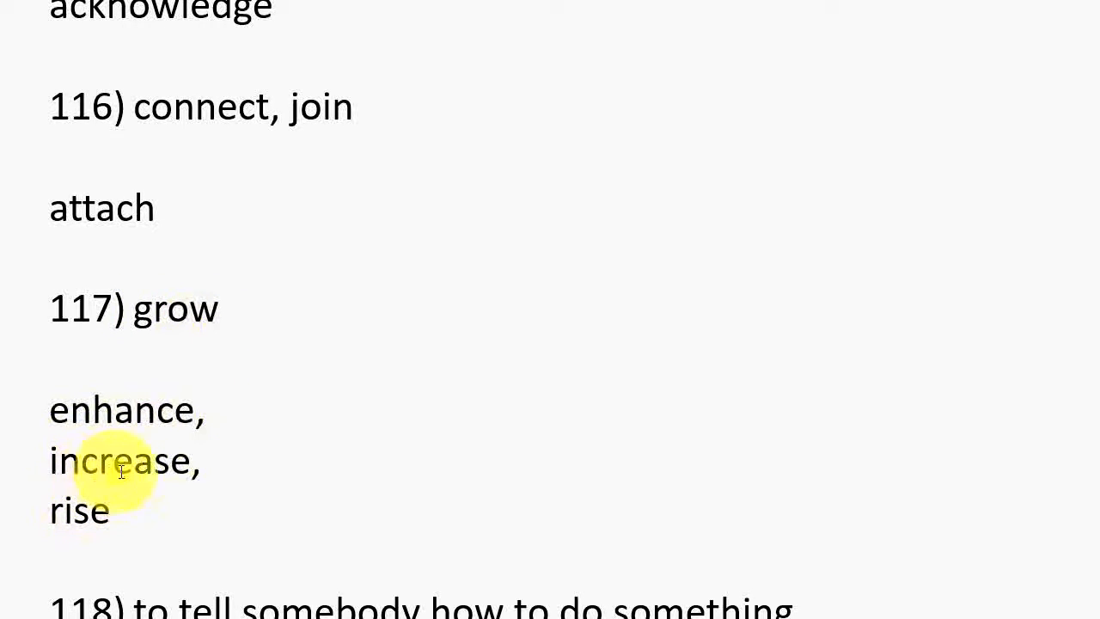
{"action": "mouse_move", "coordinate": [77, 509]}
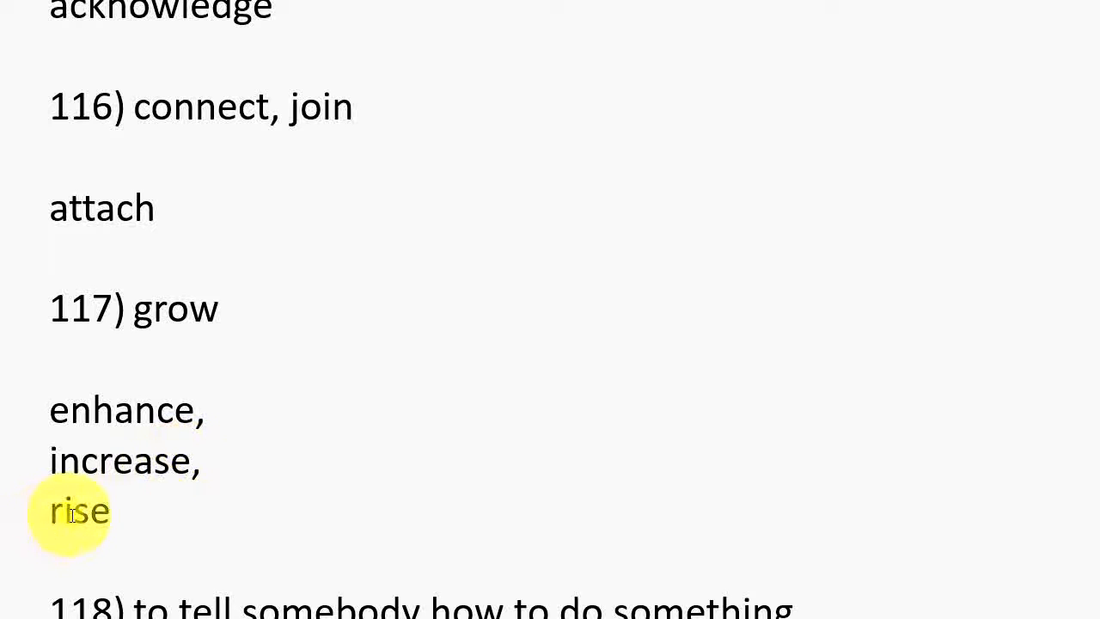
{"action": "scroll", "scroll_direction": "down", "scroll_amount": 3}
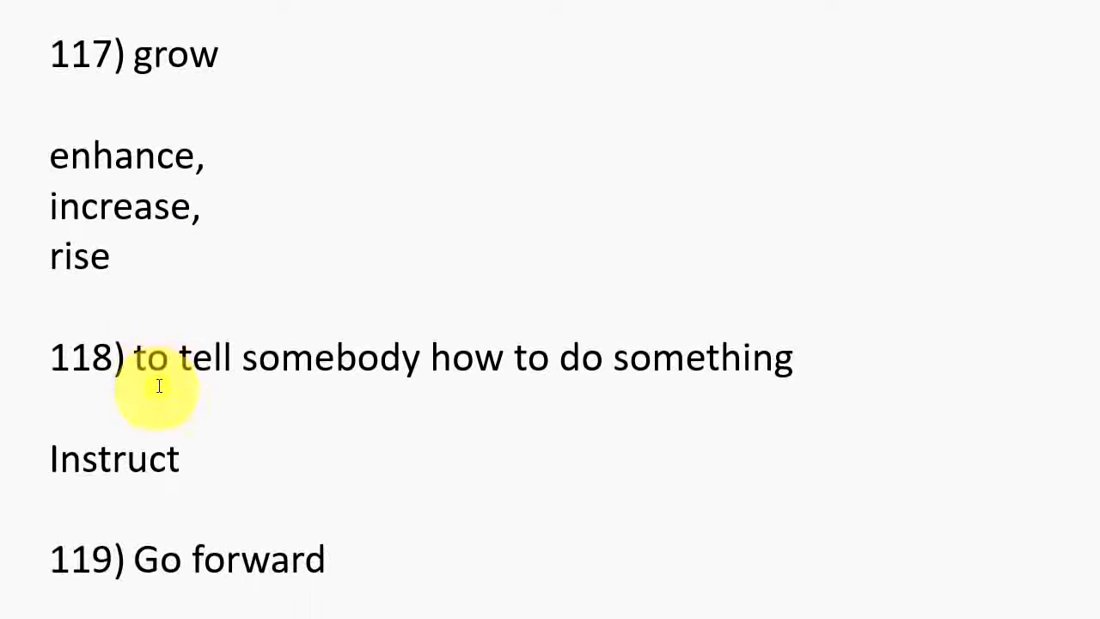
{"action": "scroll", "scroll_direction": "up", "scroll_amount": 3}
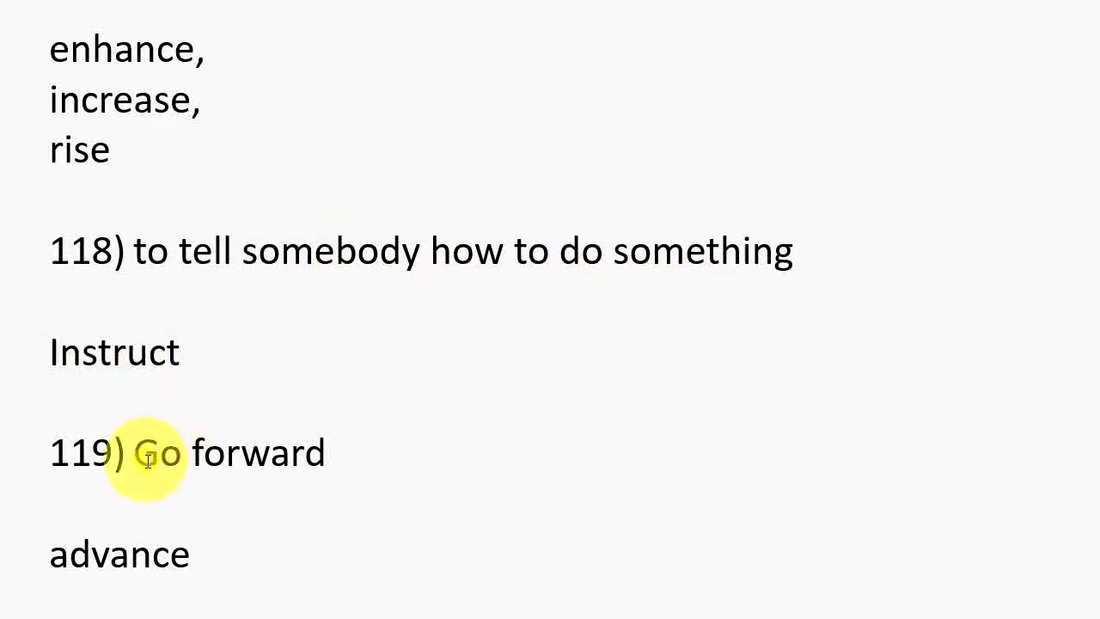
{"action": "mouse_move", "coordinate": [240, 451]}
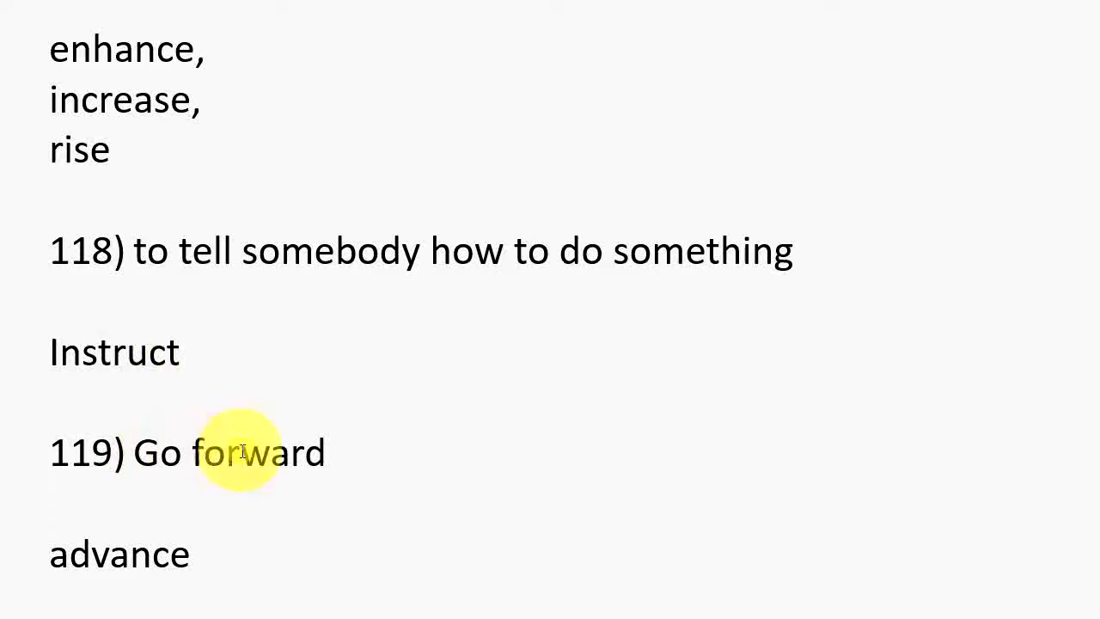
{"action": "scroll", "scroll_direction": "down", "scroll_amount": 3}
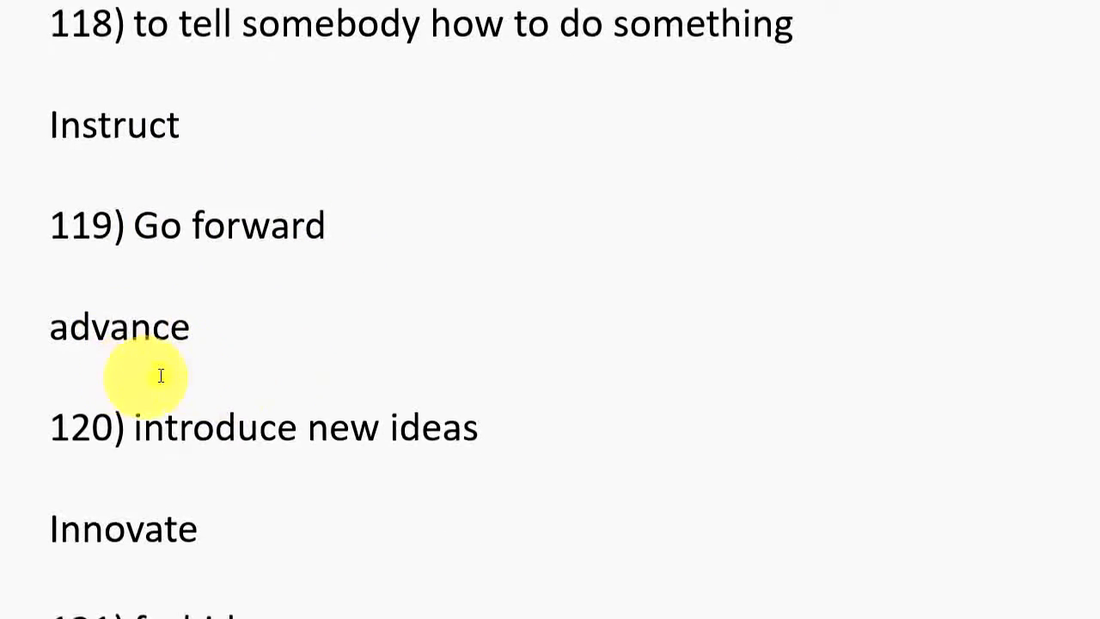
{"action": "scroll", "scroll_direction": "down", "scroll_amount": 3}
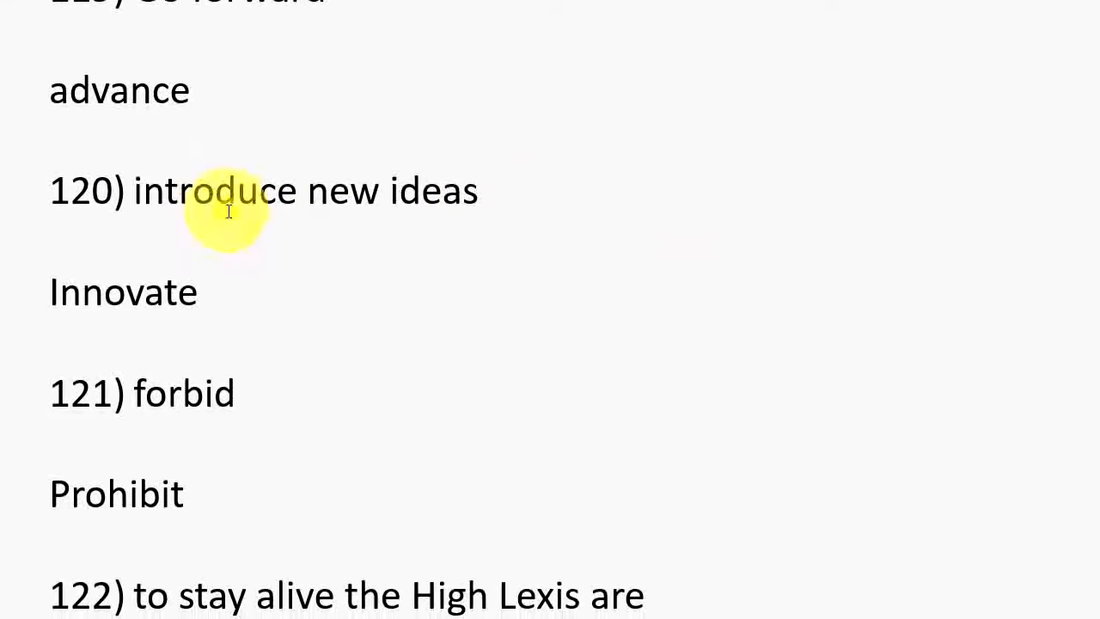
{"action": "mouse_move", "coordinate": [289, 181]}
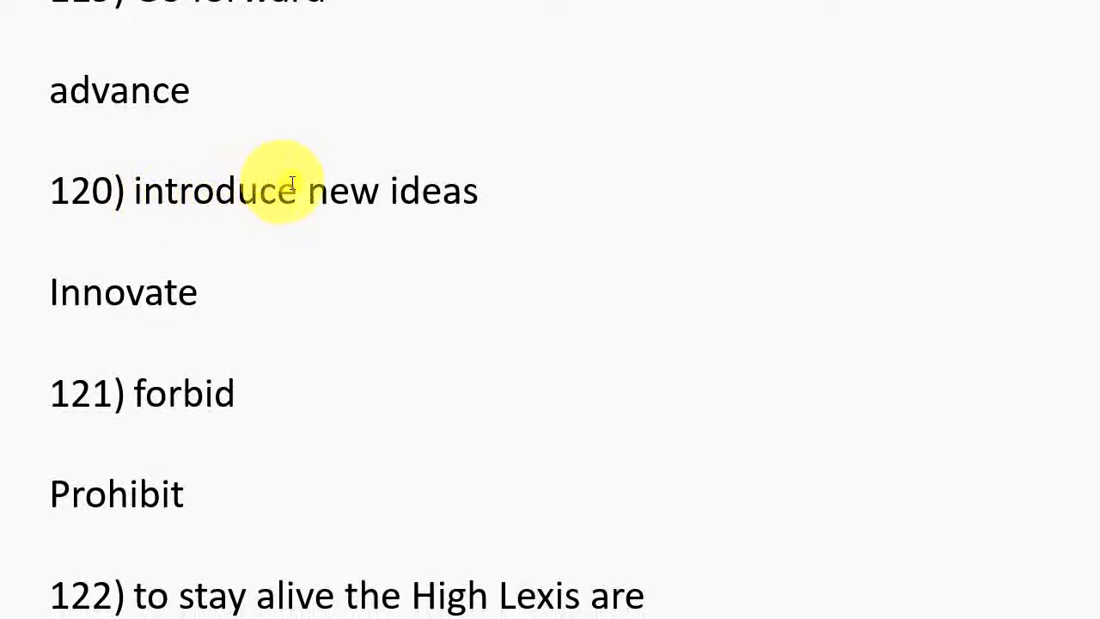
{"action": "mouse_move", "coordinate": [93, 313]}
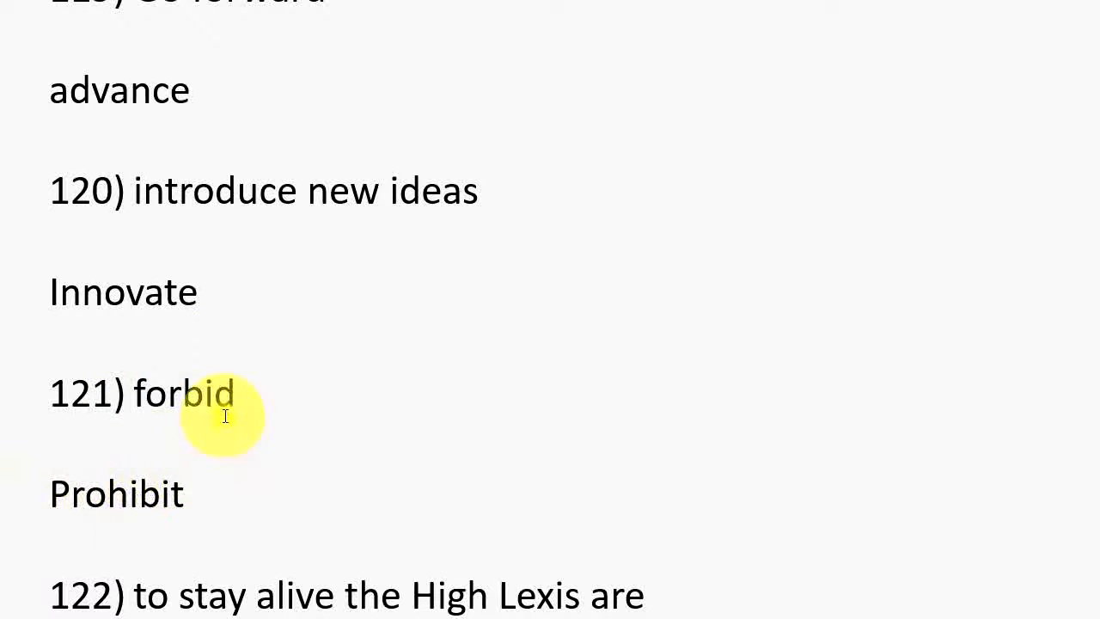
{"action": "scroll", "scroll_direction": "down", "scroll_amount": 3}
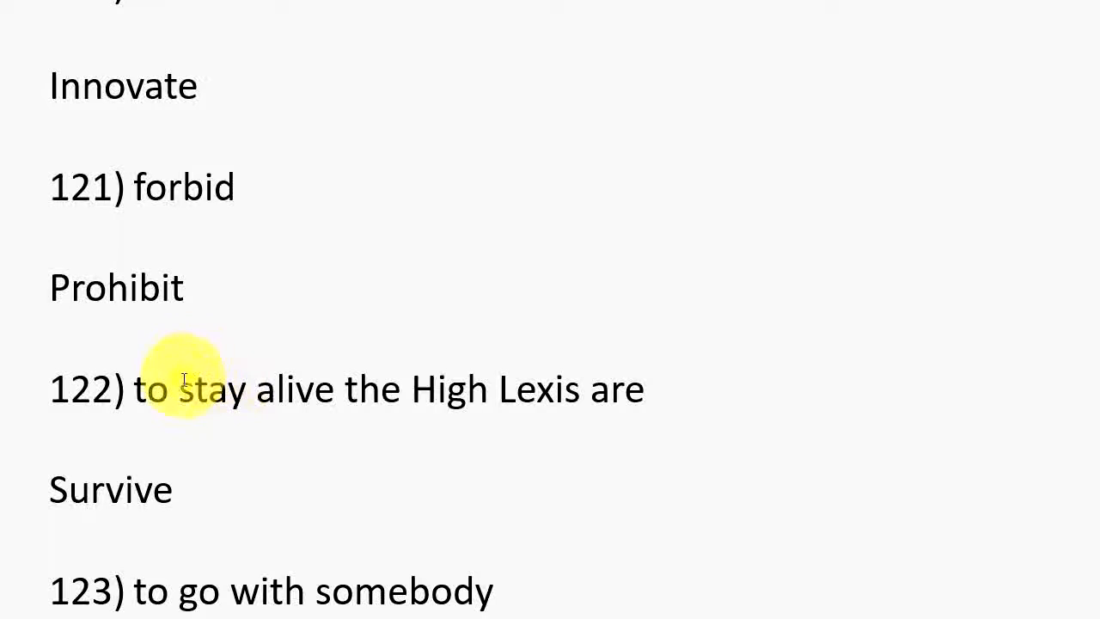
{"action": "mouse_move", "coordinate": [547, 399]}
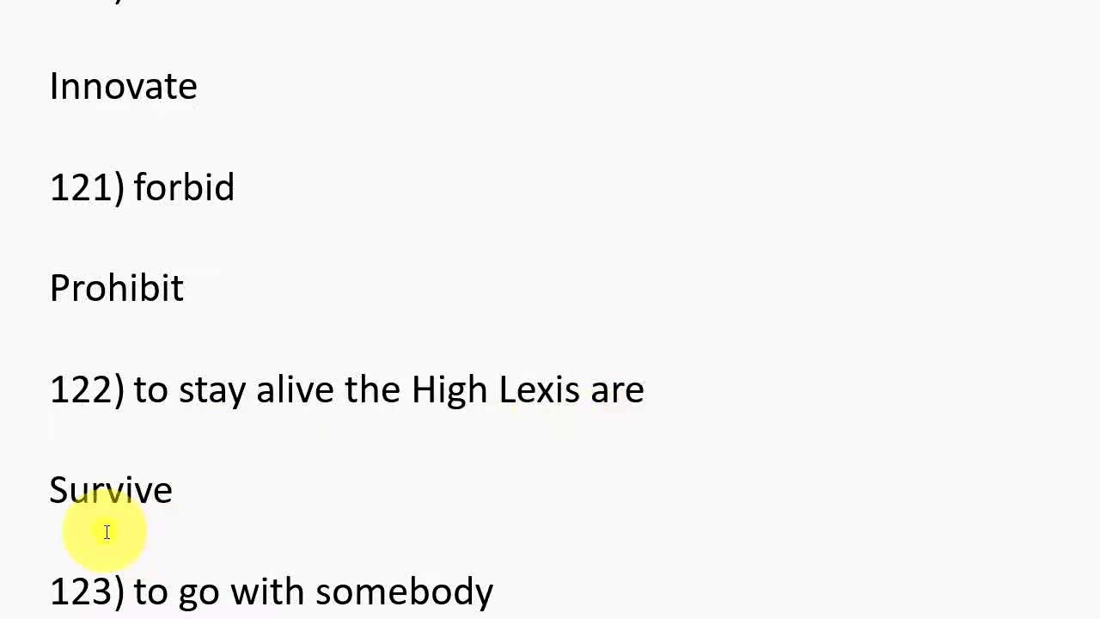
{"action": "mouse_move", "coordinate": [192, 471]}
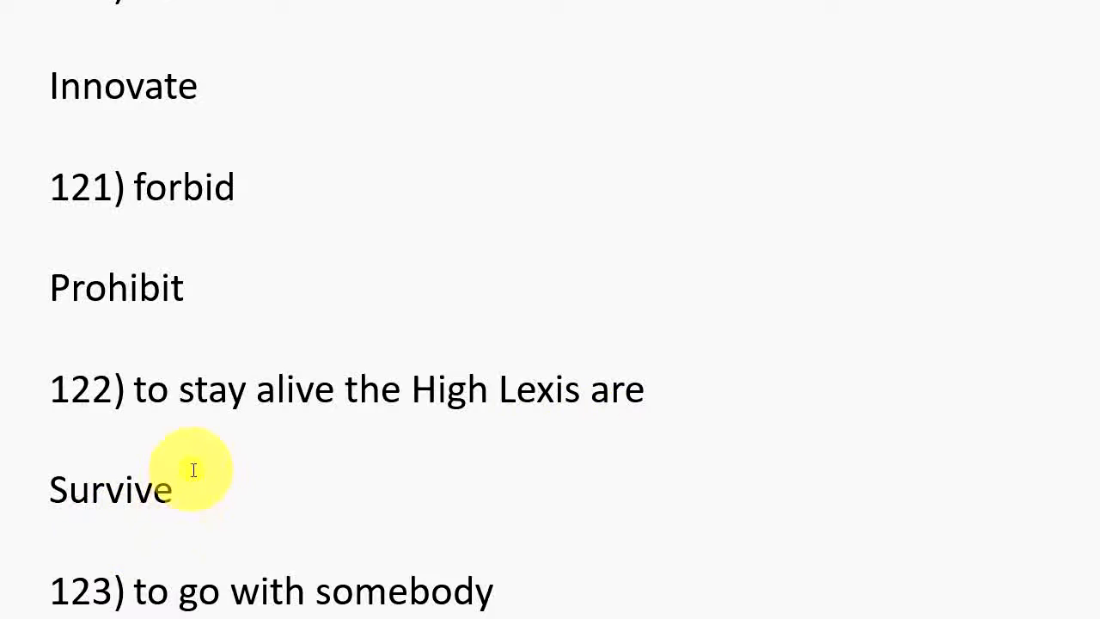
{"action": "scroll", "scroll_direction": "down", "scroll_amount": 3}
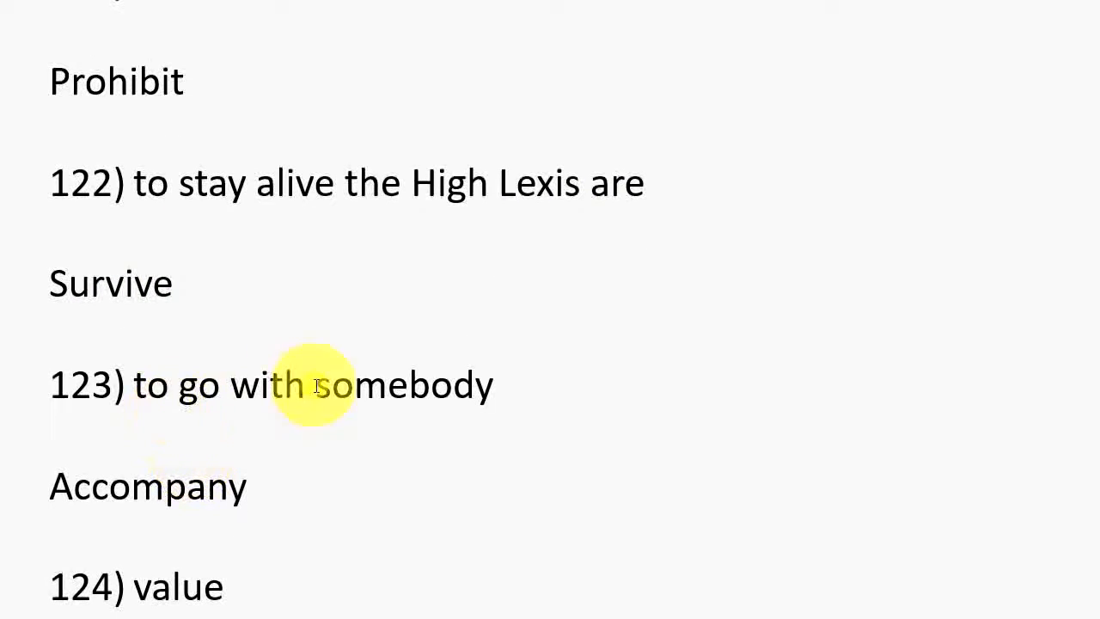
{"action": "mouse_move", "coordinate": [65, 512]}
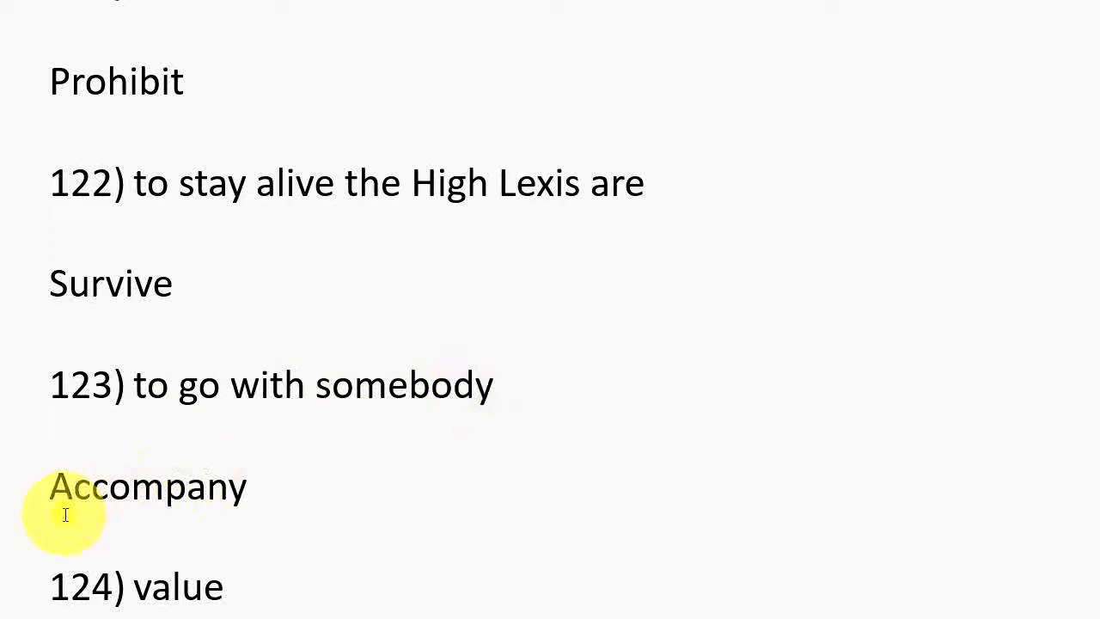
{"action": "scroll", "scroll_direction": "down", "scroll_amount": 3}
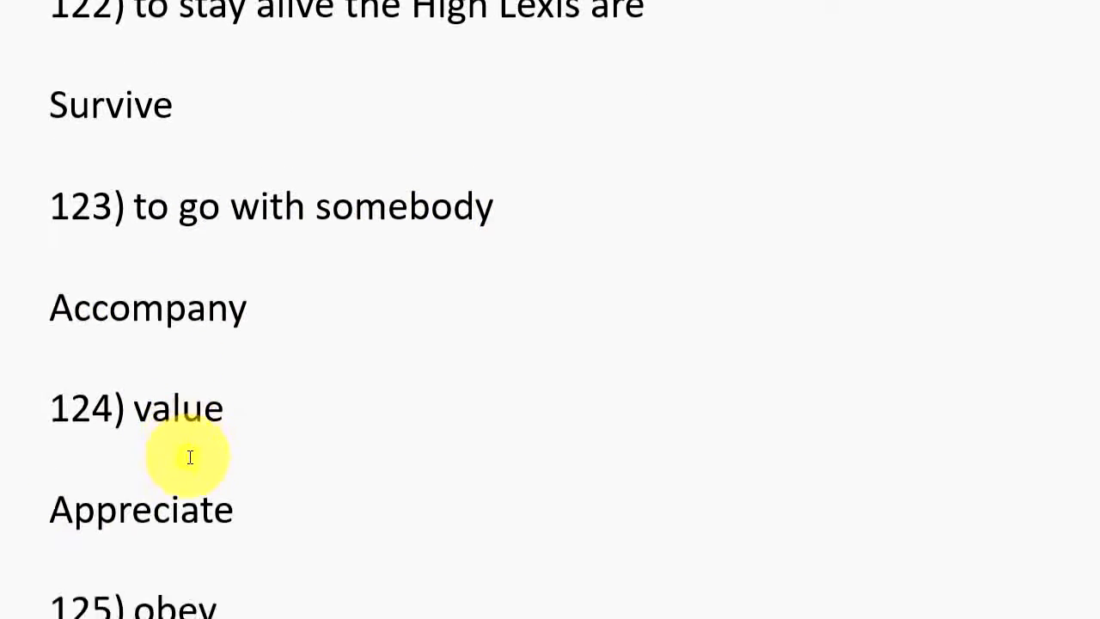
{"action": "scroll", "scroll_direction": "down", "scroll_amount": 3}
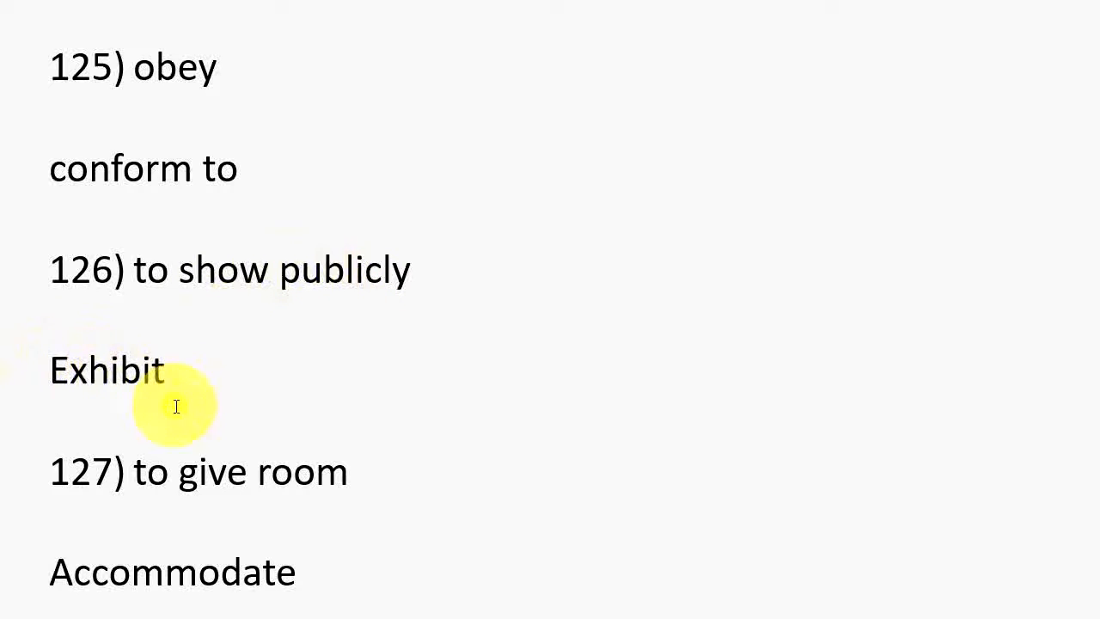
{"action": "mouse_move", "coordinate": [313, 490]}
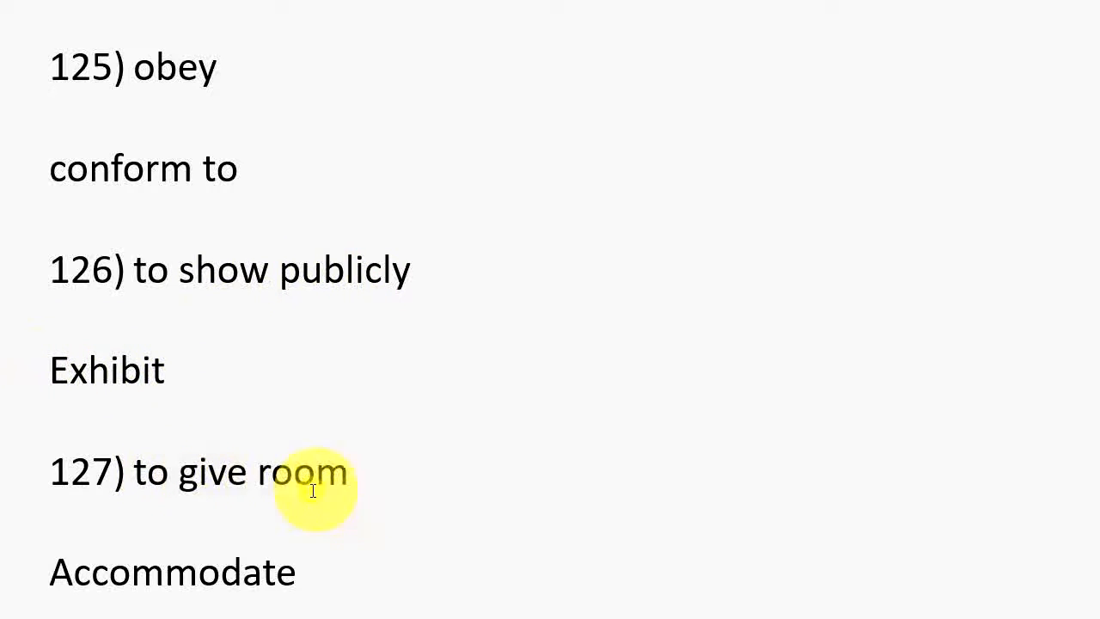
{"action": "scroll", "scroll_direction": "down", "scroll_amount": 3}
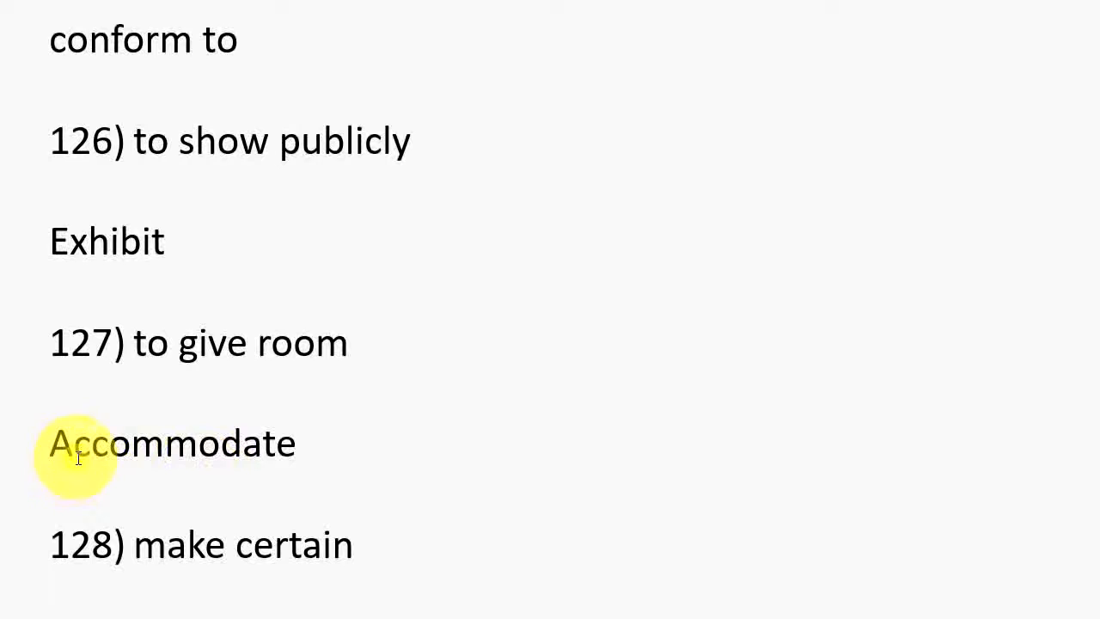
{"action": "scroll", "scroll_direction": "down", "scroll_amount": 3}
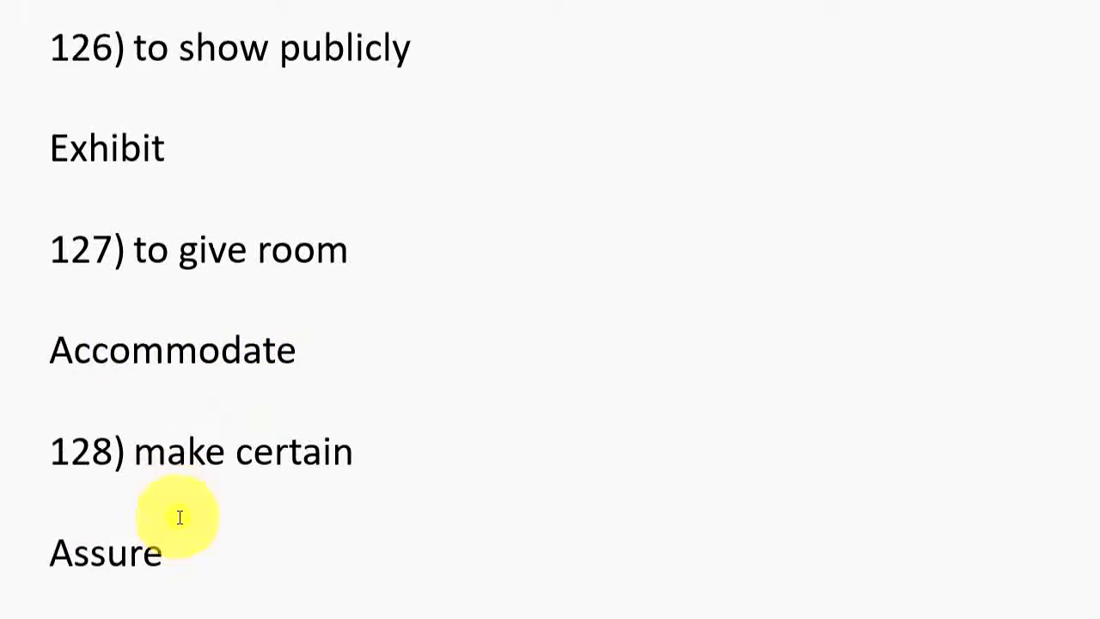
{"action": "scroll", "scroll_direction": "down", "scroll_amount": 3}
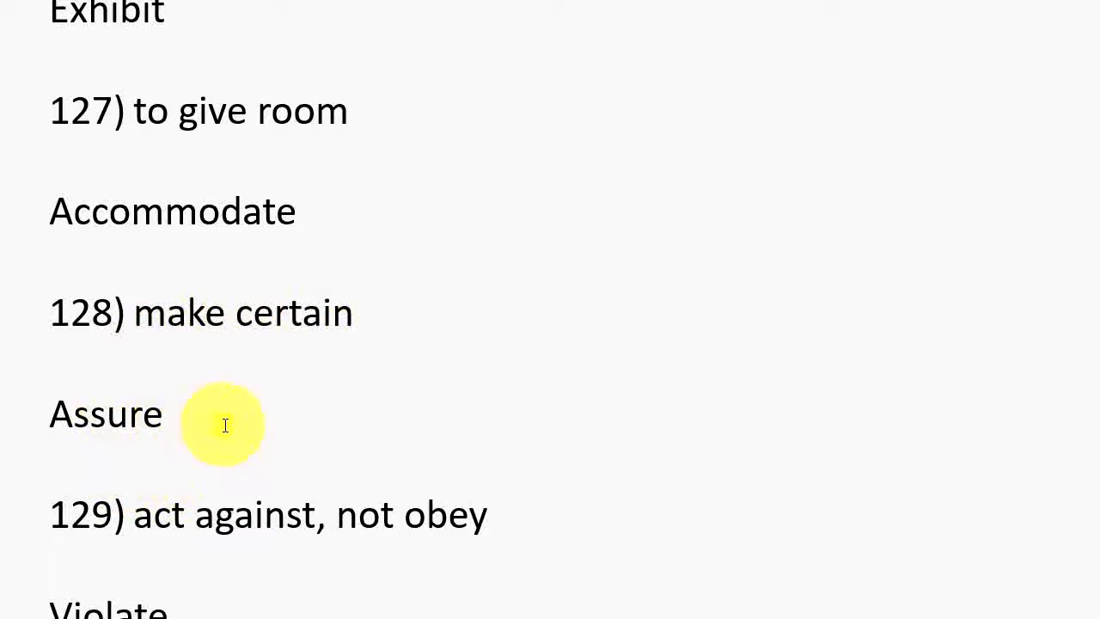
{"action": "scroll", "scroll_direction": "up", "scroll_amount": 3}
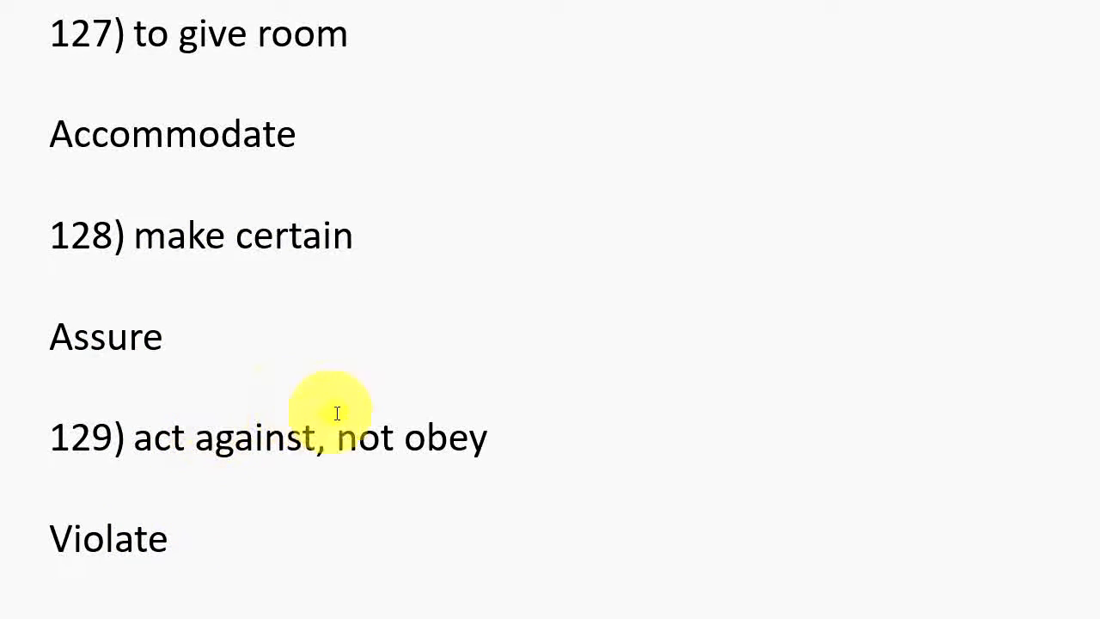
{"action": "scroll", "scroll_direction": "down", "scroll_amount": 3}
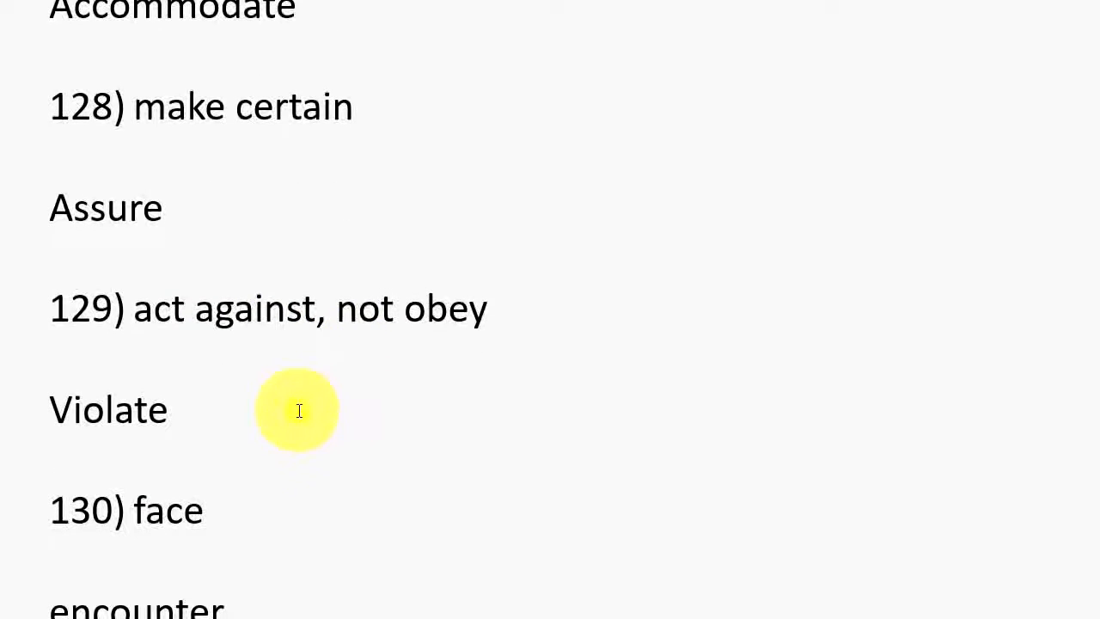
{"action": "scroll", "scroll_direction": "down", "scroll_amount": 3}
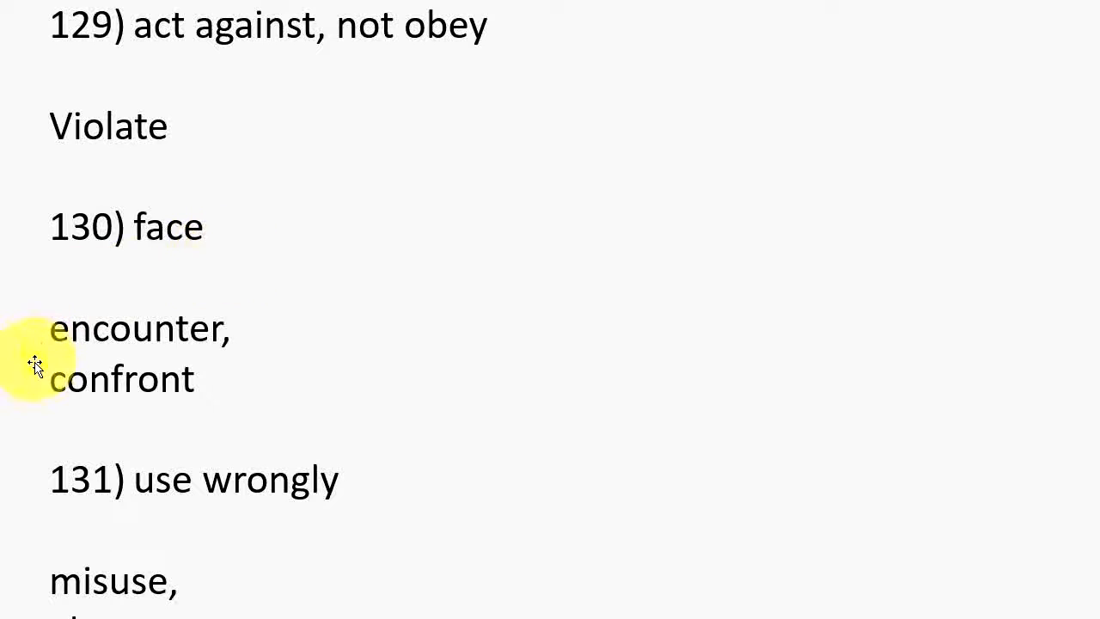
{"action": "mouse_move", "coordinate": [76, 397]}
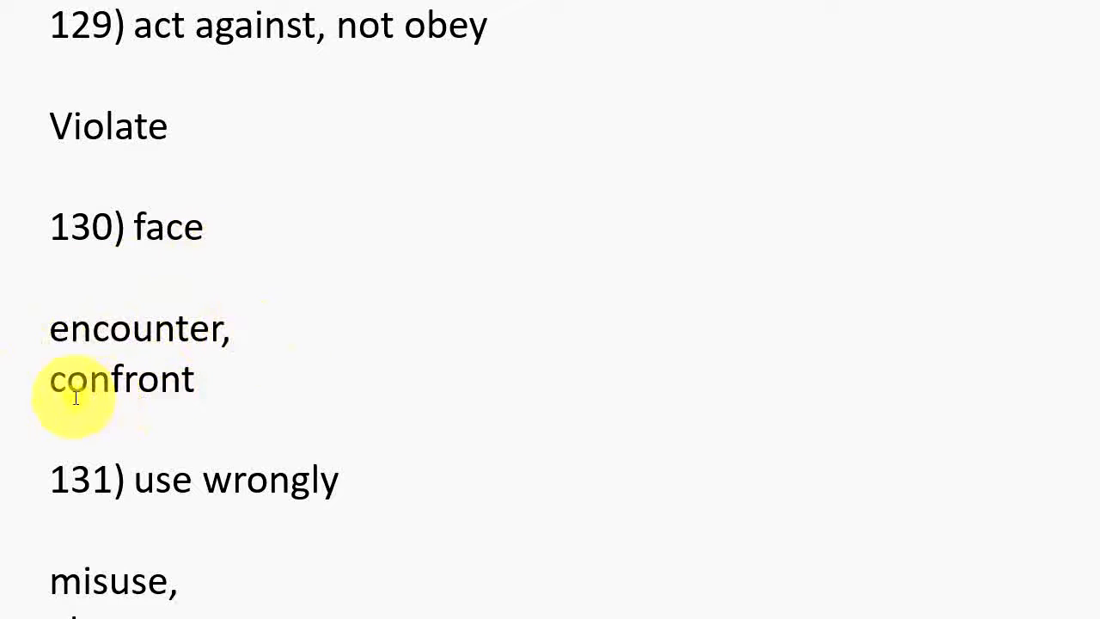
{"action": "mouse_move", "coordinate": [213, 375]}
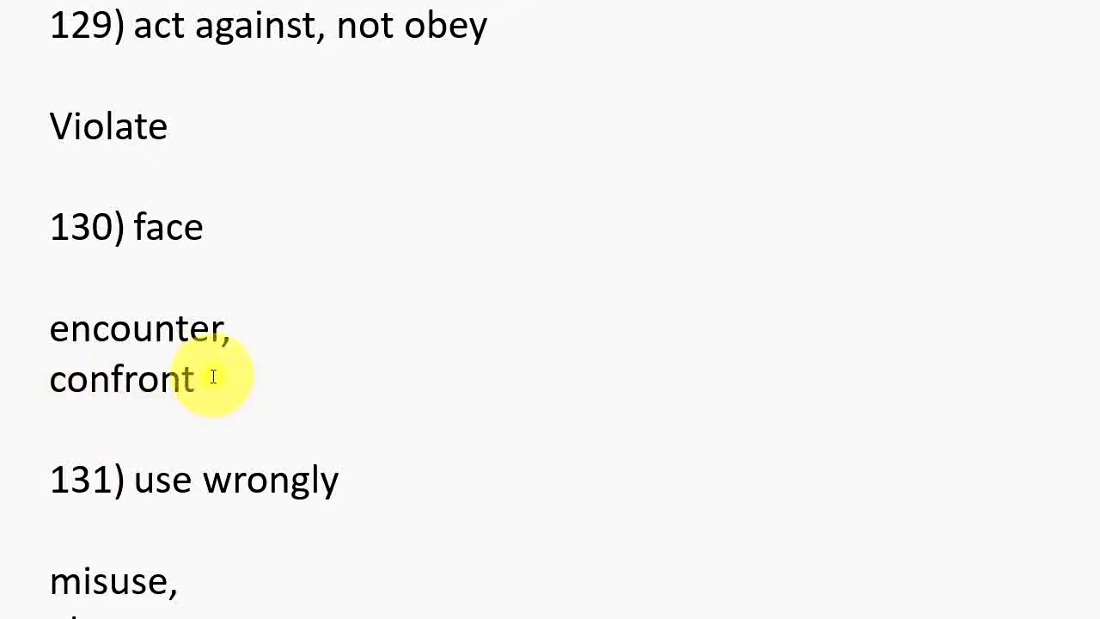
{"action": "scroll", "scroll_direction": "down", "scroll_amount": 3}
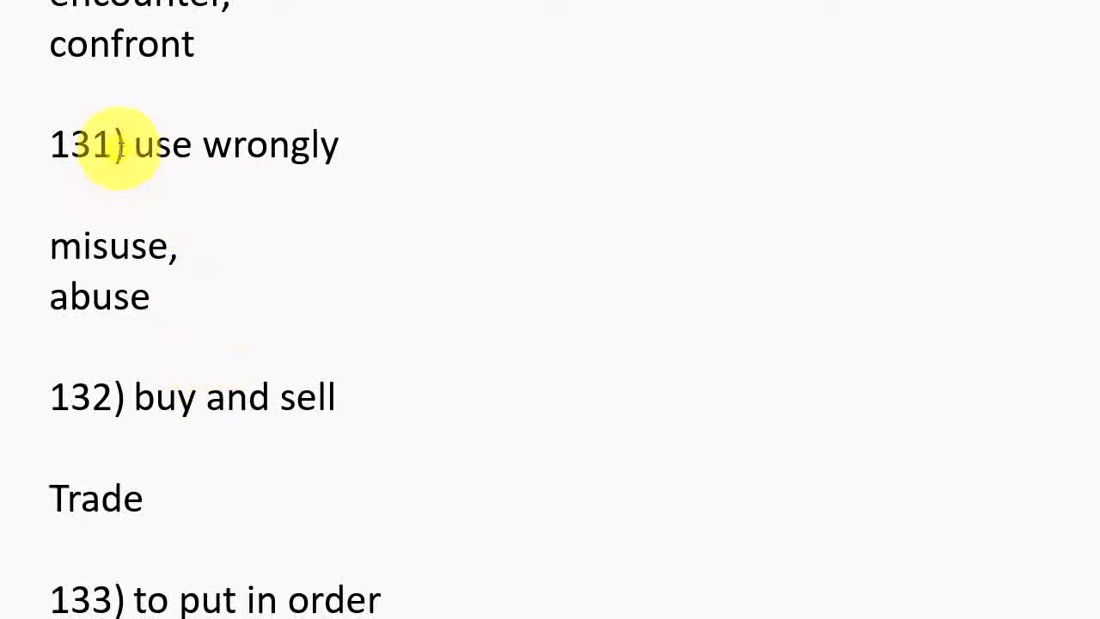
{"action": "mouse_move", "coordinate": [77, 268]}
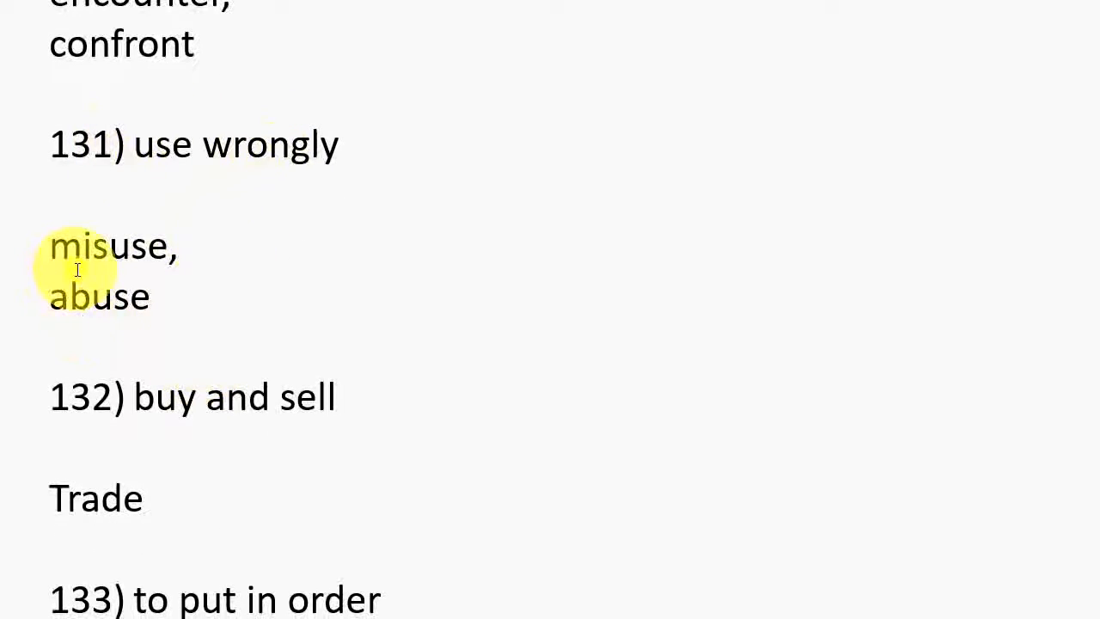
{"action": "mouse_move", "coordinate": [100, 310]}
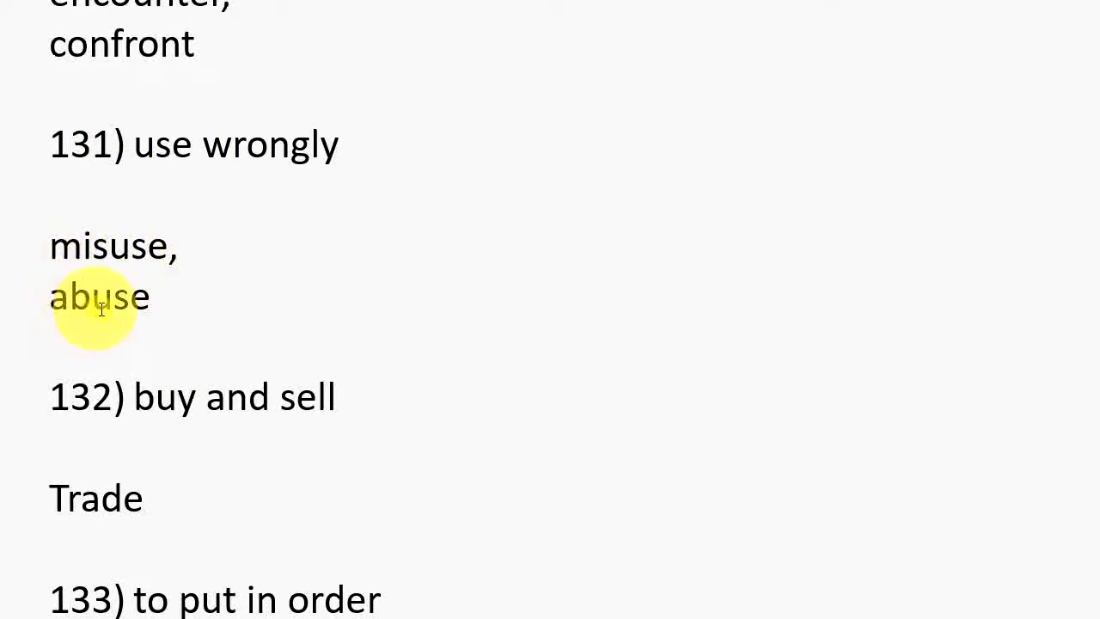
{"action": "scroll", "scroll_direction": "down", "scroll_amount": 3}
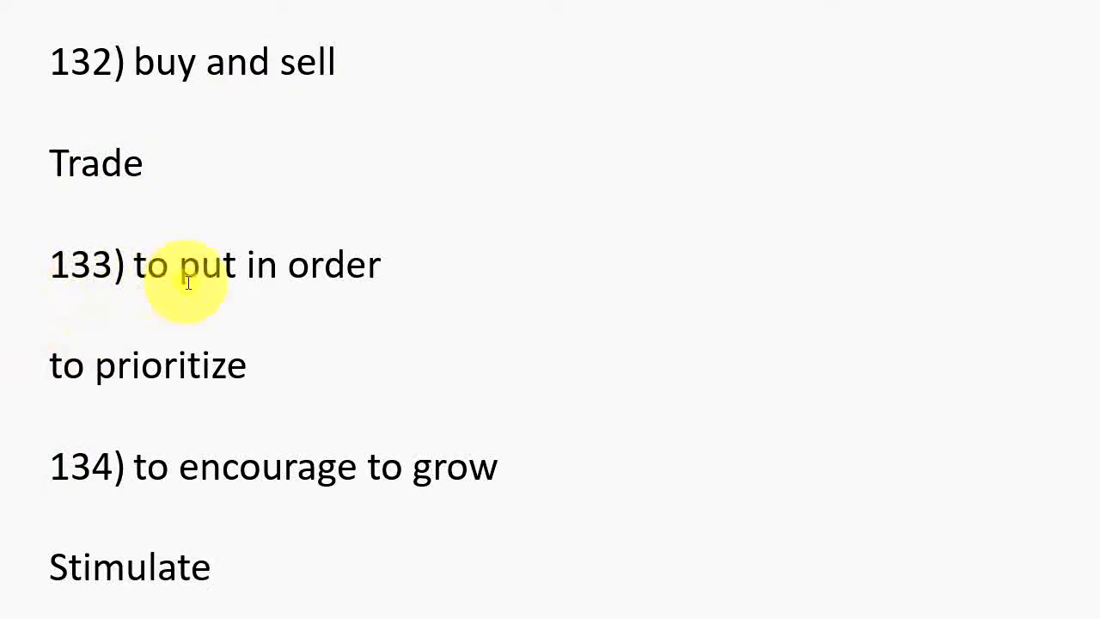
{"action": "scroll", "scroll_direction": "down", "scroll_amount": 3}
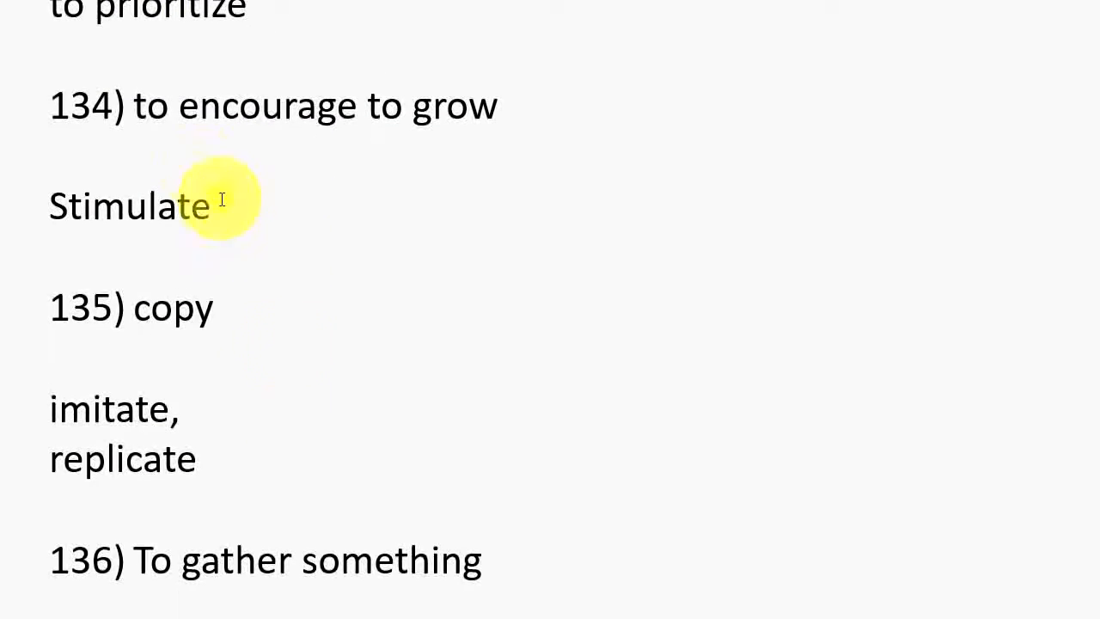
{"action": "mouse_move", "coordinate": [392, 134]}
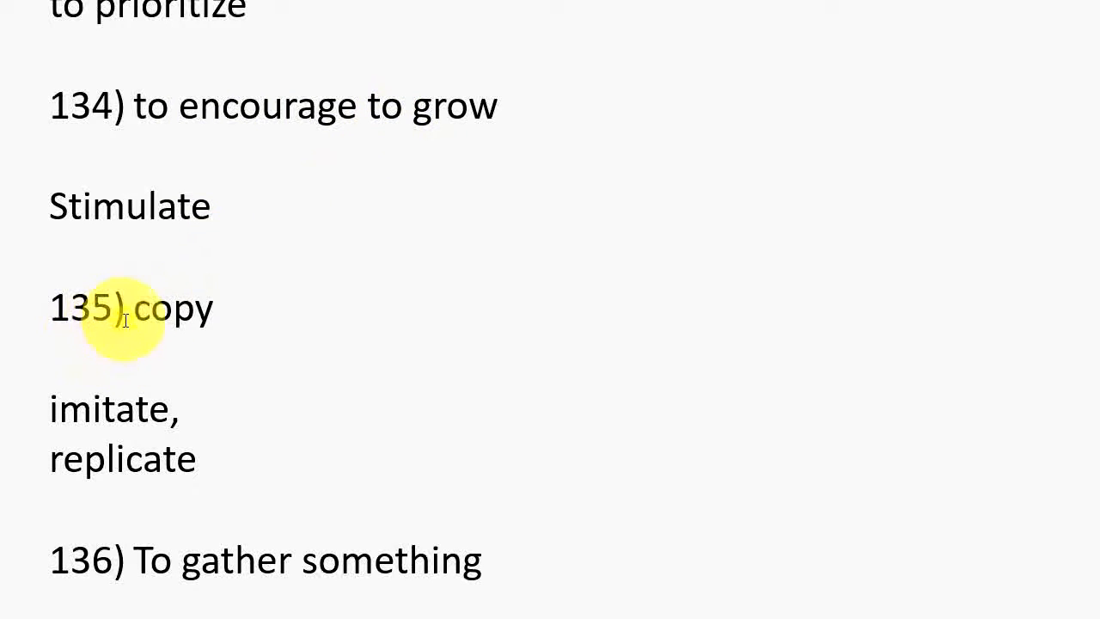
{"action": "mouse_move", "coordinate": [72, 409]}
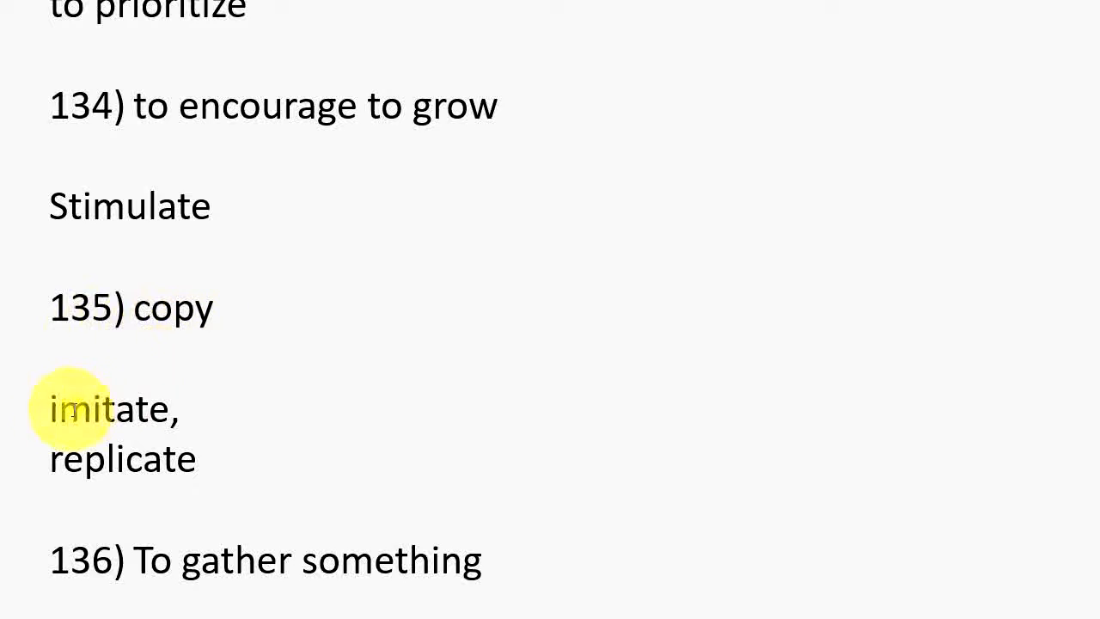
{"action": "scroll", "scroll_direction": "up", "scroll_amount": 3}
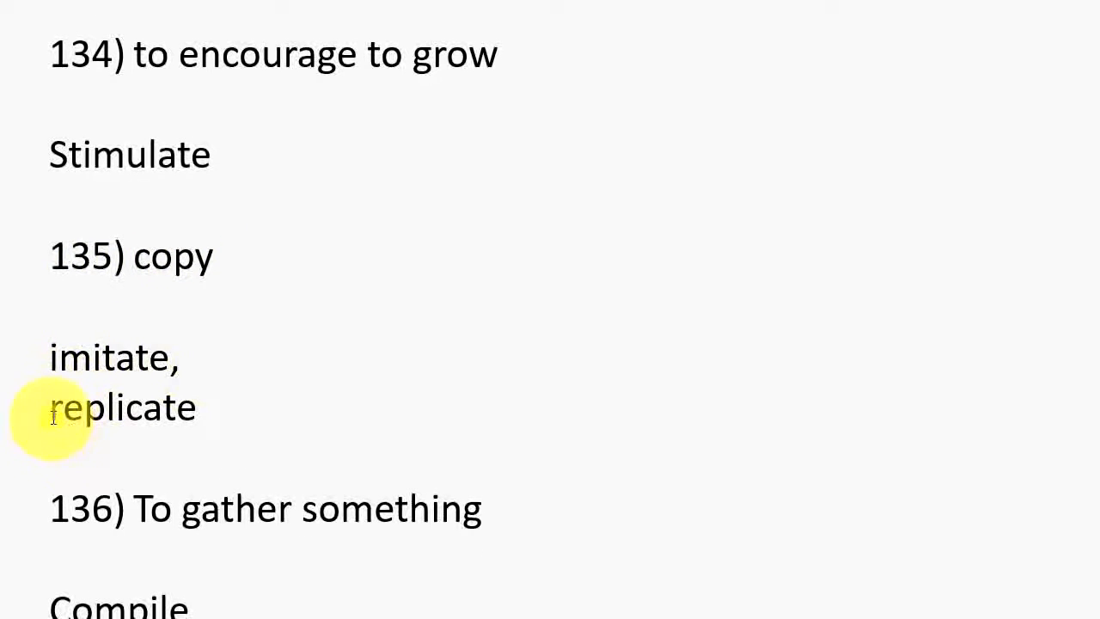
{"action": "scroll", "scroll_direction": "down", "scroll_amount": 3}
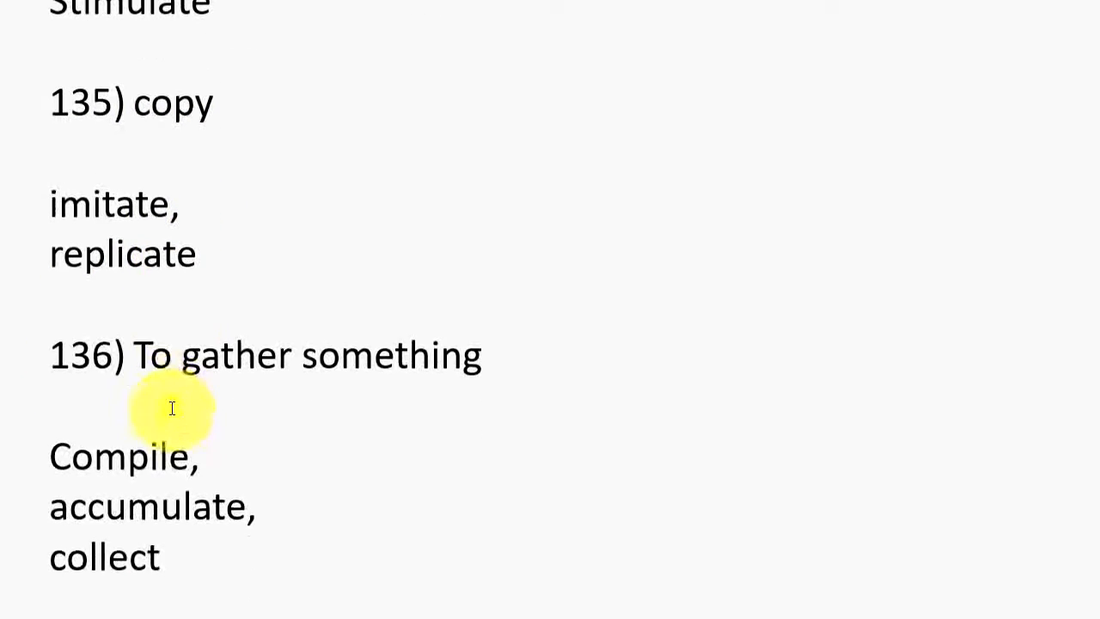
{"action": "scroll", "scroll_direction": "up", "scroll_amount": 3}
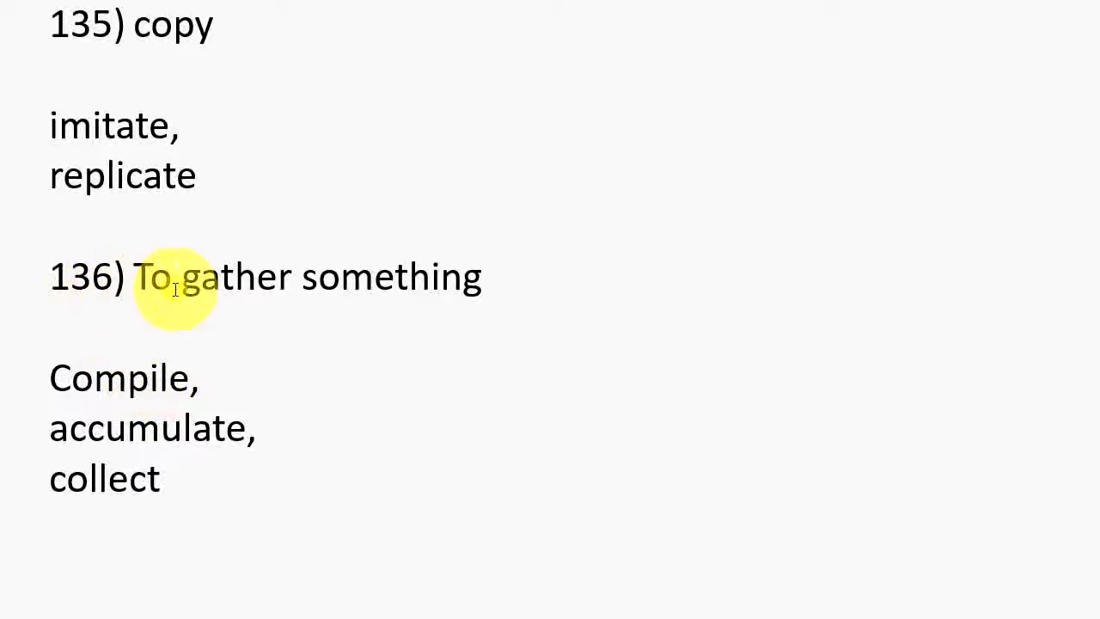
{"action": "mouse_move", "coordinate": [107, 411]}
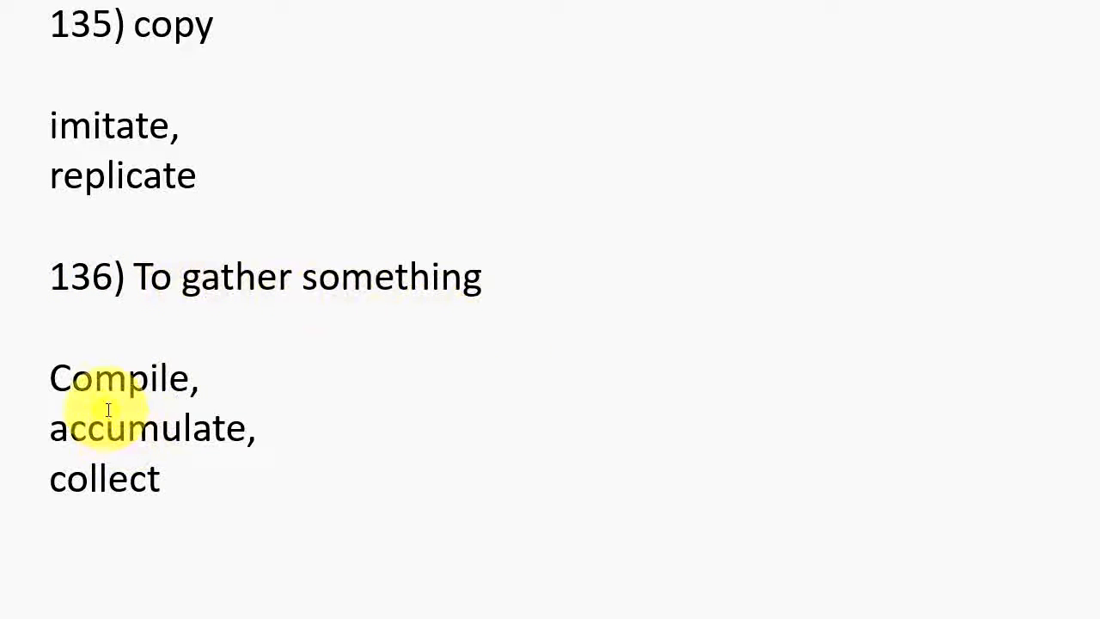
{"action": "mouse_move", "coordinate": [95, 433]}
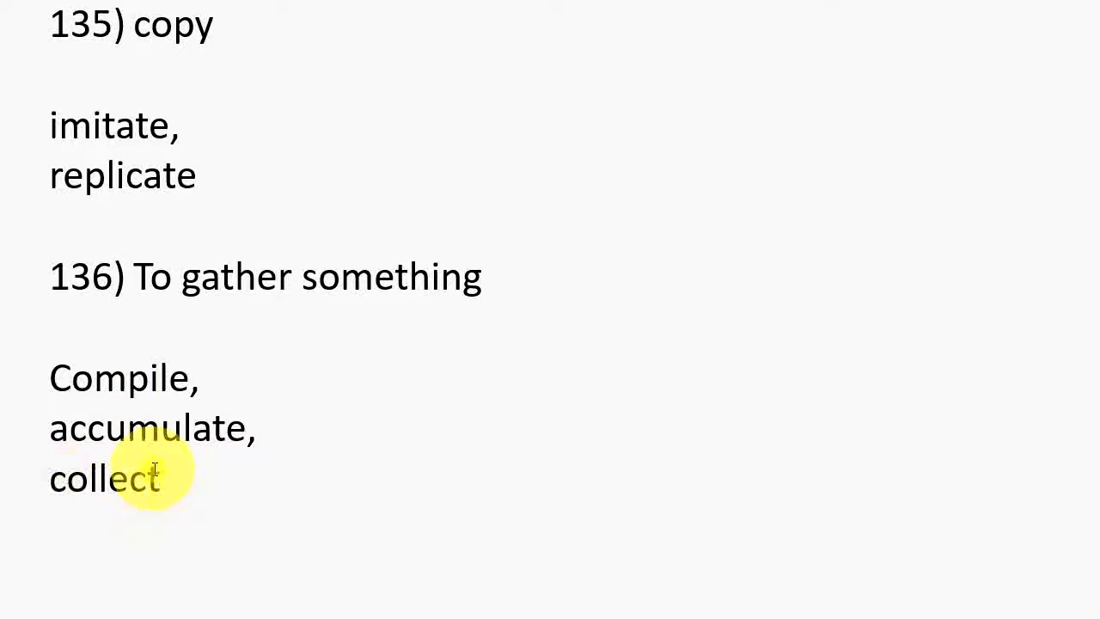
{"action": "mouse_move", "coordinate": [158, 446]}
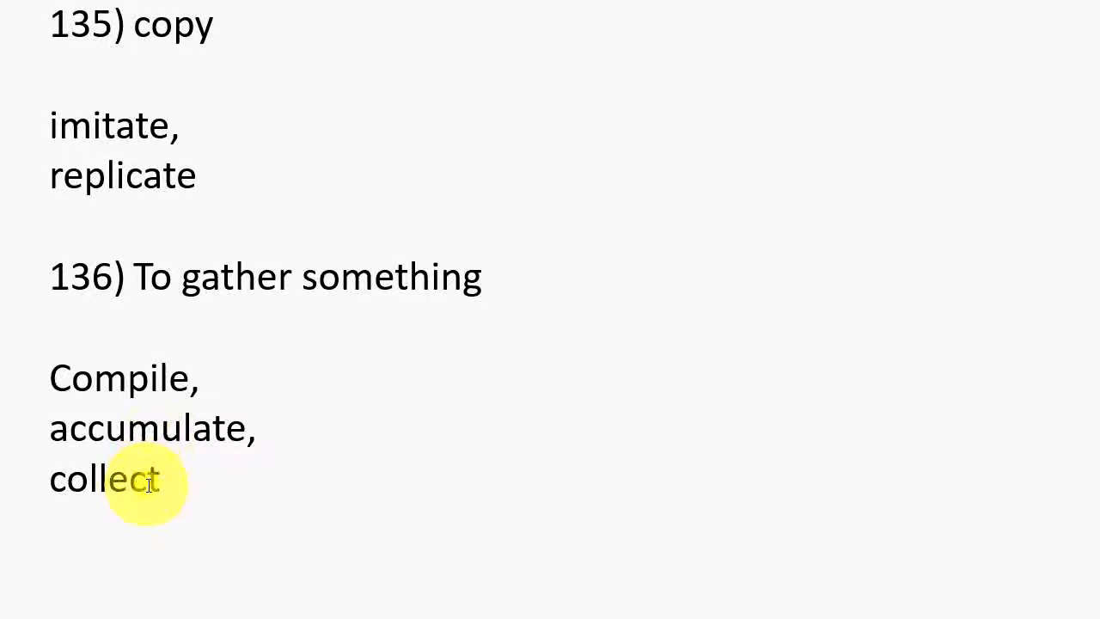
{"action": "mouse_move", "coordinate": [248, 485]}
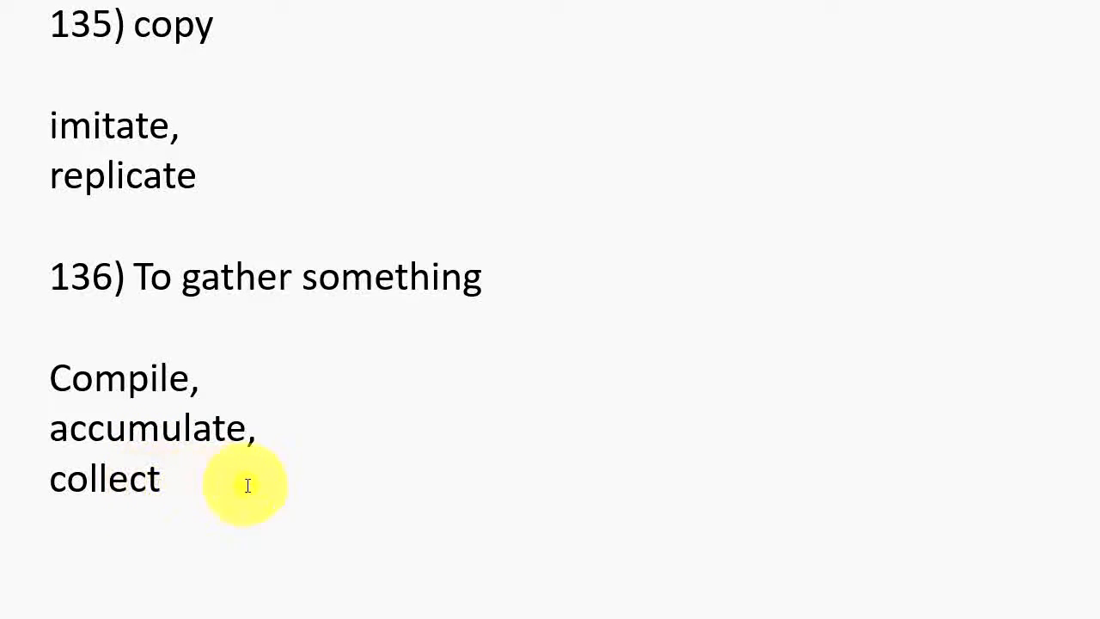